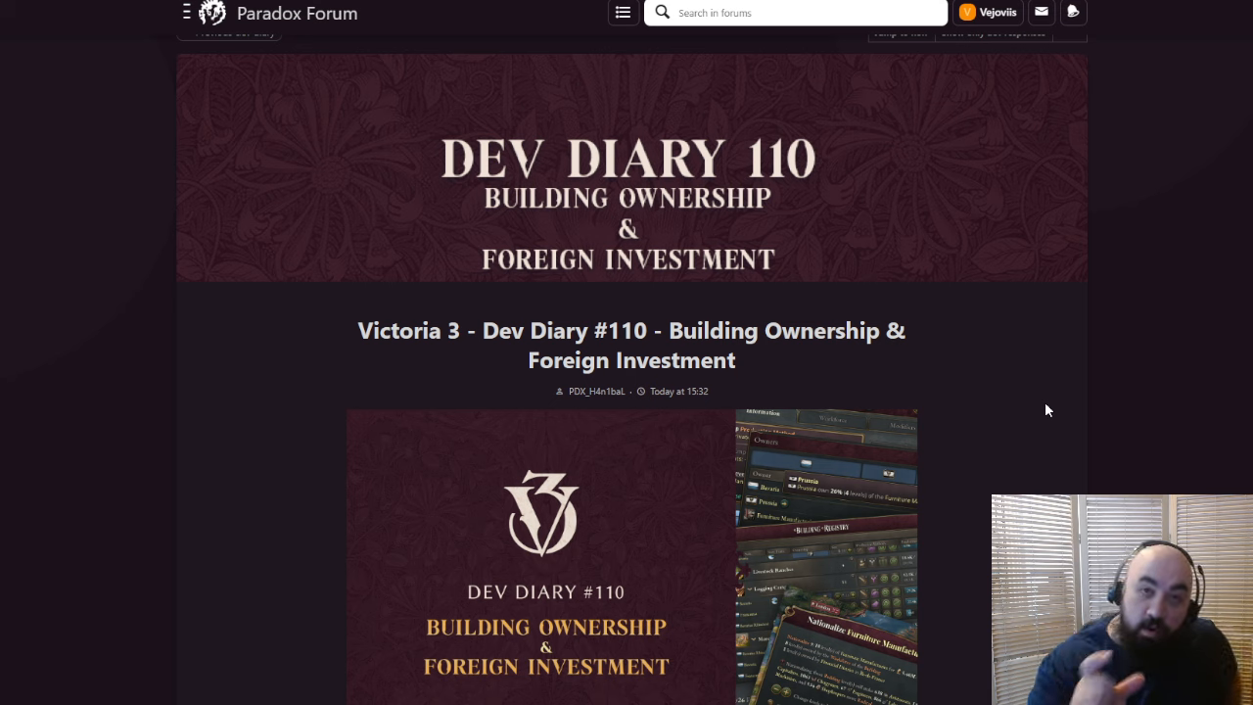
mouse_move(1077, 378)
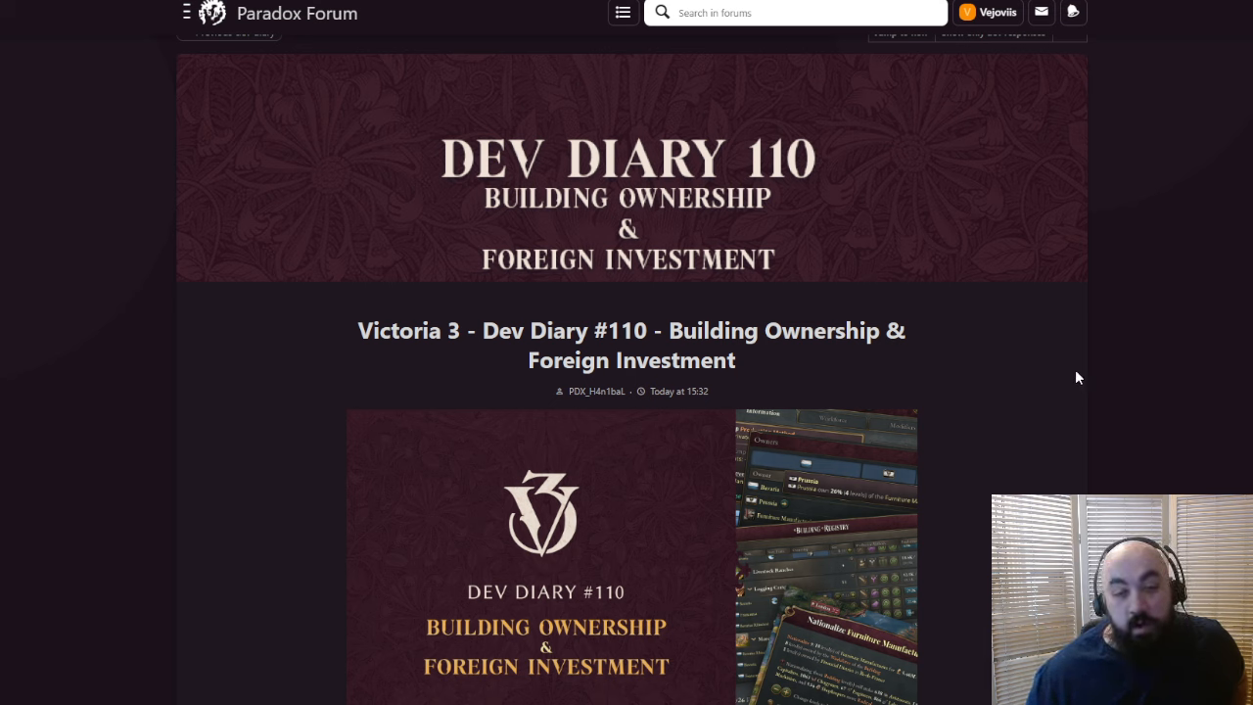
mouse_move(988, 275)
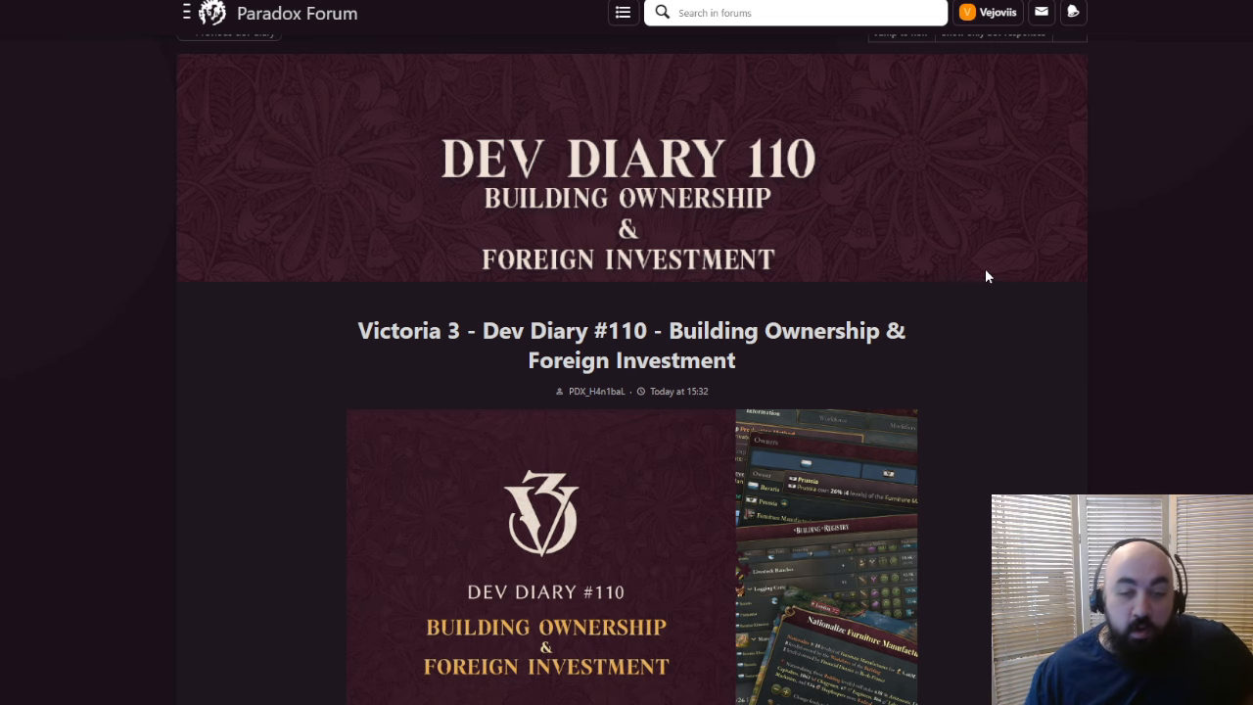
Highlight 'Sphere of Influence' and 'visibility of ownership' while reading into the Ownership types section
scroll("down", 3)
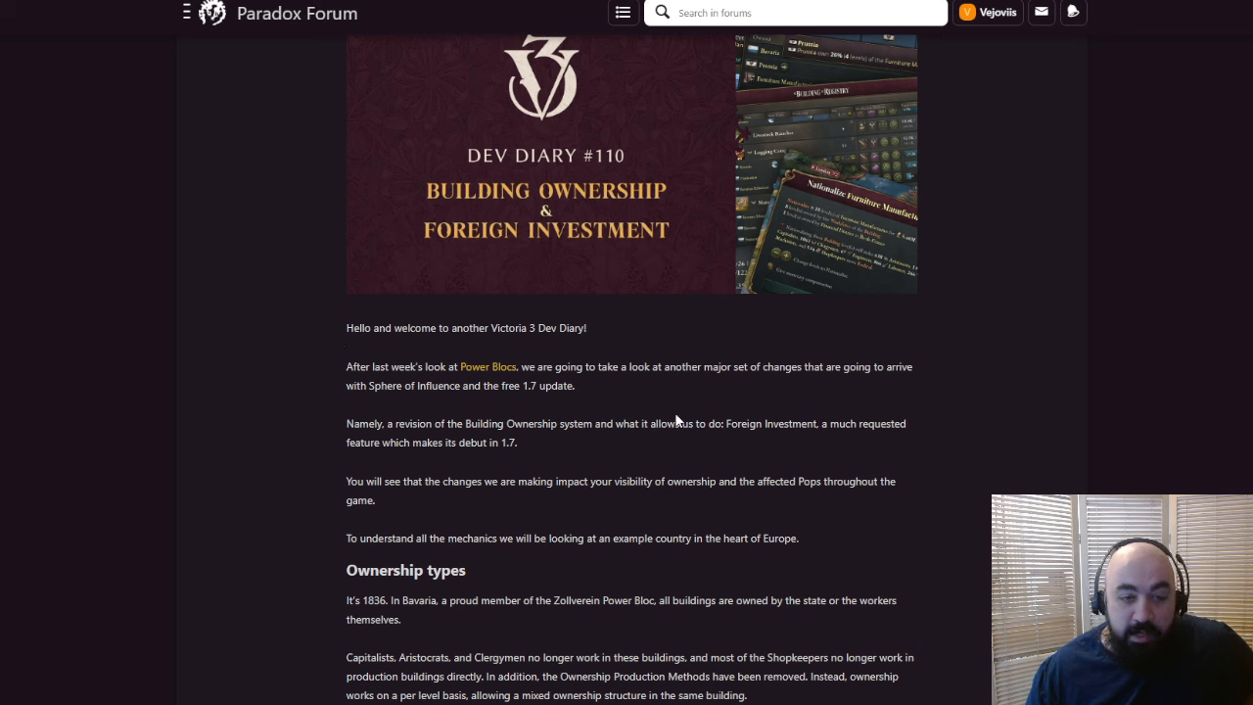
mouse_move(653, 417)
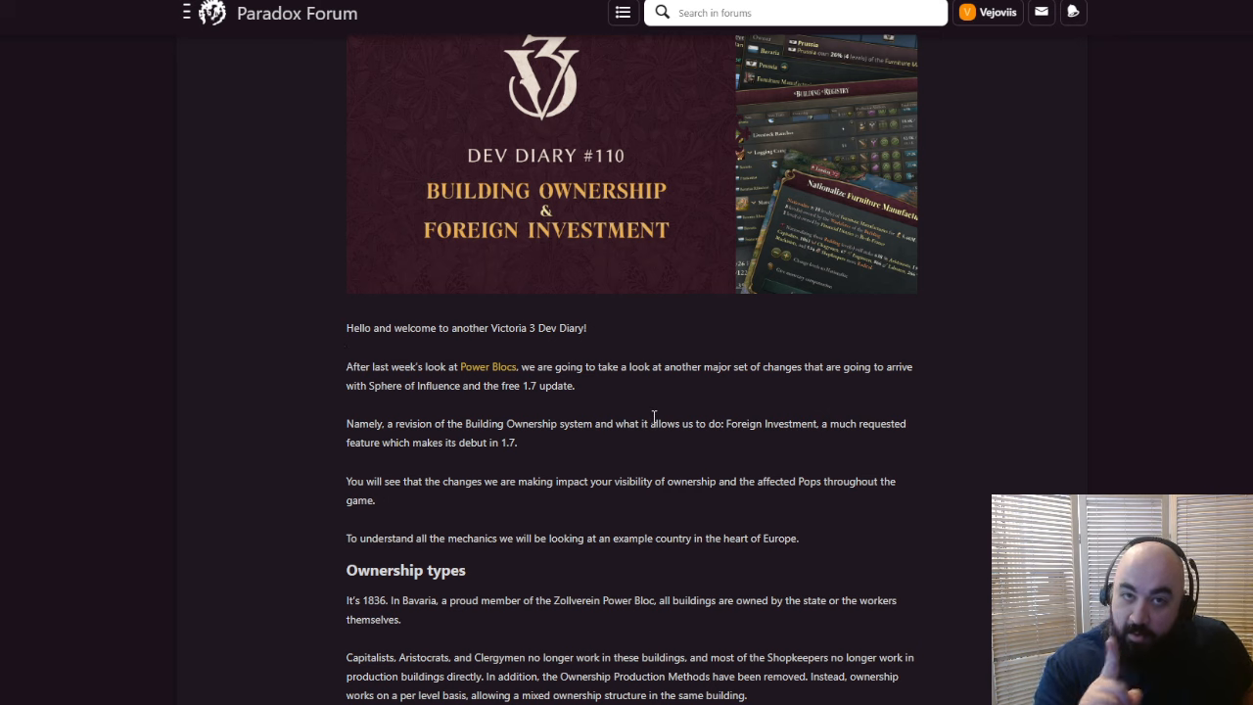
mouse_move(836, 412)
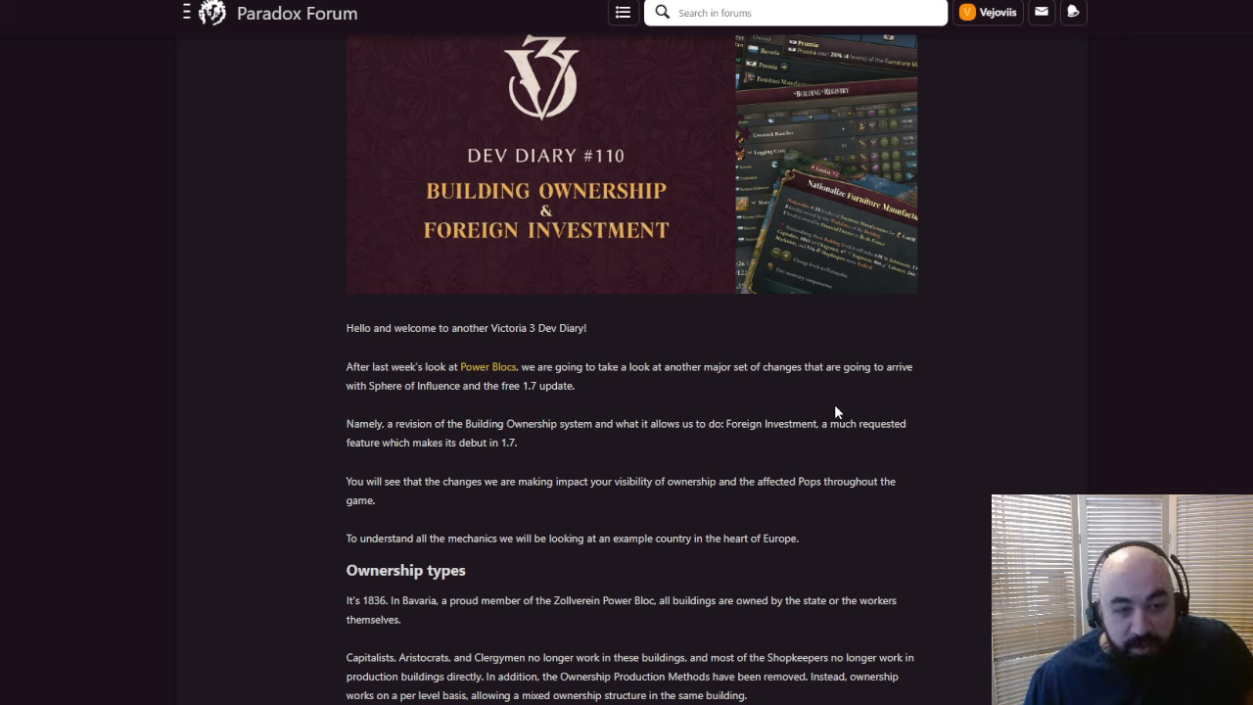
mouse_move(830, 257)
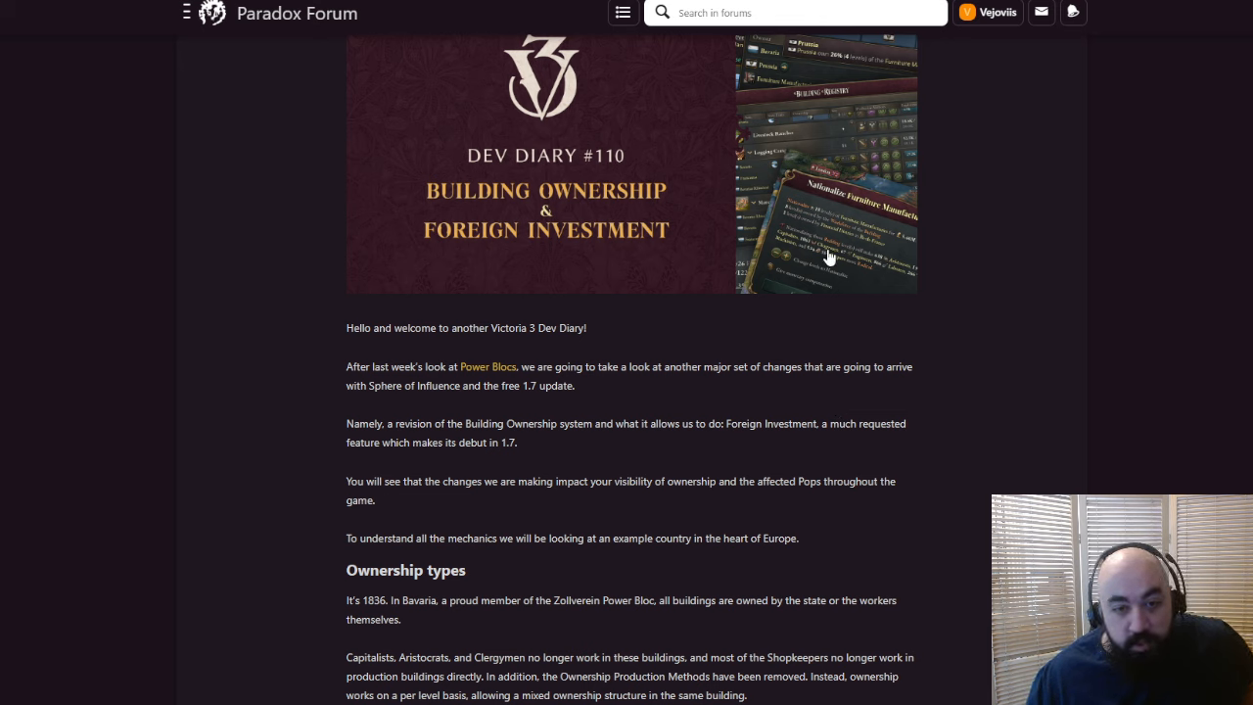
mouse_move(580, 403)
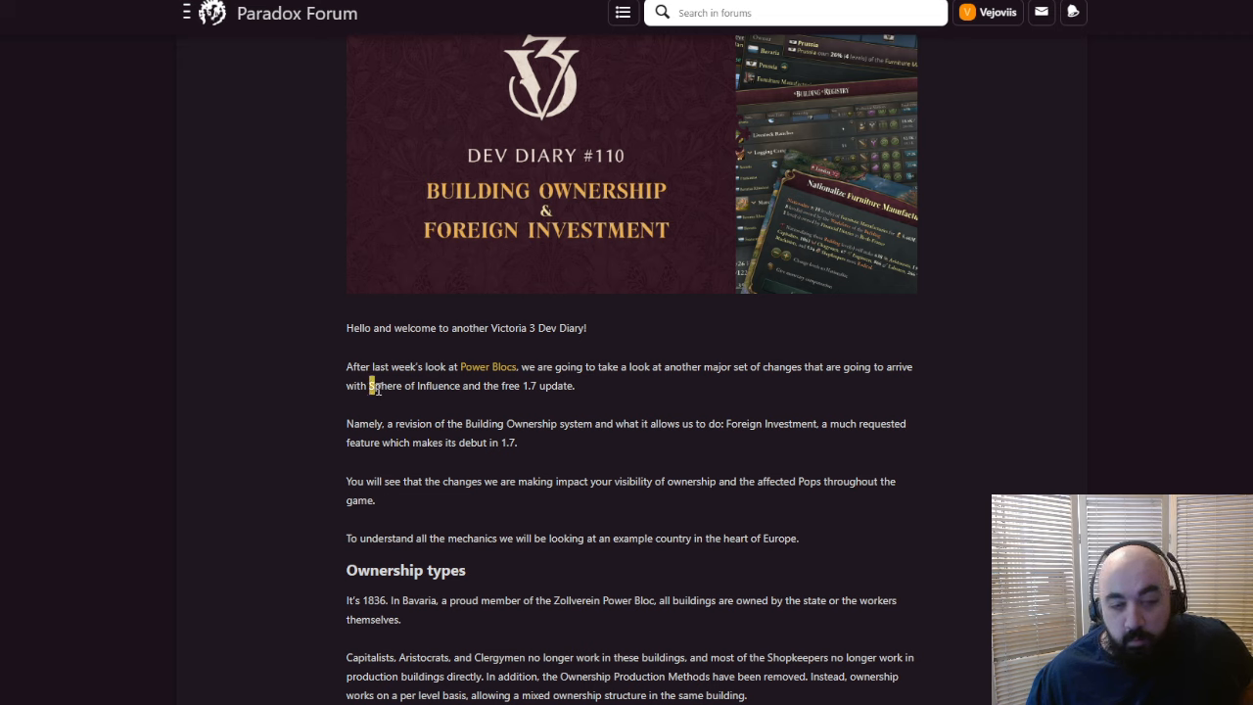
left_click_drag(370, 384, 462, 385)
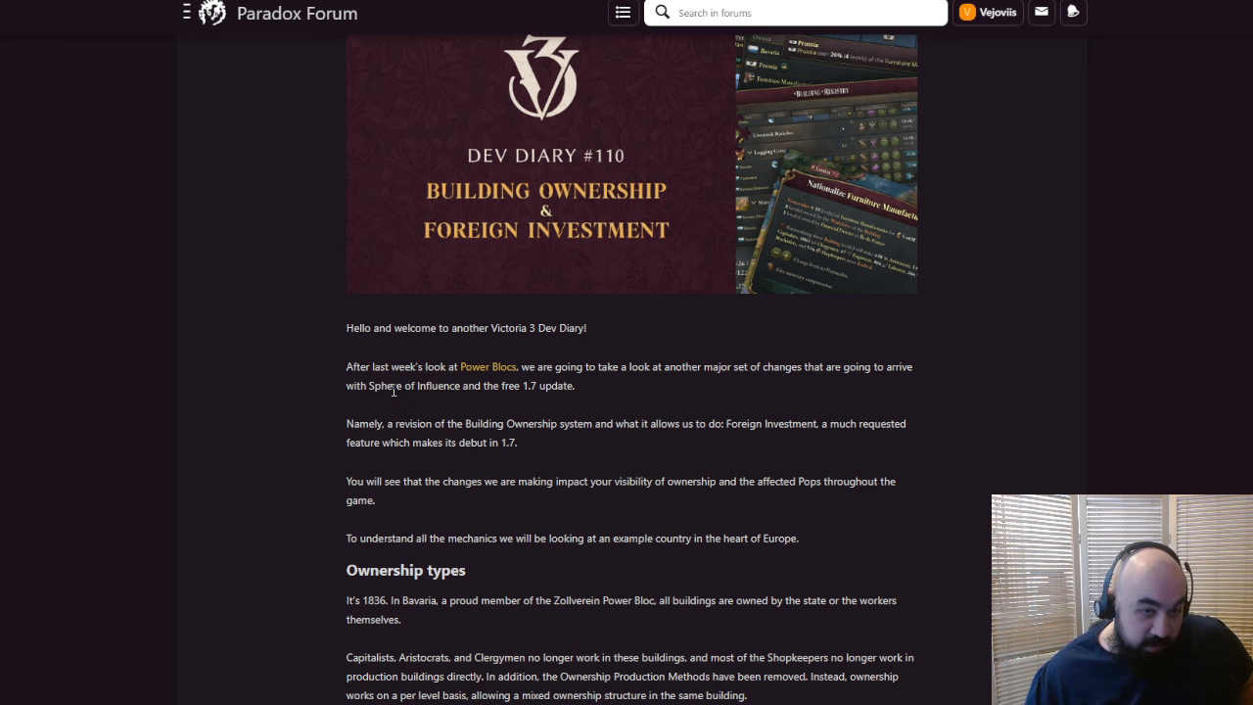
scroll("down", 3)
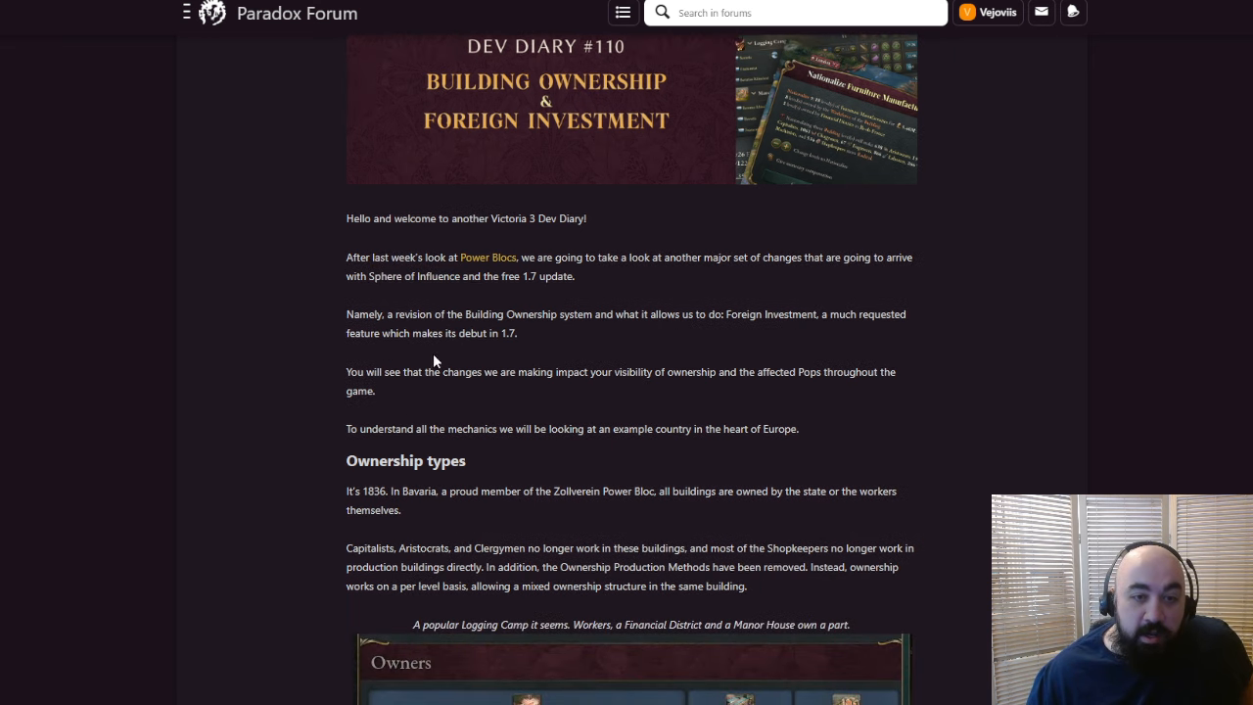
mouse_move(434, 352)
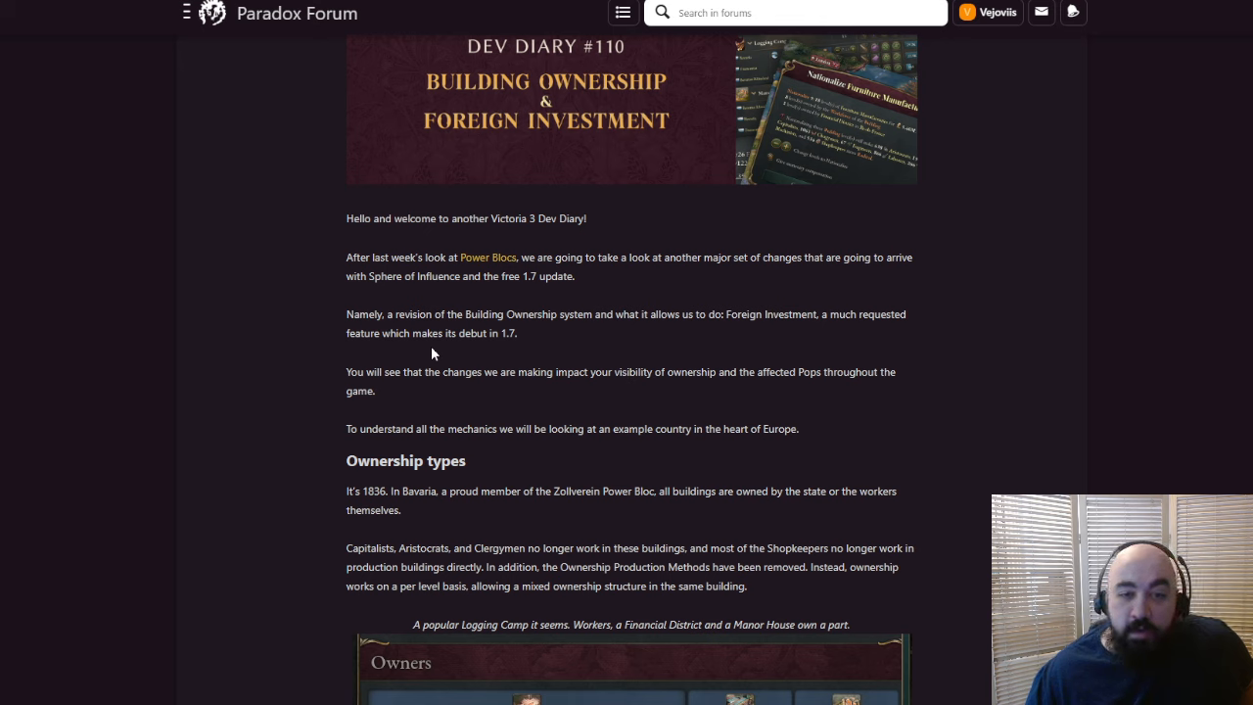
mouse_move(549, 359)
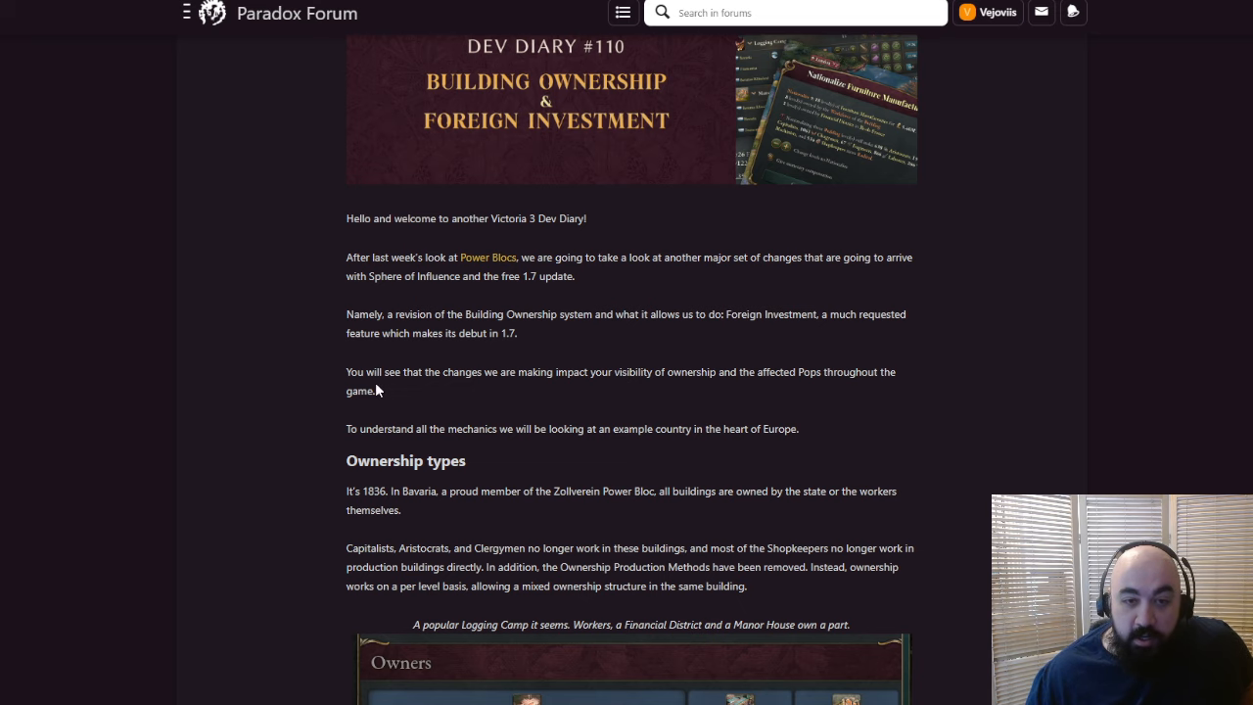
left_click_drag(609, 372, 697, 372)
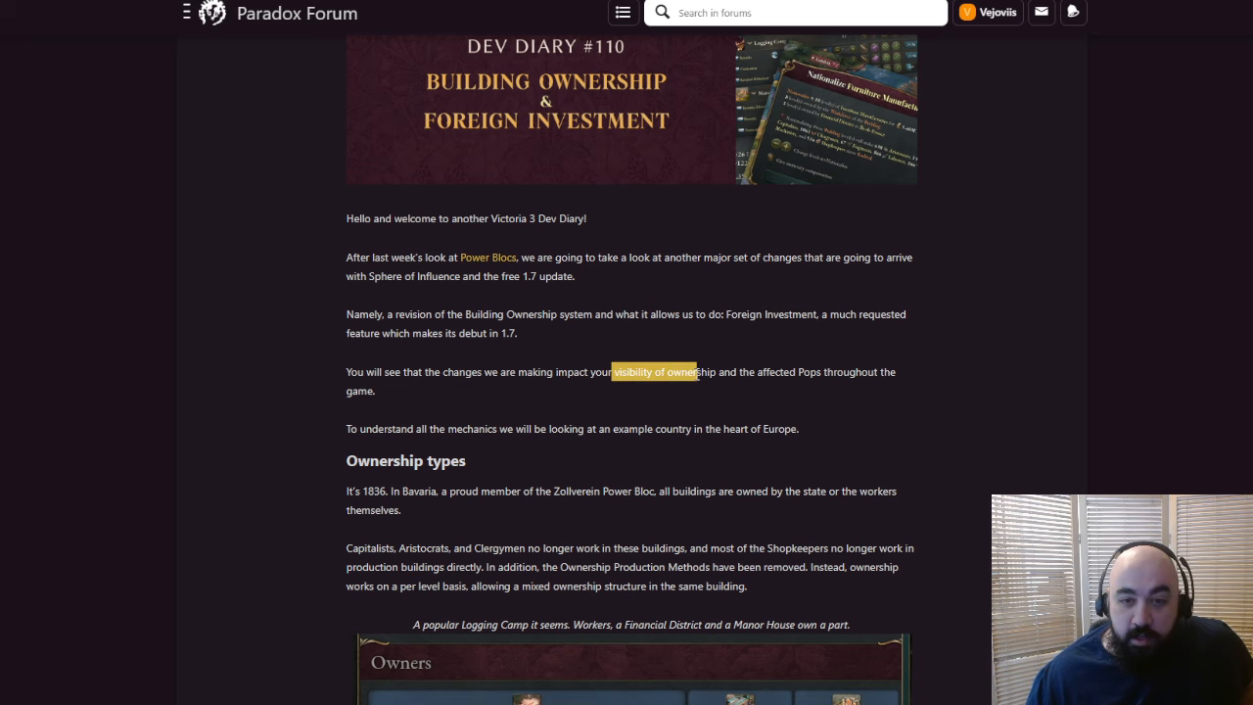
scroll("down", 3)
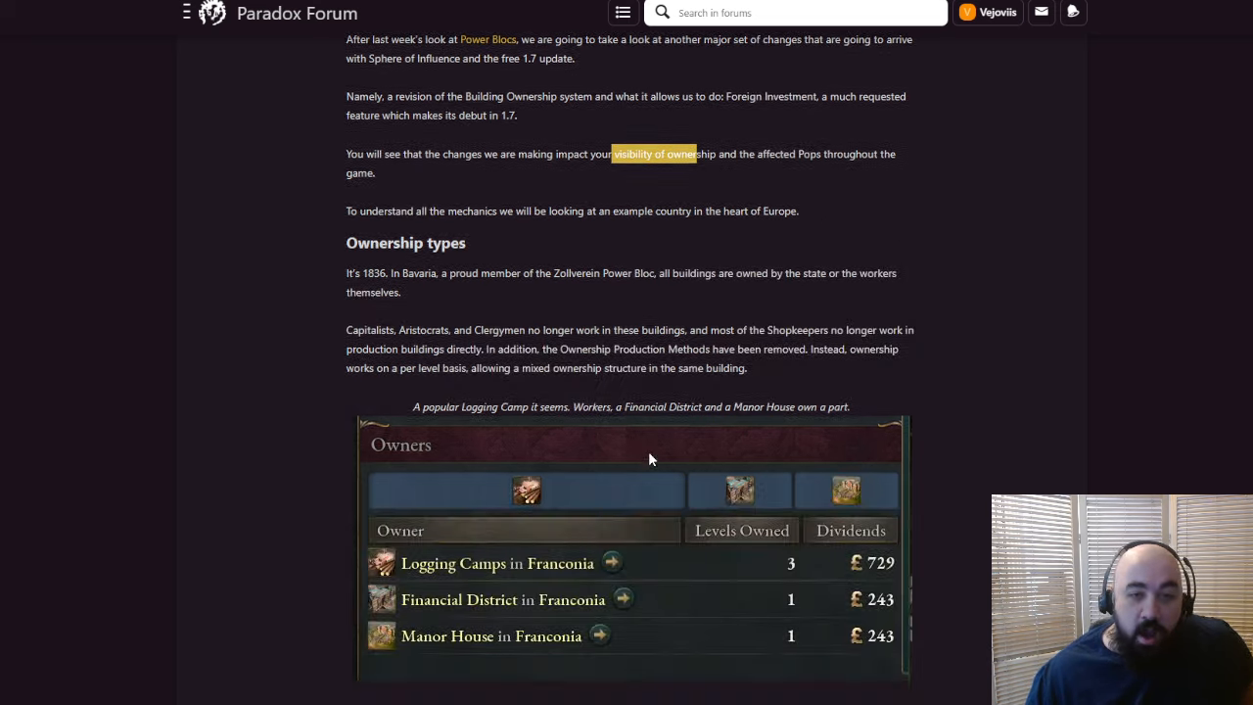
scroll("up", 3)
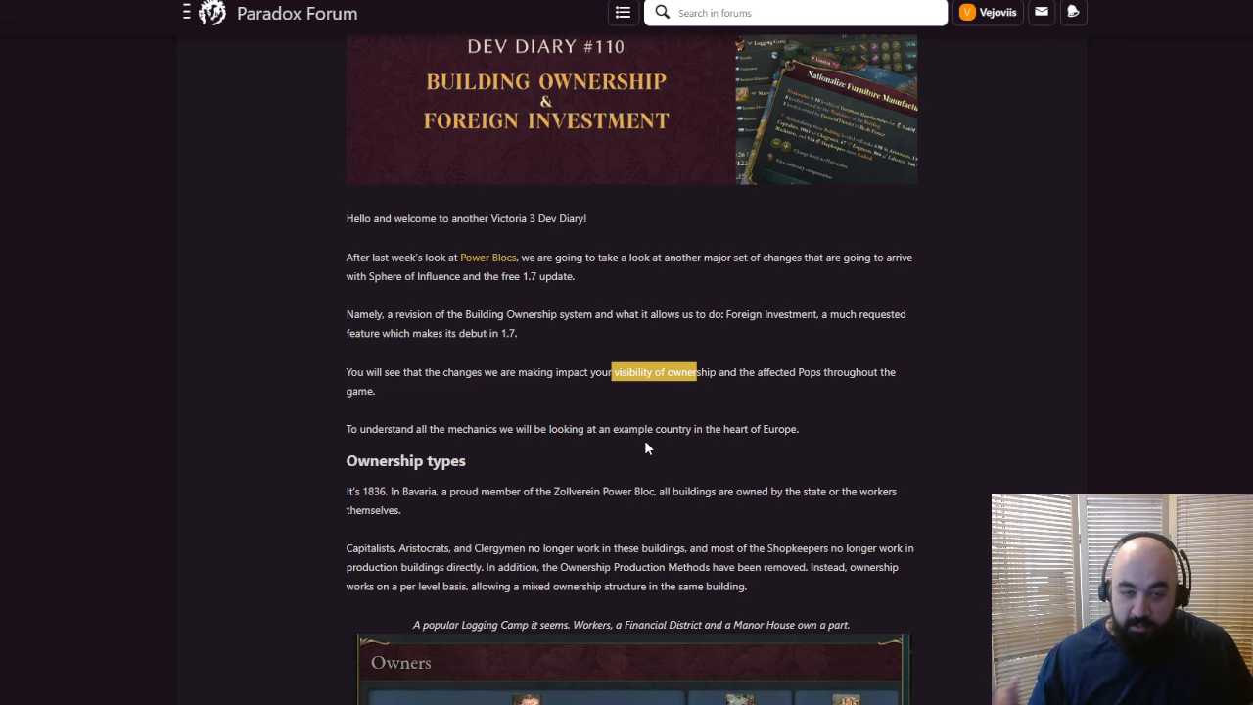
scroll("down", 3)
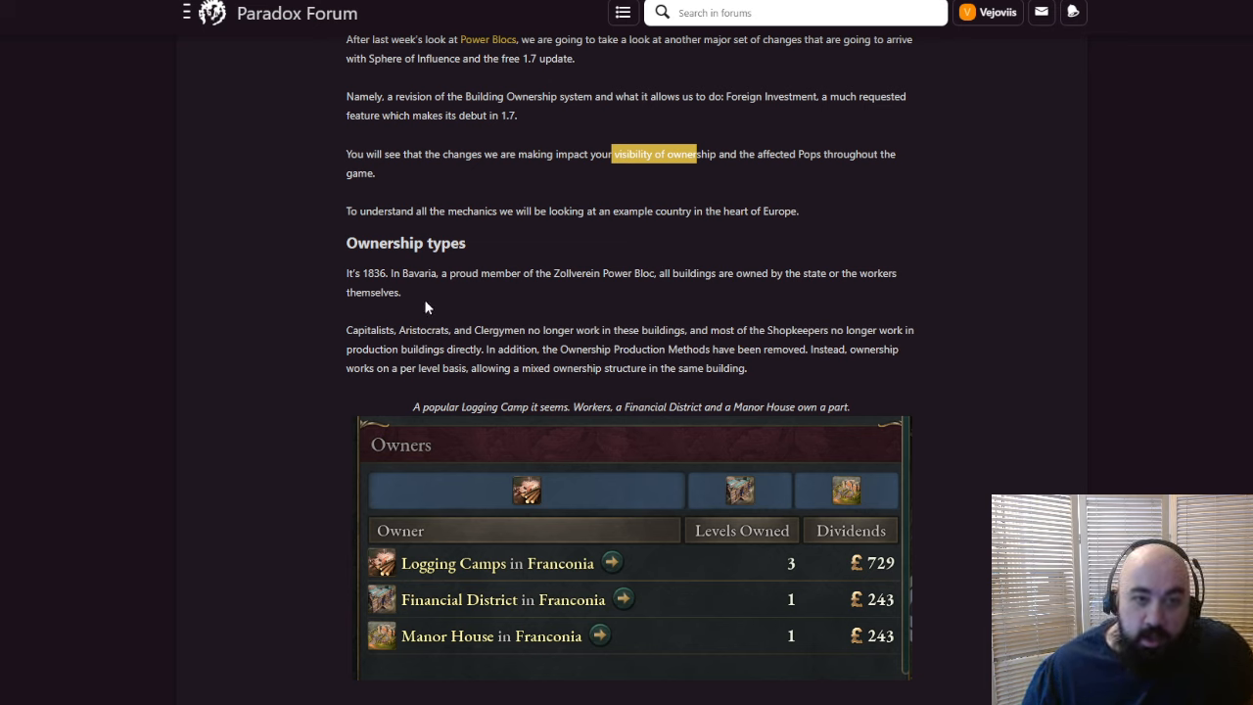
mouse_move(587, 266)
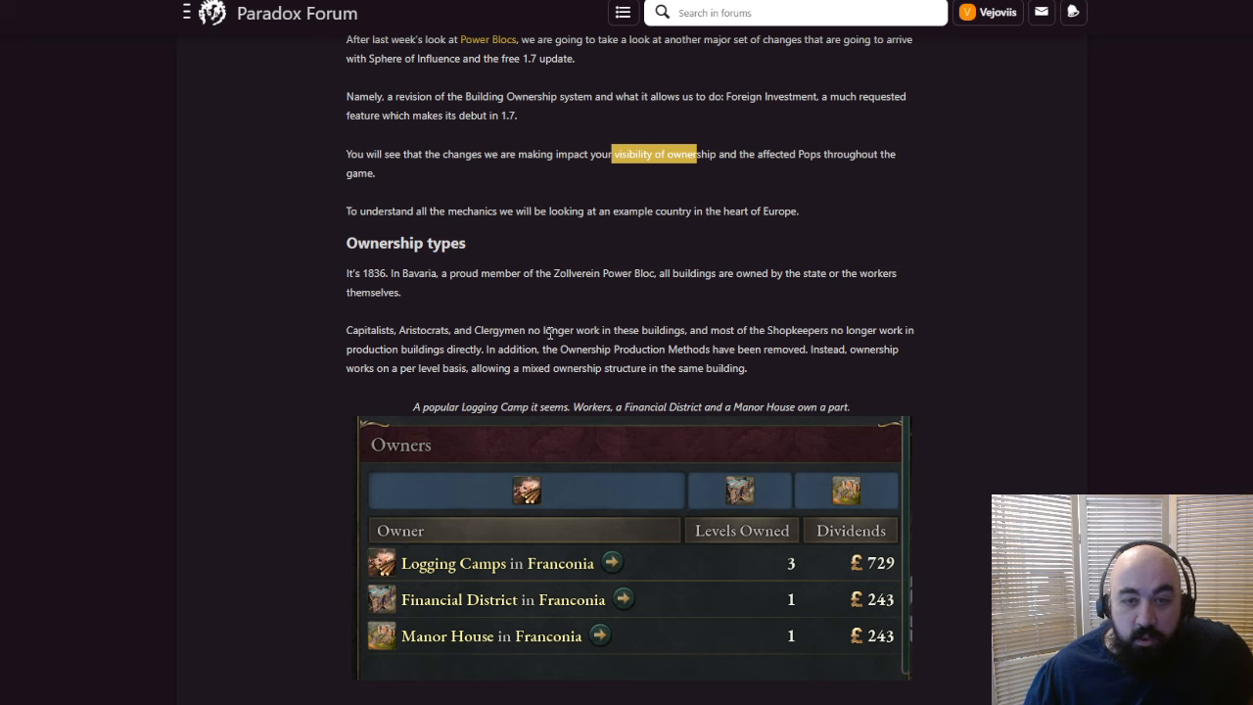
mouse_move(683, 348)
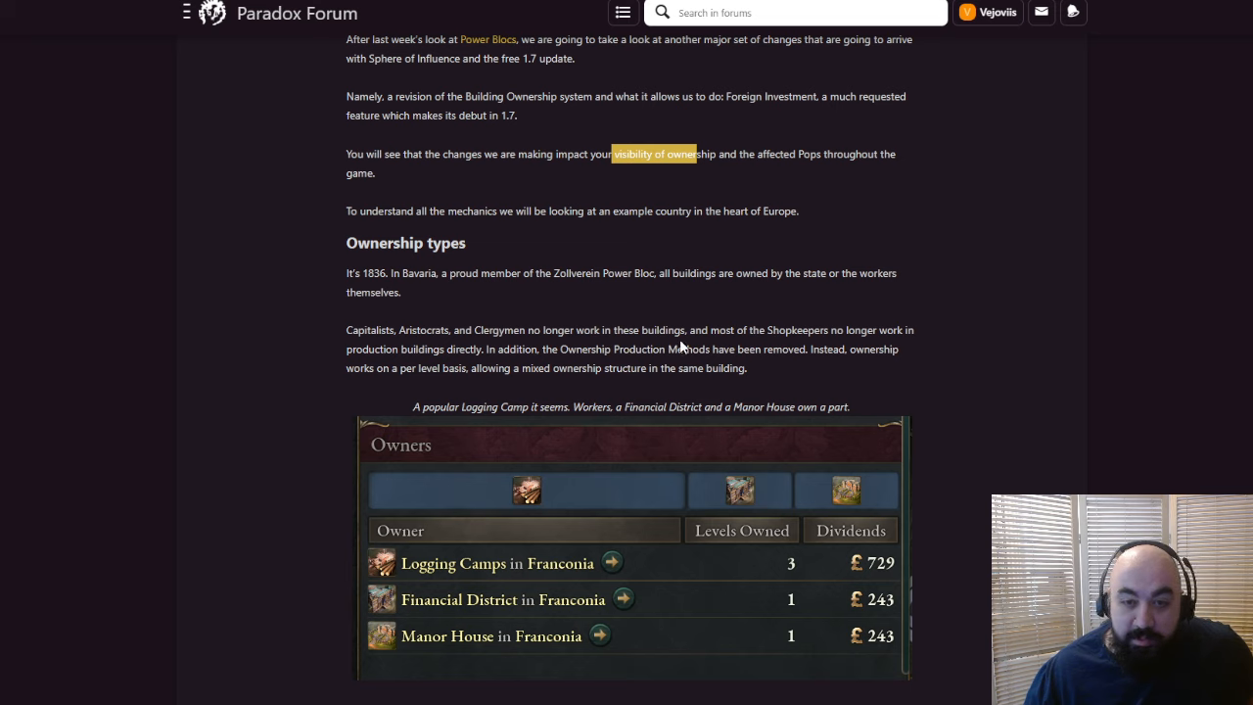
mouse_move(694, 332)
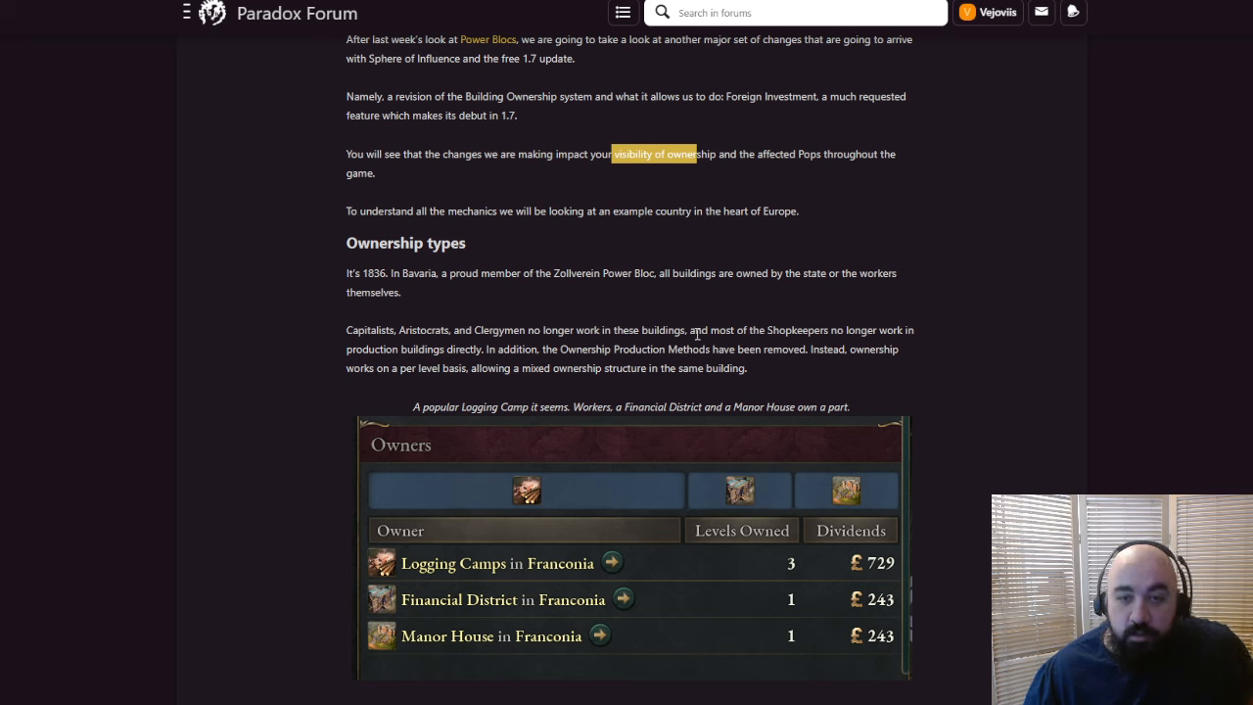
mouse_move(696, 334)
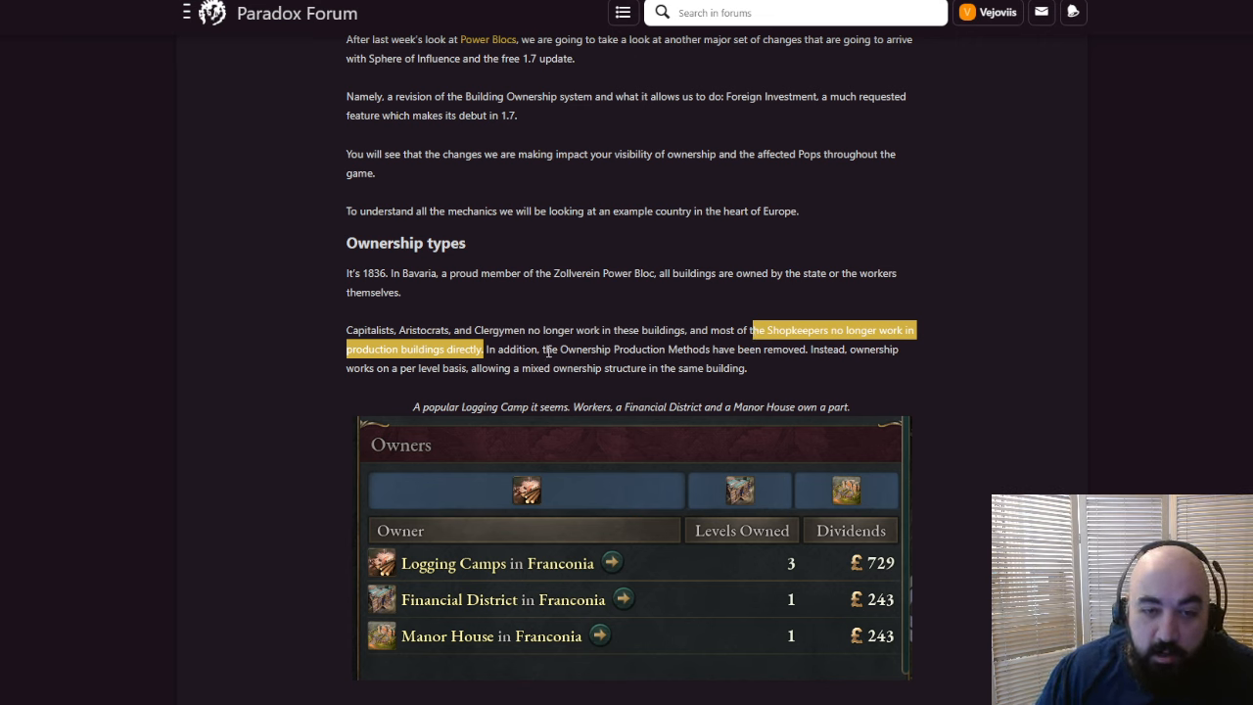
mouse_move(376, 374)
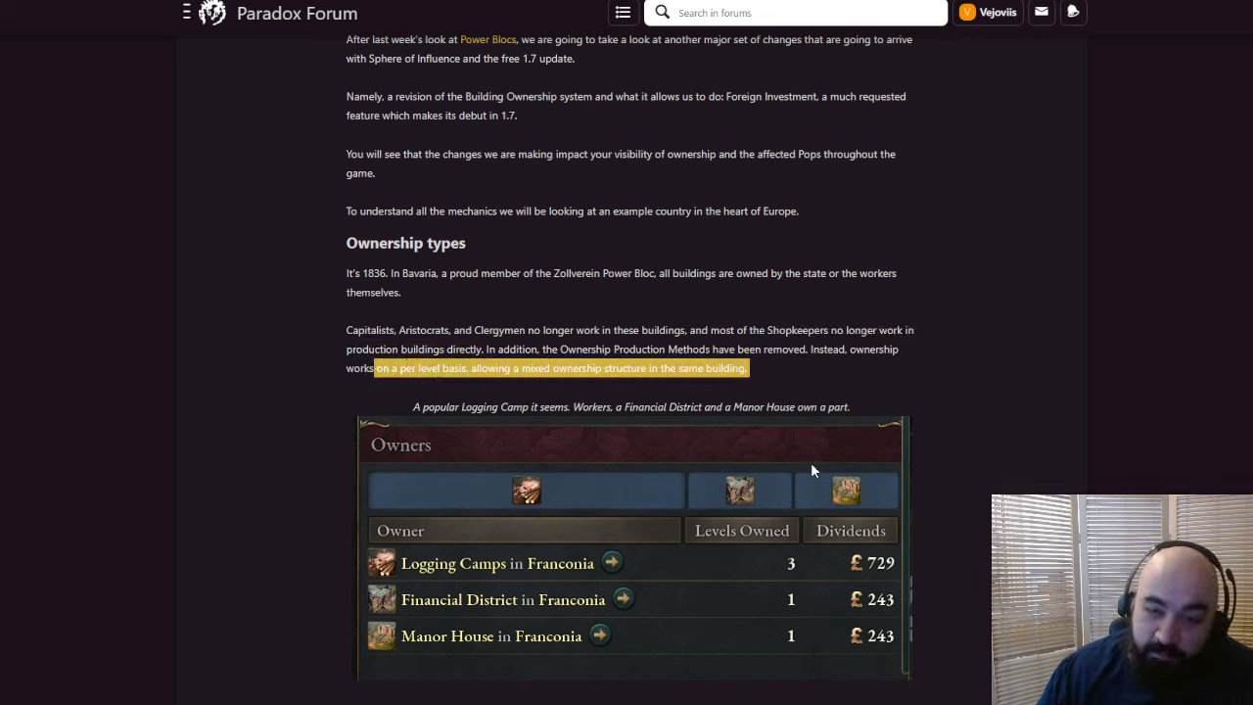
mouse_move(1155, 490)
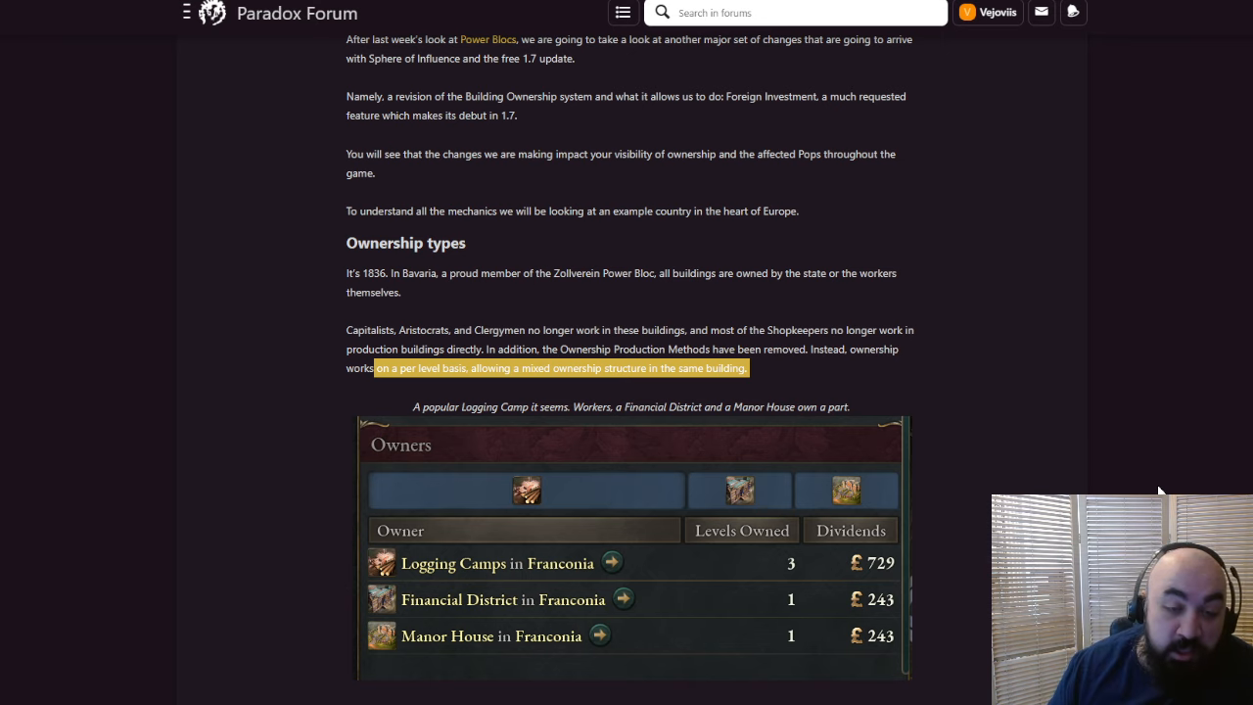
Highlight 'Cooperative Ownership', 'Manor Houses' and the sentence about owners lounging in luxury
scroll("down", 3)
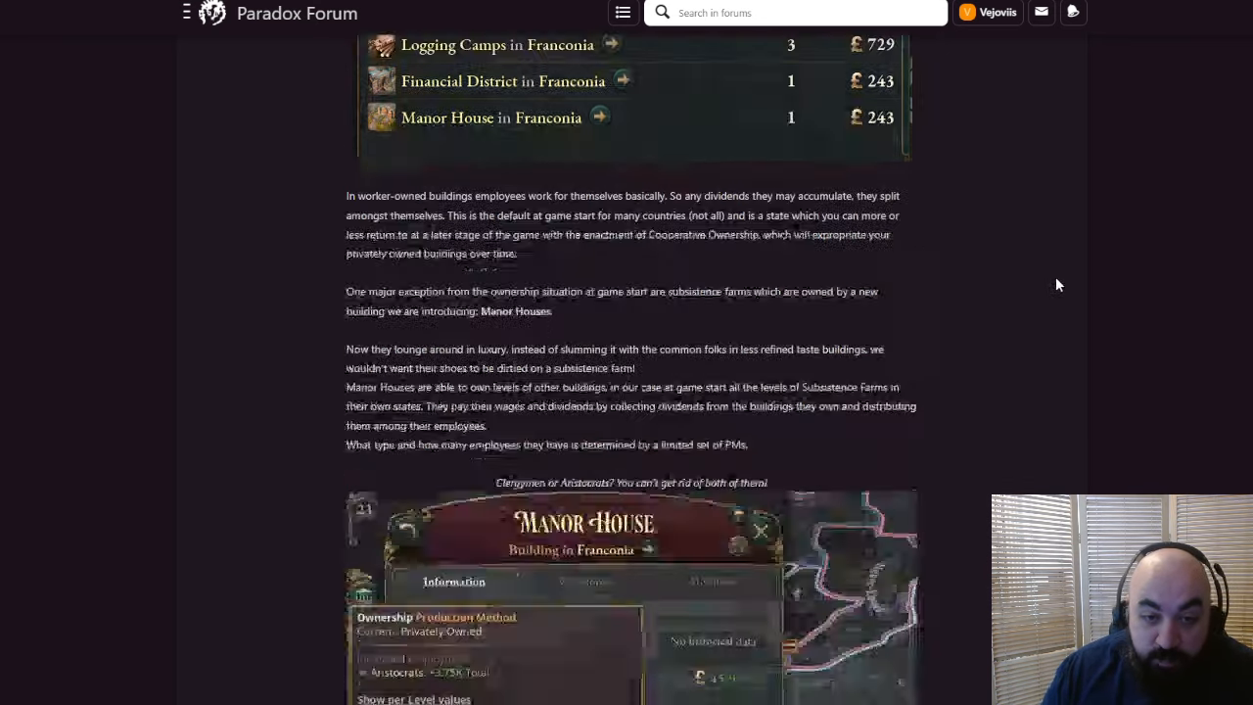
scroll("down", 3)
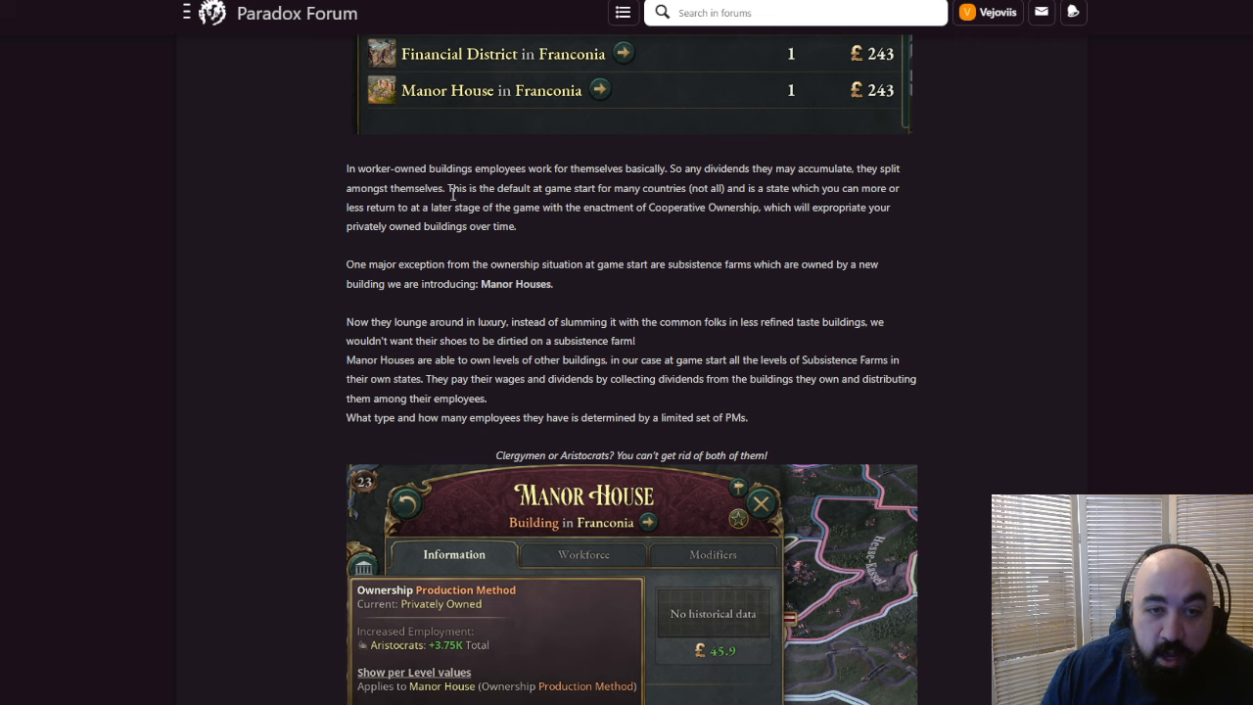
left_click_drag(448, 188, 580, 188)
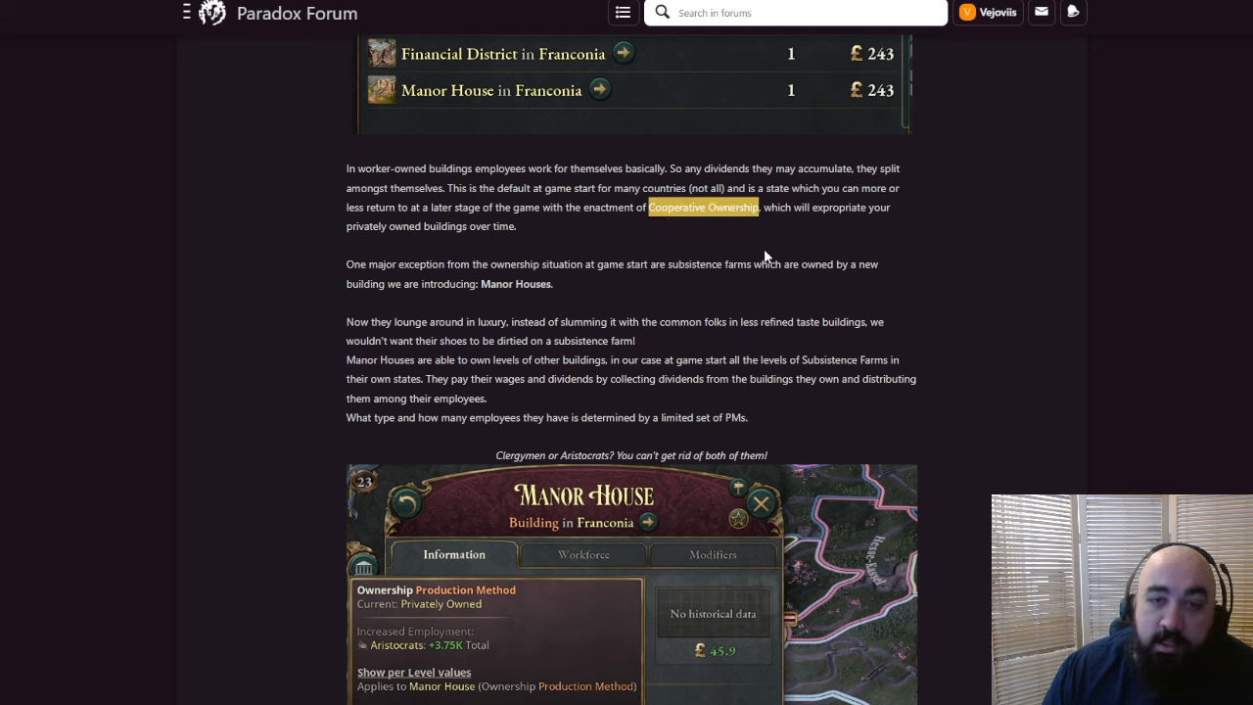
mouse_move(949, 289)
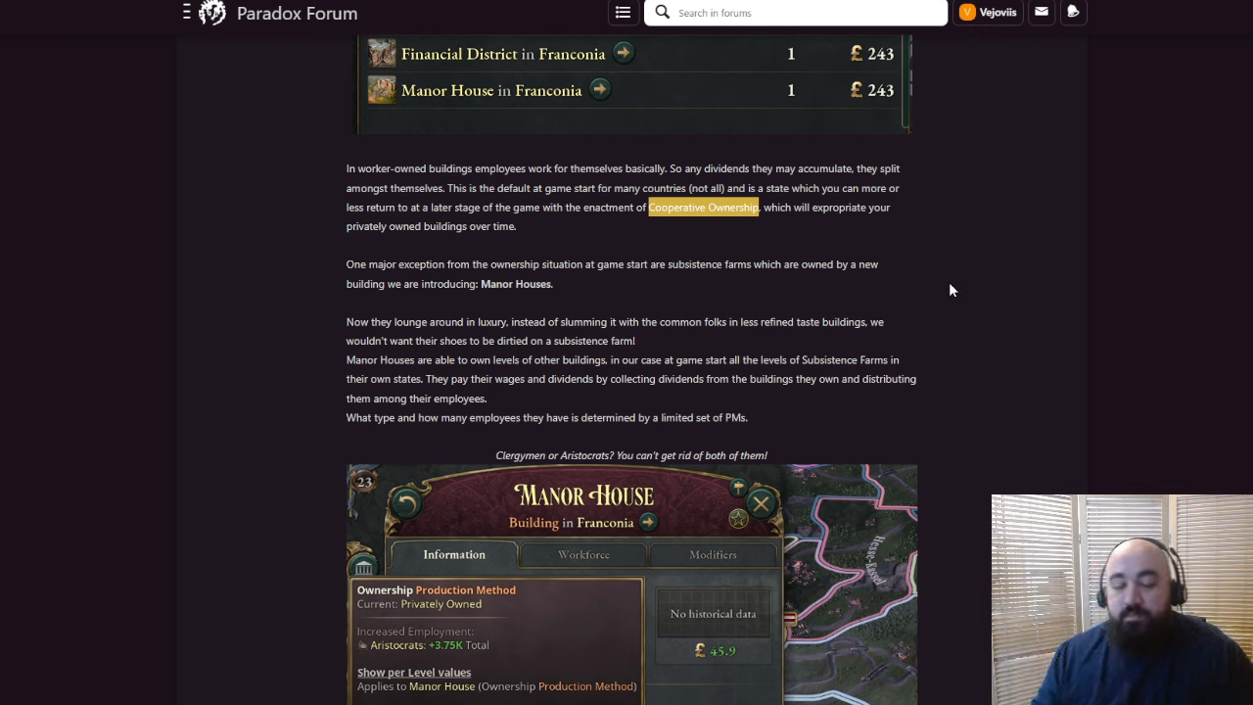
mouse_move(910, 295)
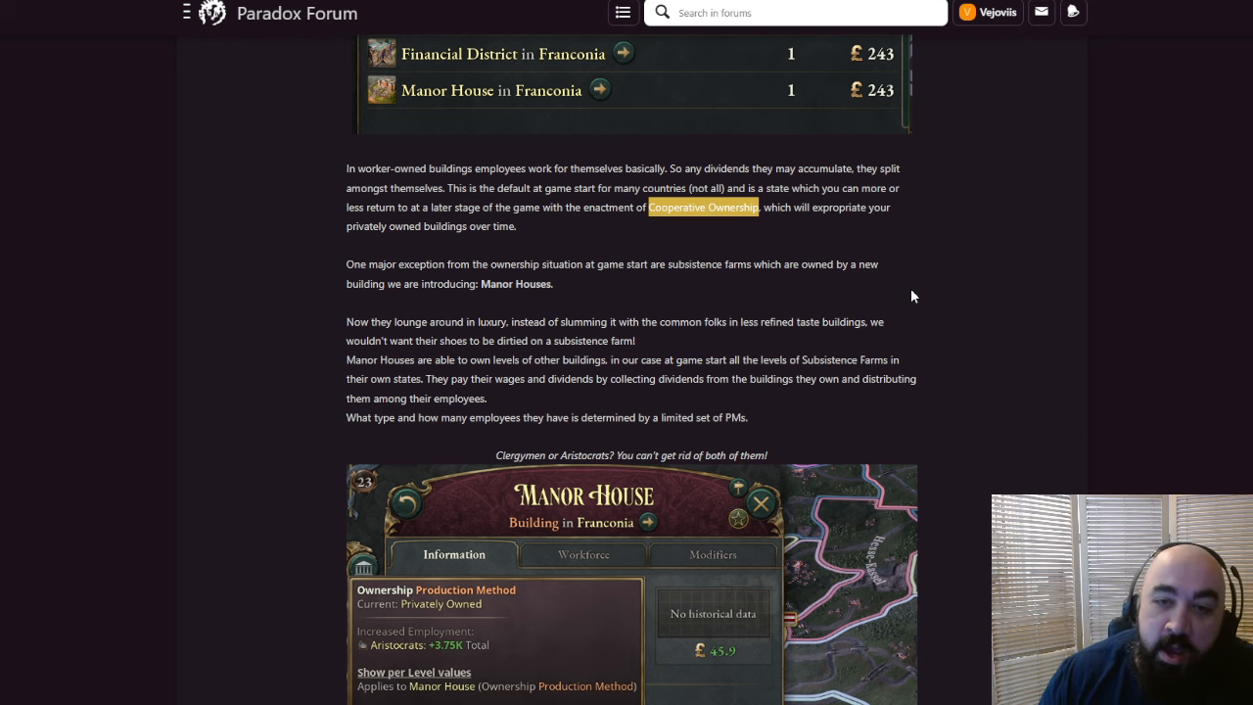
mouse_move(809, 228)
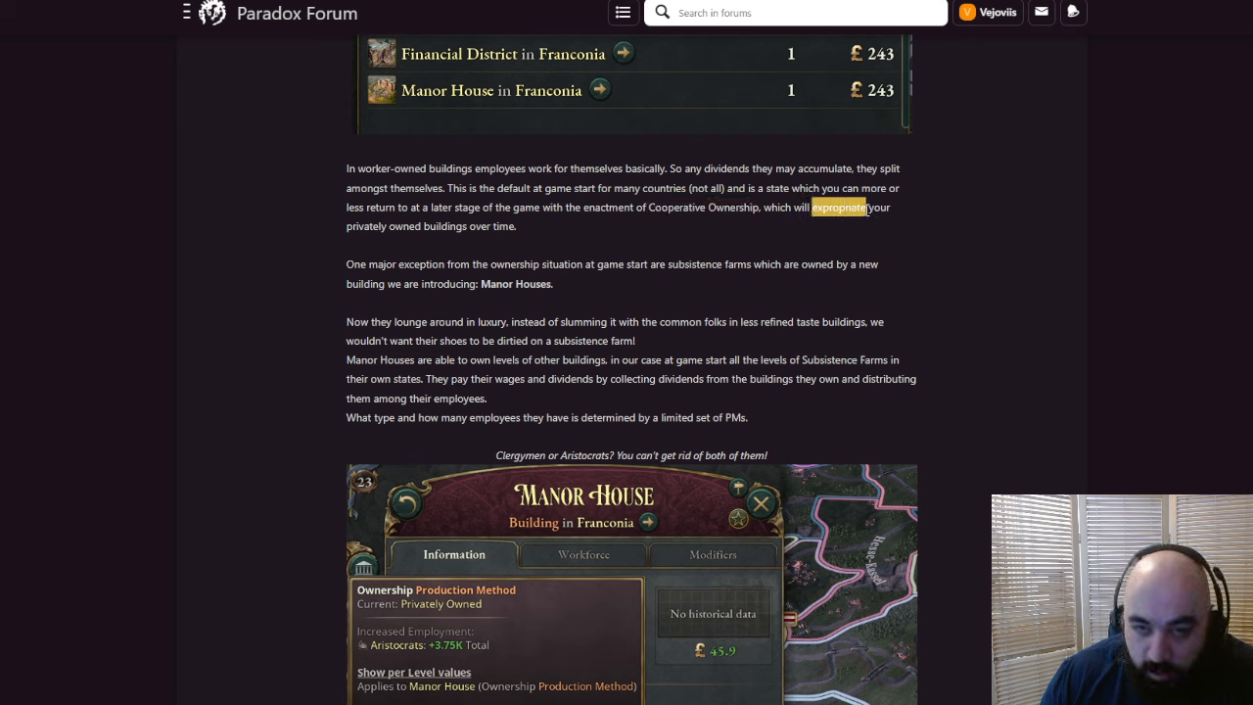
mouse_move(603, 253)
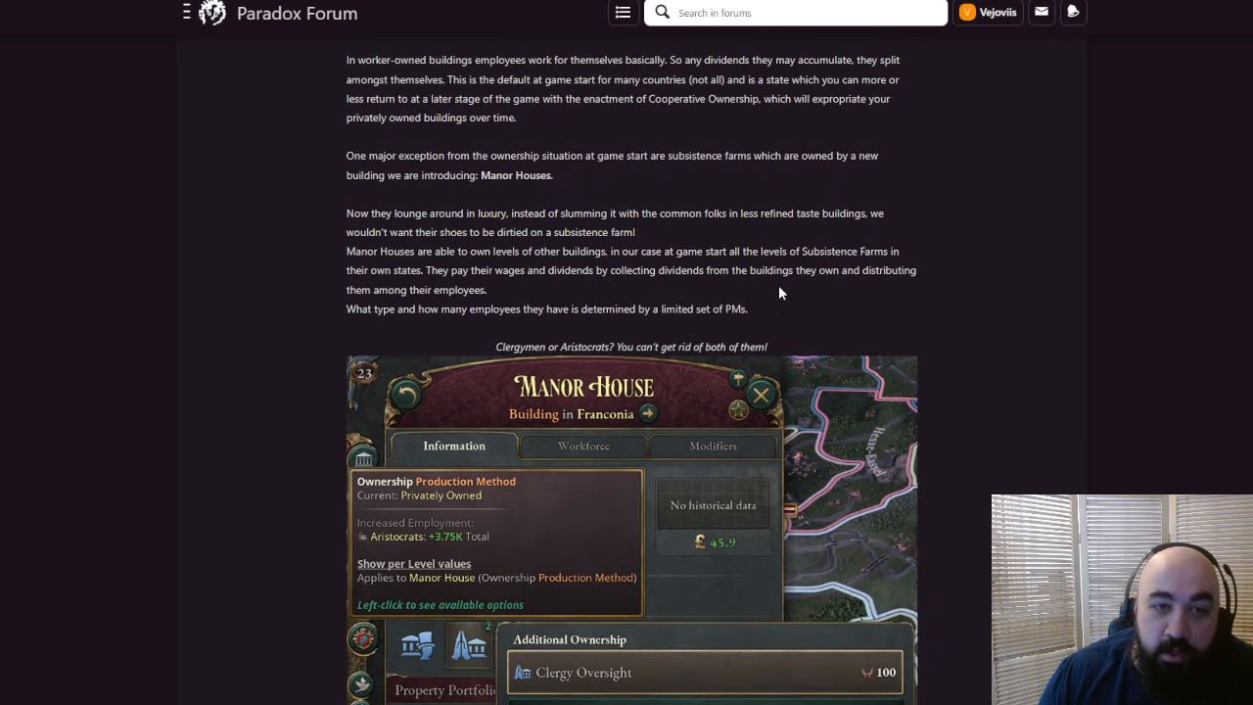
mouse_move(741, 300)
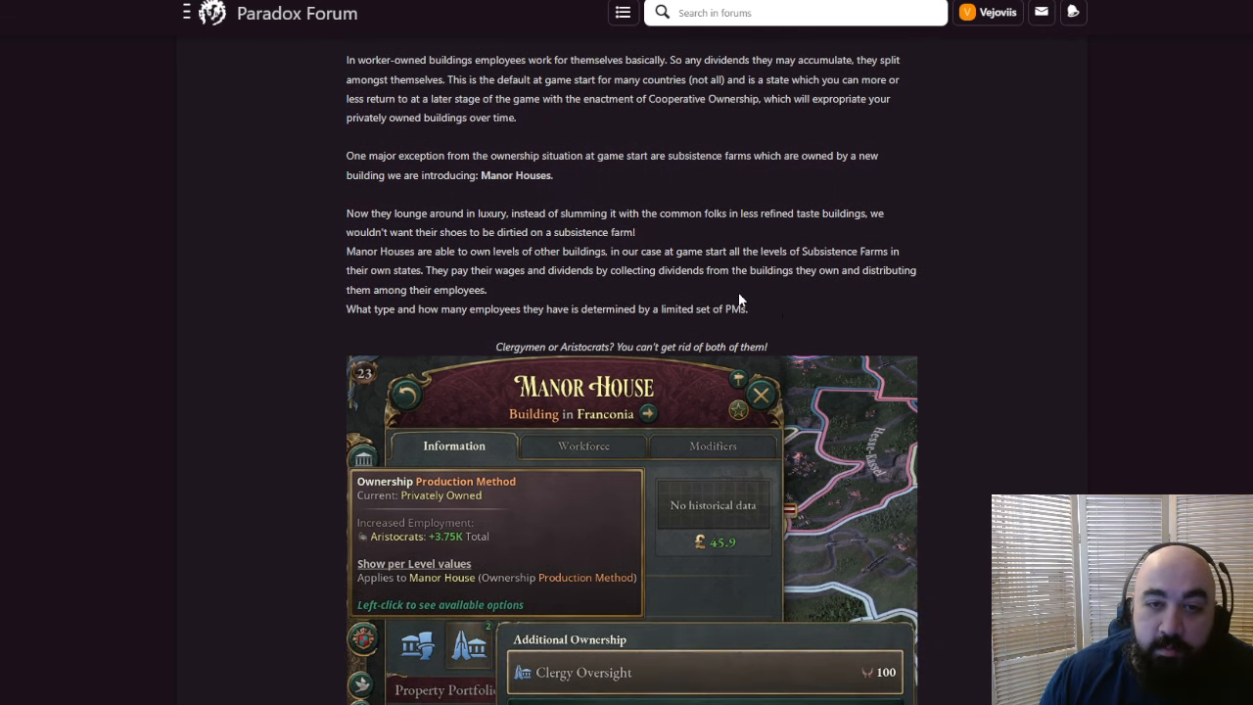
mouse_move(649, 170)
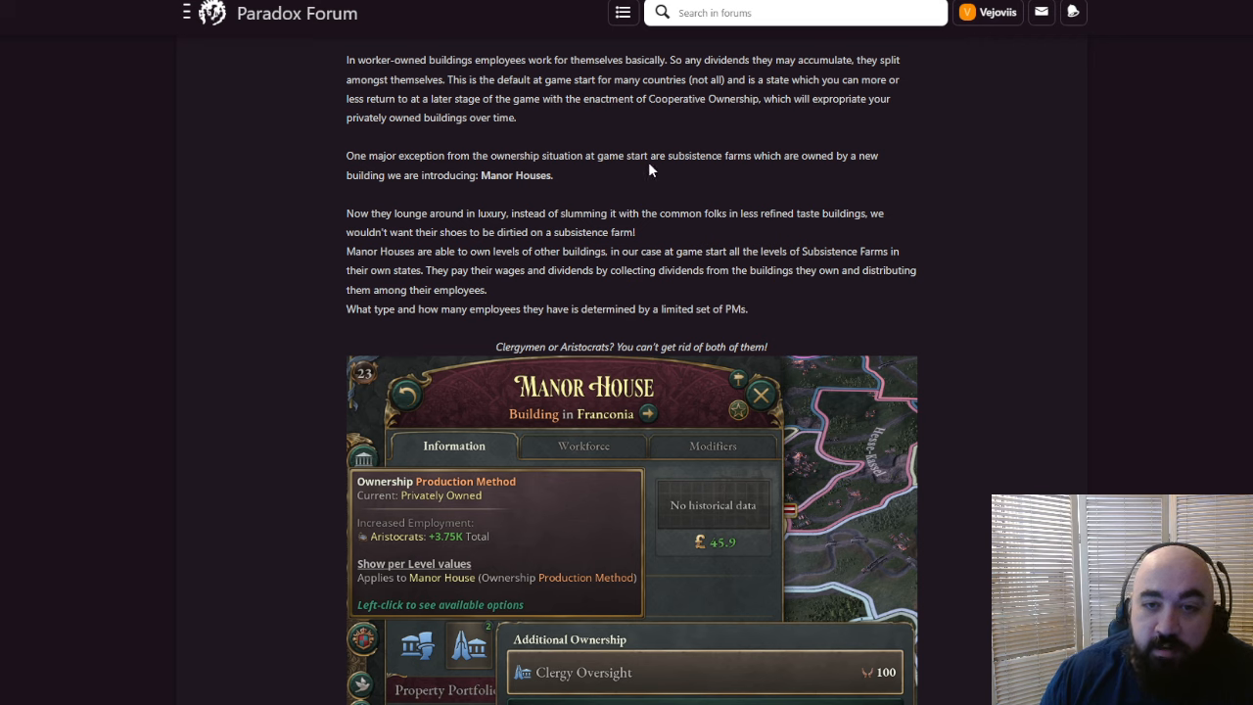
mouse_move(647, 176)
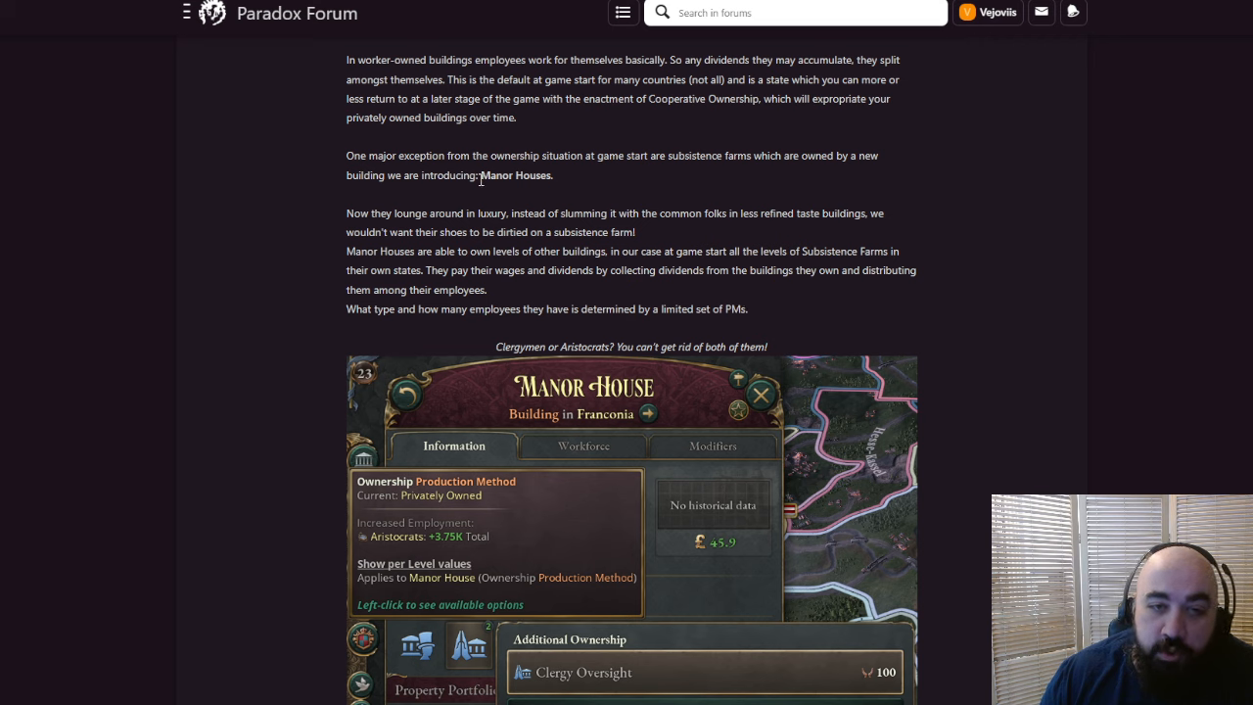
double_click(516, 176)
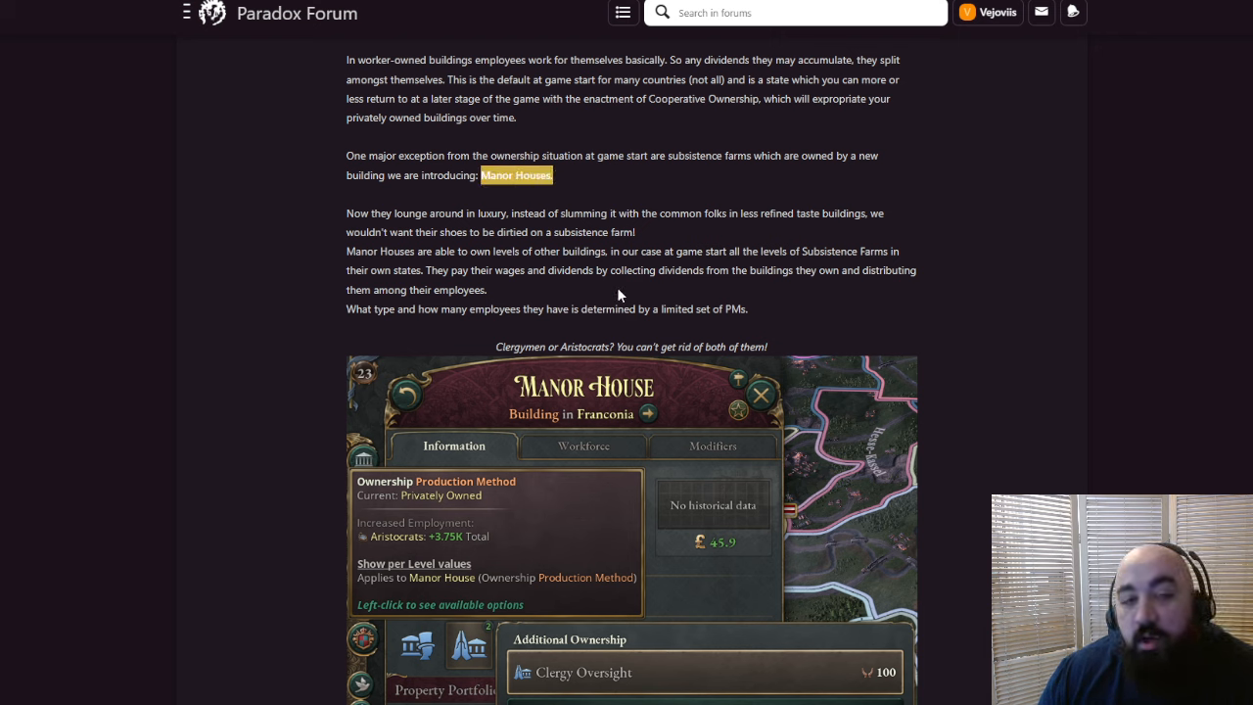
mouse_move(578, 297)
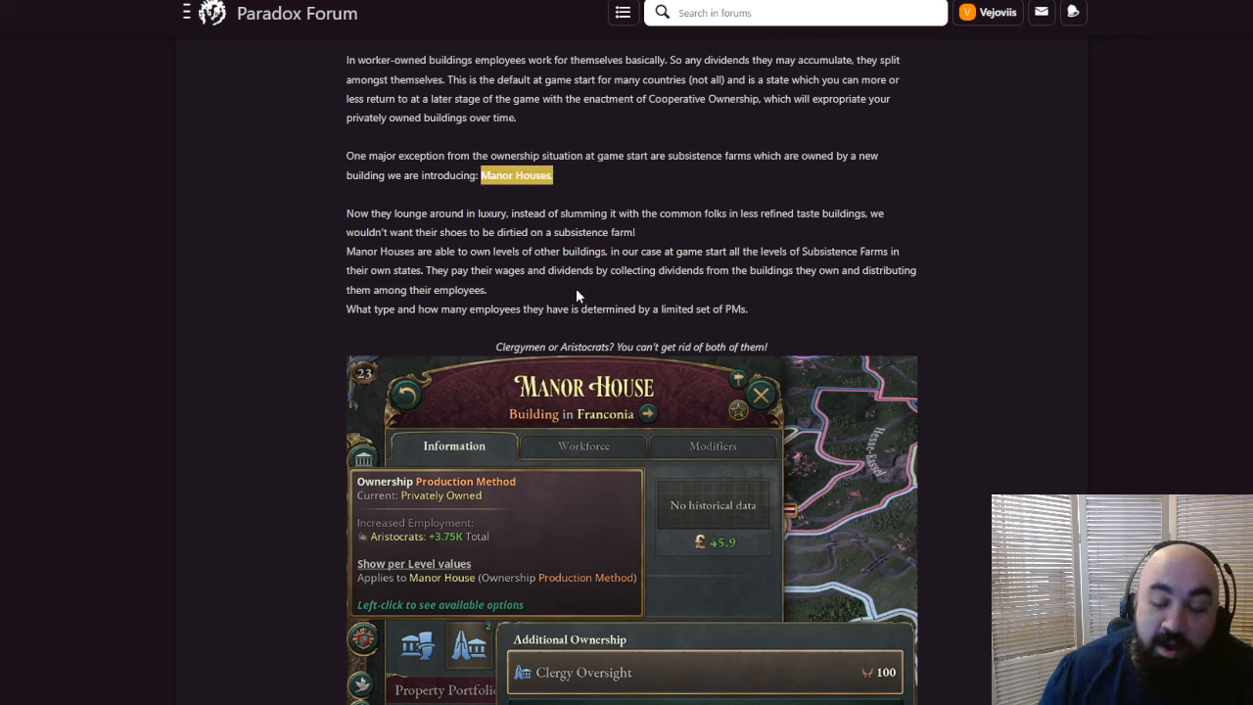
mouse_move(558, 255)
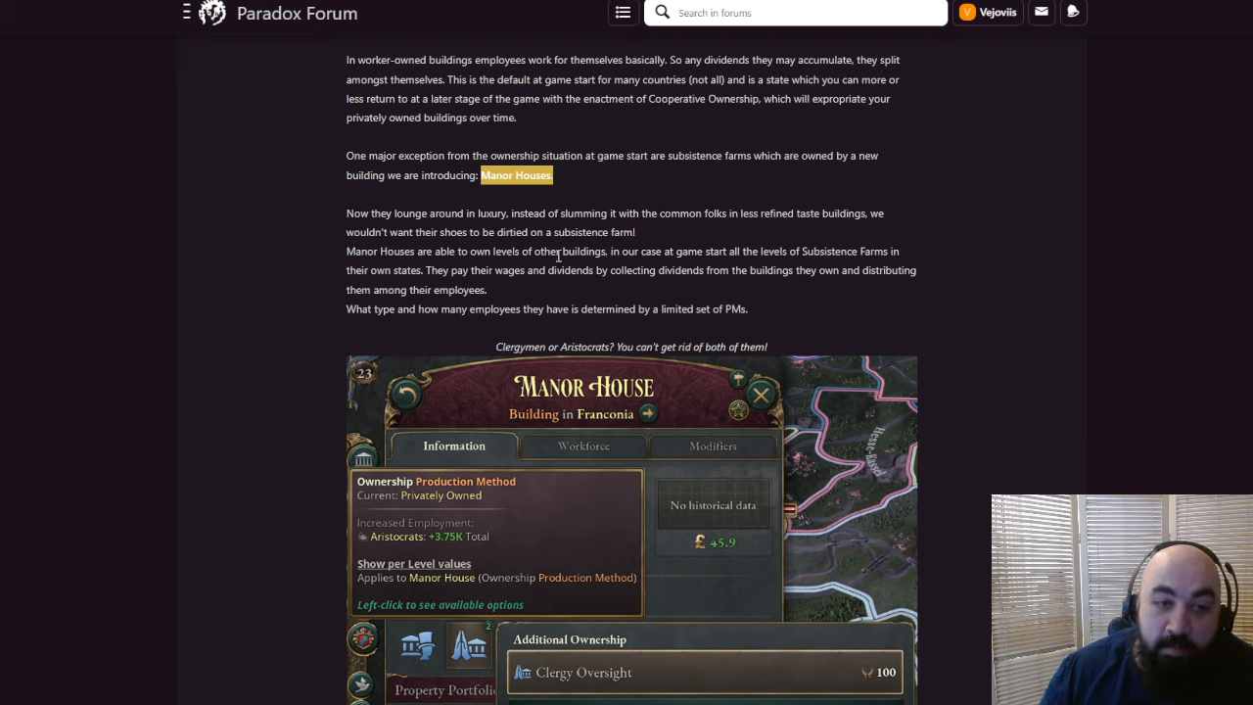
mouse_move(514, 215)
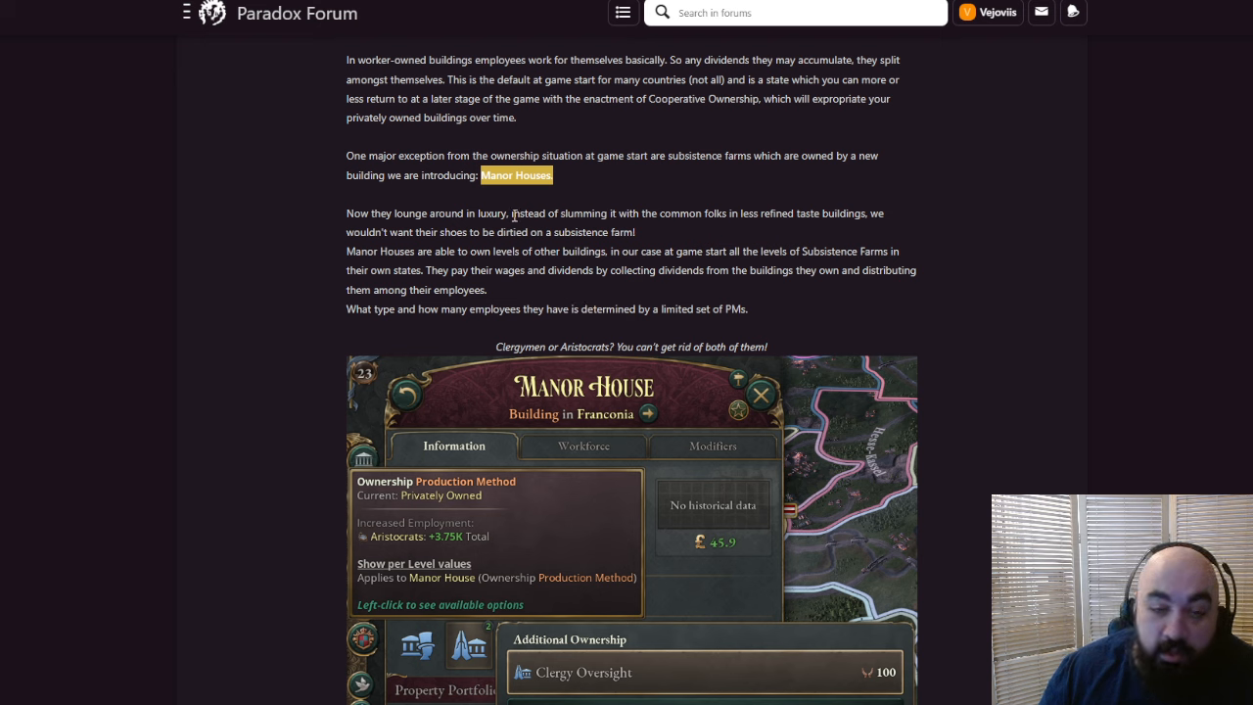
mouse_move(339, 212)
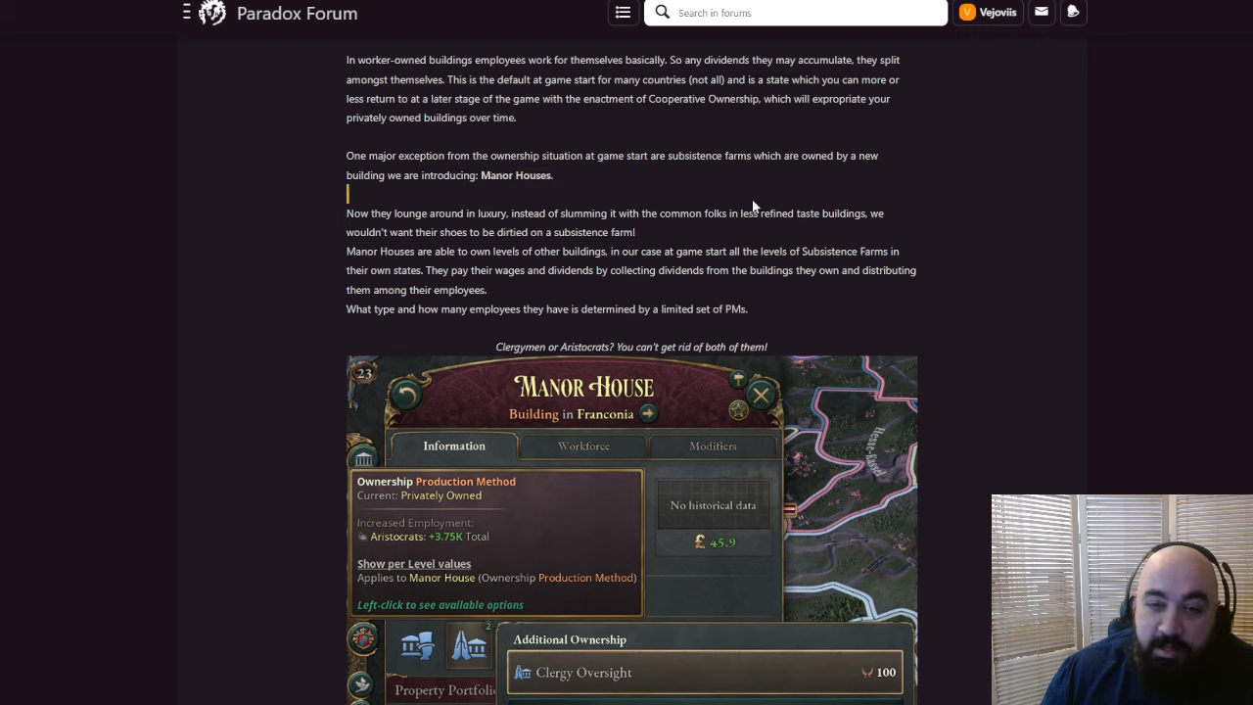
left_click_drag(348, 213, 866, 213)
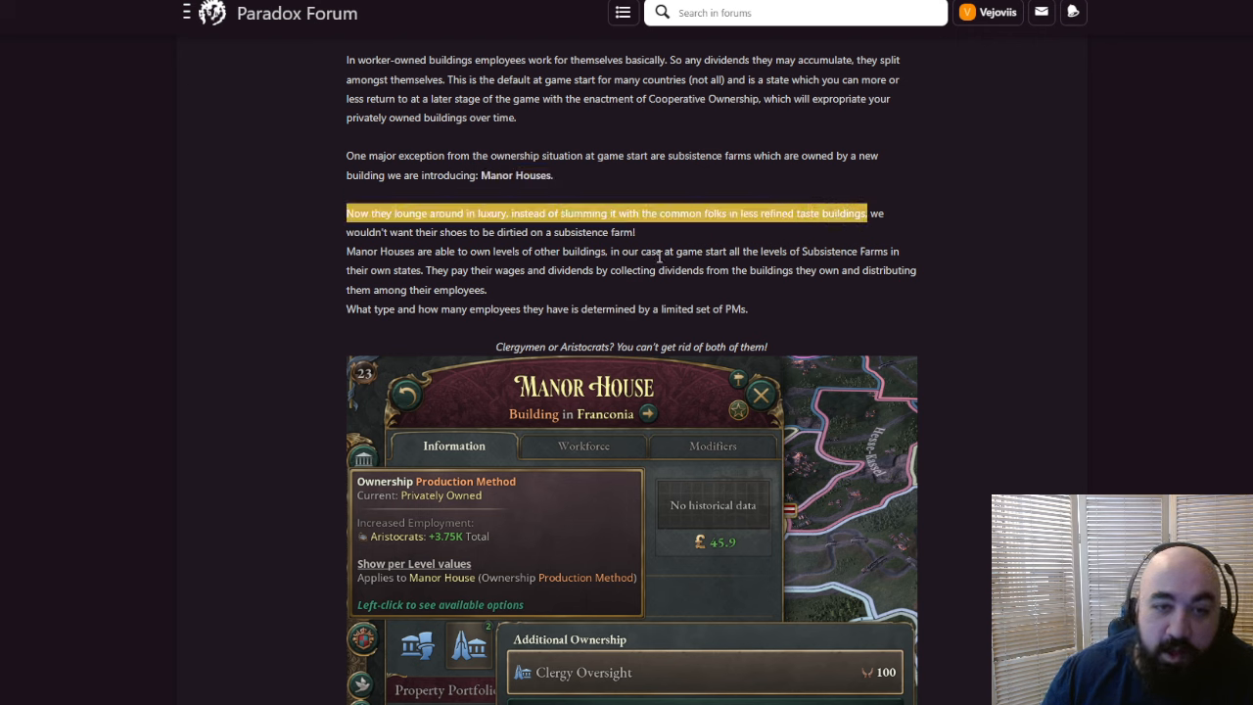
Scroll on and highlight the sentence on paying wages and dividends
scroll("down", 3)
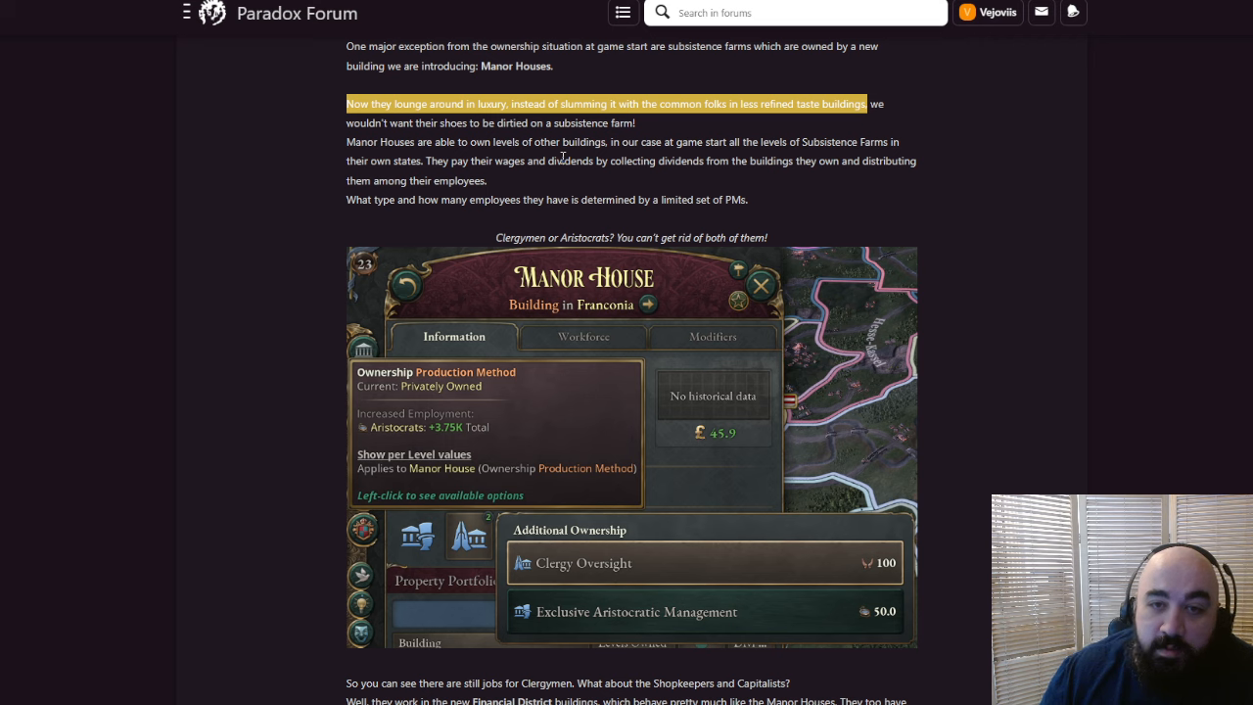
mouse_move(426, 164)
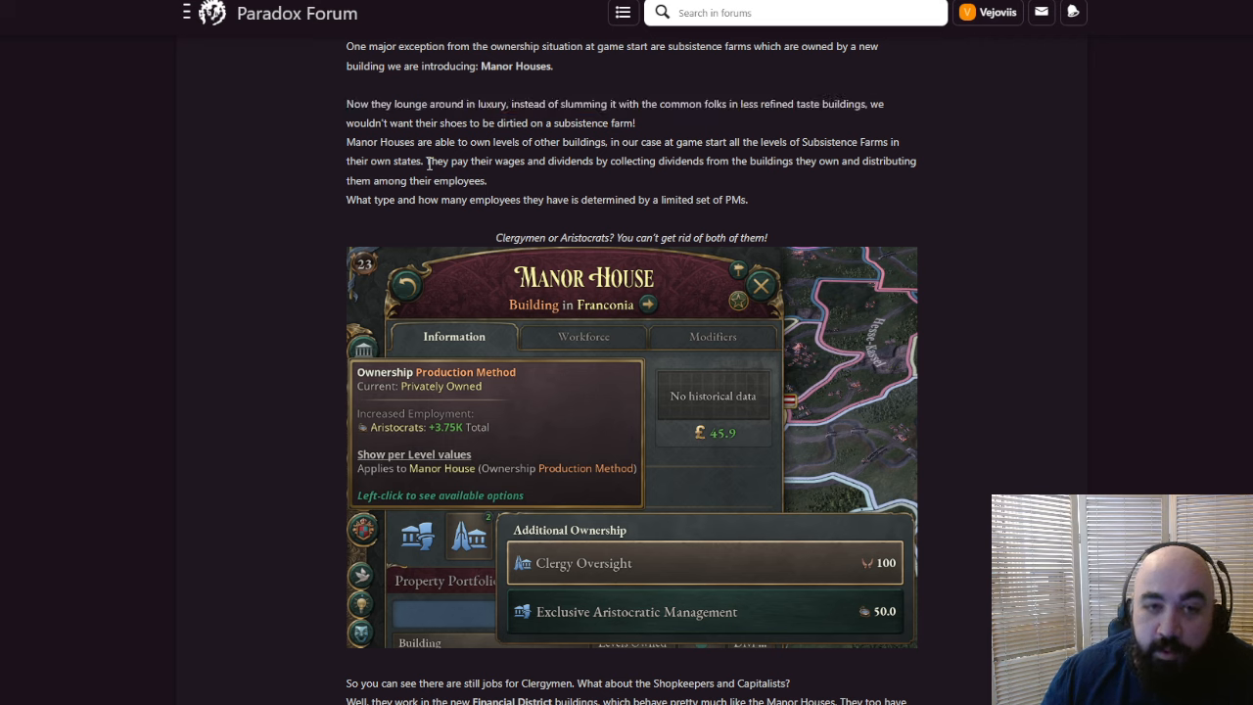
left_click_drag(427, 160, 486, 180)
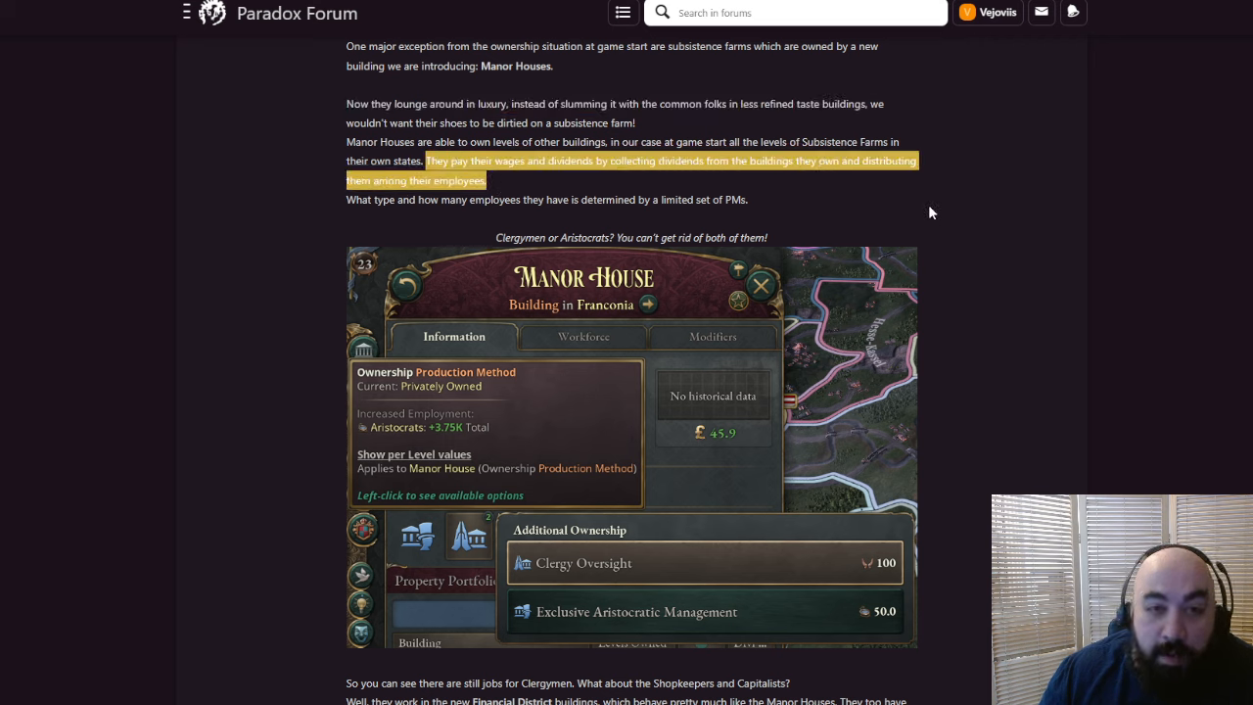
mouse_move(891, 211)
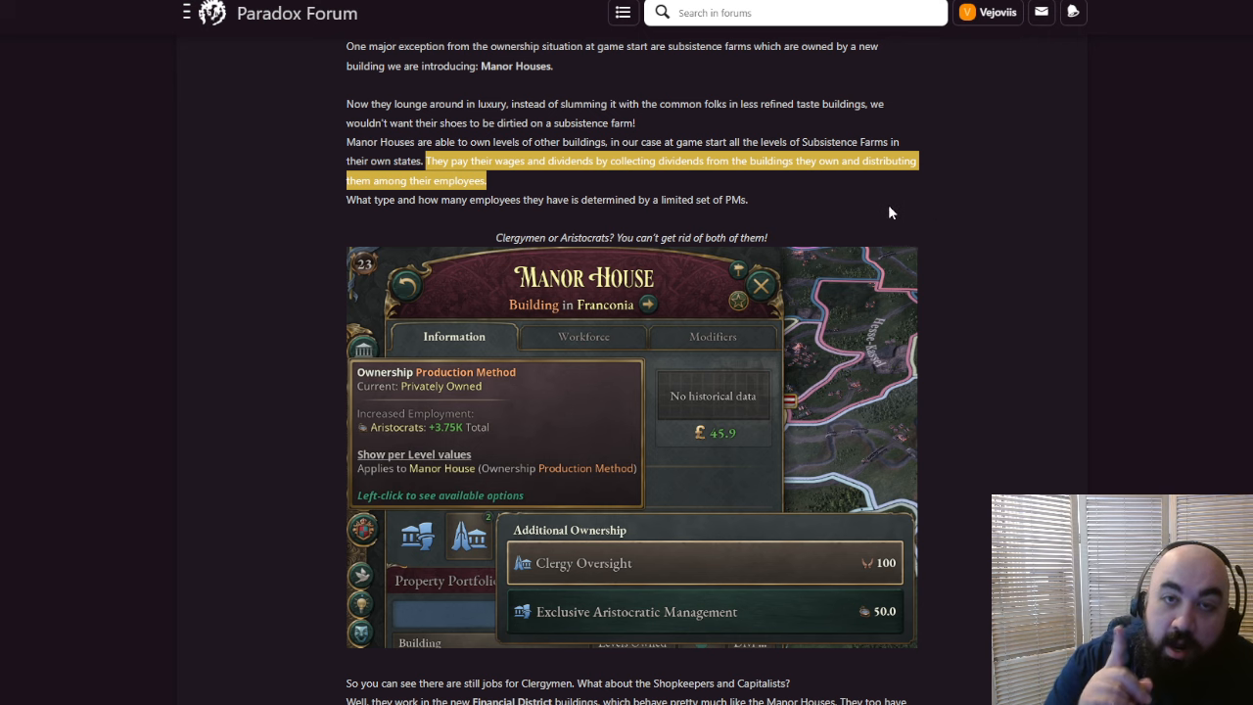
mouse_move(846, 201)
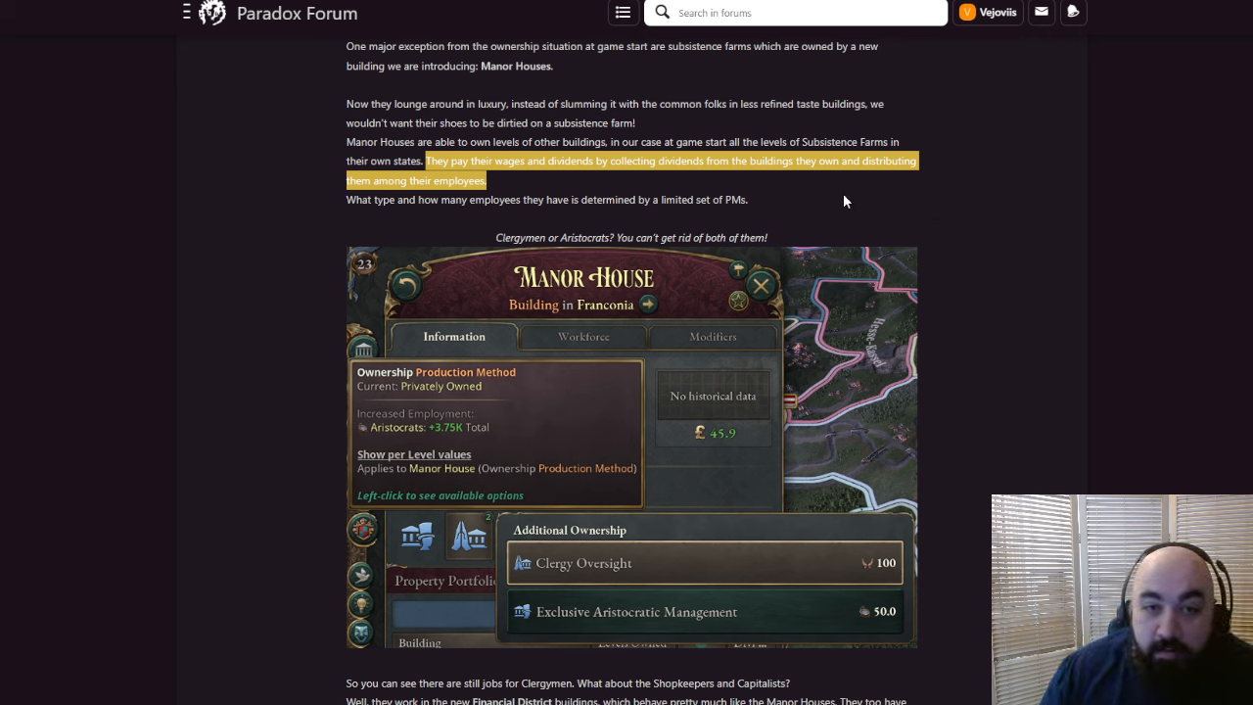
mouse_move(871, 210)
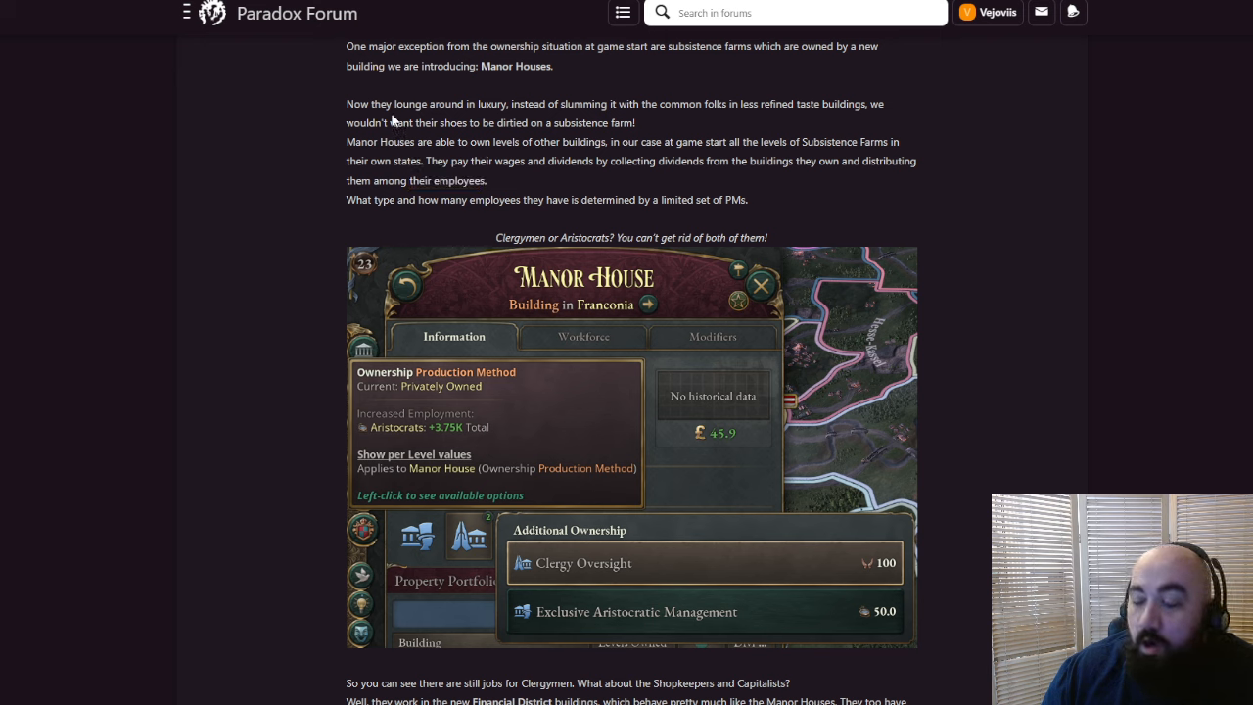
mouse_move(445, 514)
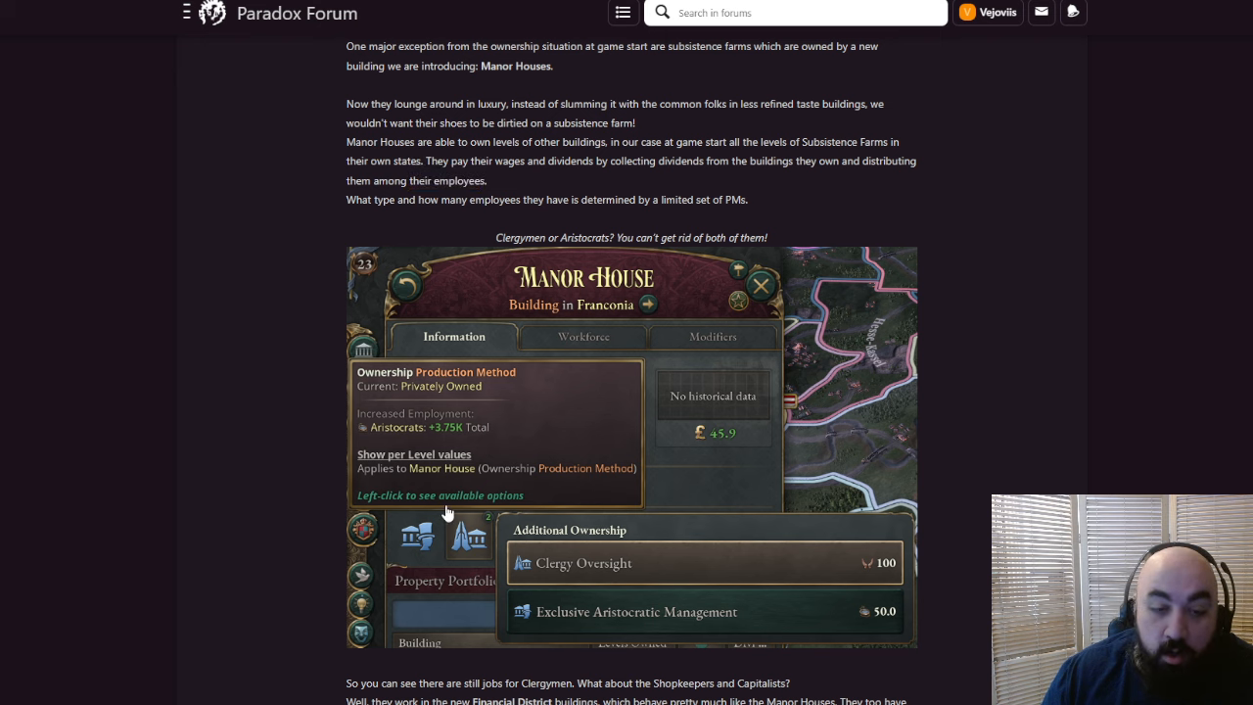
mouse_move(404, 202)
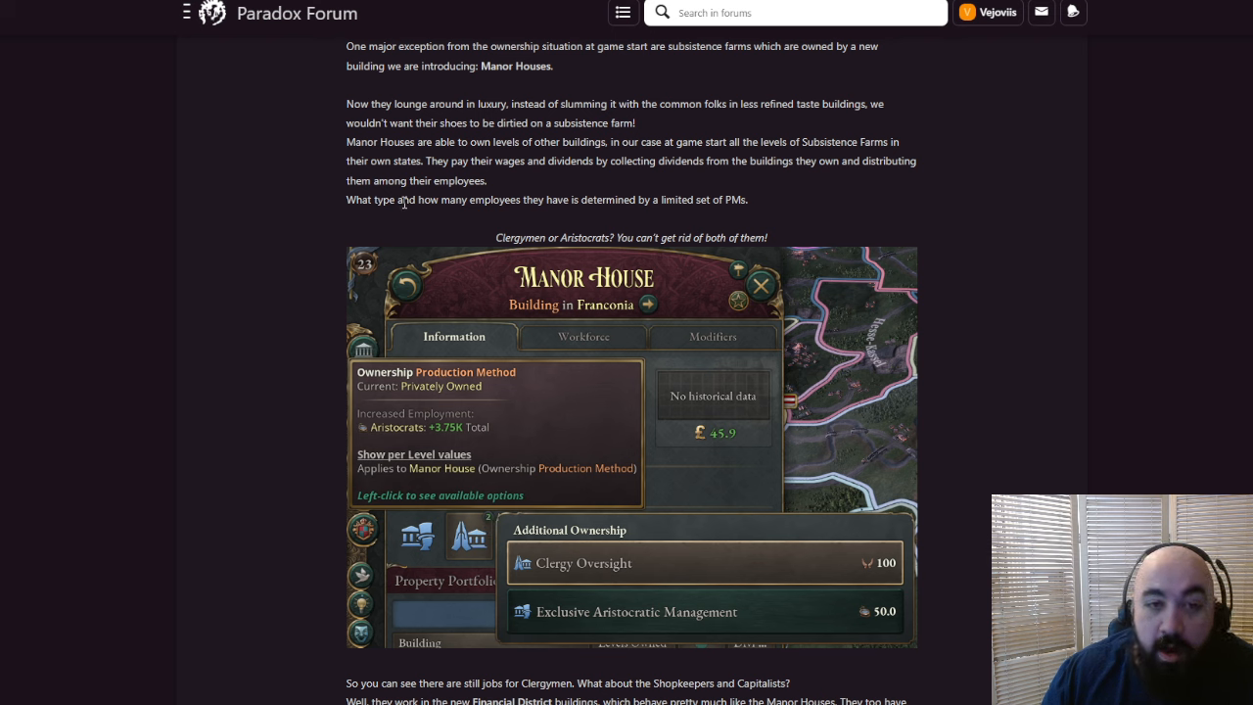
mouse_move(616, 572)
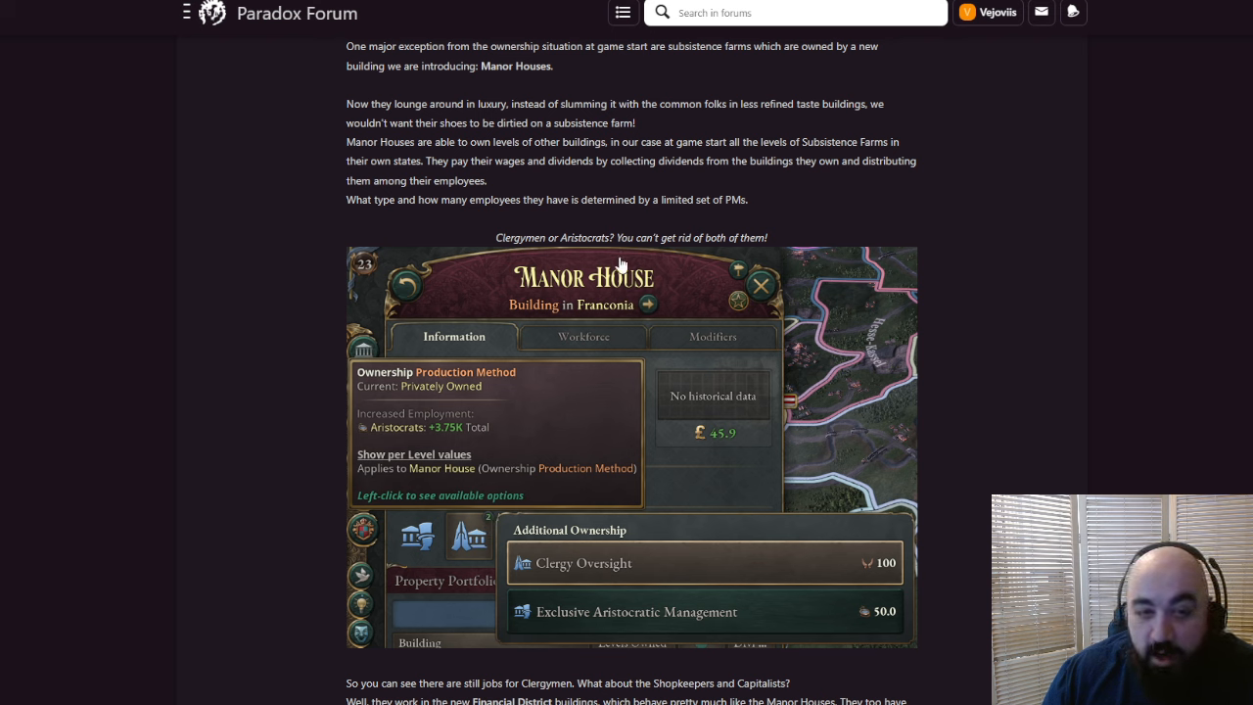
mouse_move(946, 412)
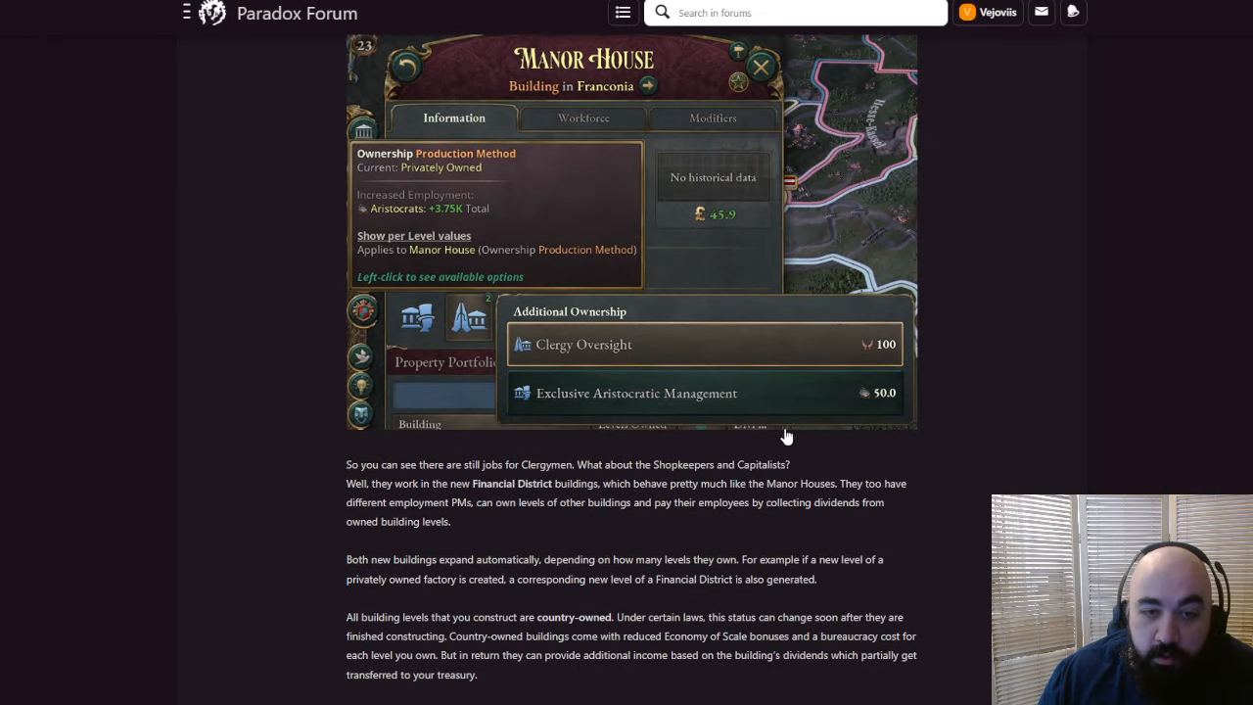
Highlight the phrase on new Financial District buildings and select words in the following paragraph
scroll("down", 3)
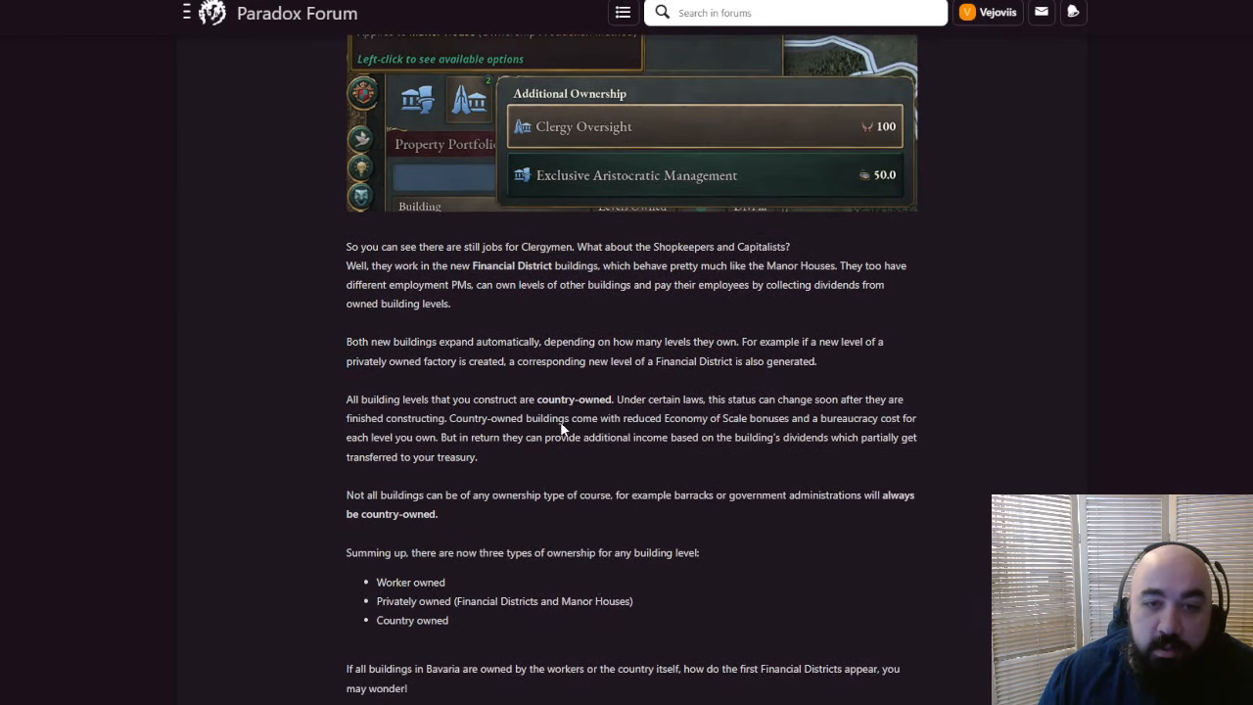
mouse_move(396, 274)
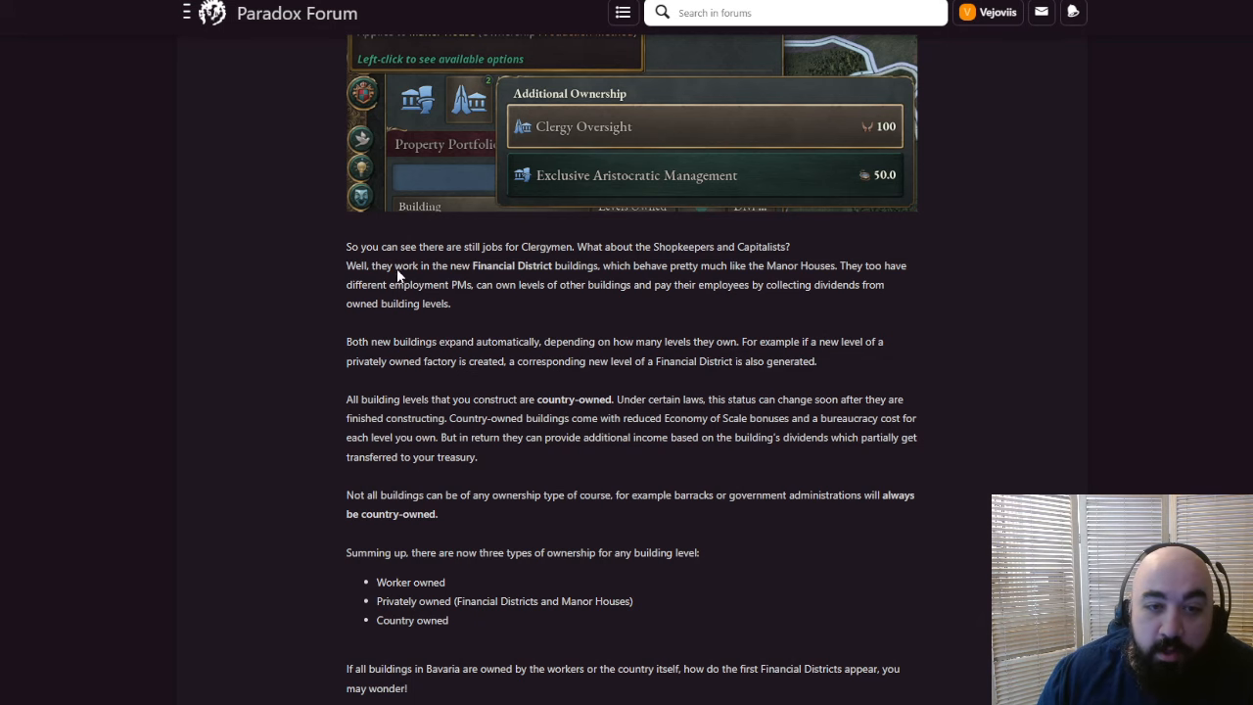
left_click_drag(450, 265, 609, 266)
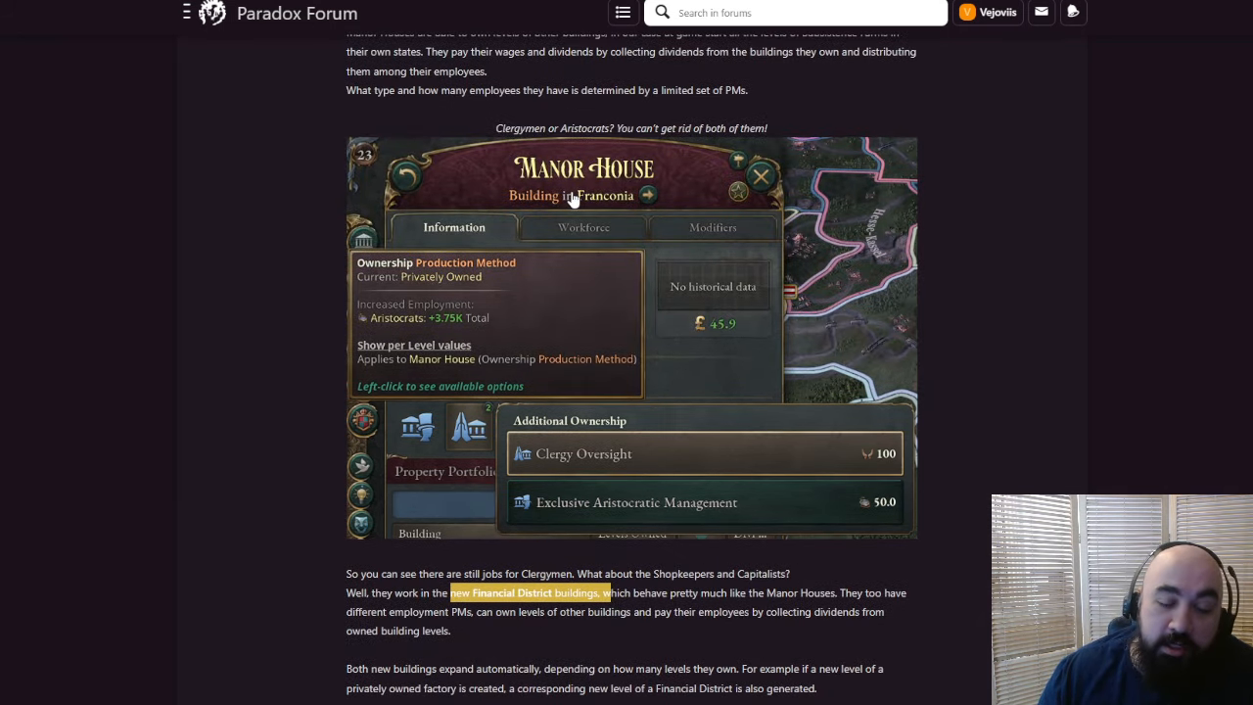
mouse_move(732, 553)
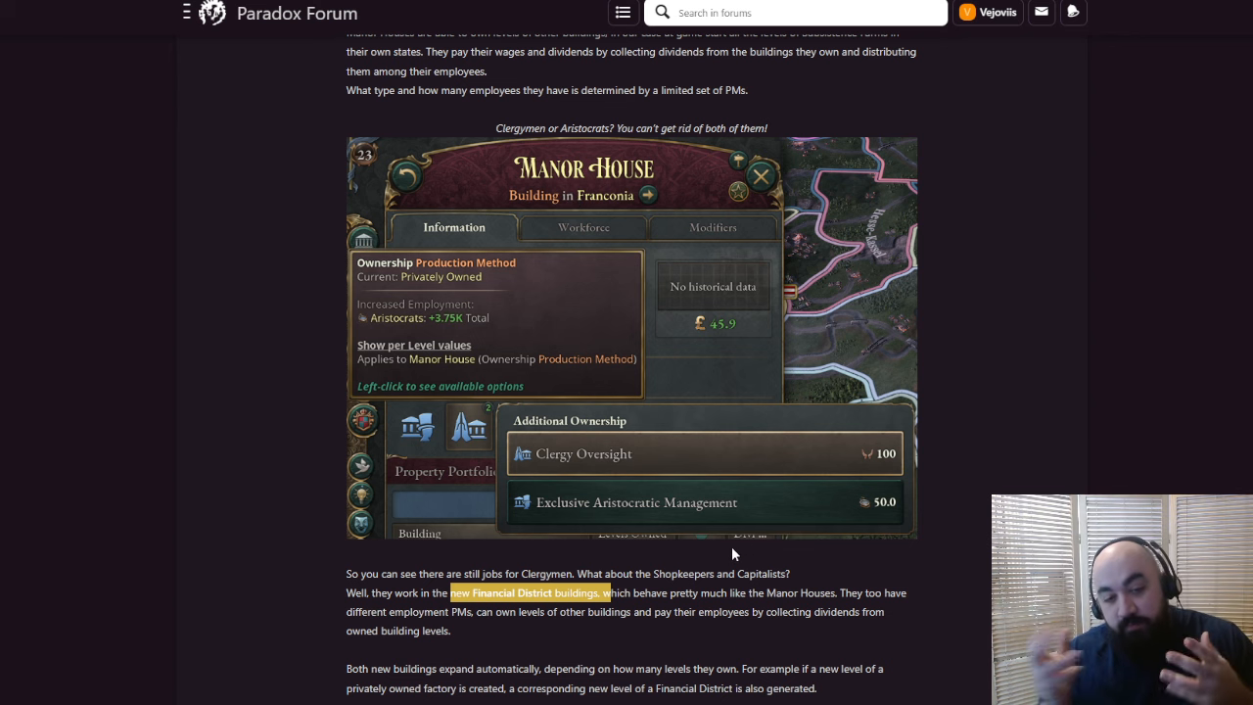
scroll("down", 3)
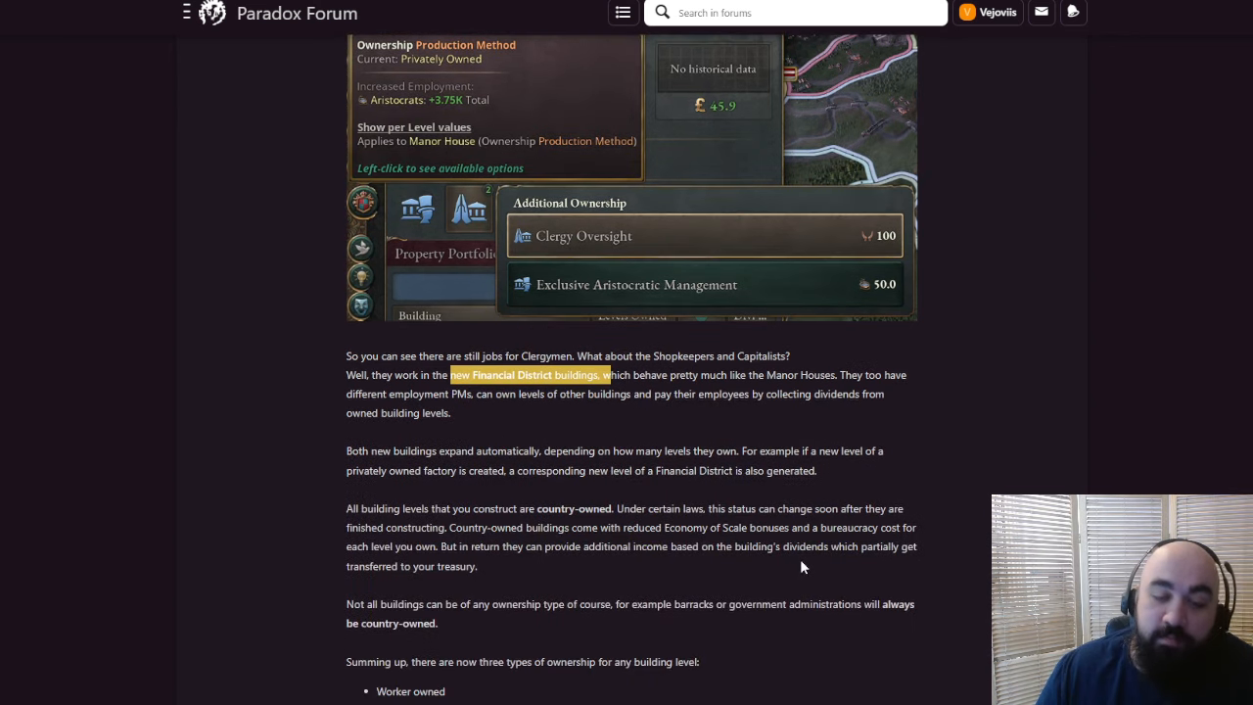
mouse_move(789, 560)
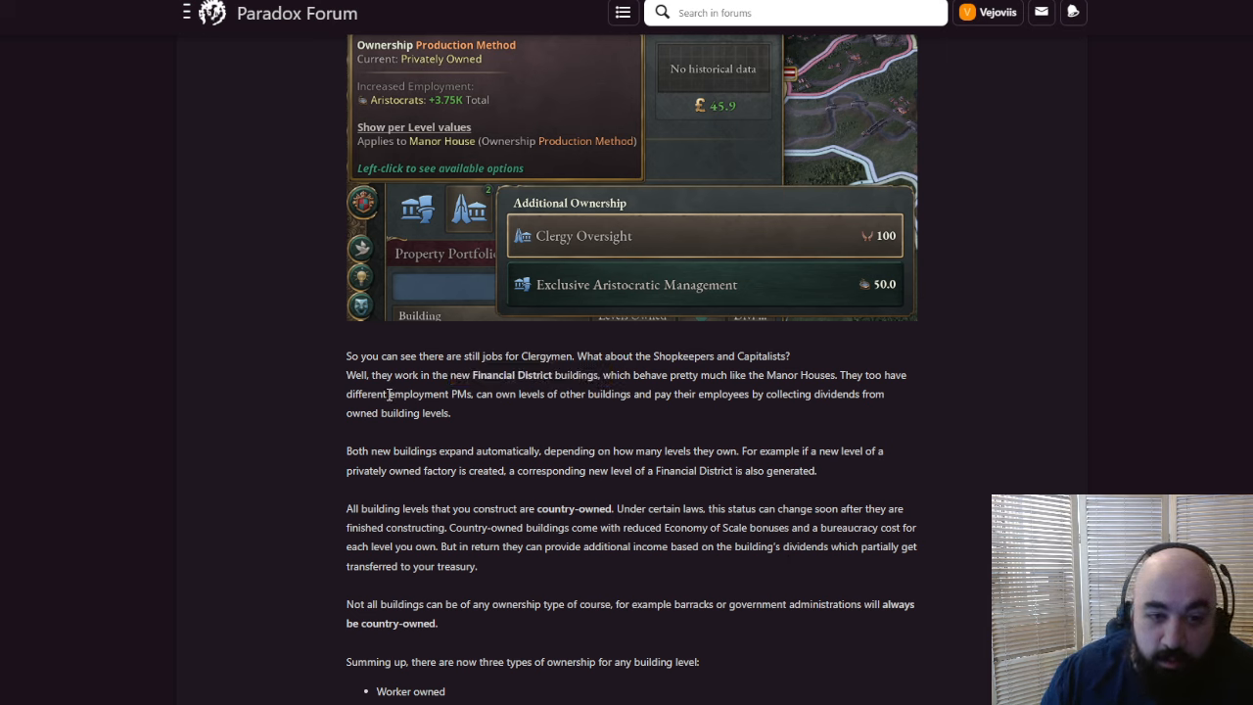
double_click(421, 393)
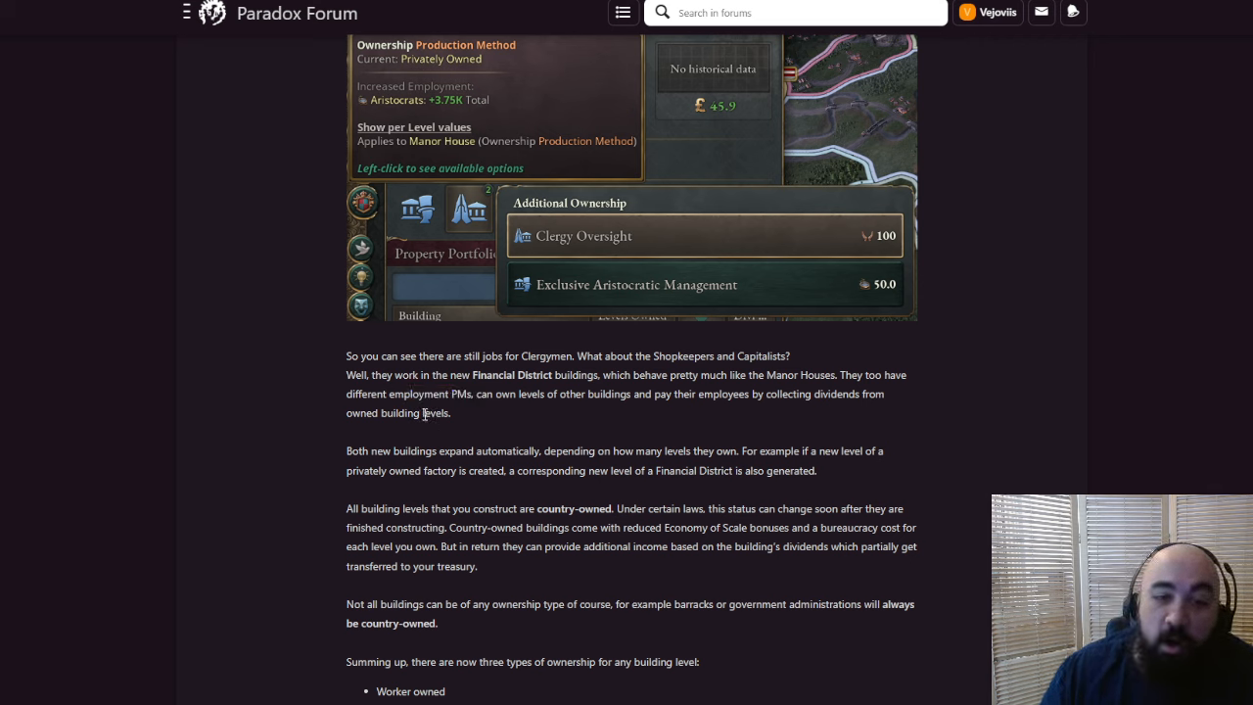
double_click(508, 375)
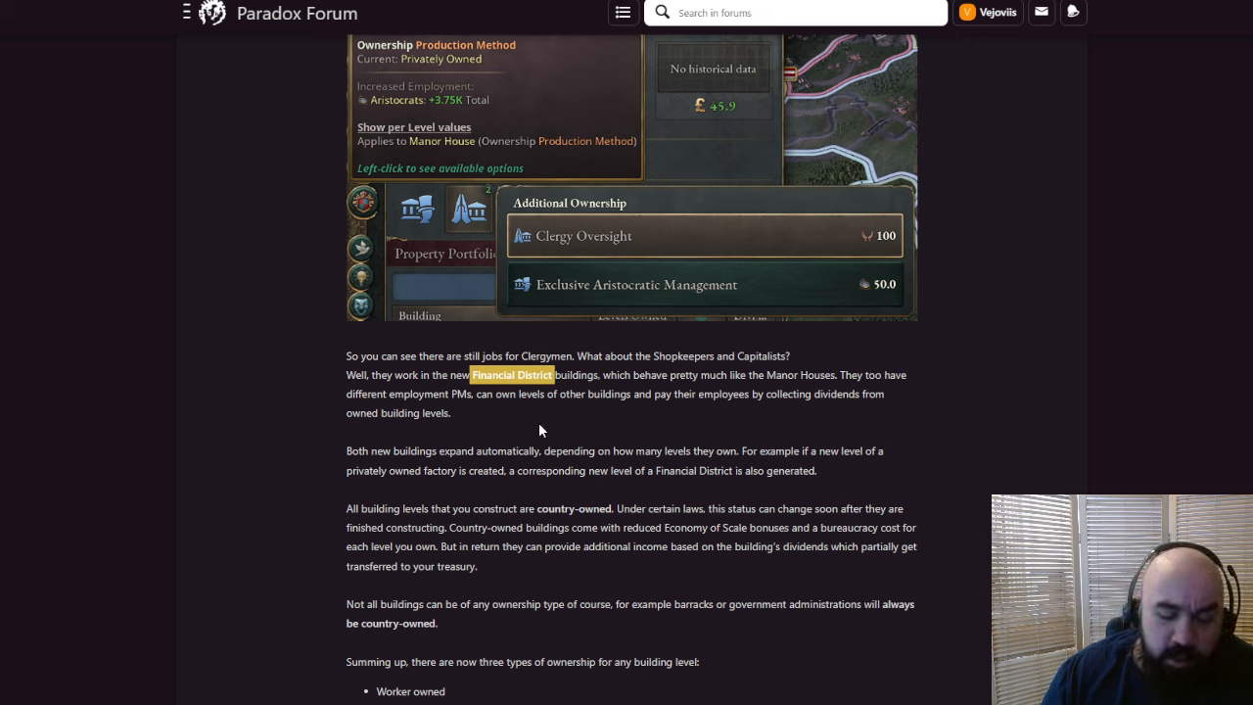
mouse_move(529, 435)
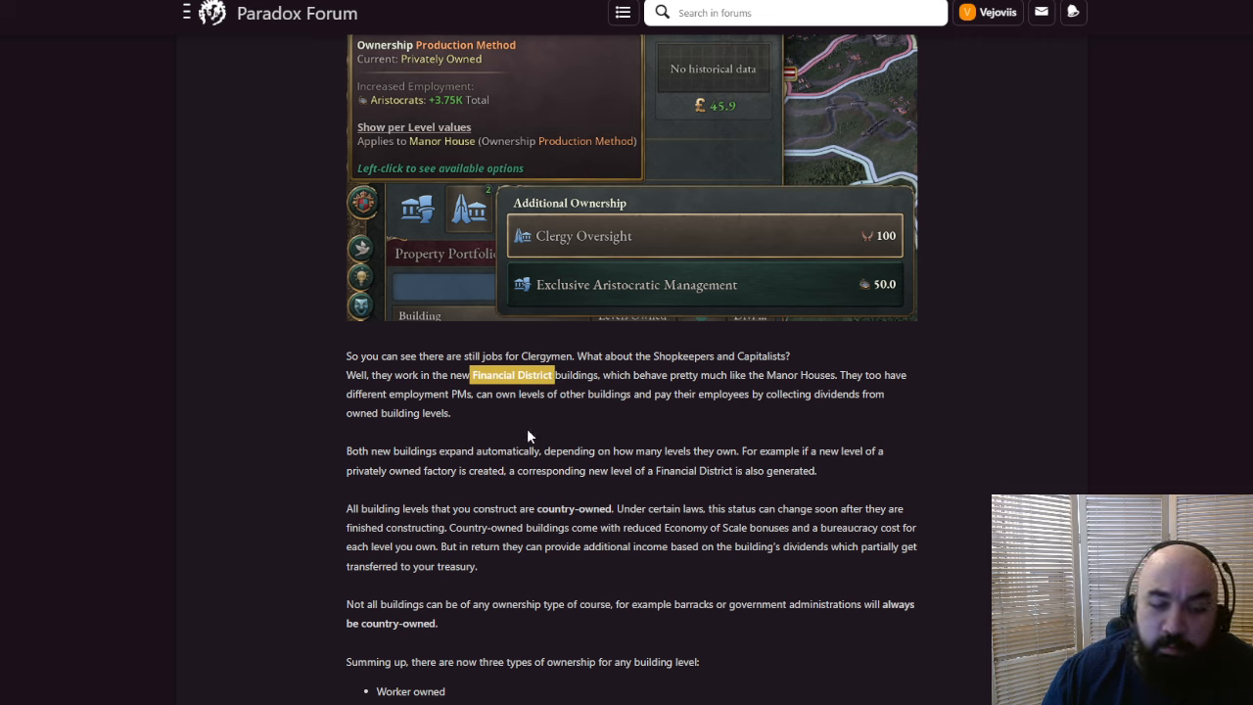
mouse_move(624, 411)
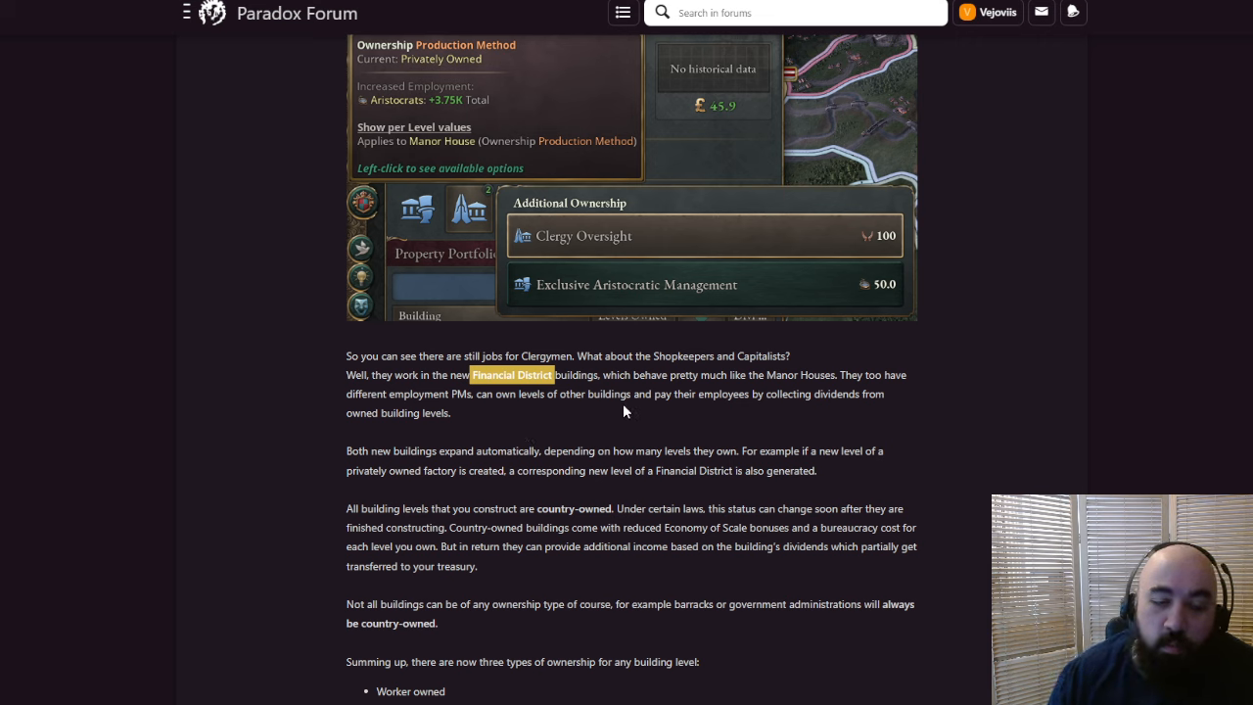
mouse_move(581, 410)
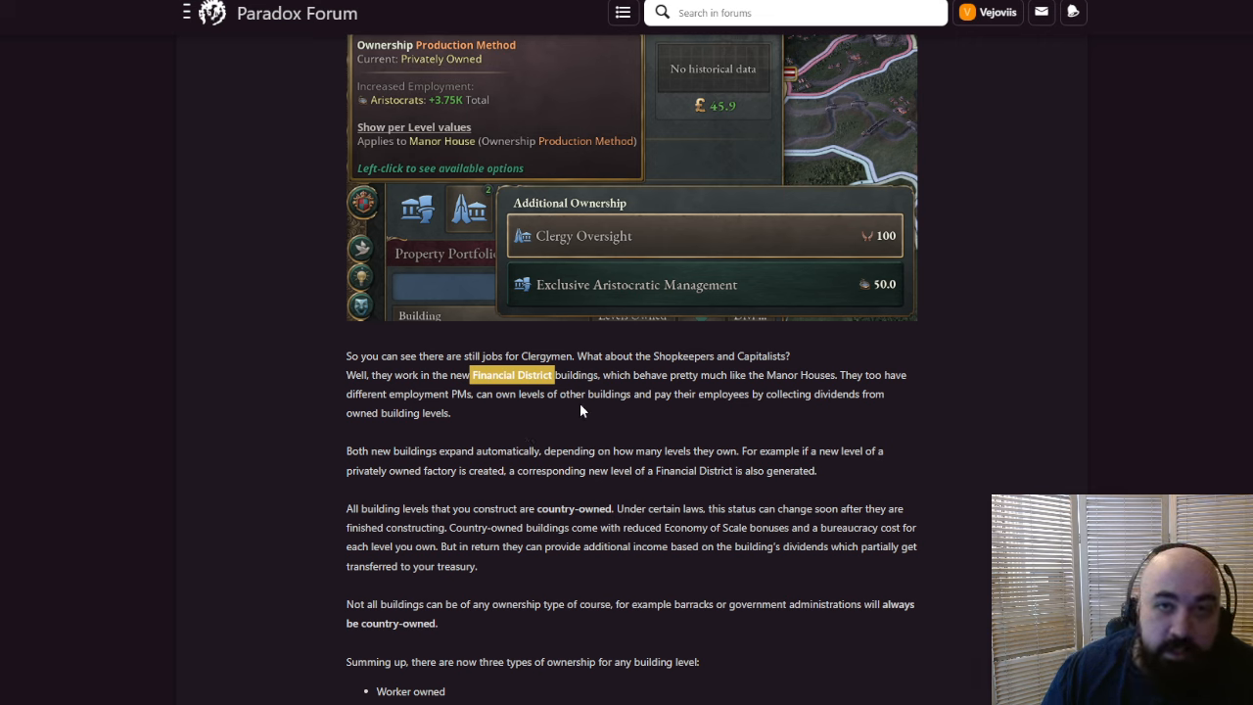
mouse_move(574, 411)
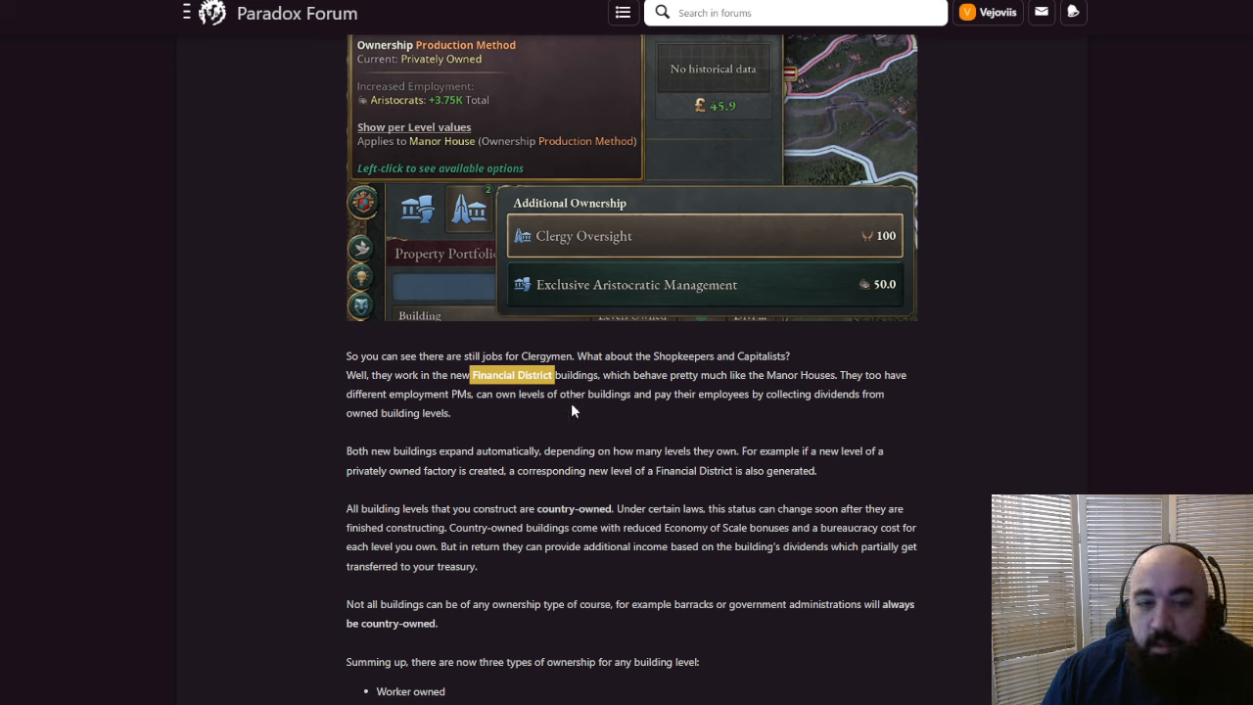
mouse_move(559, 416)
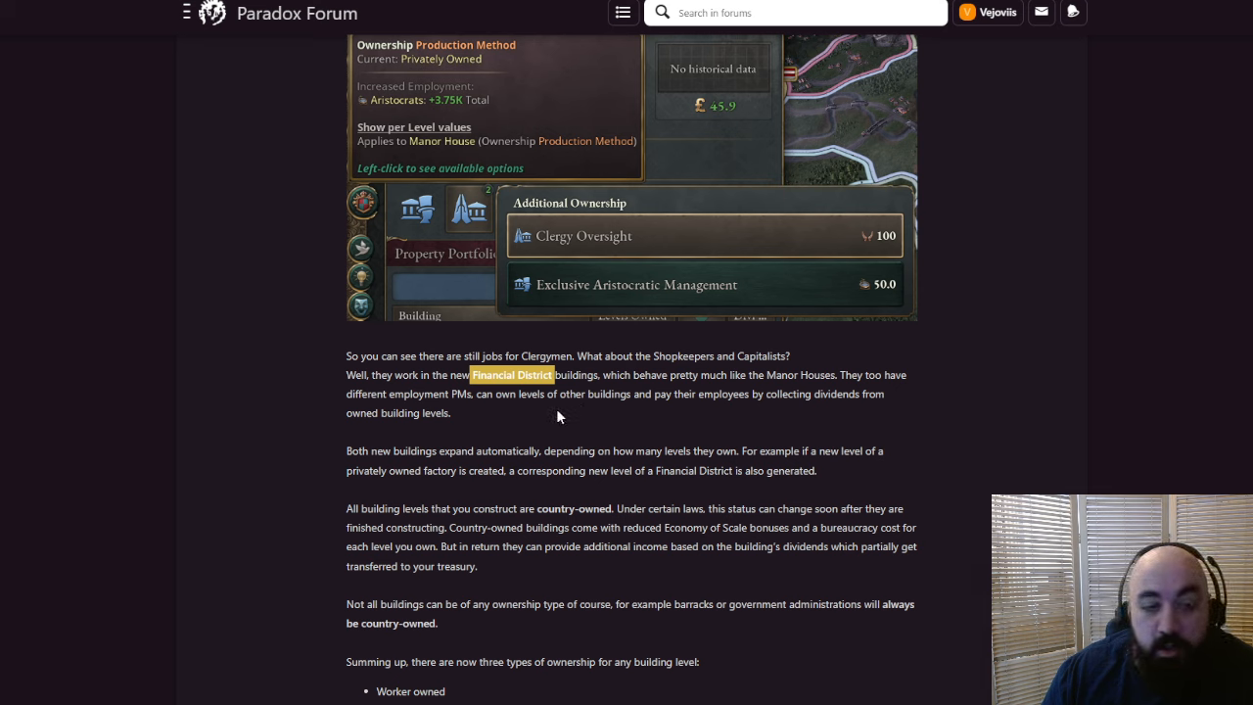
mouse_move(519, 425)
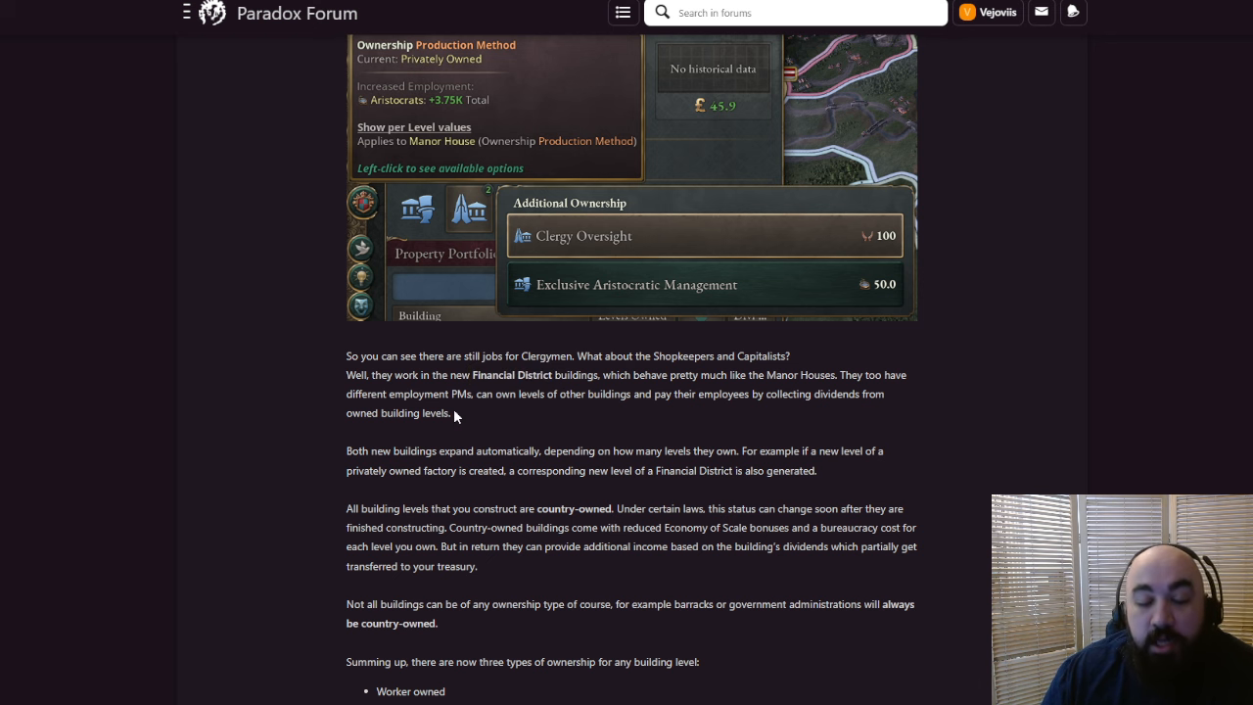
Highlight the sentence that a new private factory level generates a matching Financial District level
scroll("down", 3)
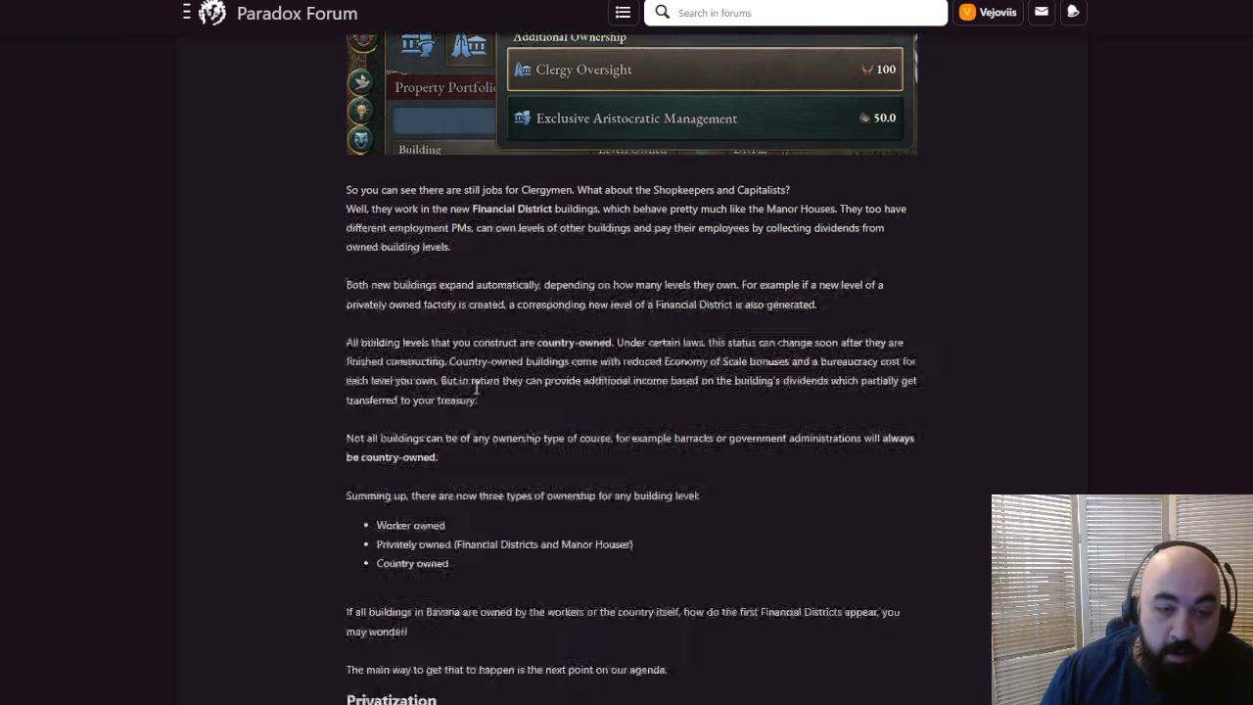
scroll("down", 3)
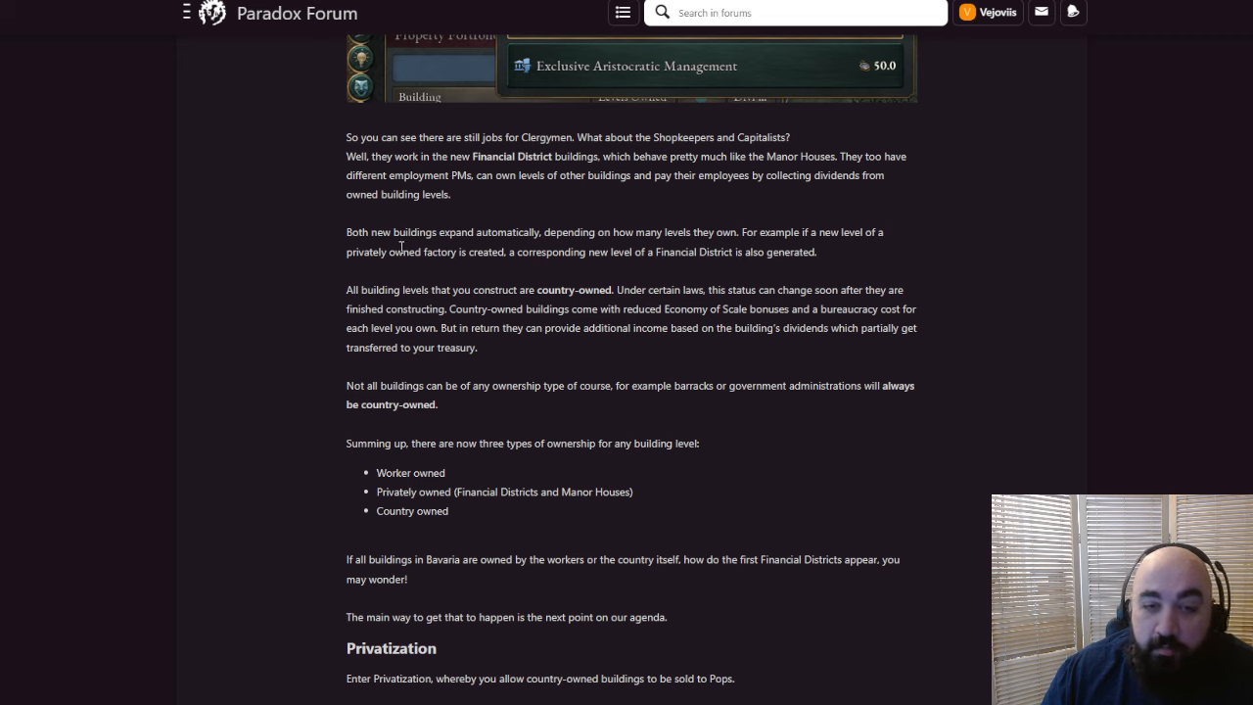
left_click_drag(401, 252, 814, 252)
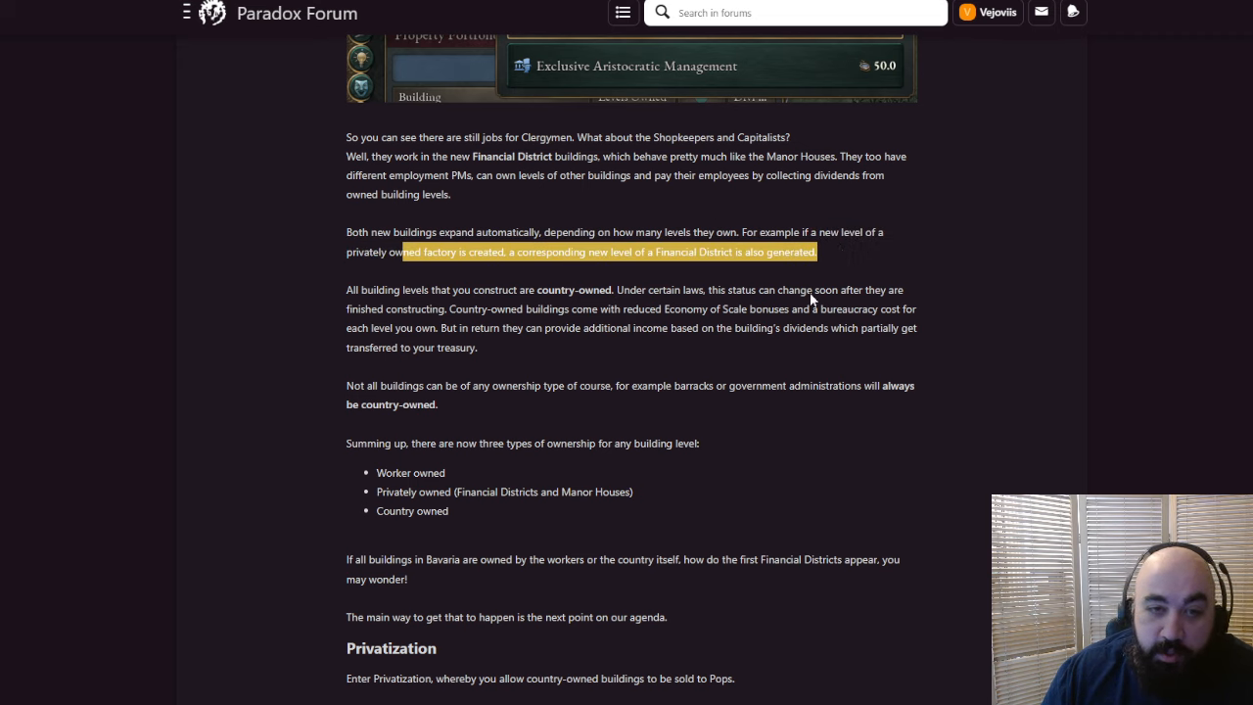
mouse_move(737, 303)
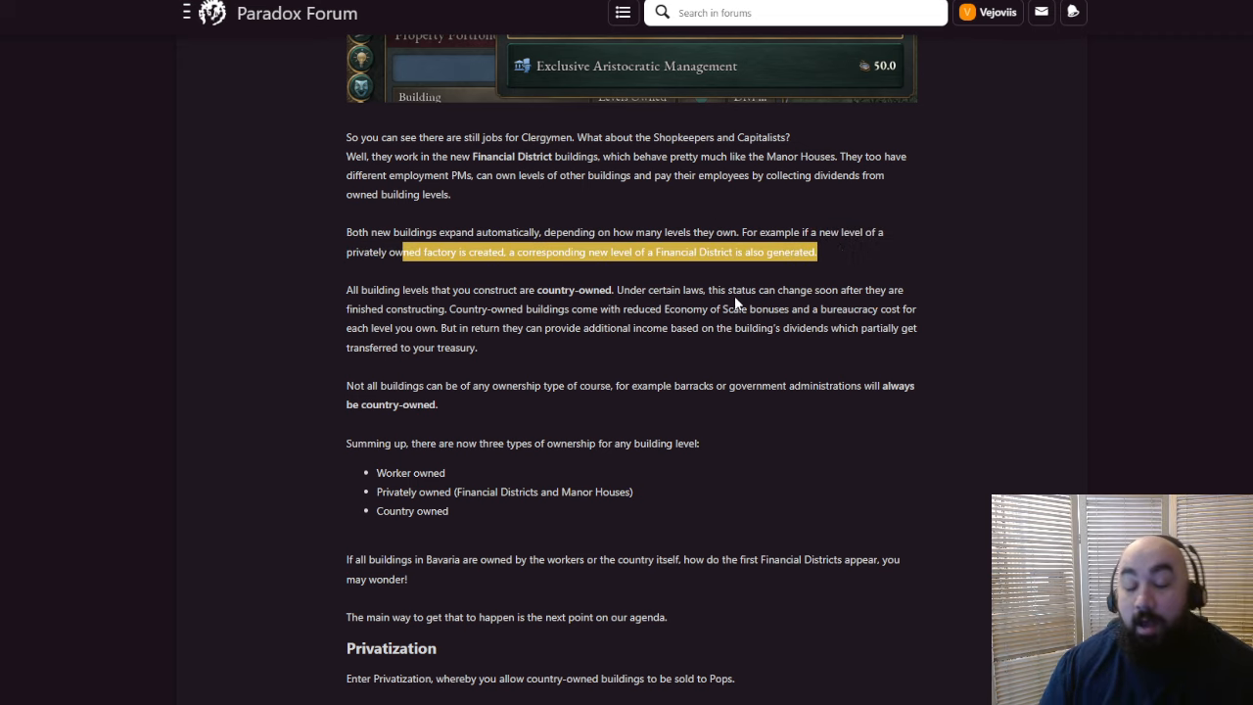
mouse_move(721, 287)
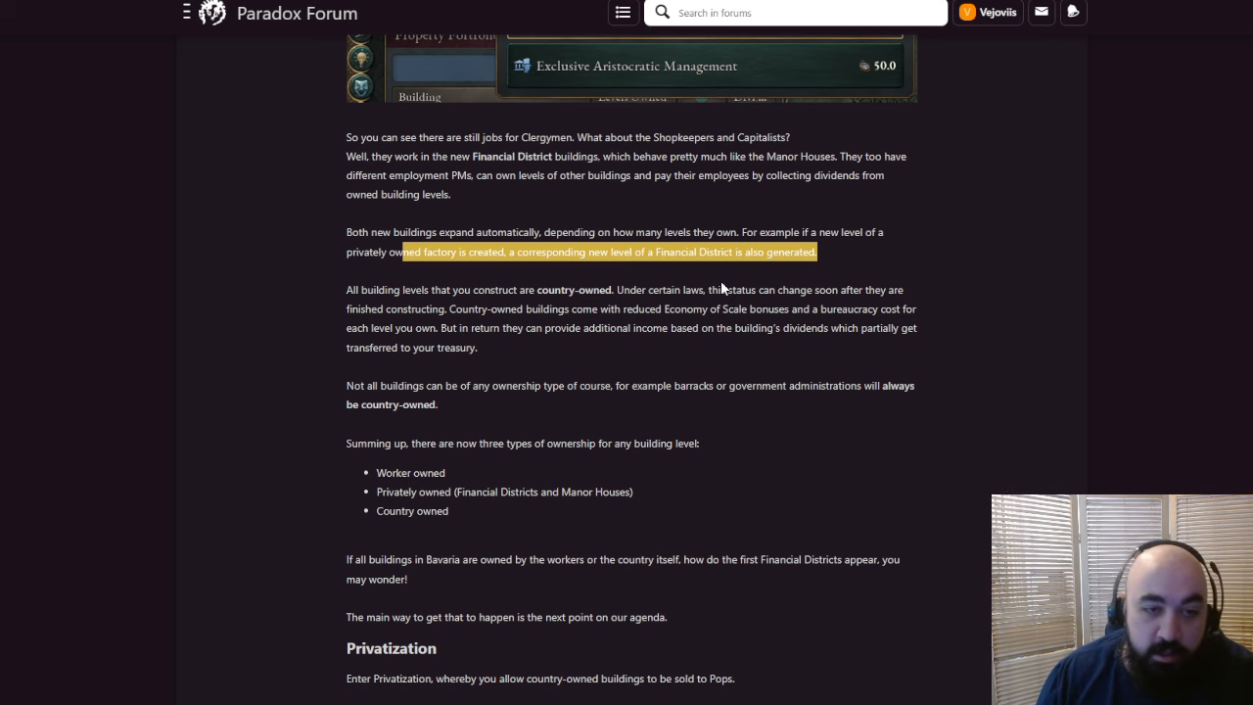
mouse_move(768, 330)
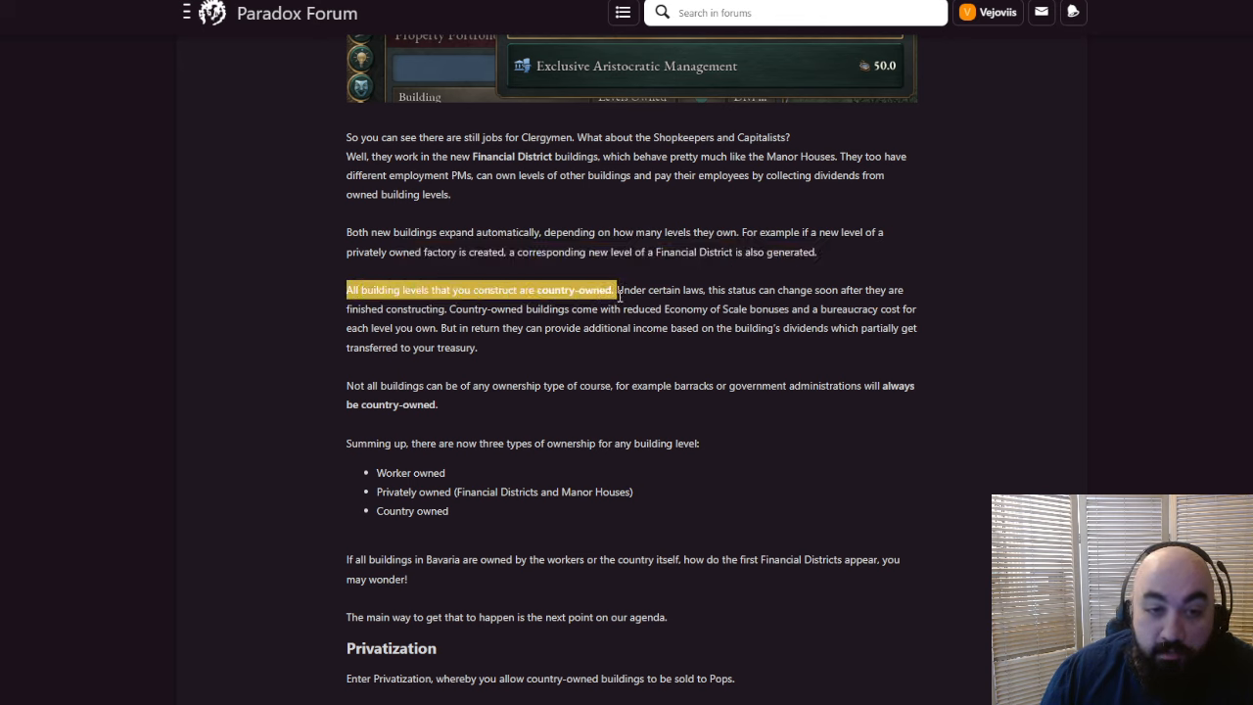
mouse_move(599, 359)
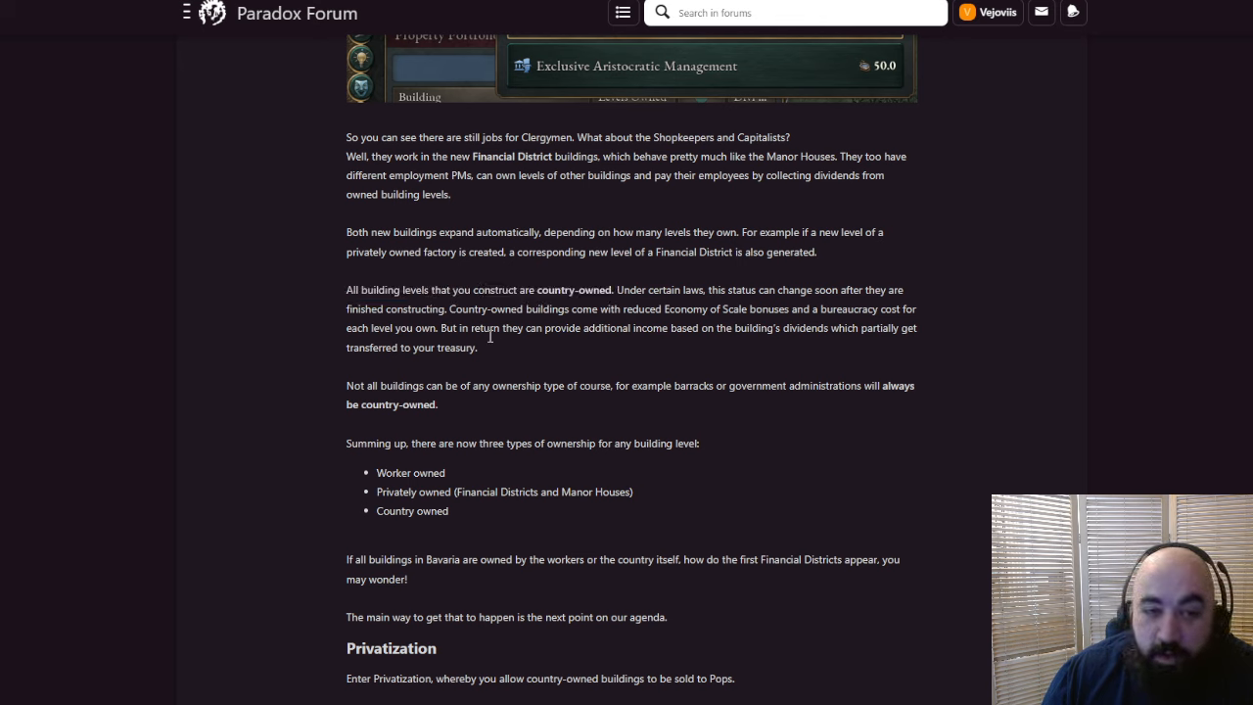
mouse_move(446, 311)
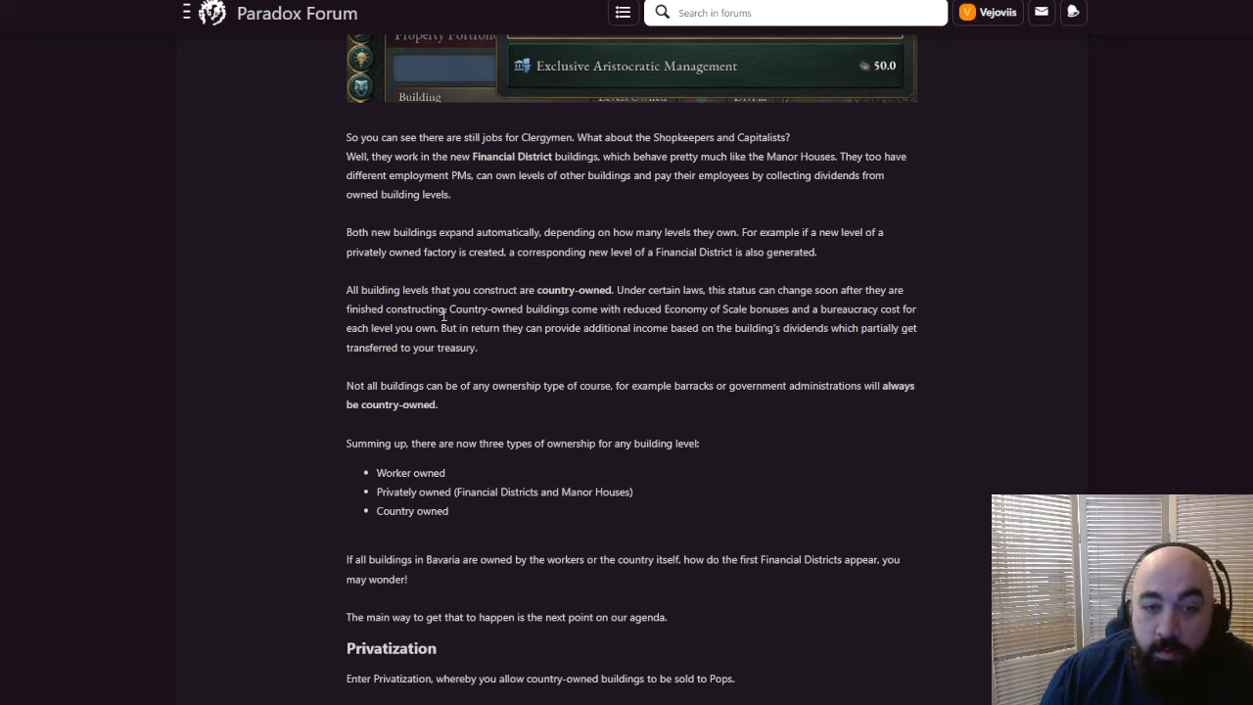
mouse_move(439, 340)
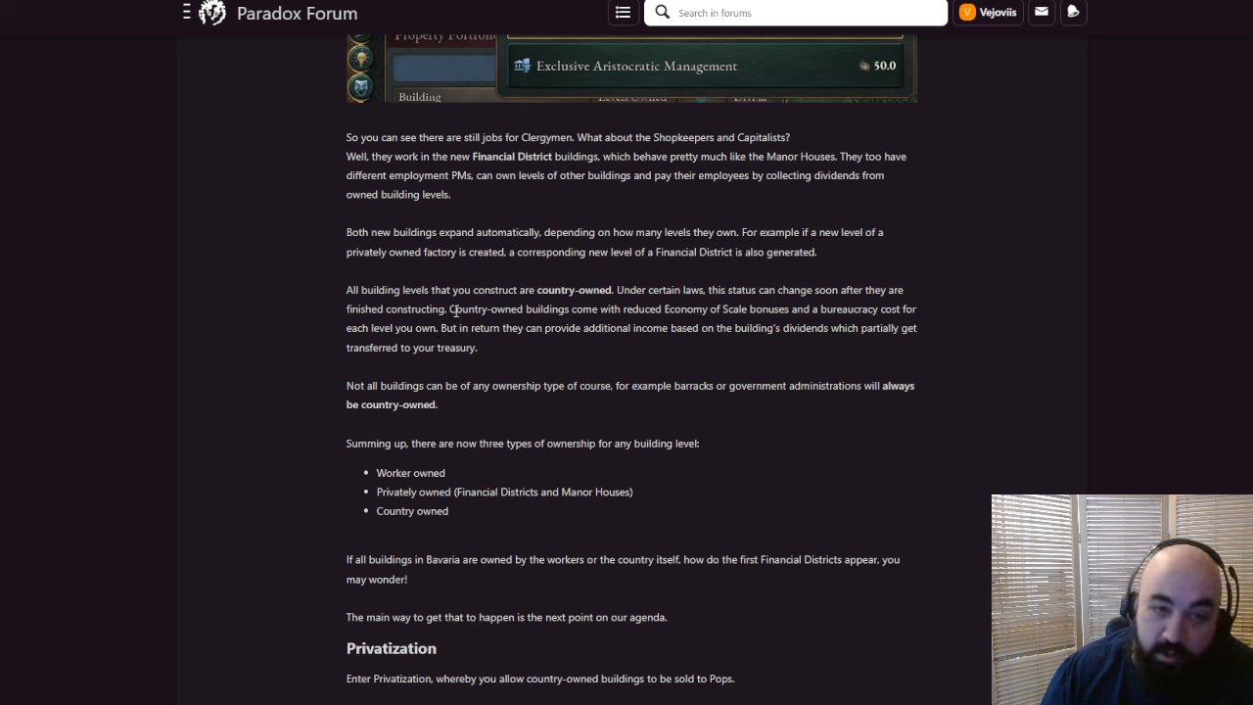
mouse_move(452, 306)
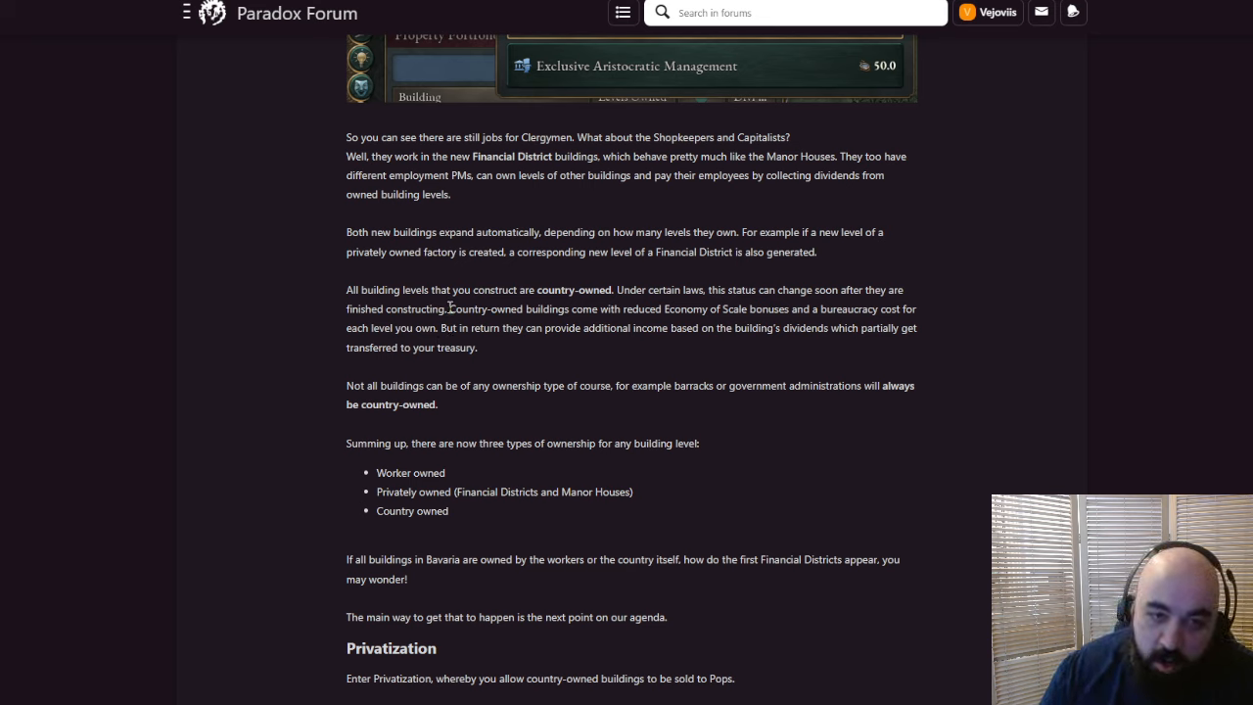
Select the 'Country-owned buildings come with … your treasury.' passage, redoing an initial partial selection
left_click_drag(514, 290, 448, 308)
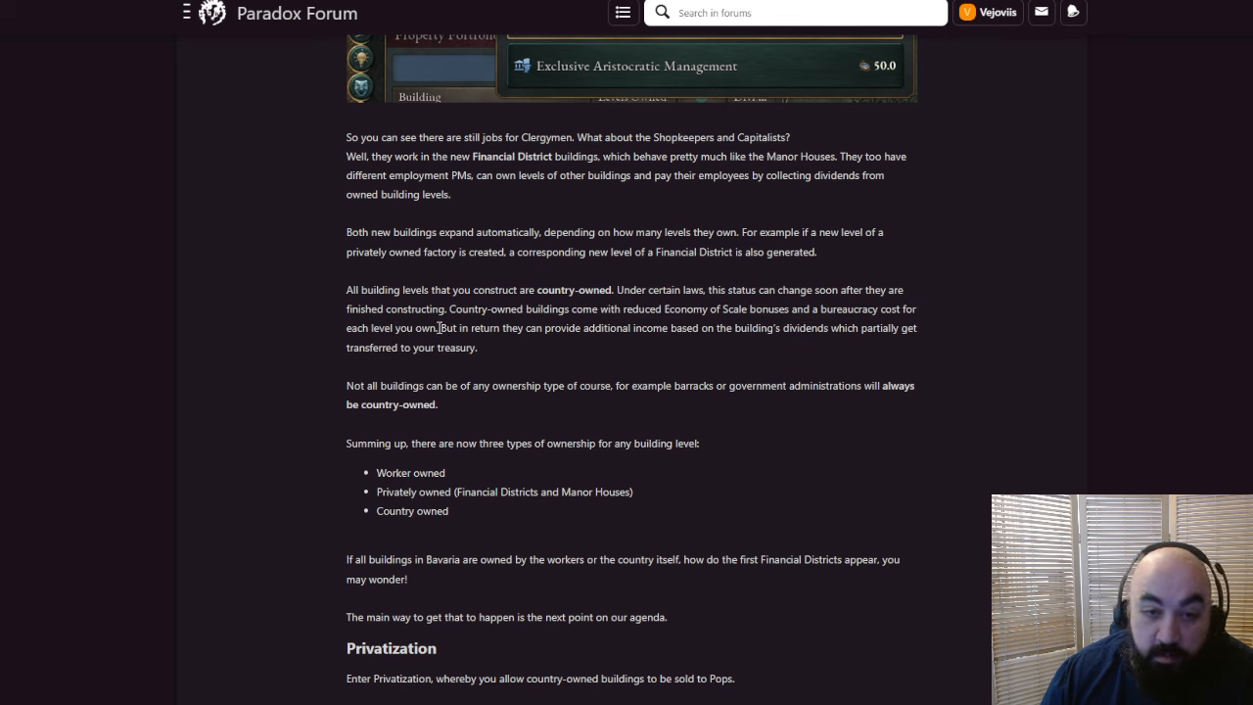
left_click_drag(439, 328, 761, 328)
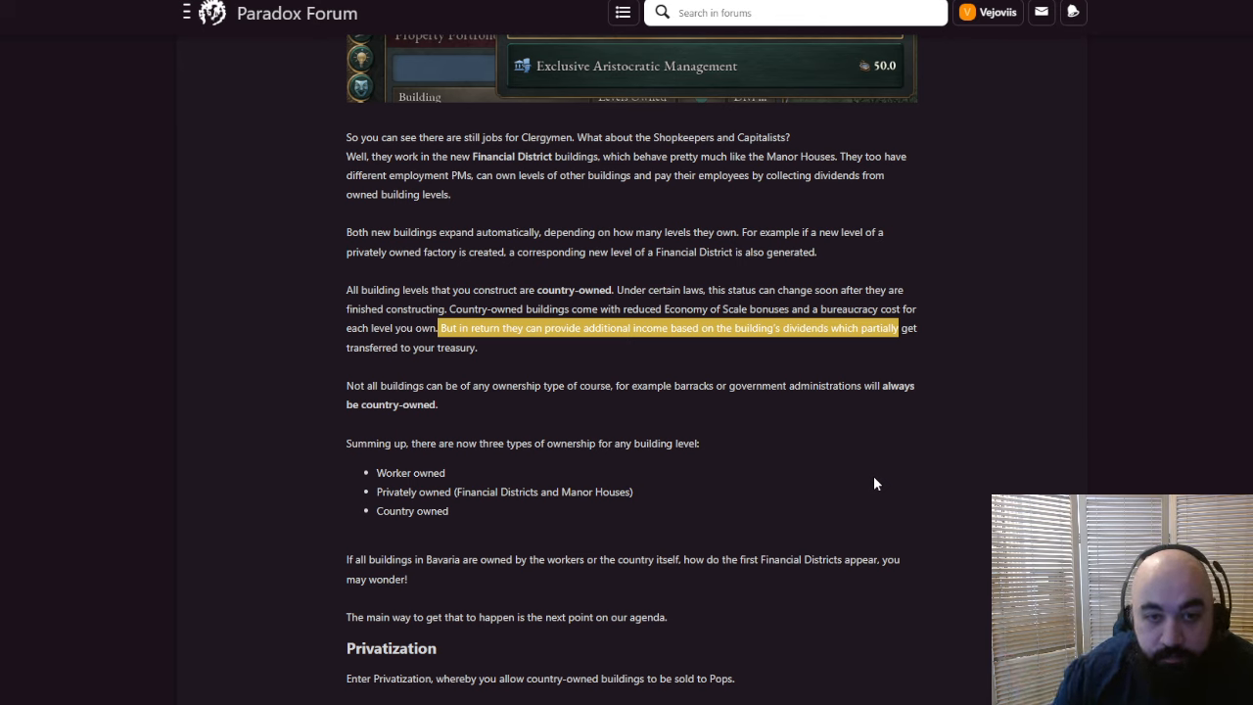
left_click(456, 354)
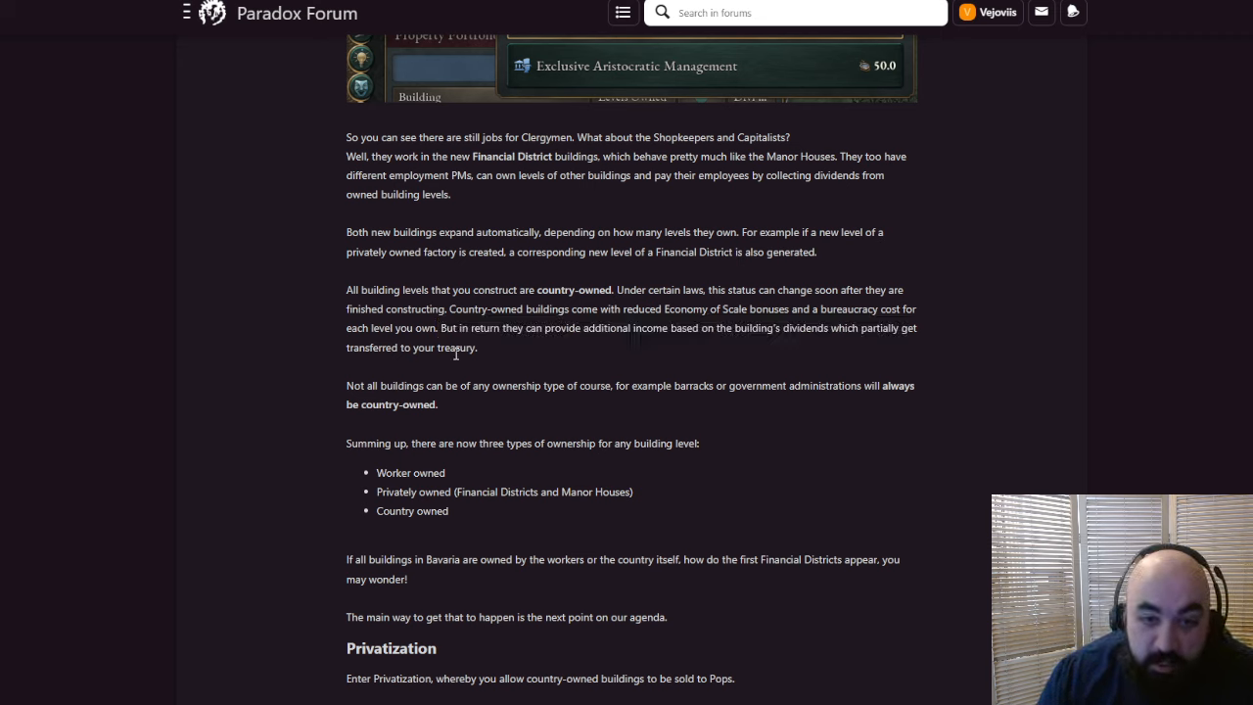
mouse_move(488, 354)
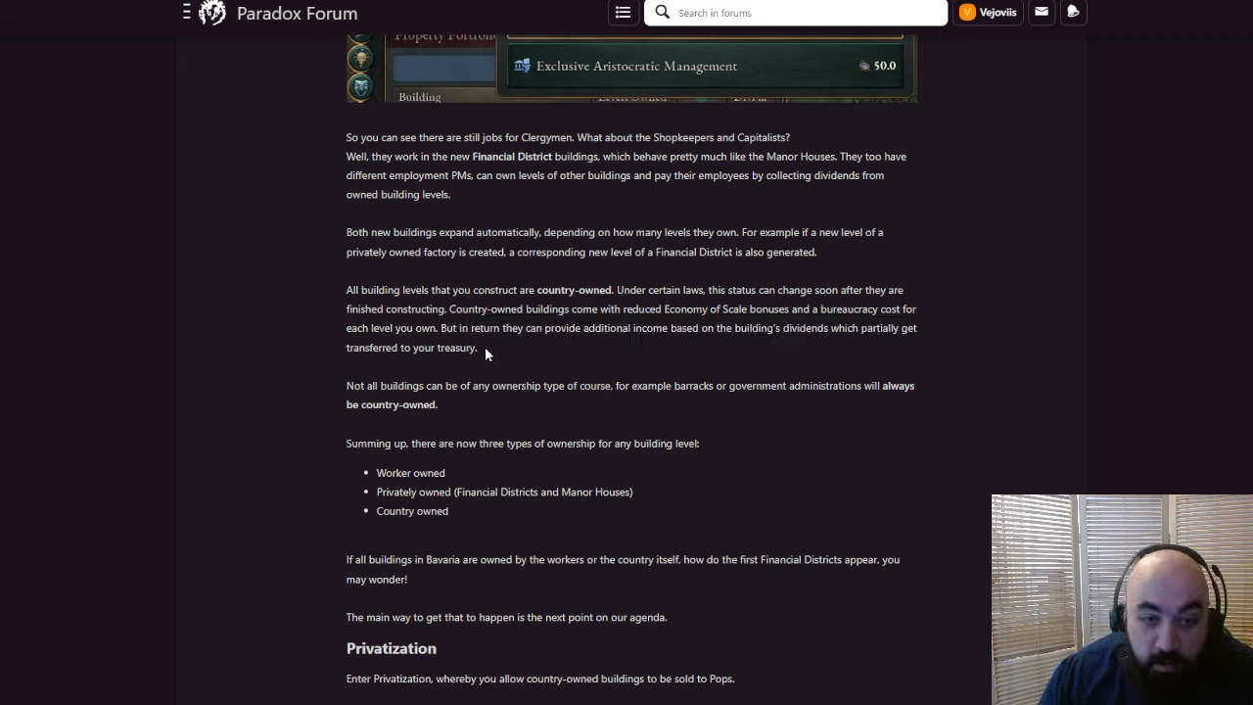
left_click_drag(460, 308, 478, 348)
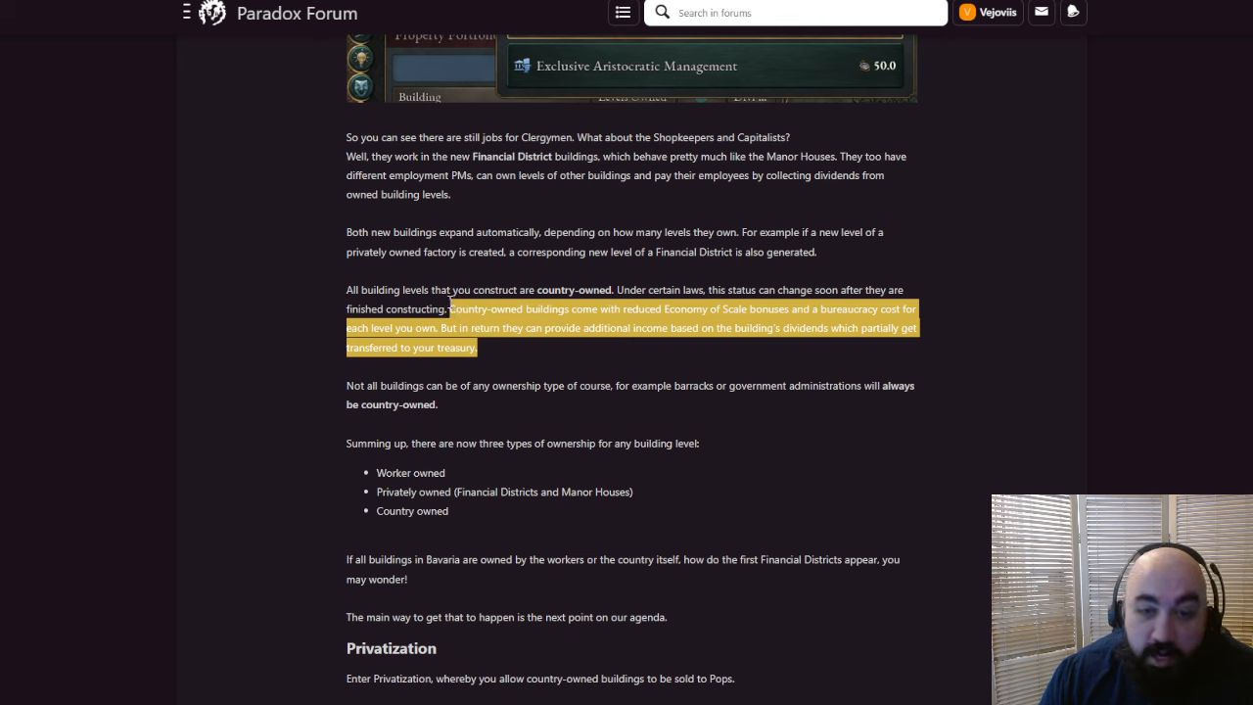
mouse_move(421, 370)
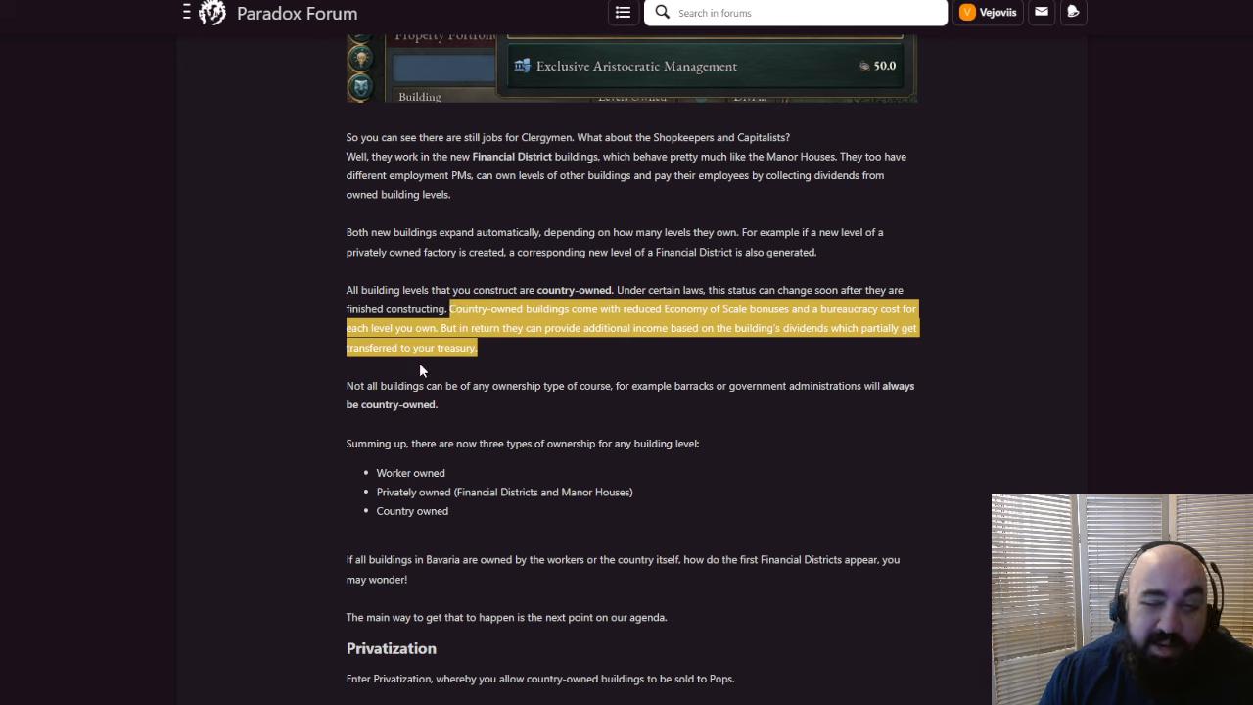
mouse_move(442, 367)
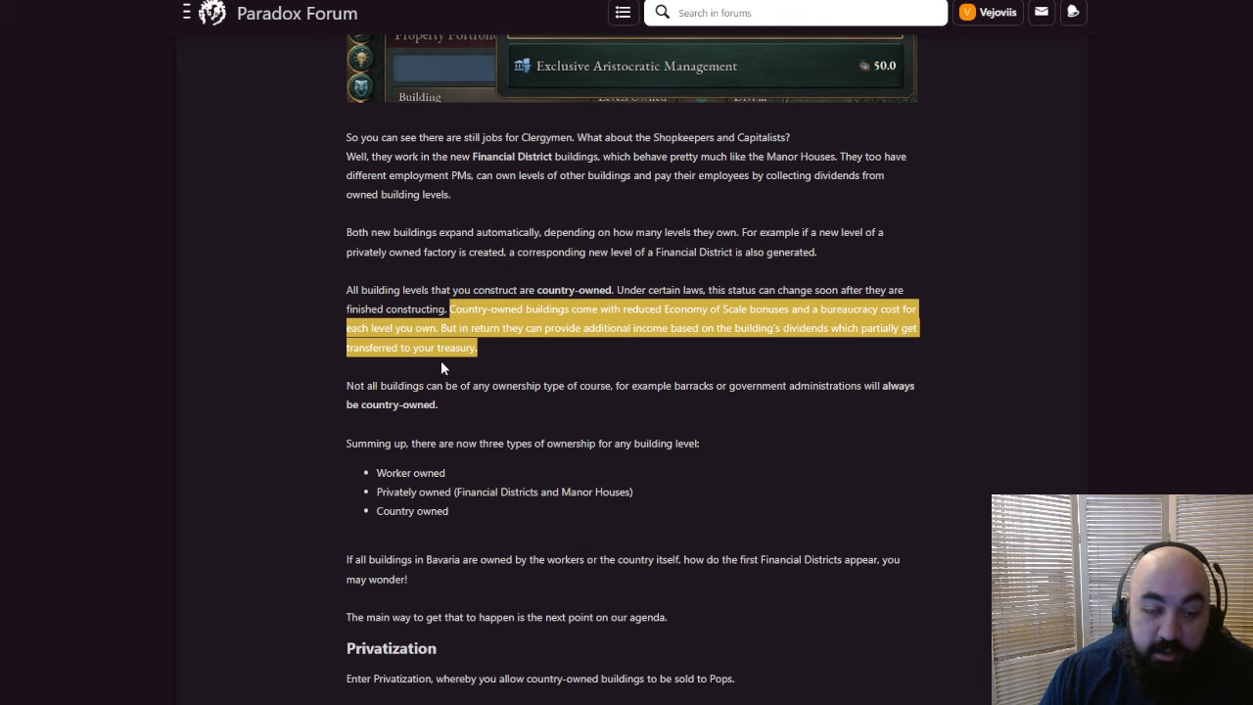
mouse_move(492, 368)
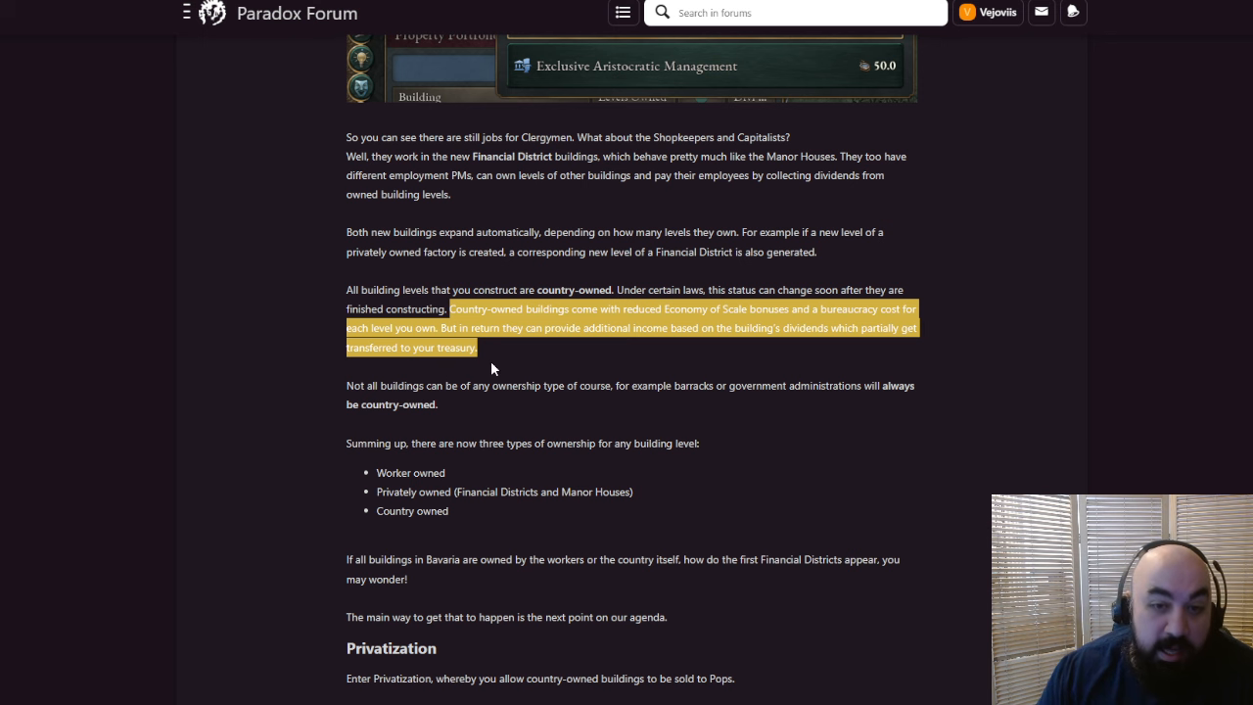
scroll("down", 3)
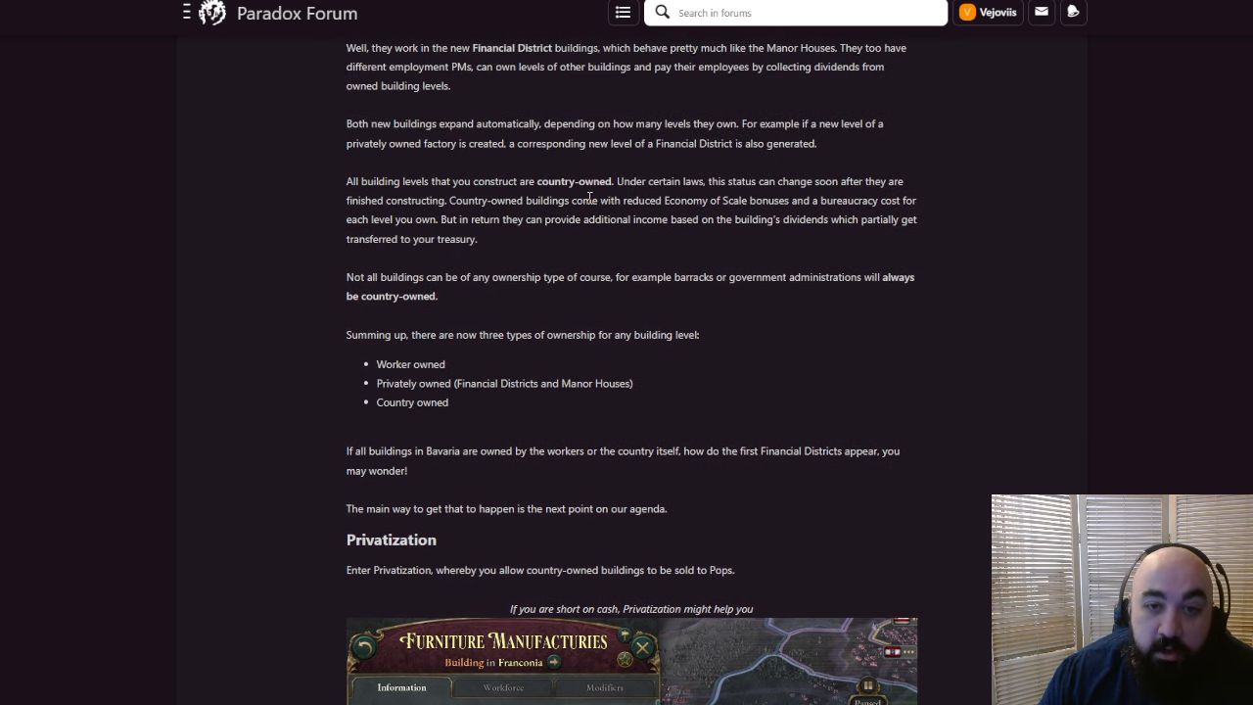
left_click_drag(590, 200, 791, 201)
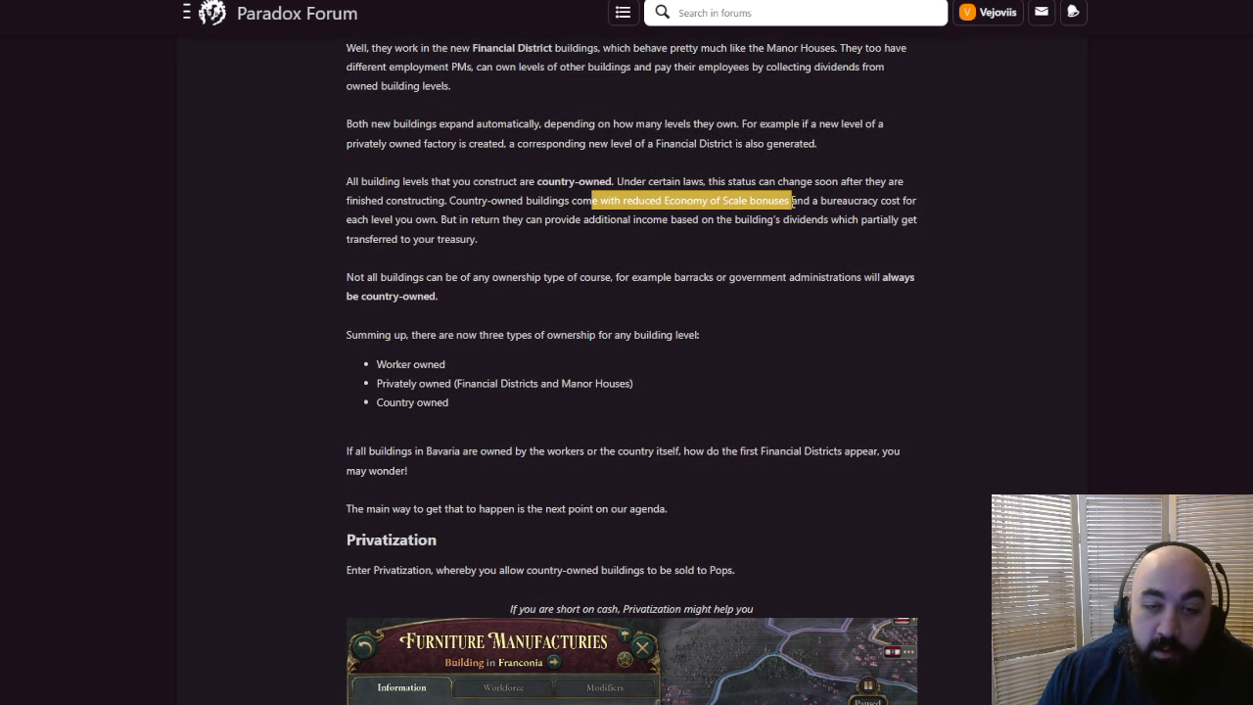
scroll("down", 3)
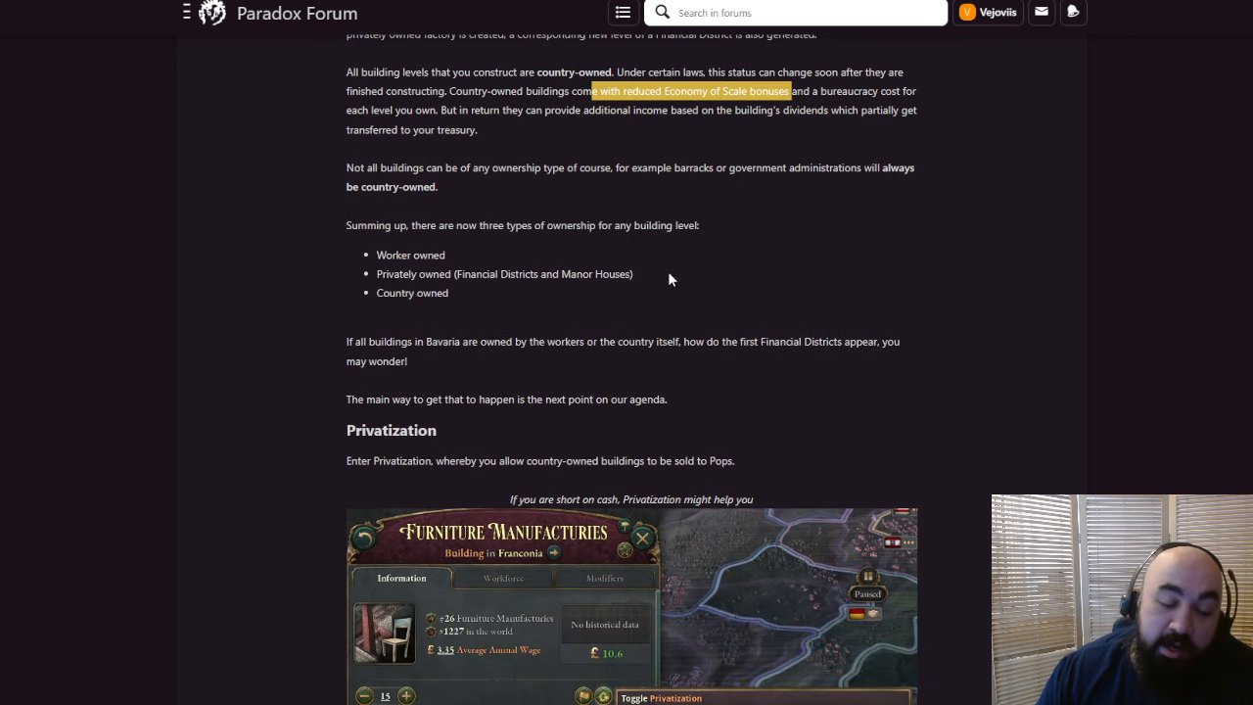
mouse_move(662, 314)
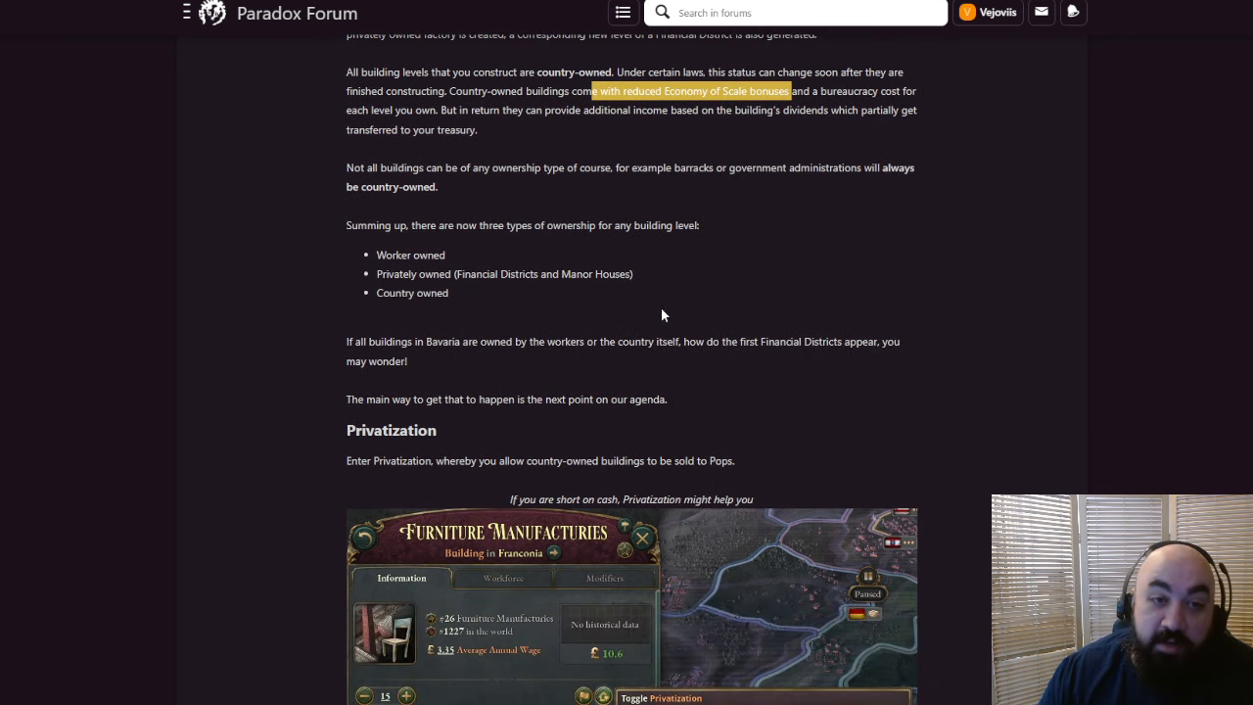
mouse_move(545, 321)
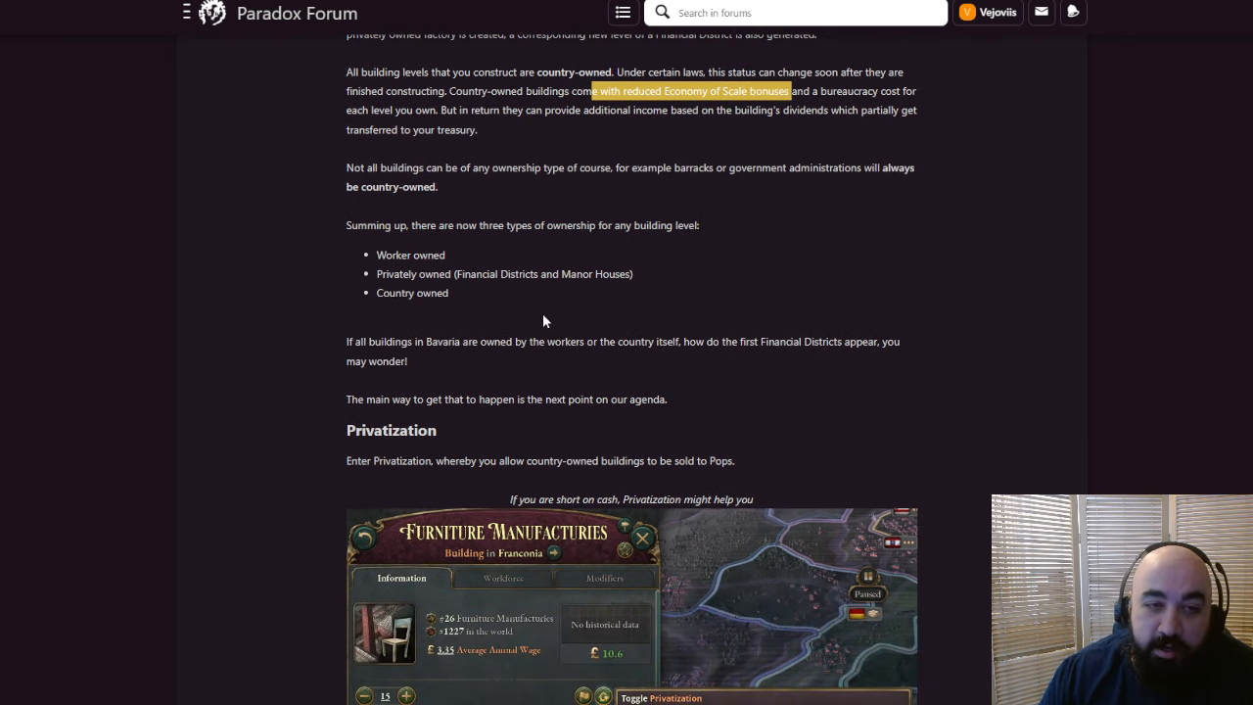
mouse_move(396, 179)
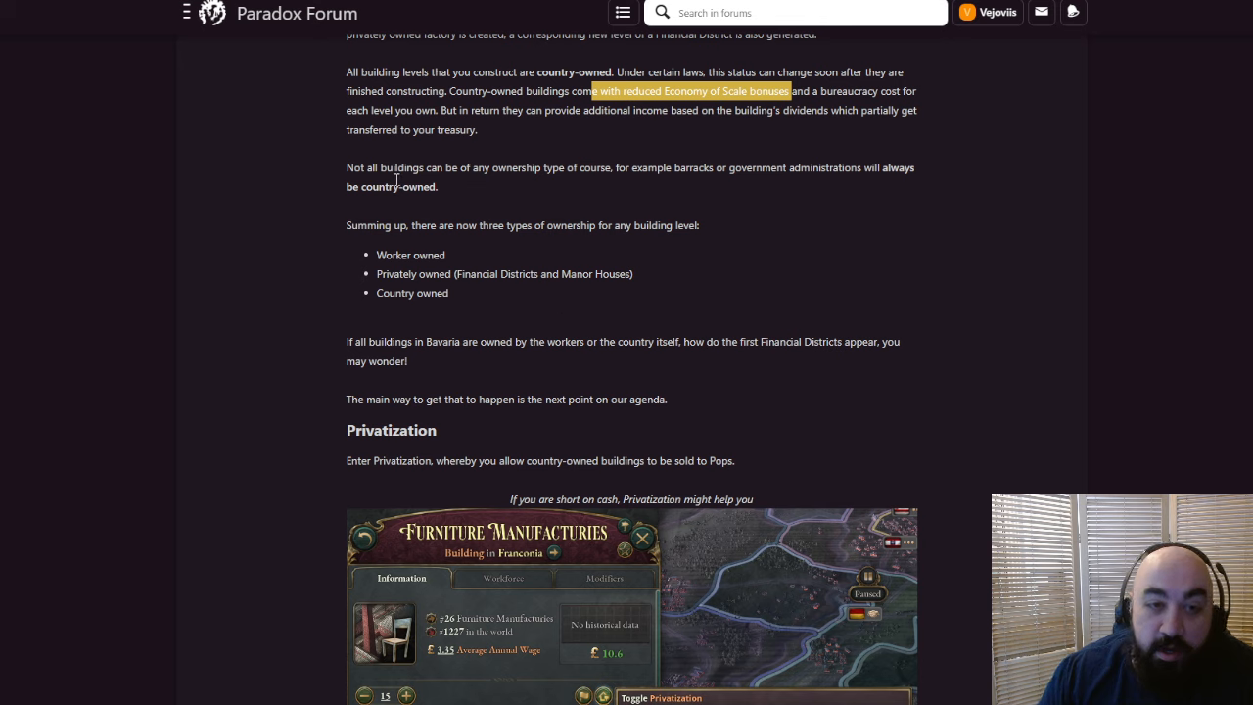
mouse_move(621, 181)
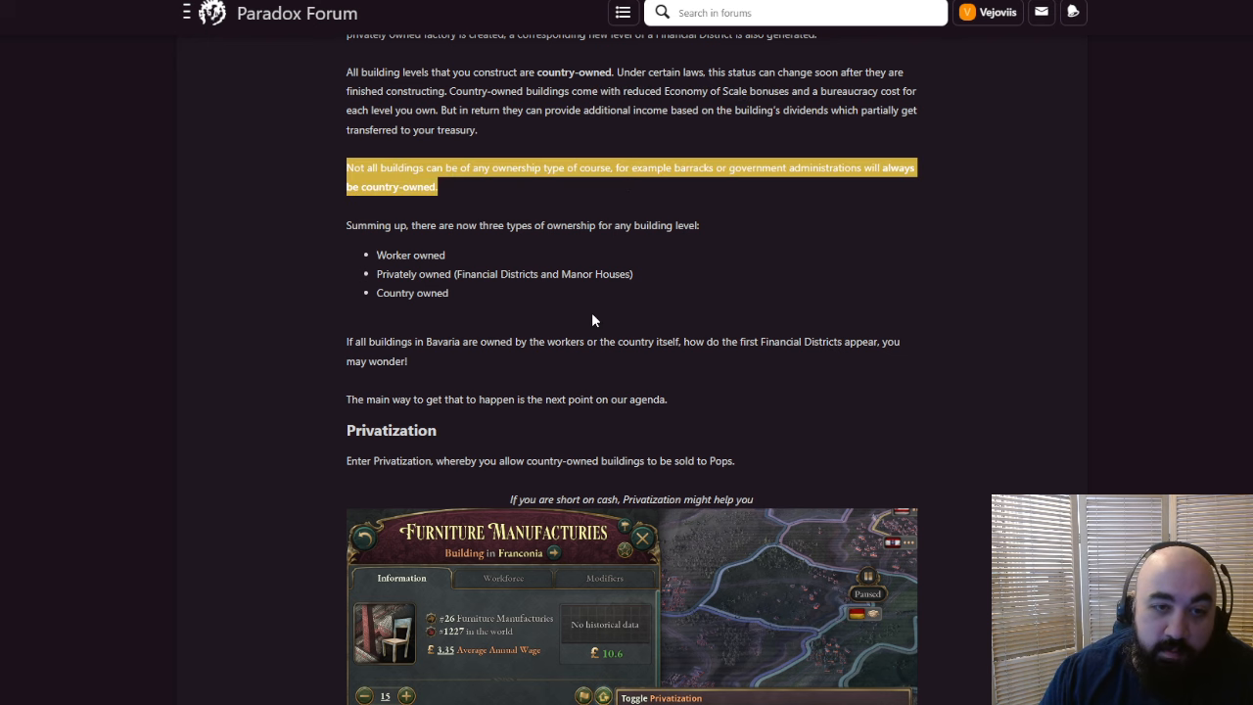
scroll("down", 3)
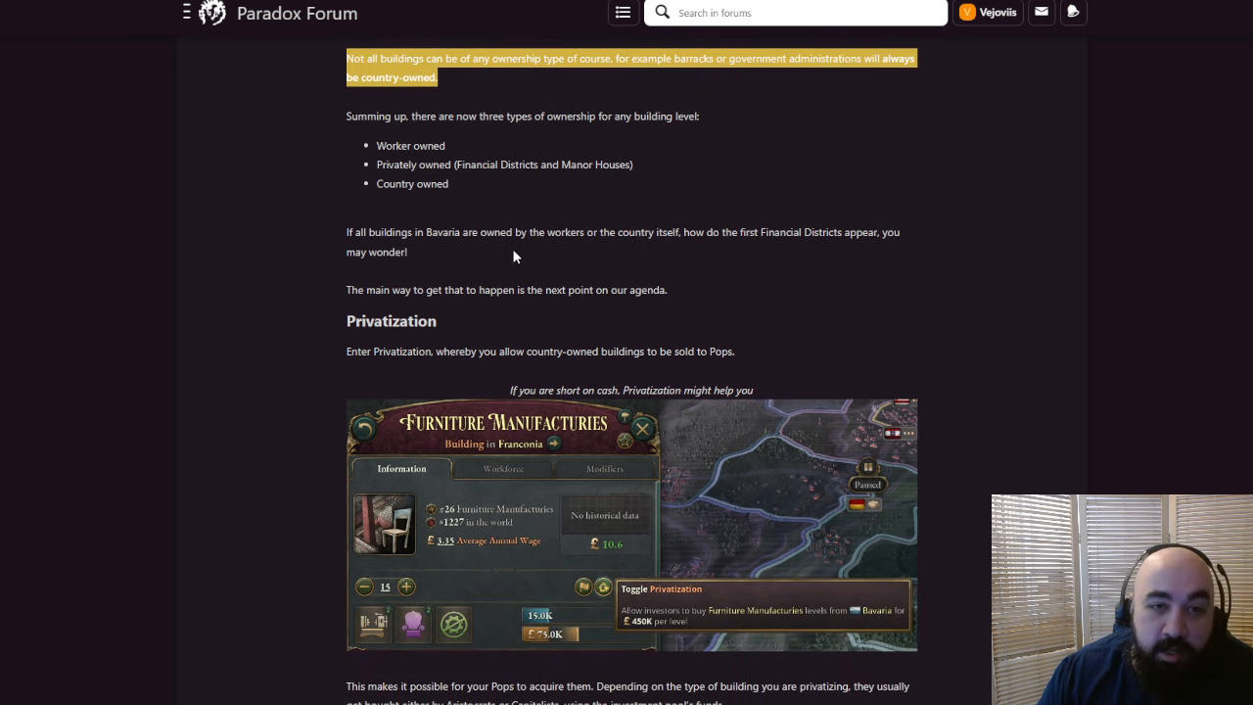
mouse_move(518, 201)
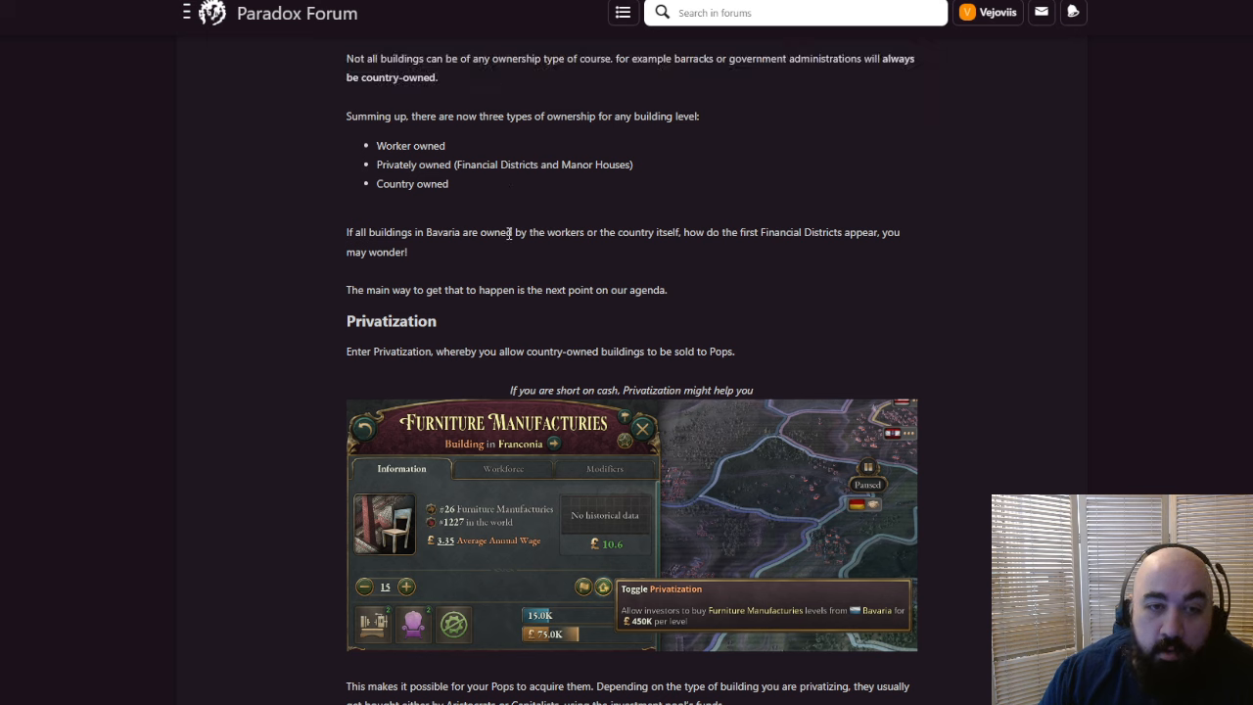
double_click(410, 145)
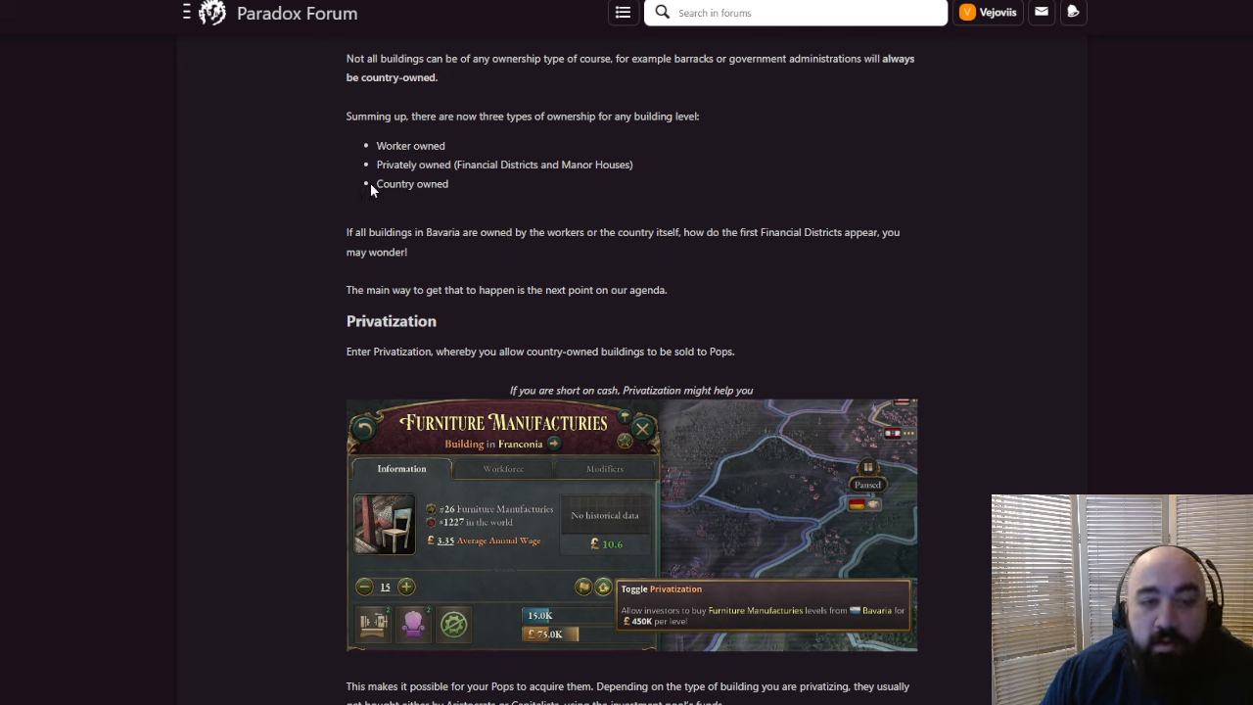
mouse_move(548, 282)
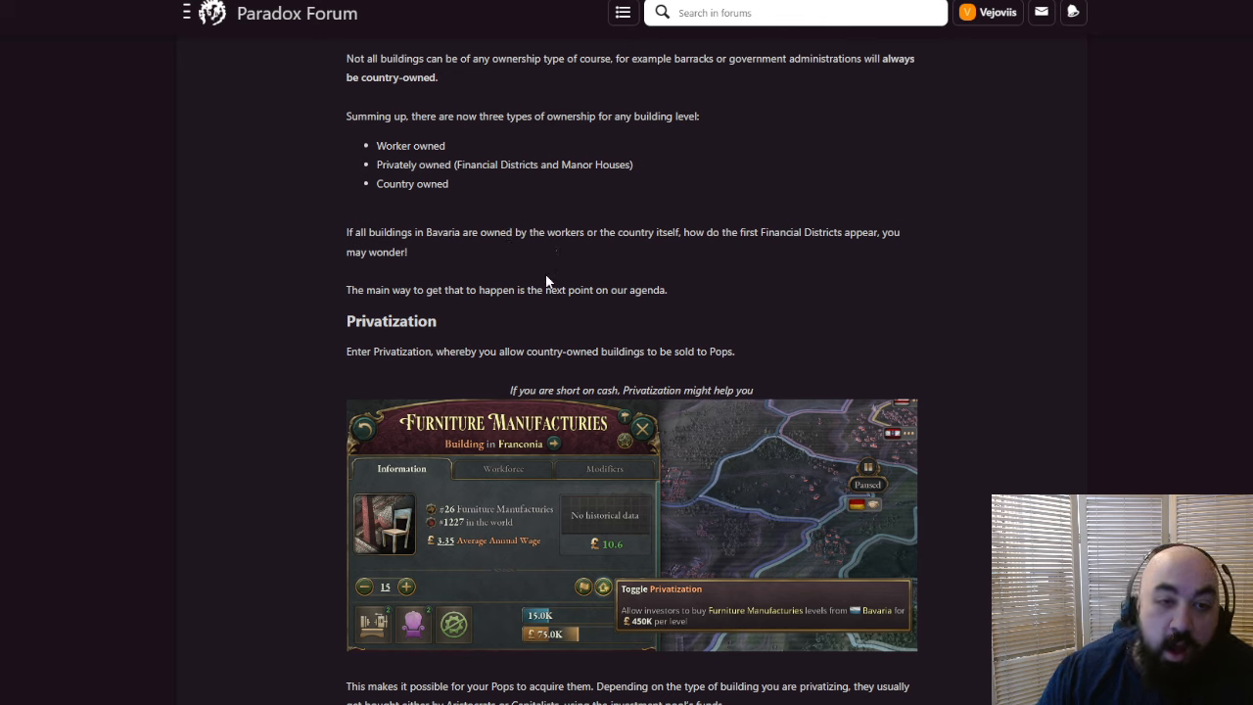
mouse_move(457, 290)
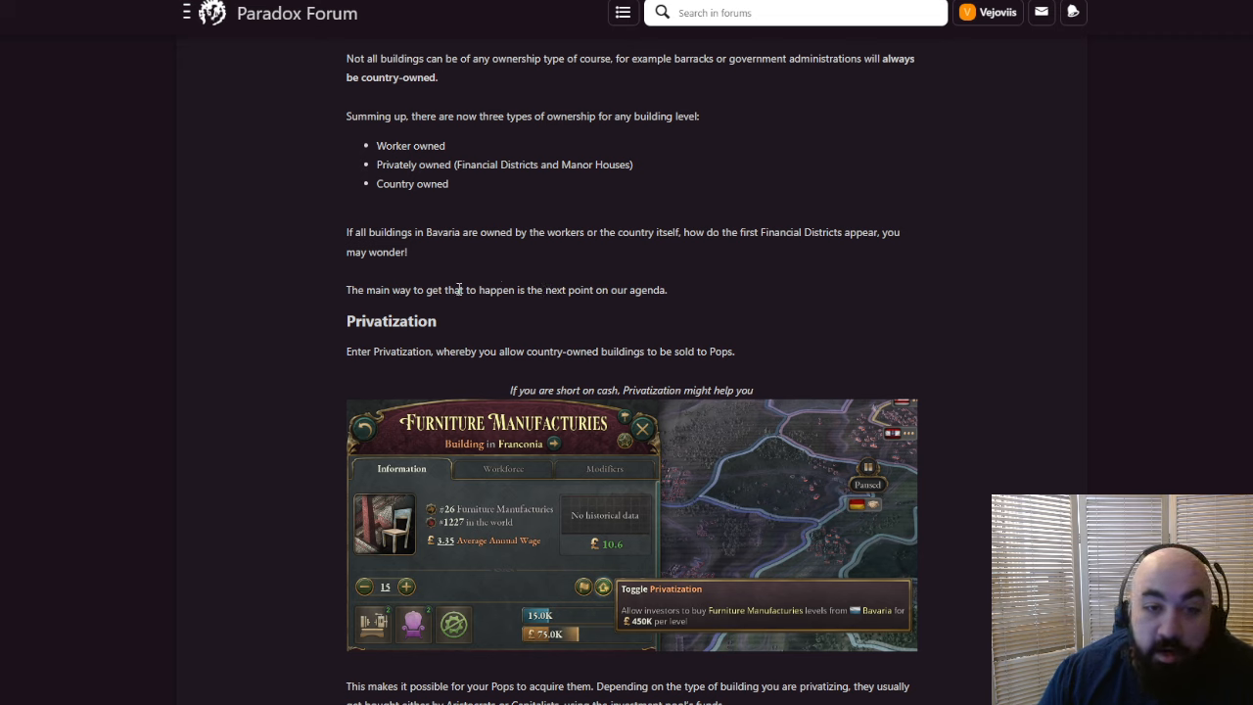
mouse_move(447, 316)
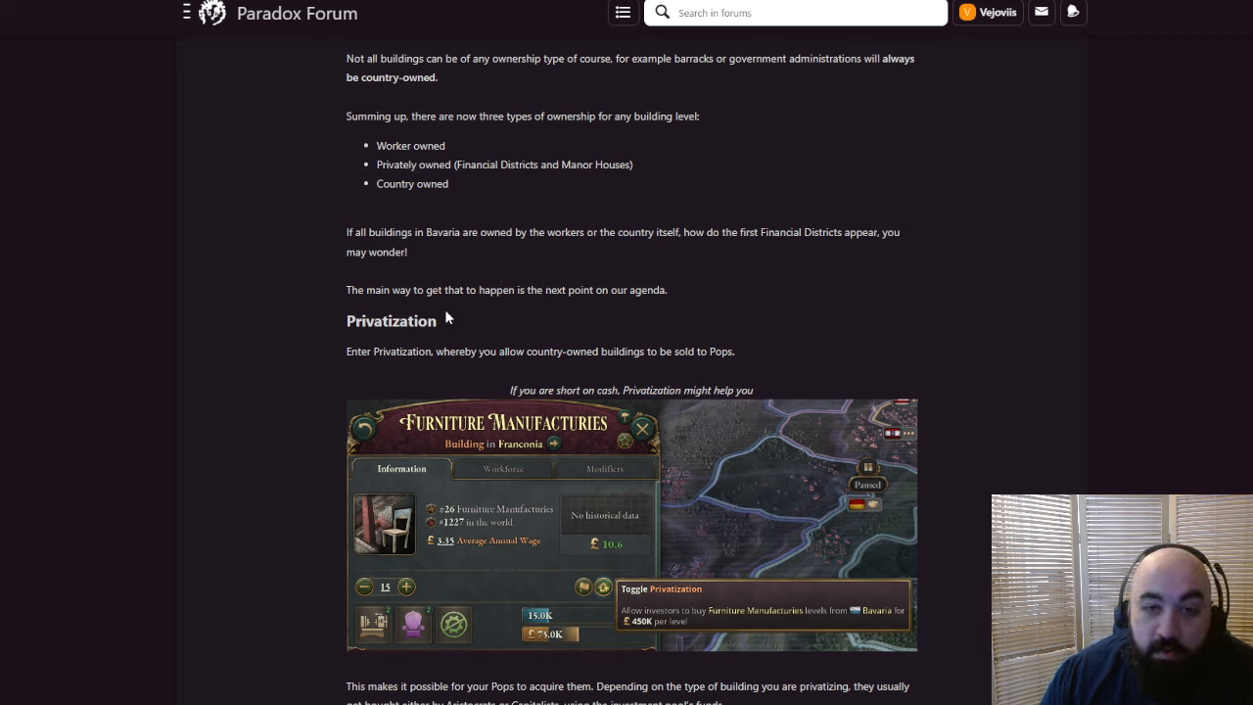
mouse_move(616, 269)
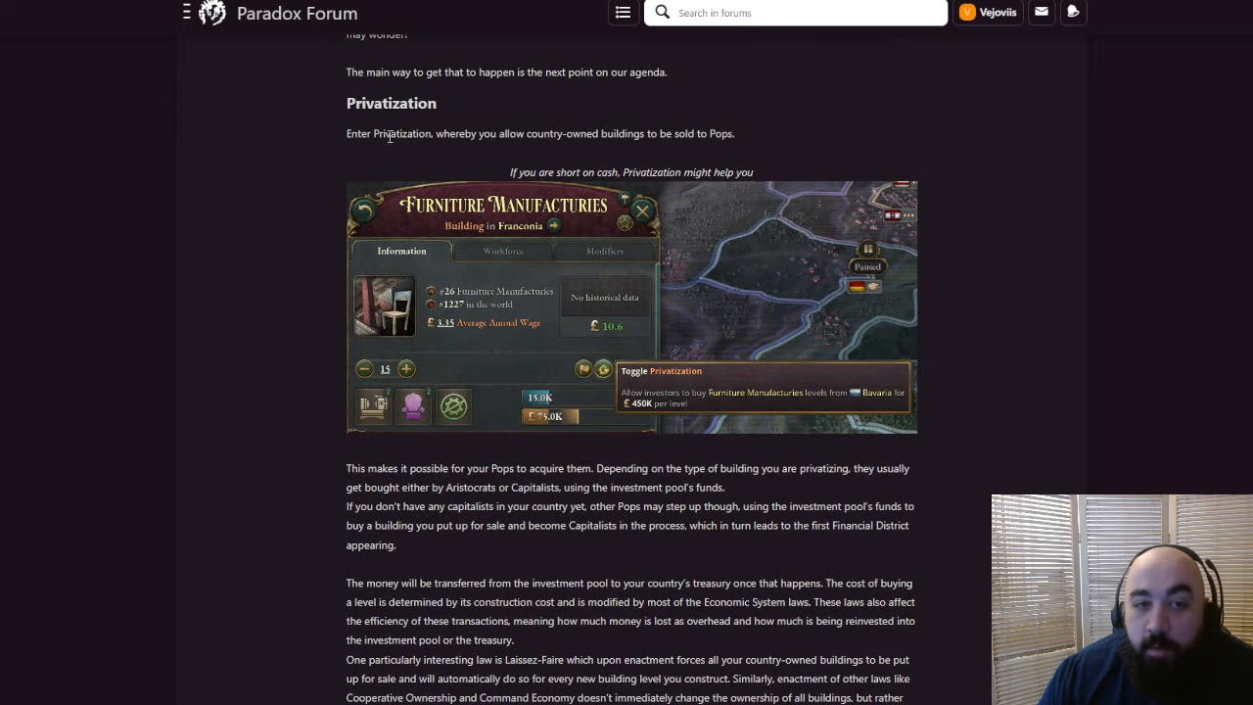
mouse_move(628, 129)
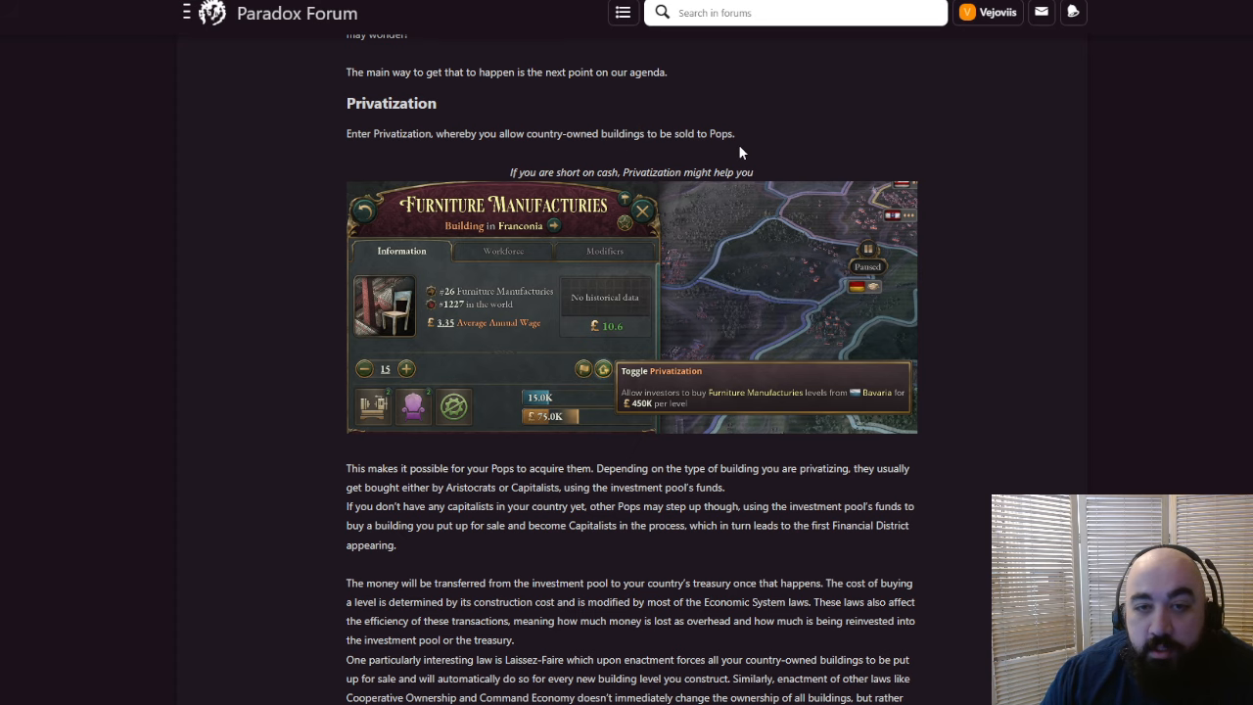
scroll("down", 3)
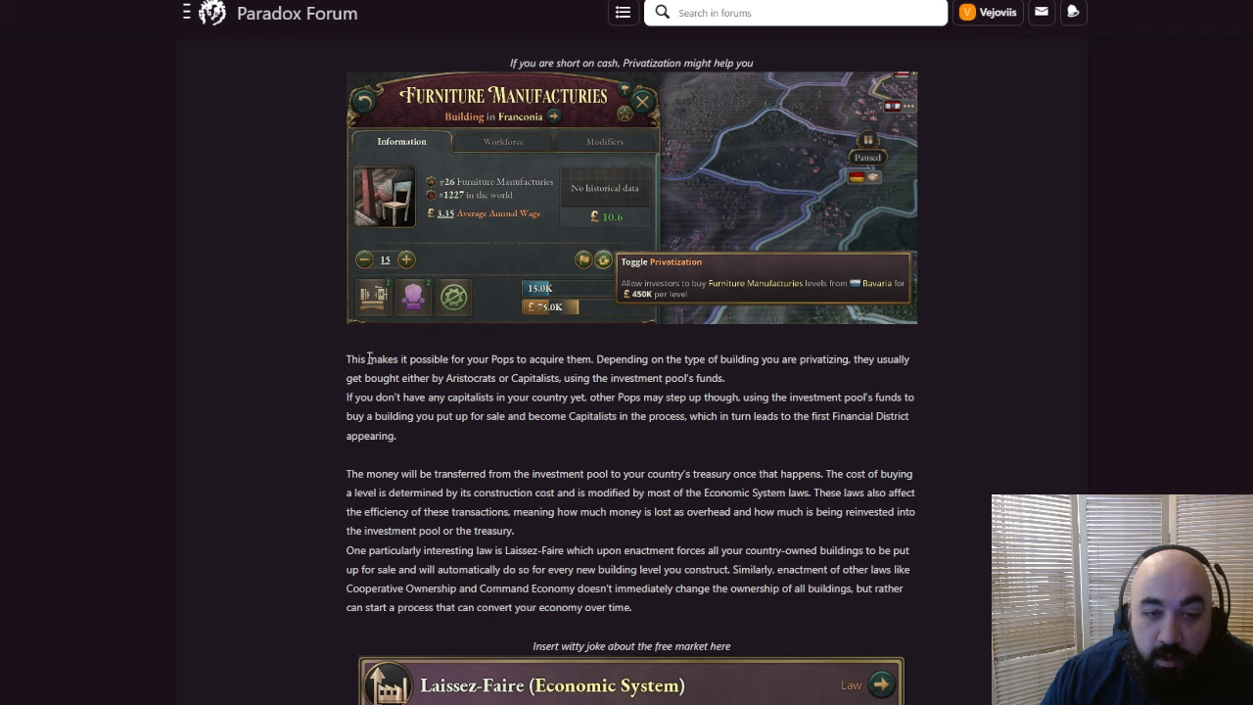
left_click_drag(347, 358, 558, 378)
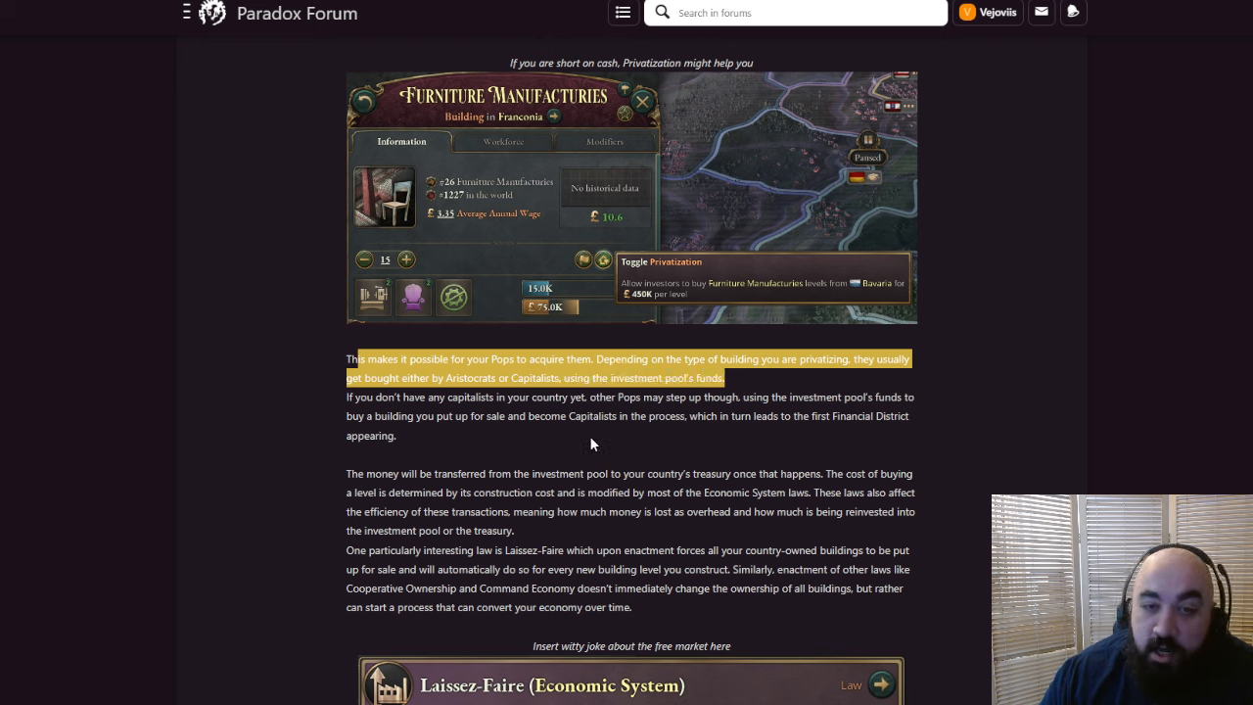
mouse_move(588, 464)
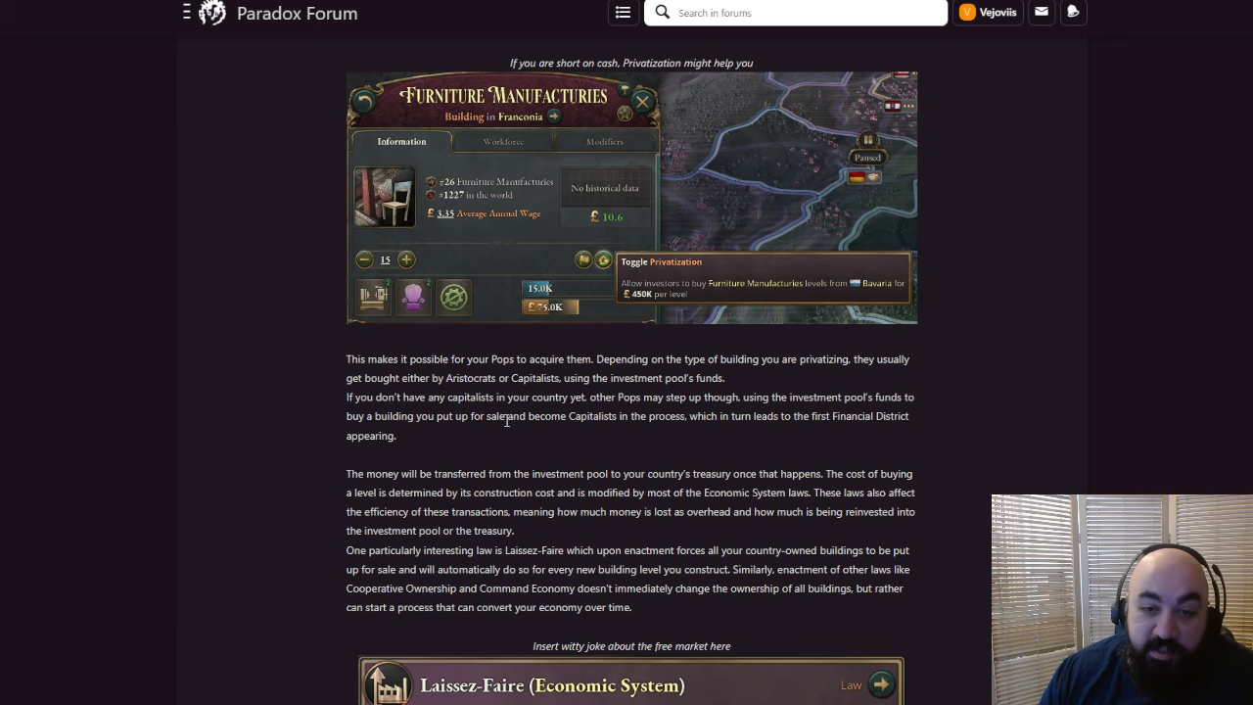
mouse_move(526, 436)
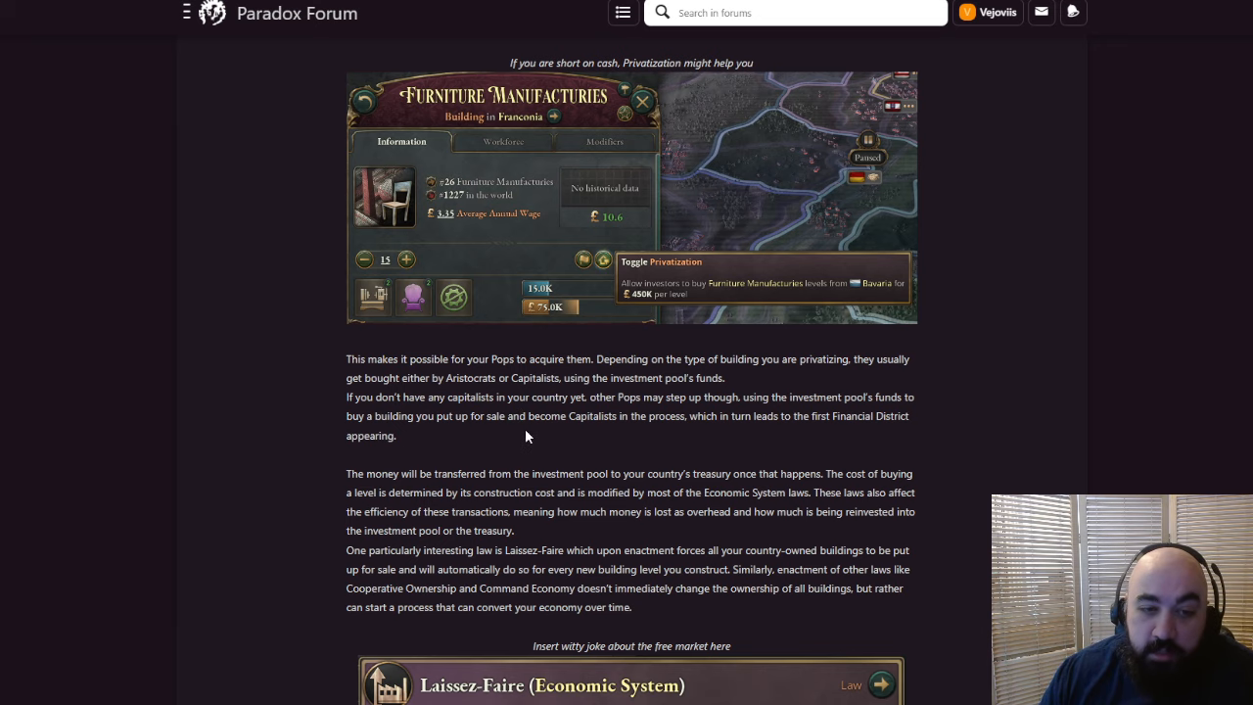
Mark the treasury sentence, then the clause on construction cost and Economic System laws
scroll("down", 3)
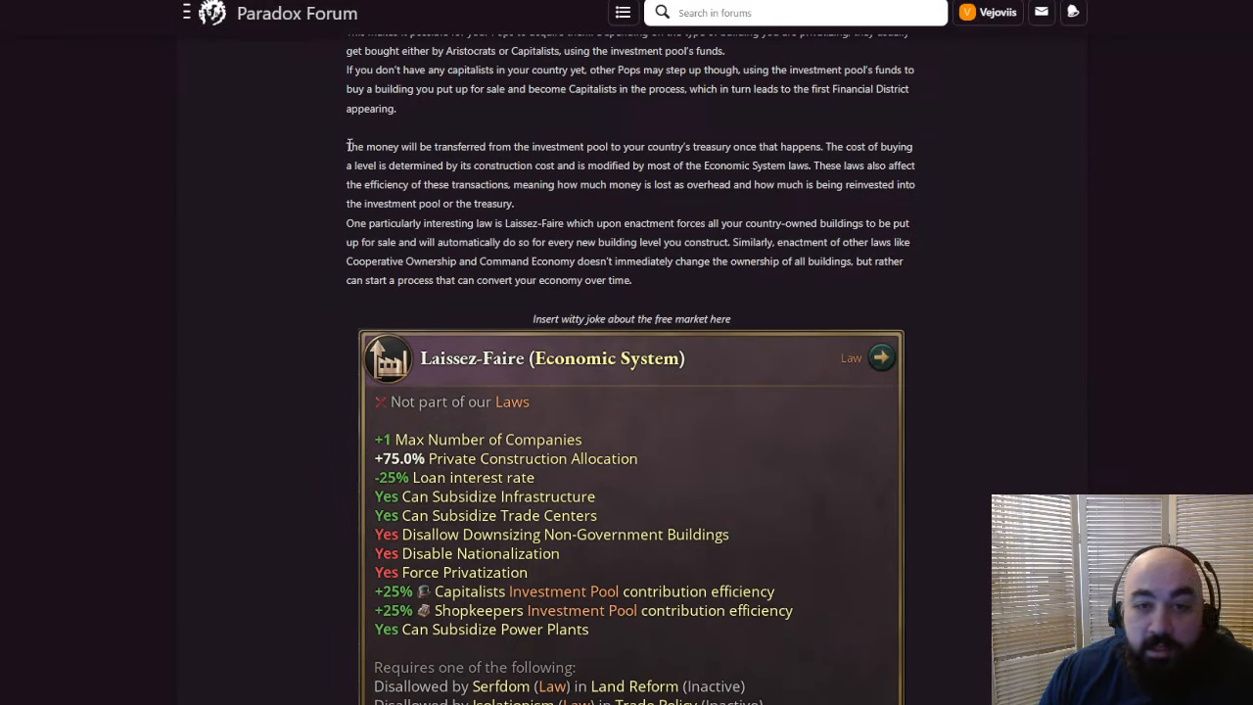
left_click_drag(348, 146, 622, 146)
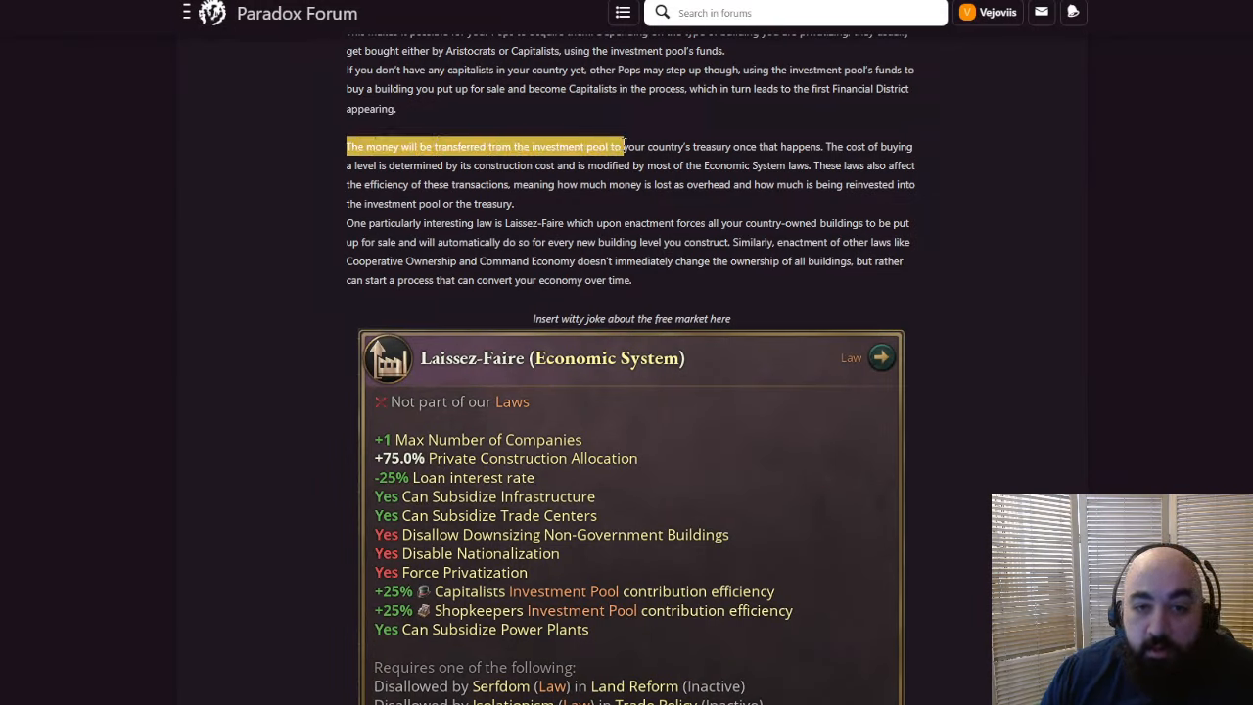
left_click_drag(620, 146, 825, 146)
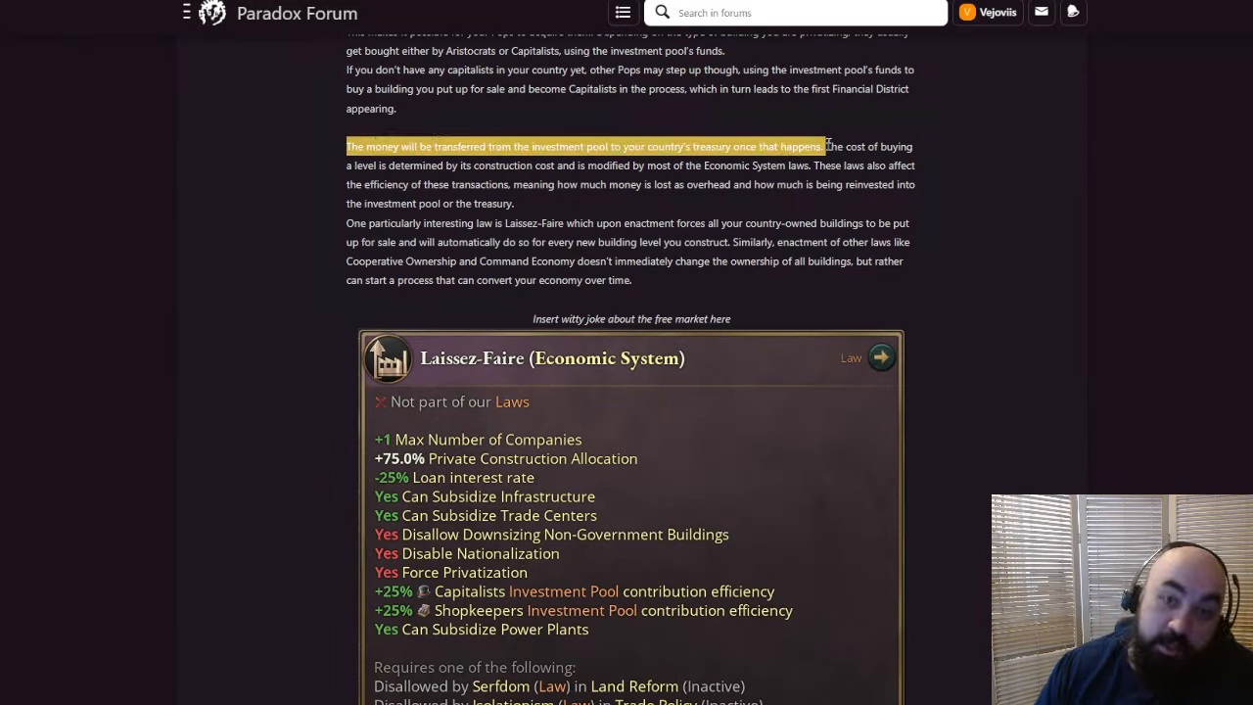
mouse_move(837, 173)
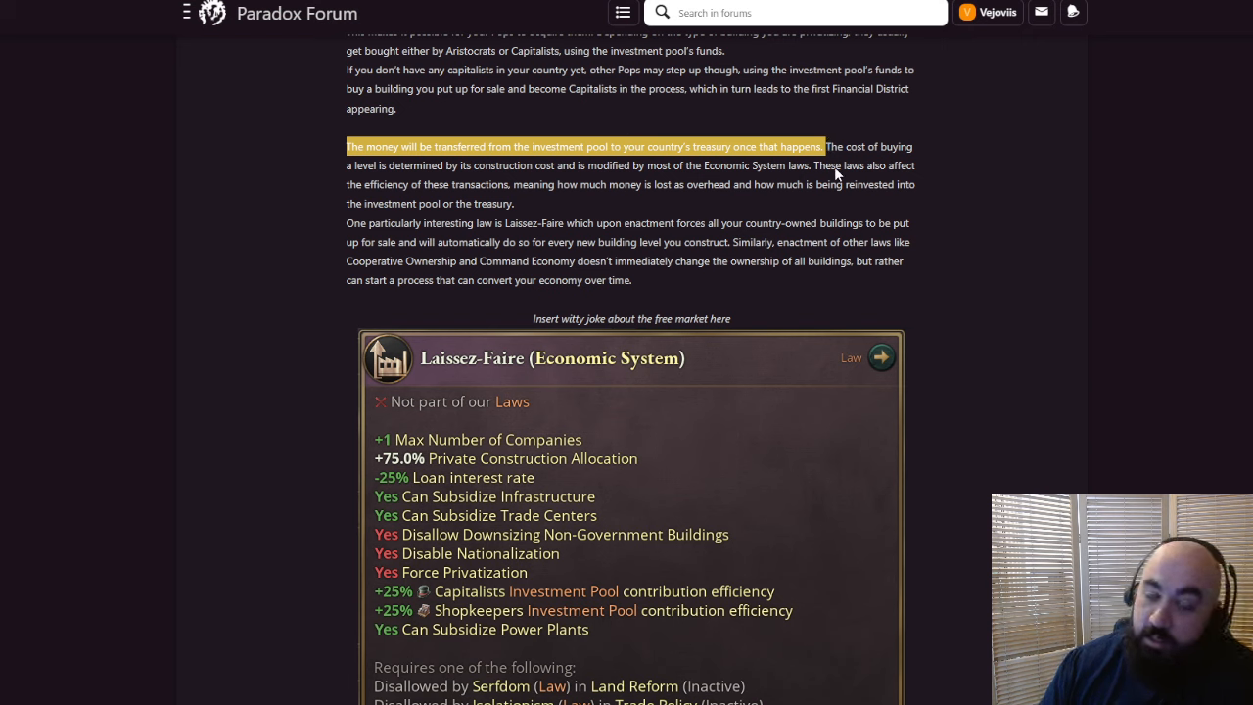
mouse_move(738, 182)
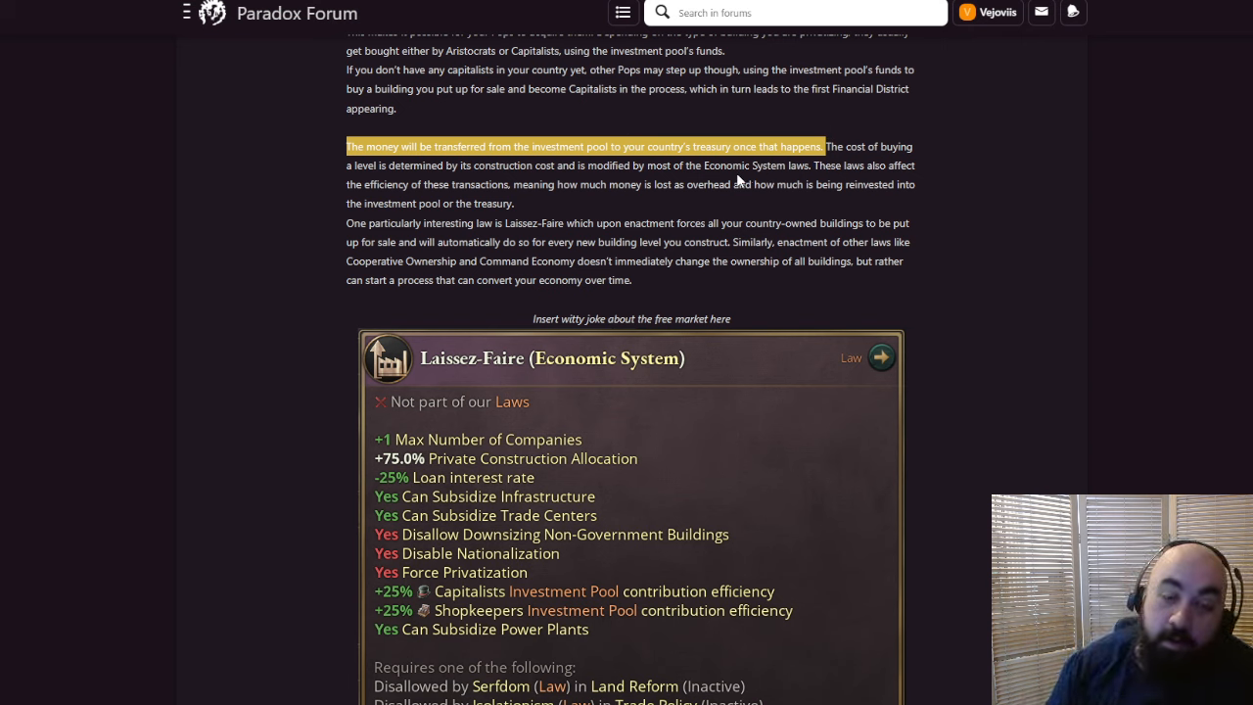
mouse_move(735, 201)
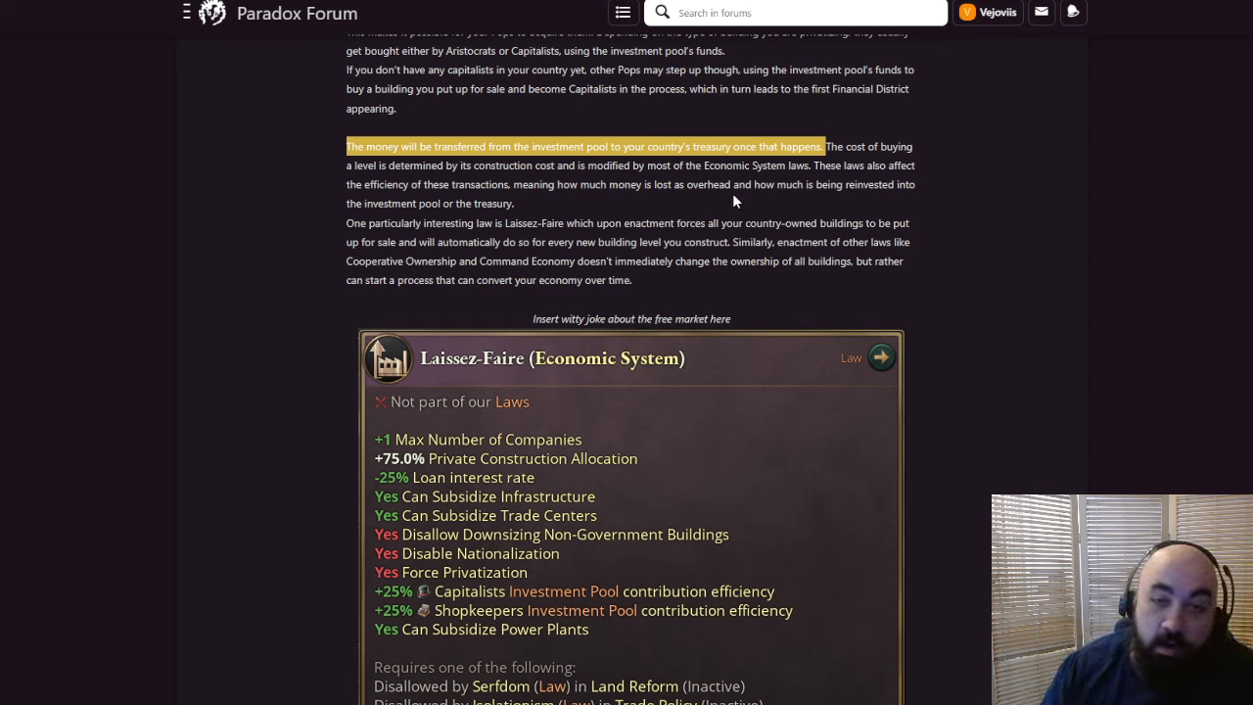
mouse_move(744, 196)
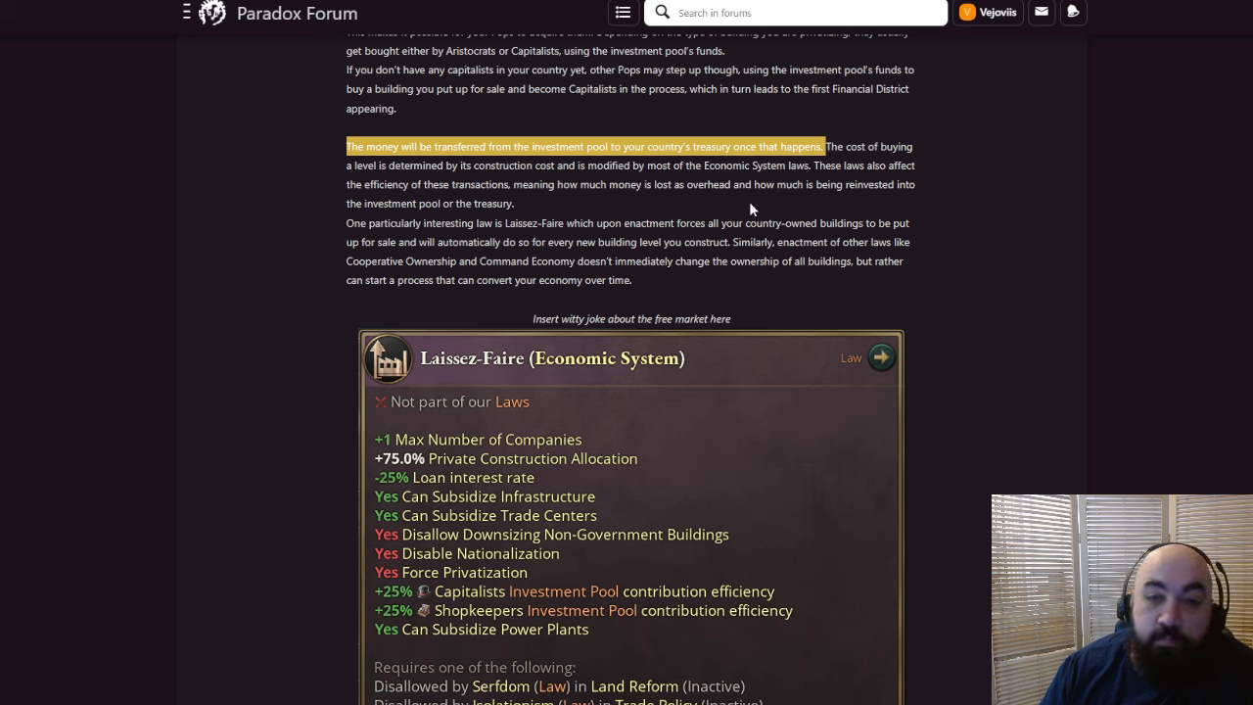
mouse_move(871, 177)
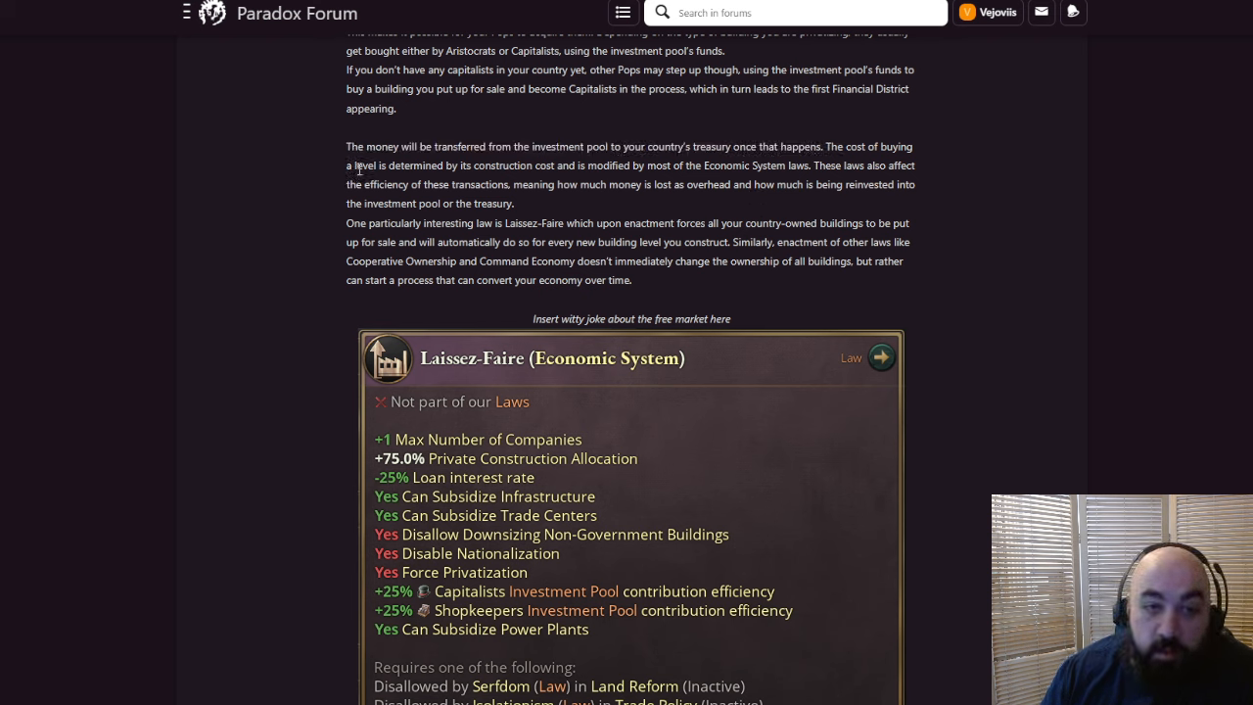
mouse_move(508, 163)
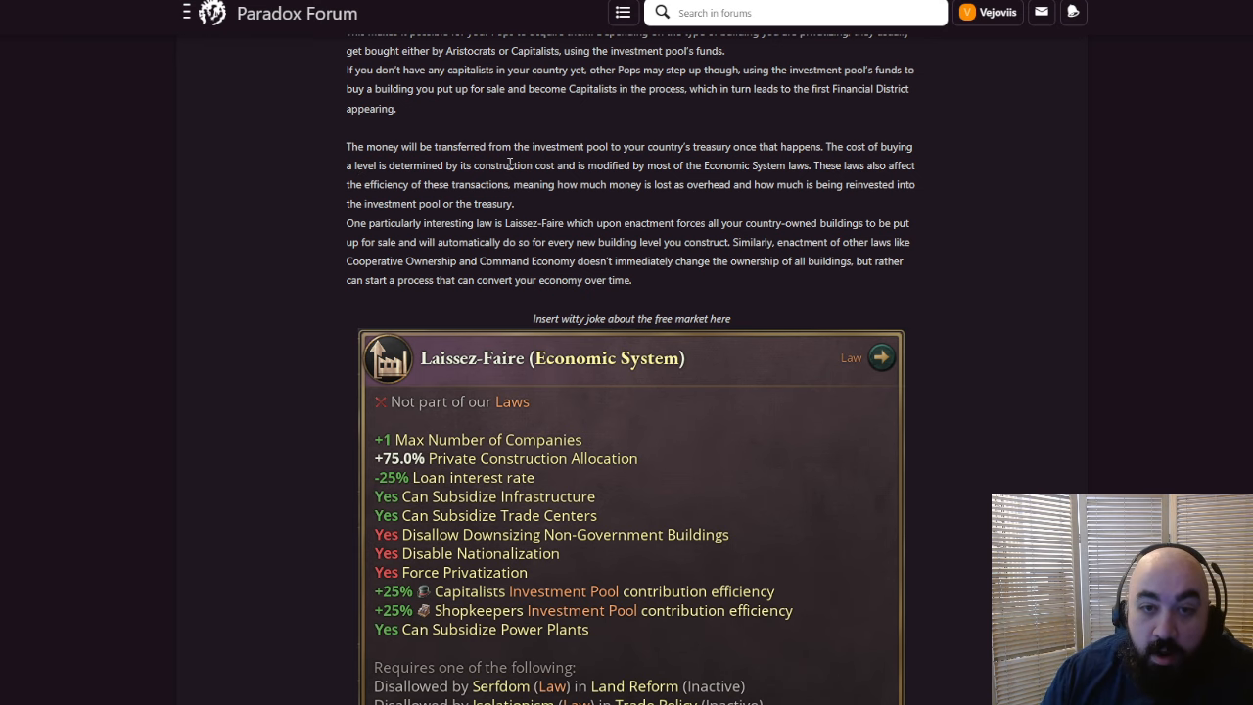
left_click_drag(475, 164, 809, 164)
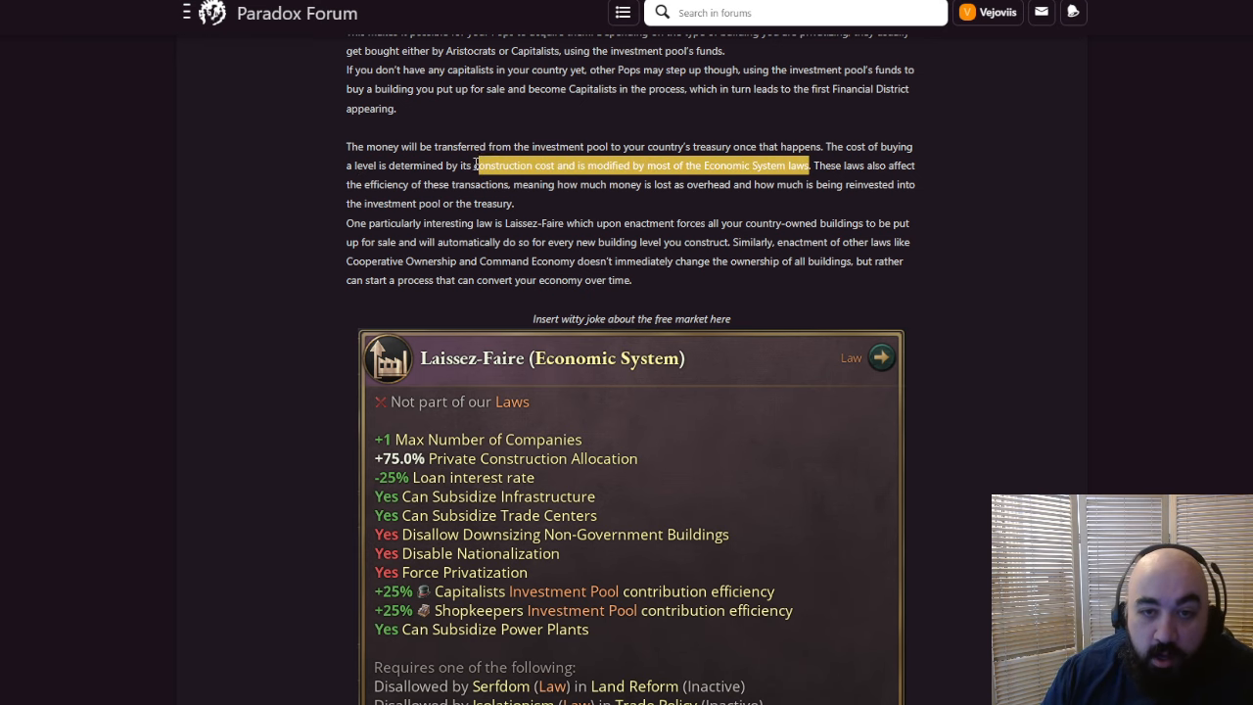
Scroll down to the Laissez-Faire Economic System law tooltip
scroll("down", 3)
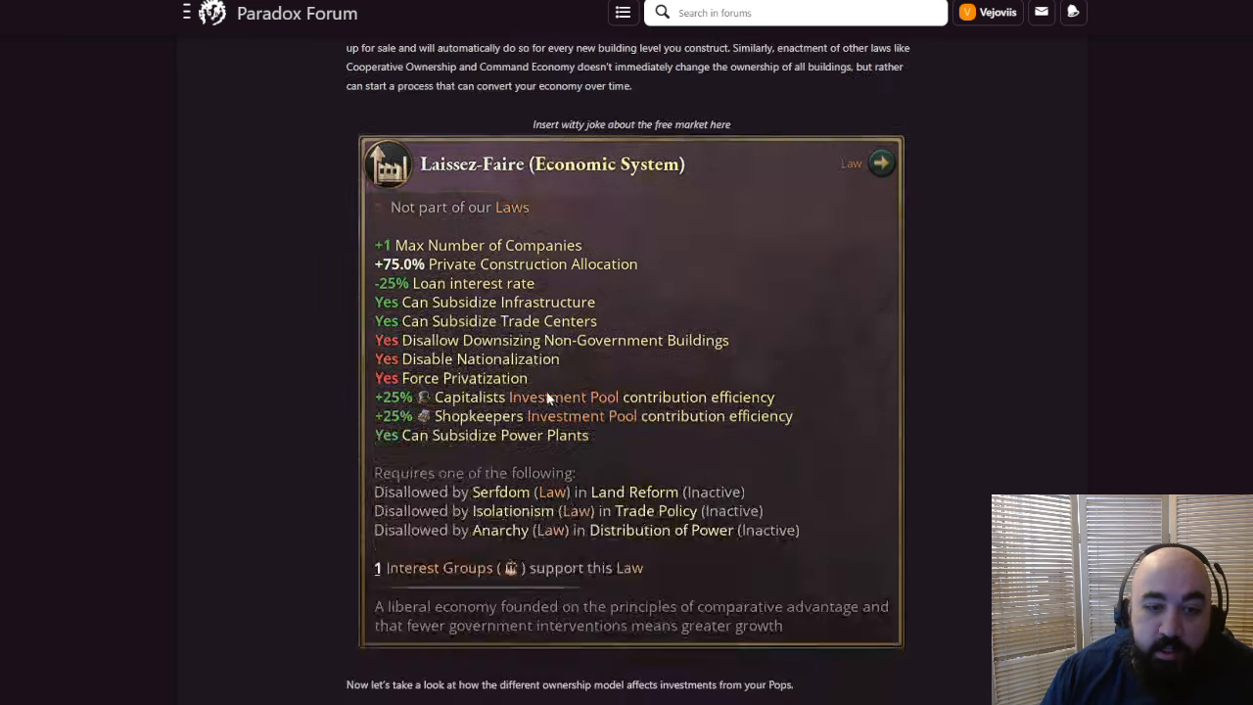
scroll("down", 3)
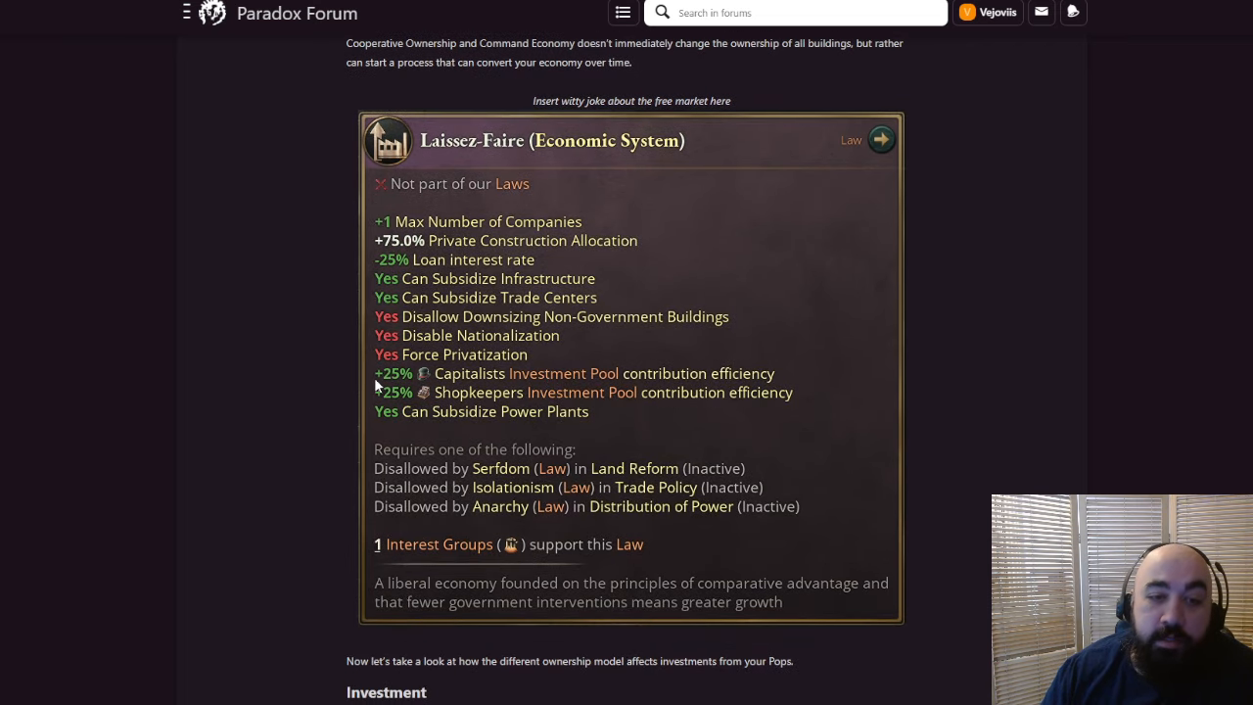
mouse_move(639, 385)
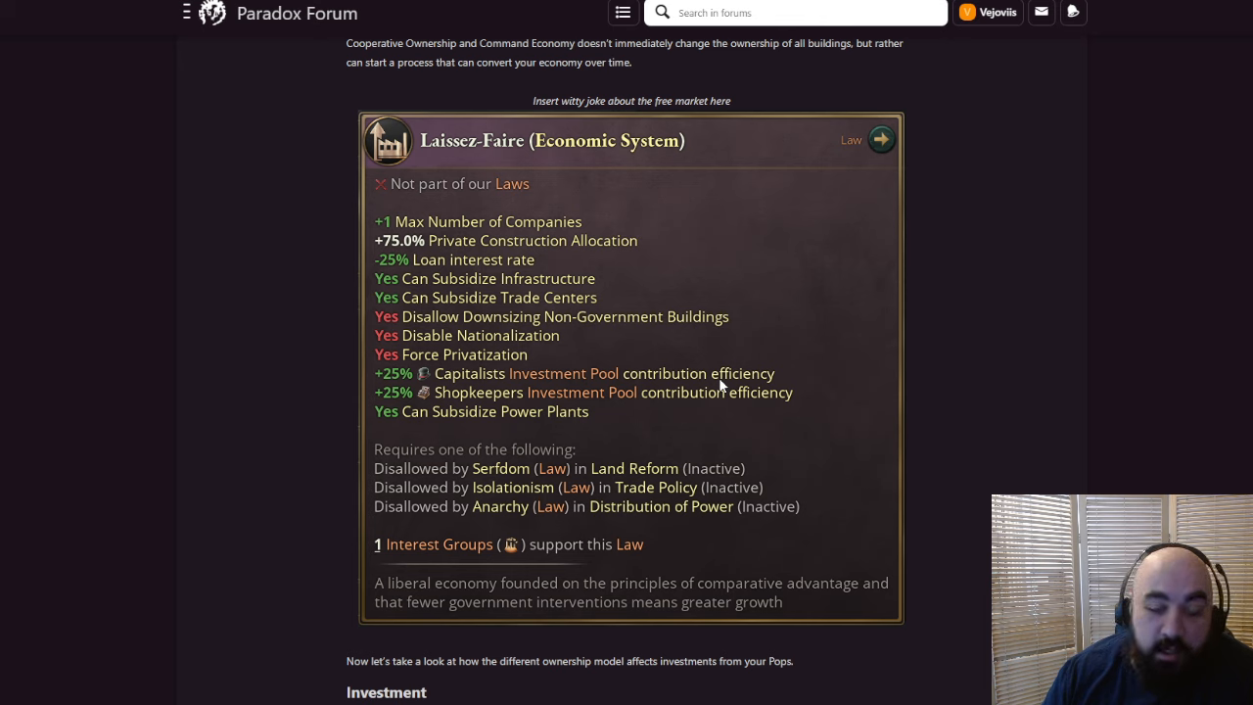
mouse_move(657, 389)
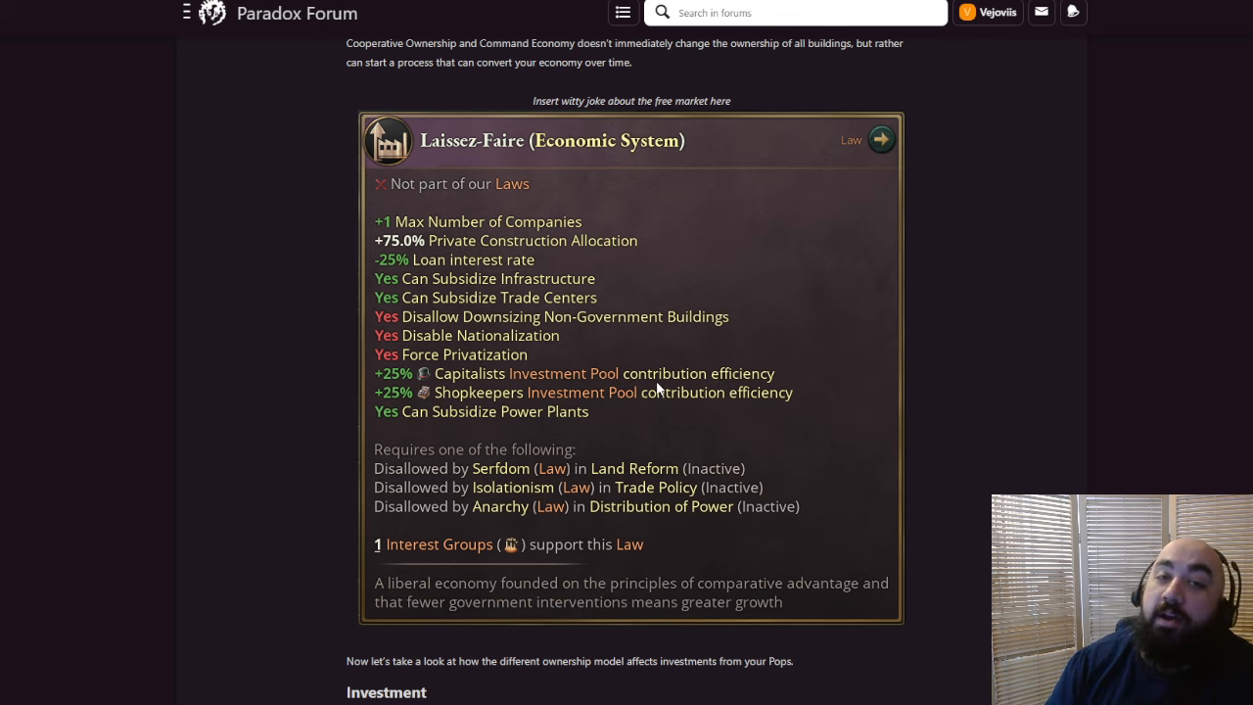
mouse_move(606, 278)
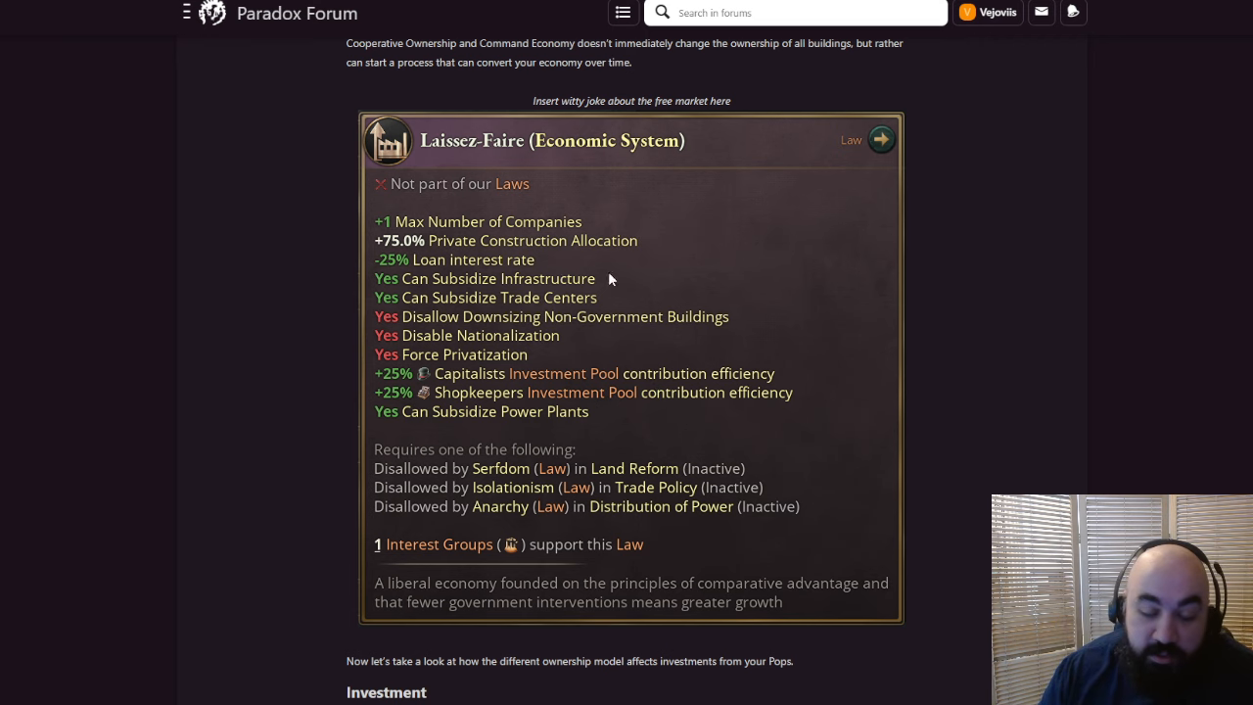
mouse_move(925, 333)
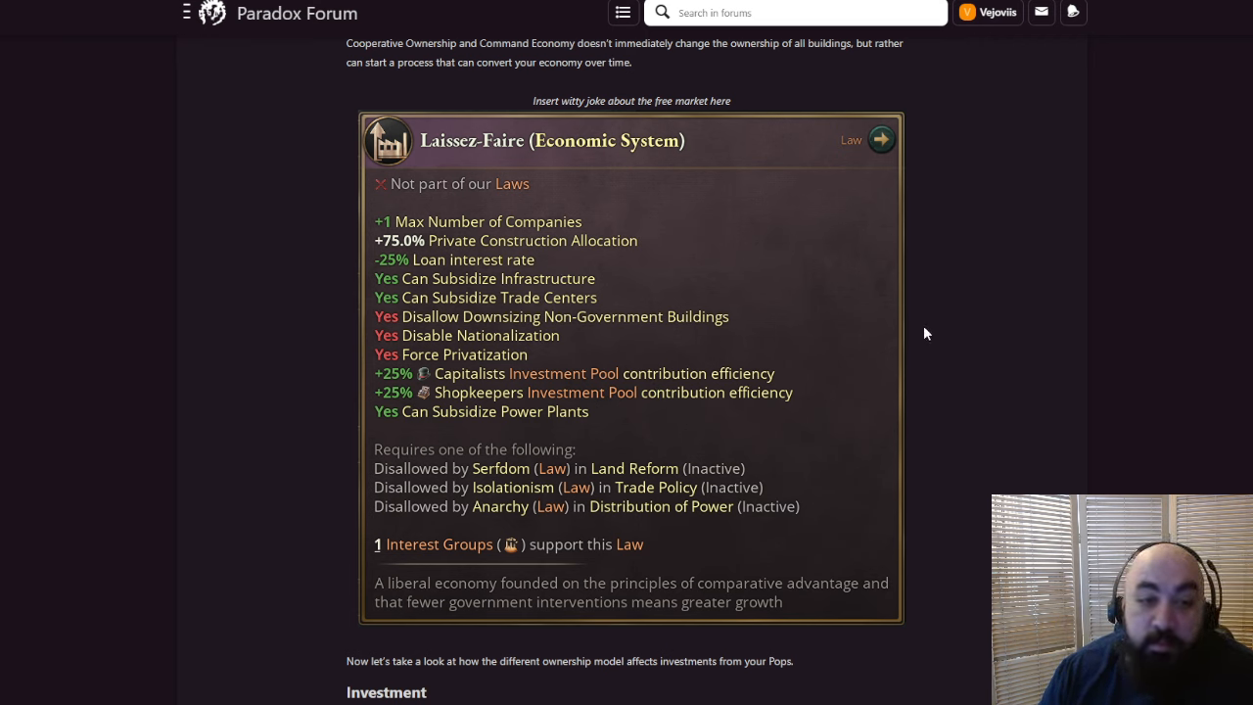
mouse_move(966, 370)
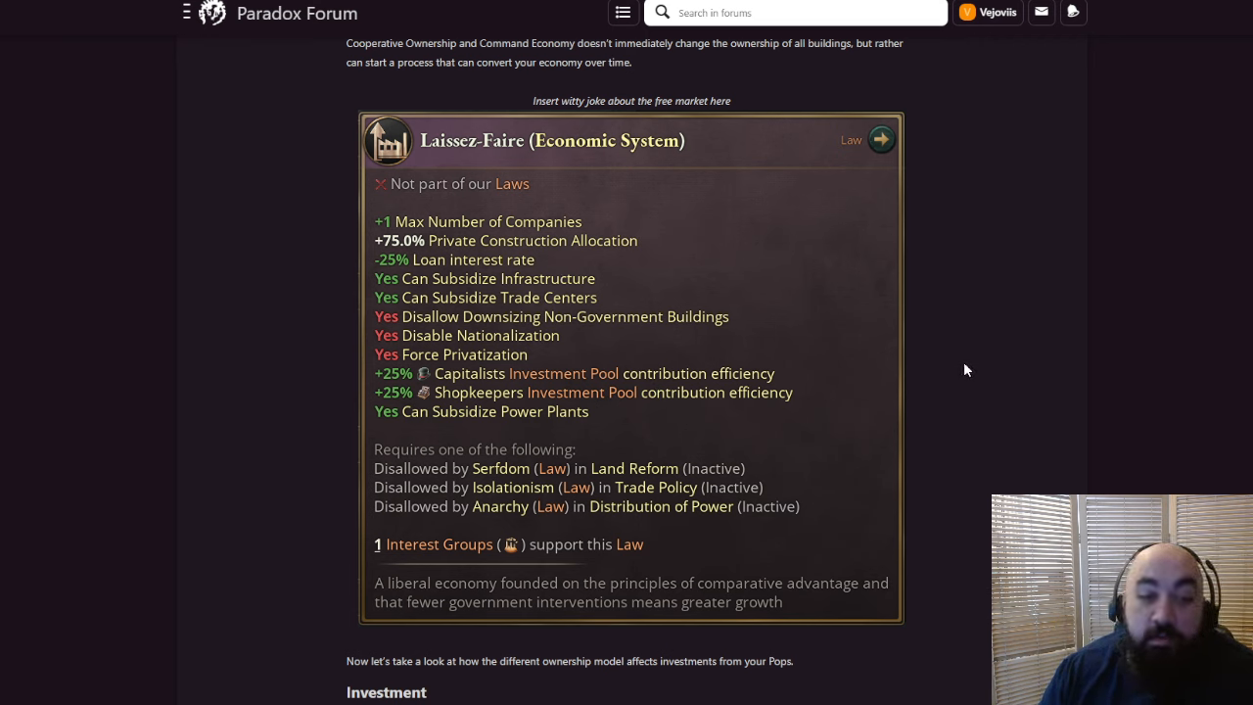
mouse_move(949, 376)
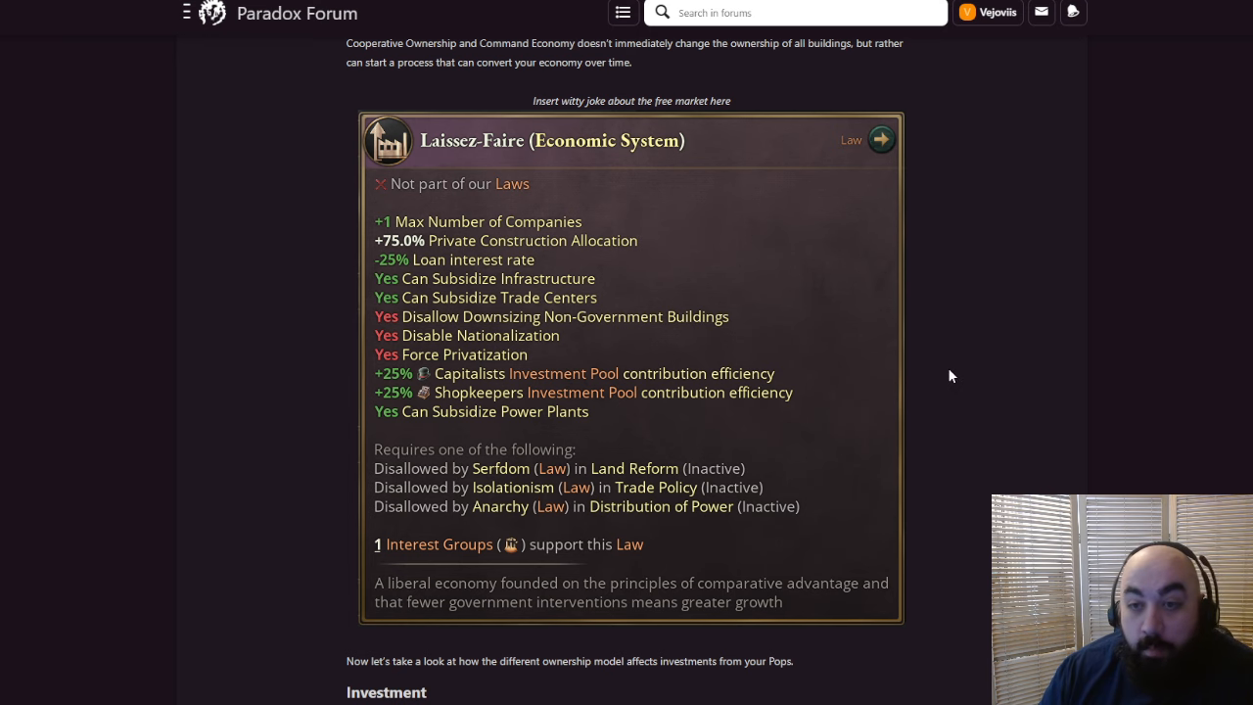
mouse_move(462, 397)
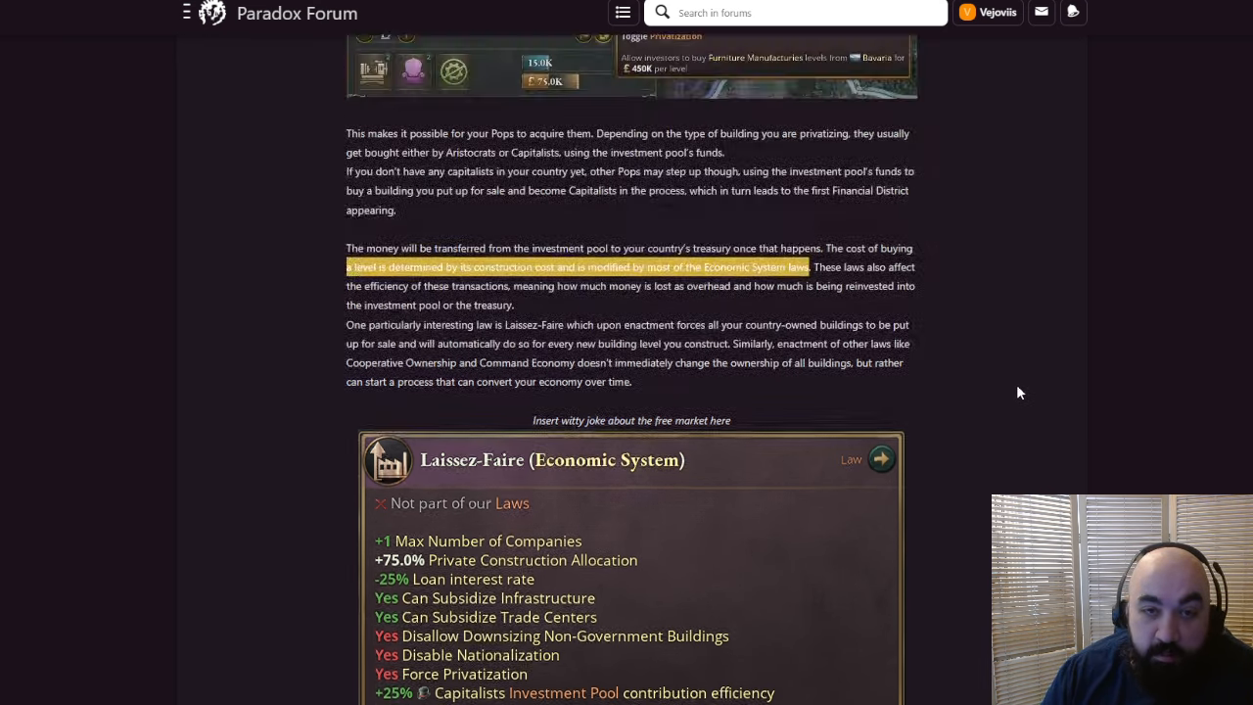
Highlight the words on reinvested money and the note that ownership changes gradually
scroll("down", 3)
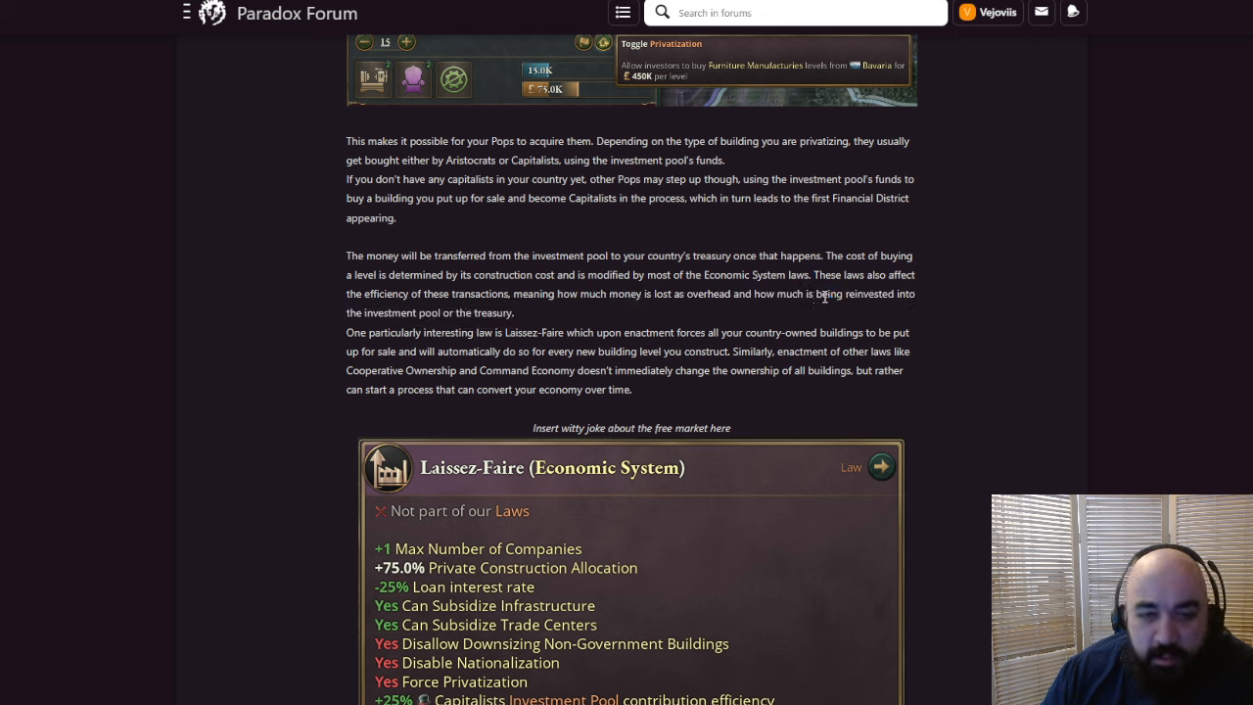
left_click_drag(816, 294, 915, 294)
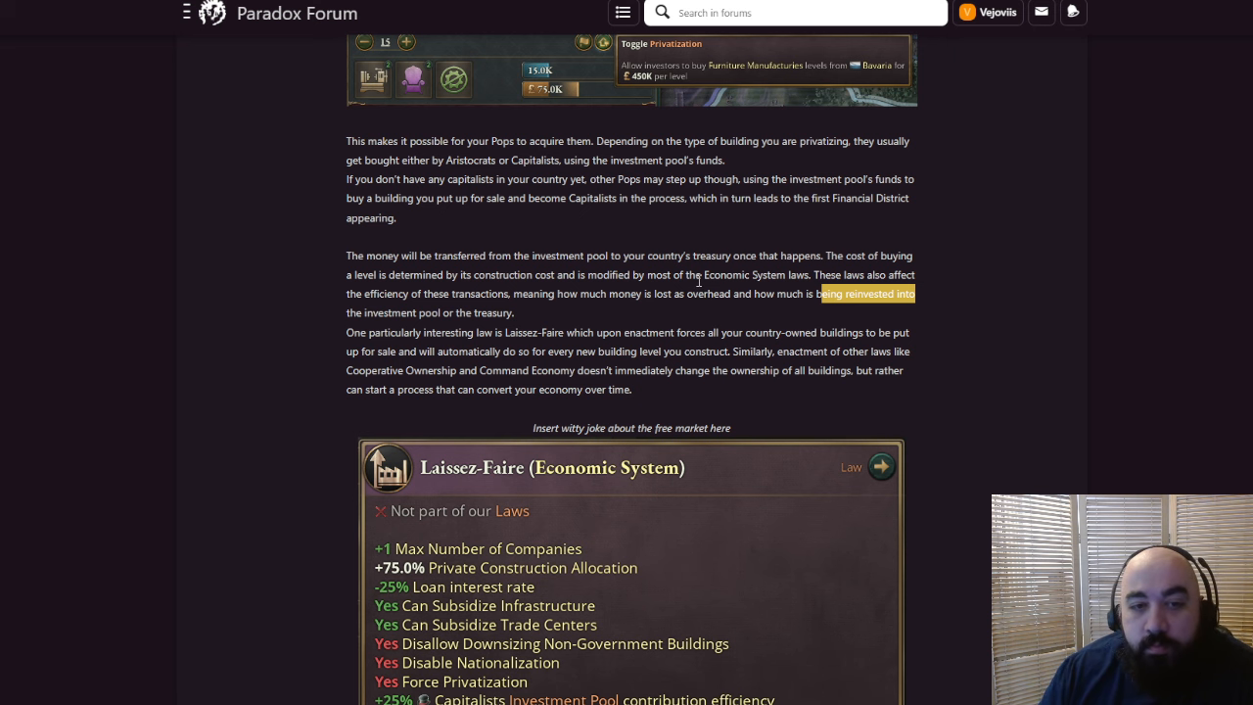
scroll("down", 3)
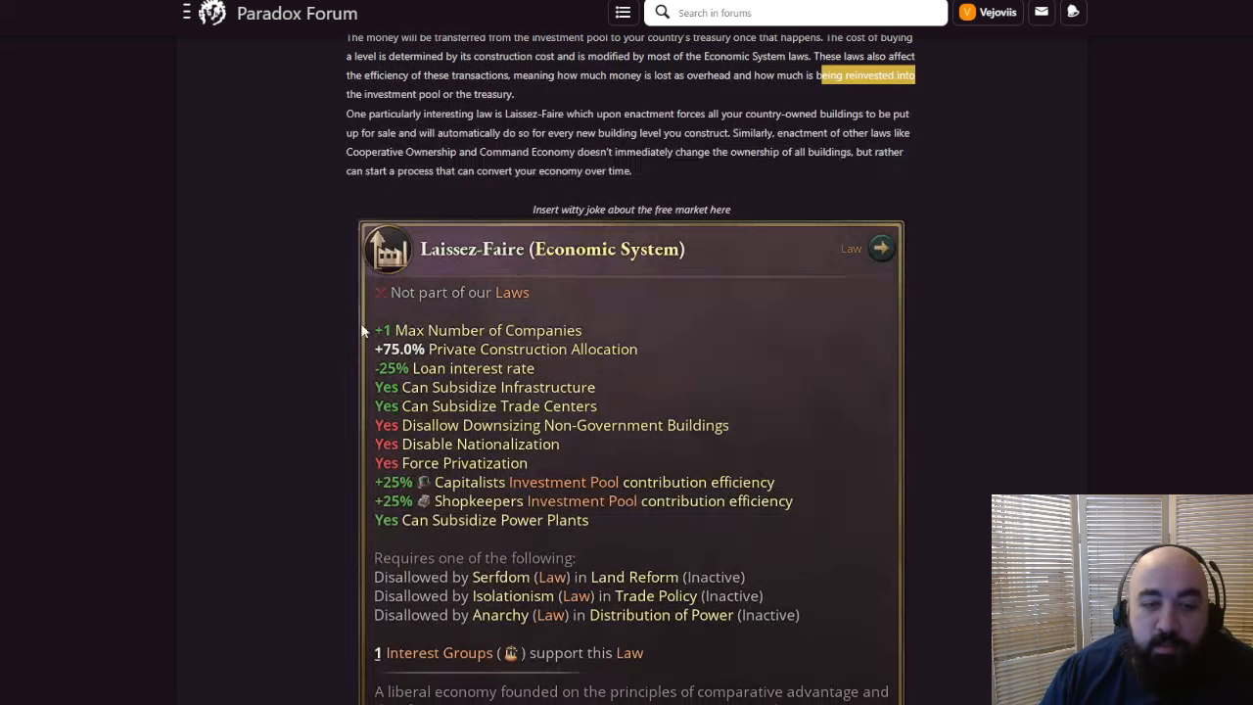
mouse_move(619, 435)
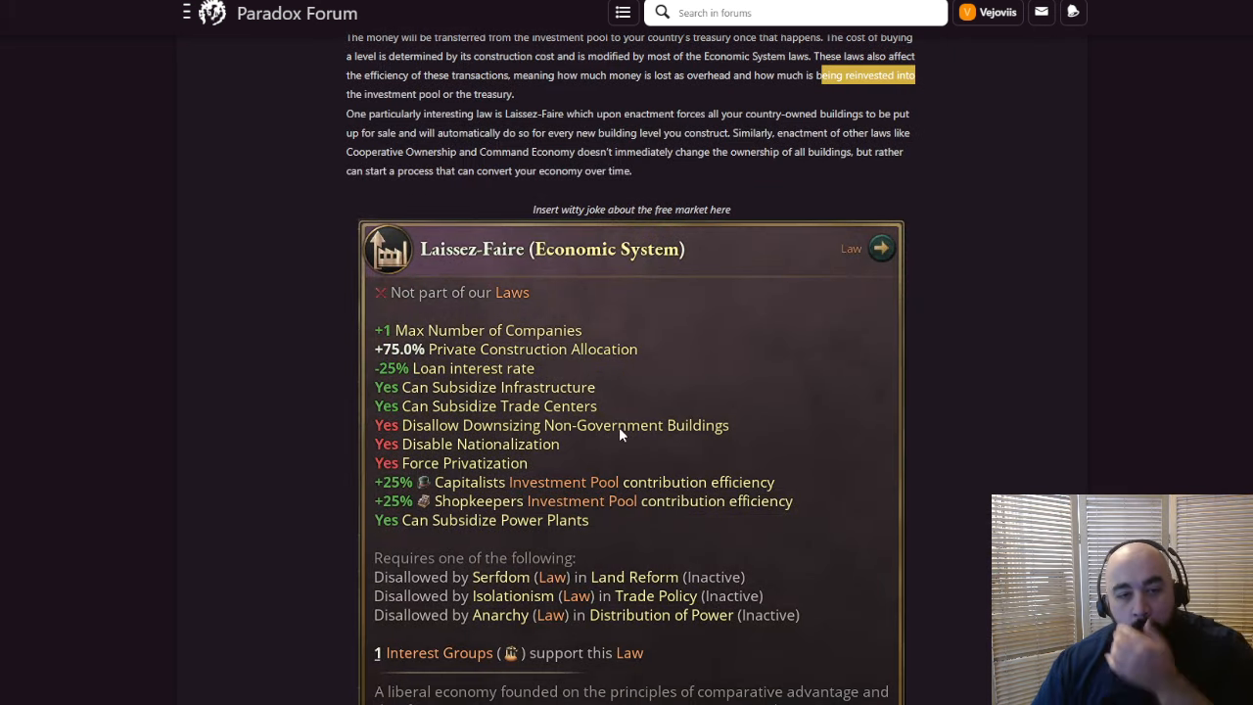
mouse_move(590, 462)
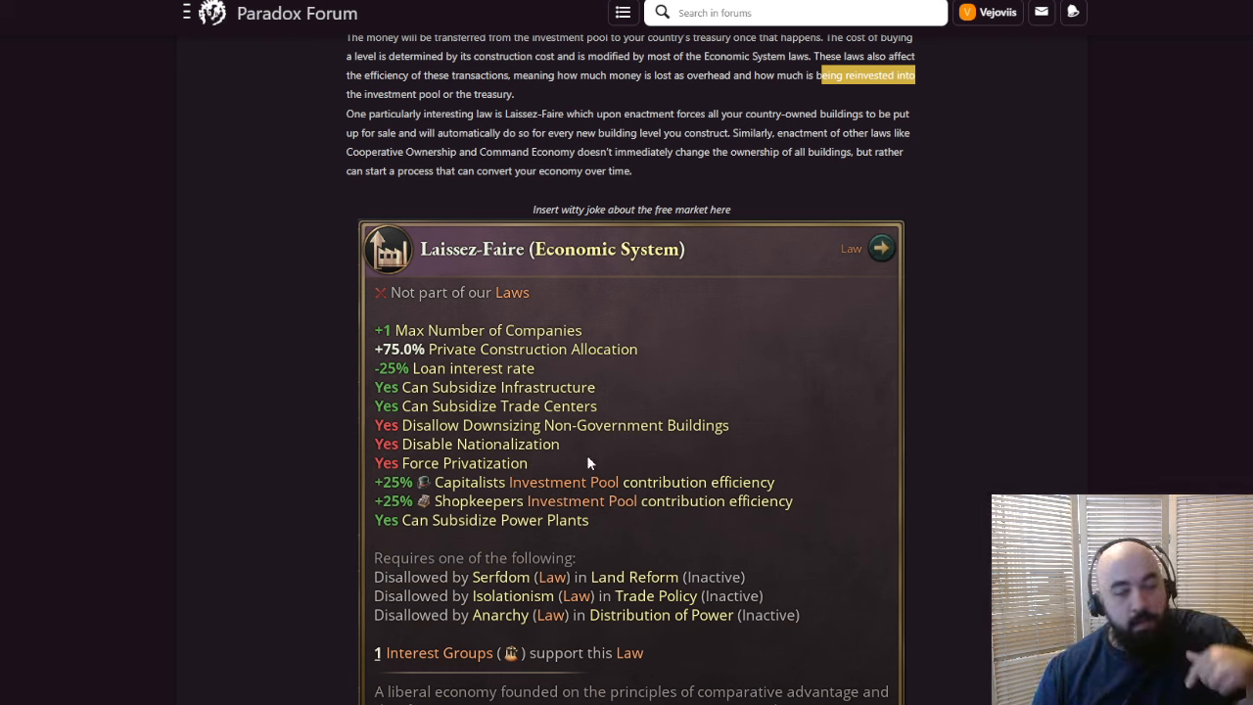
mouse_move(526, 507)
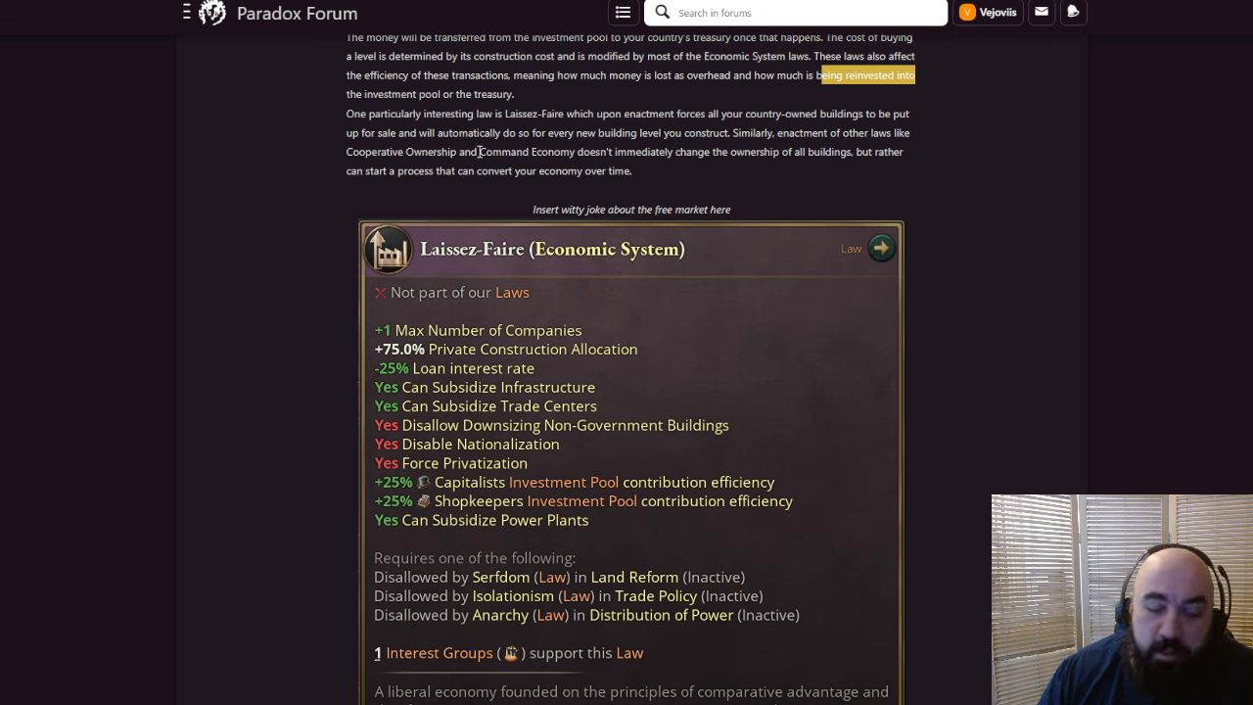
mouse_move(574, 147)
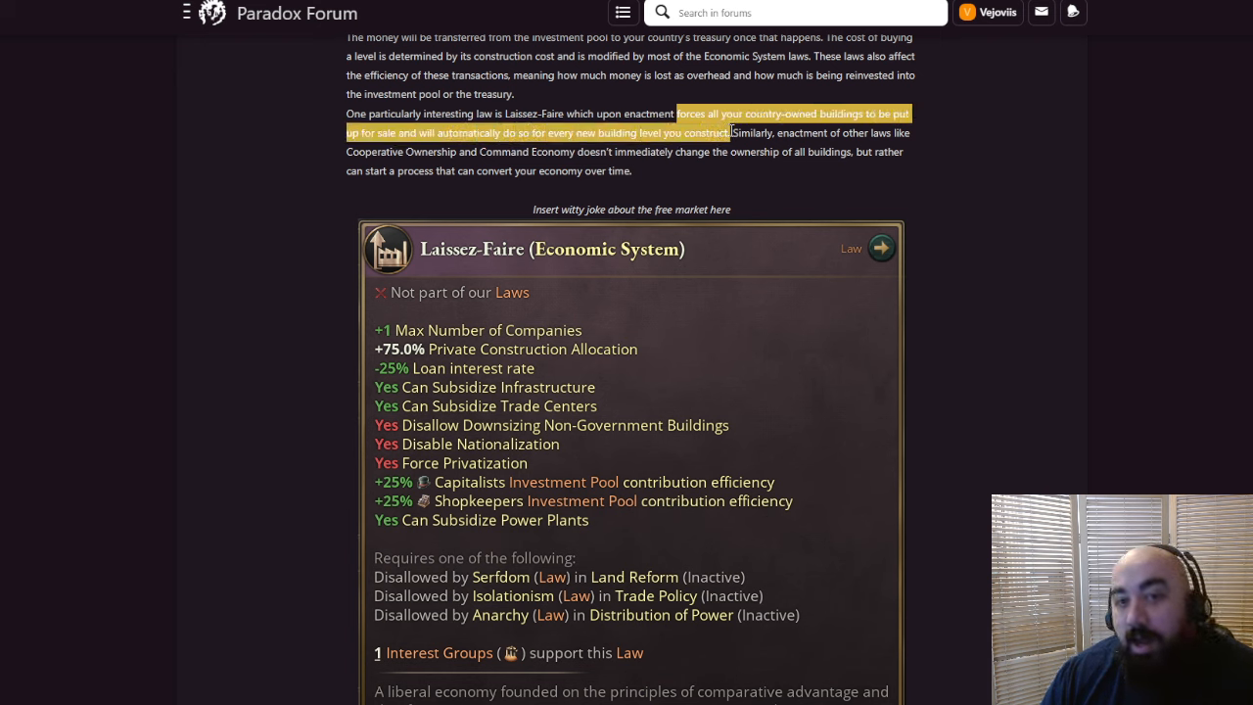
mouse_move(840, 216)
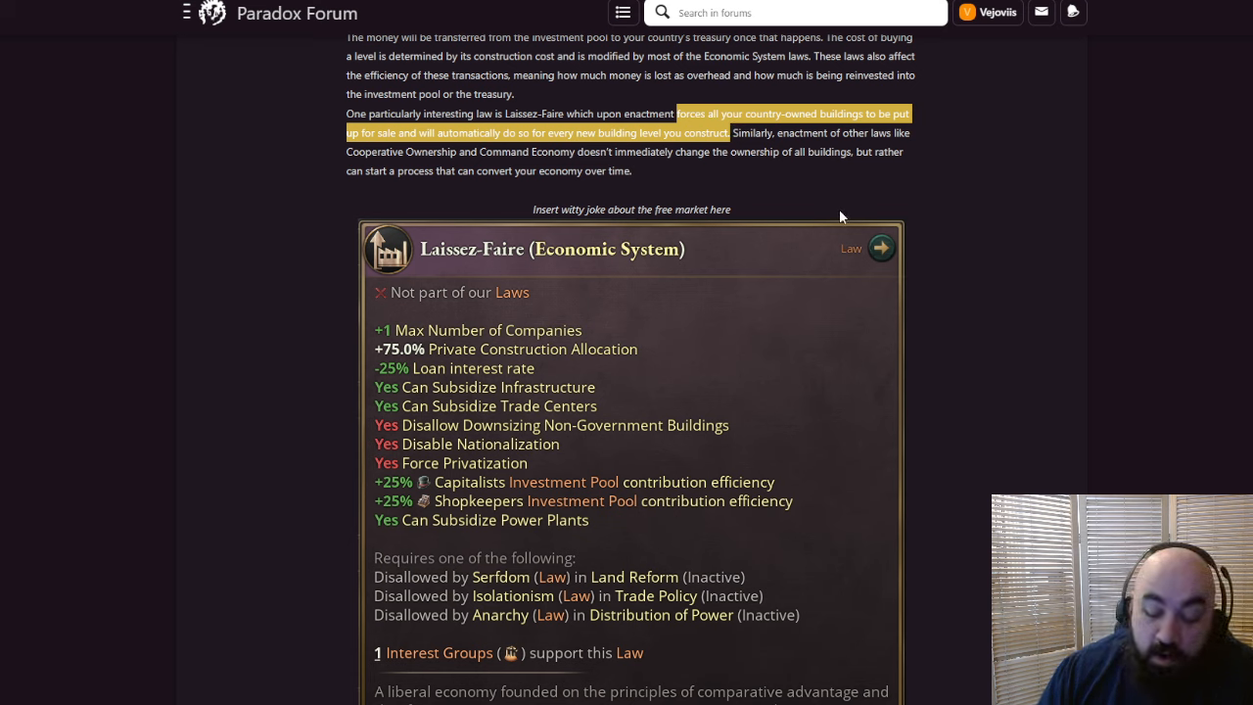
mouse_move(820, 243)
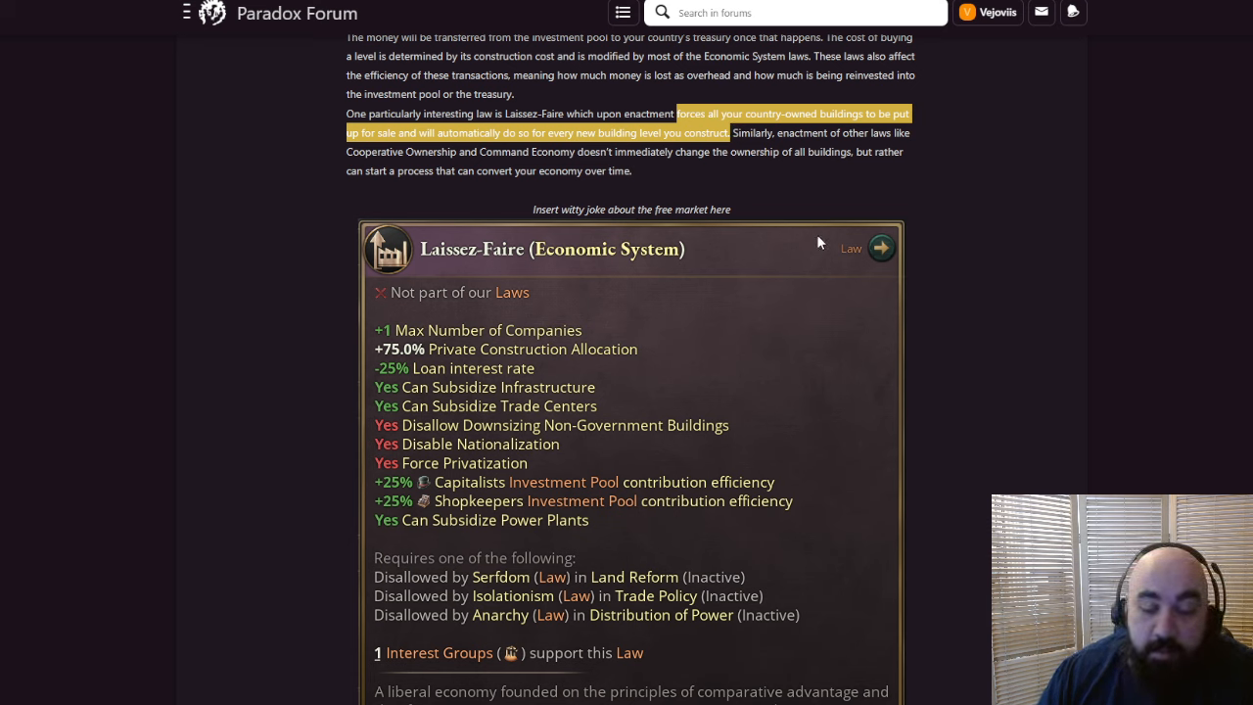
mouse_move(841, 226)
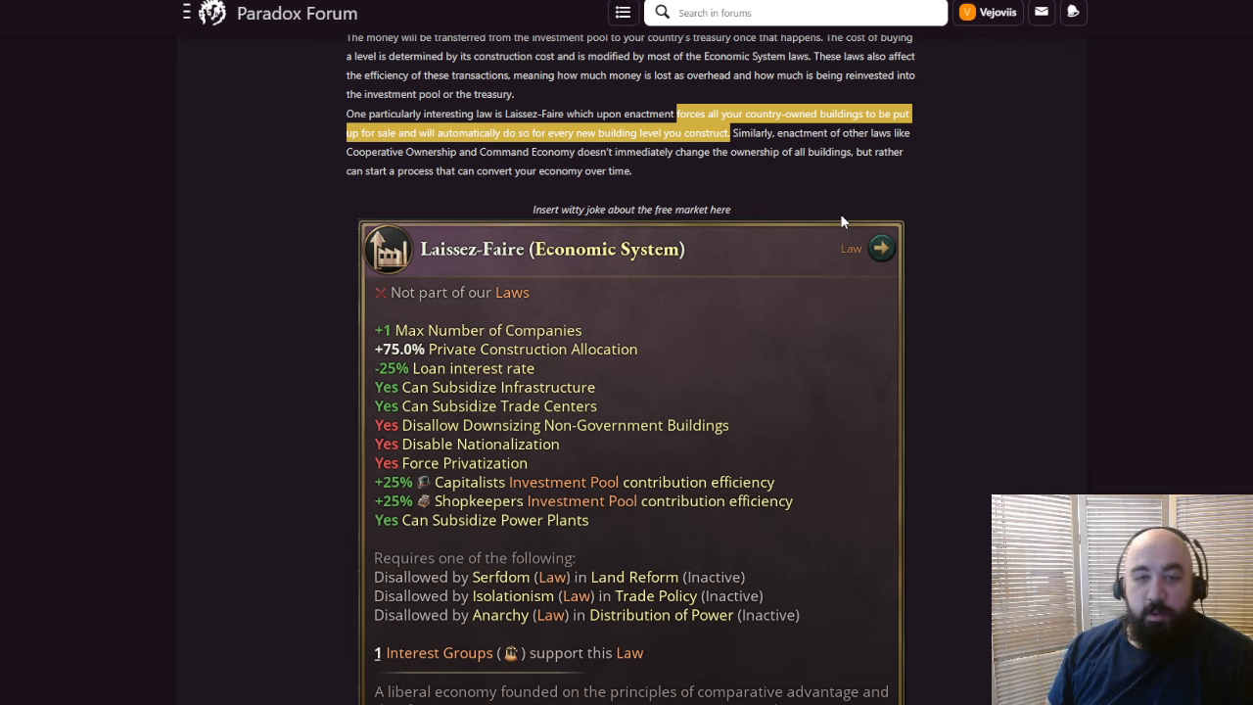
mouse_move(773, 145)
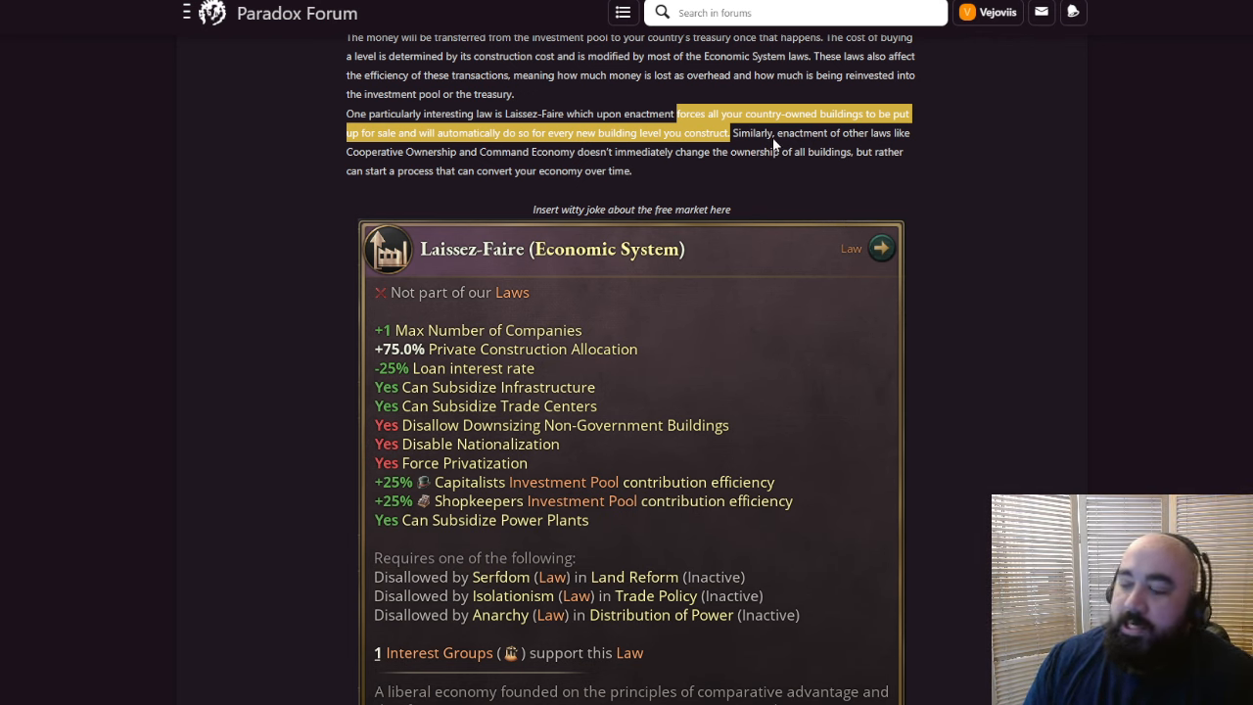
mouse_move(791, 137)
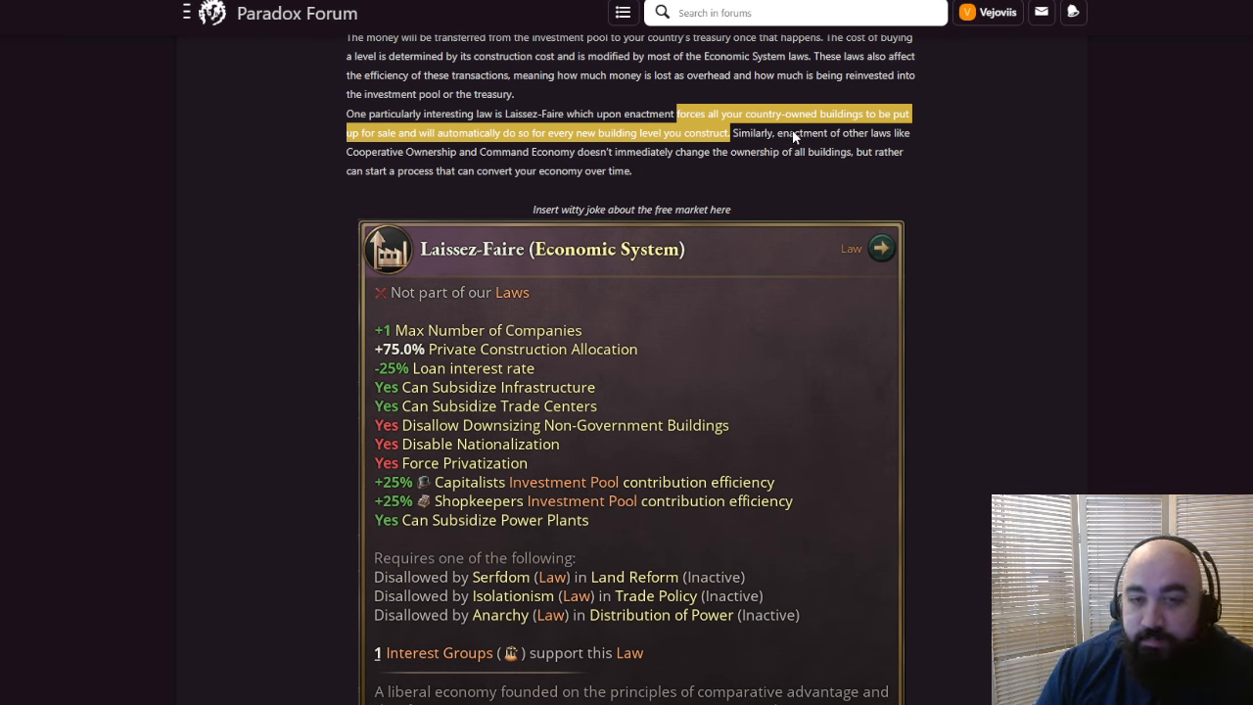
mouse_move(813, 144)
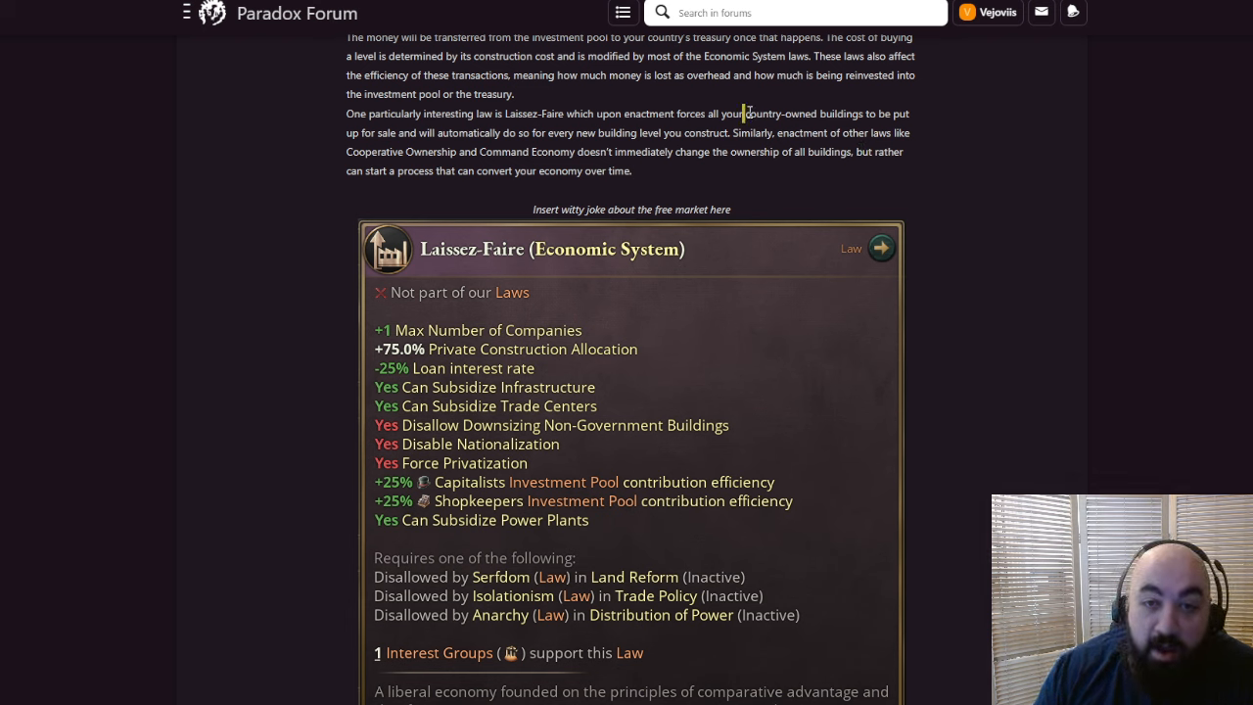
left_click_drag(745, 113, 844, 113)
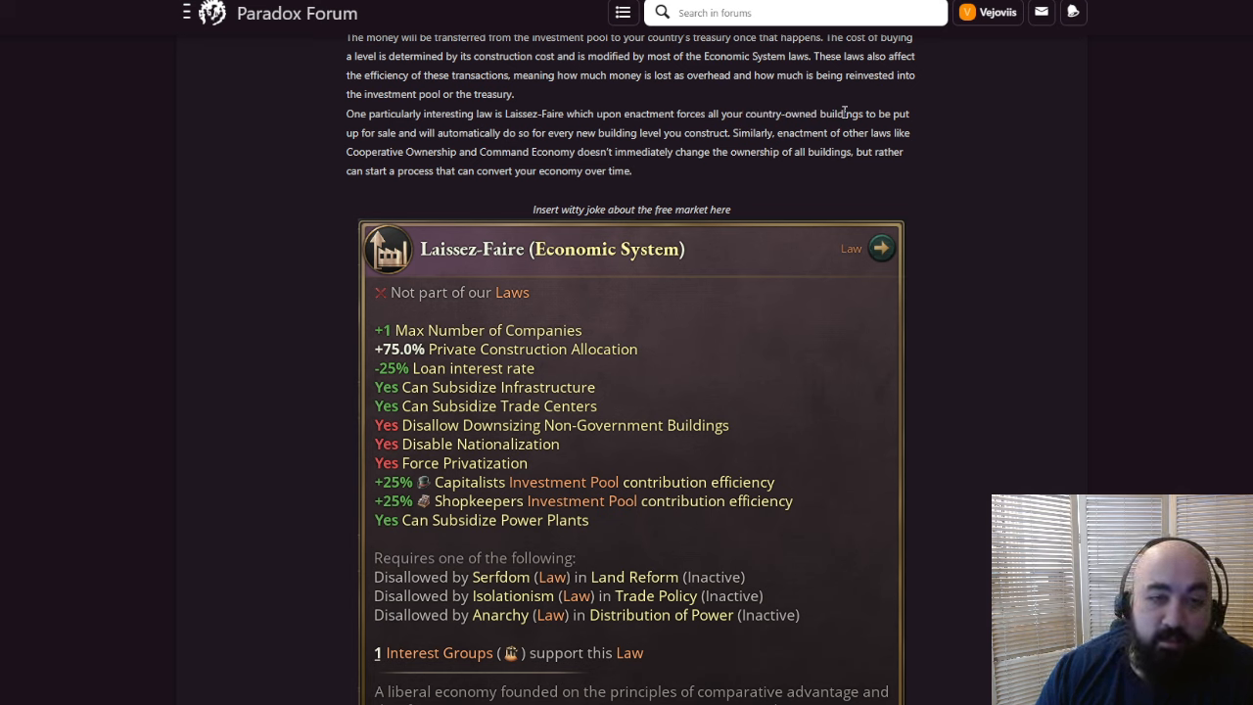
mouse_move(760, 148)
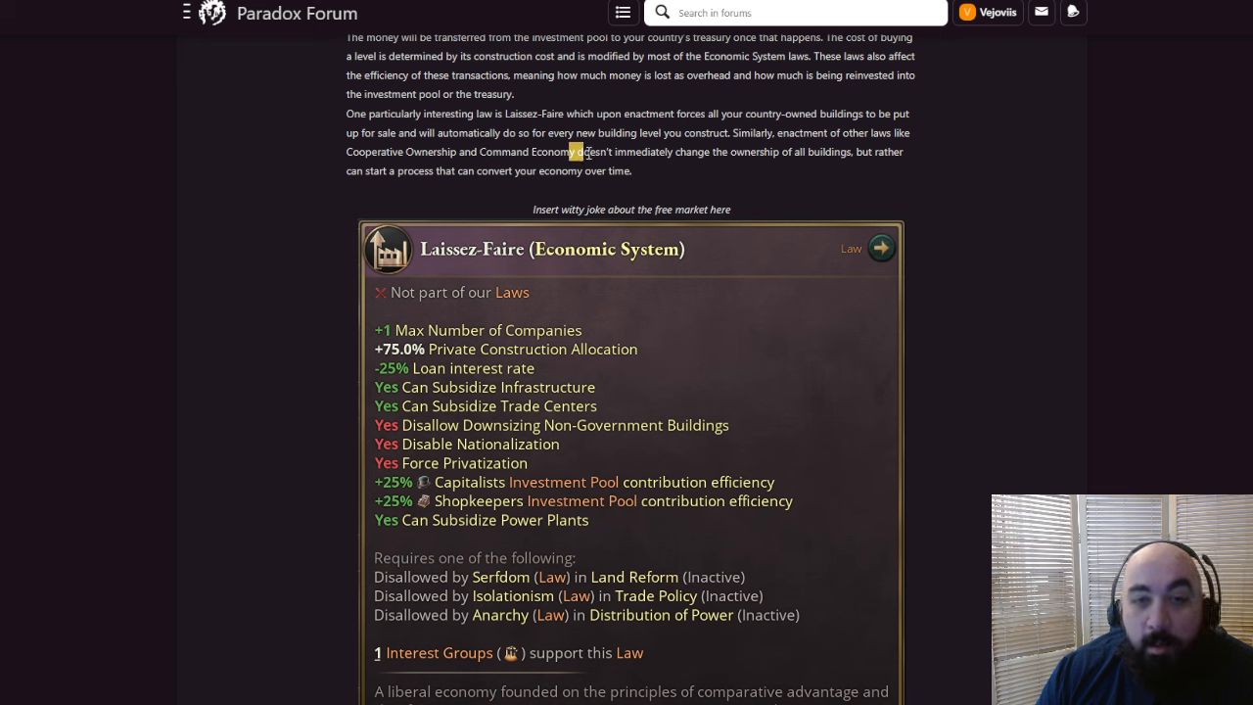
left_click_drag(572, 151, 849, 152)
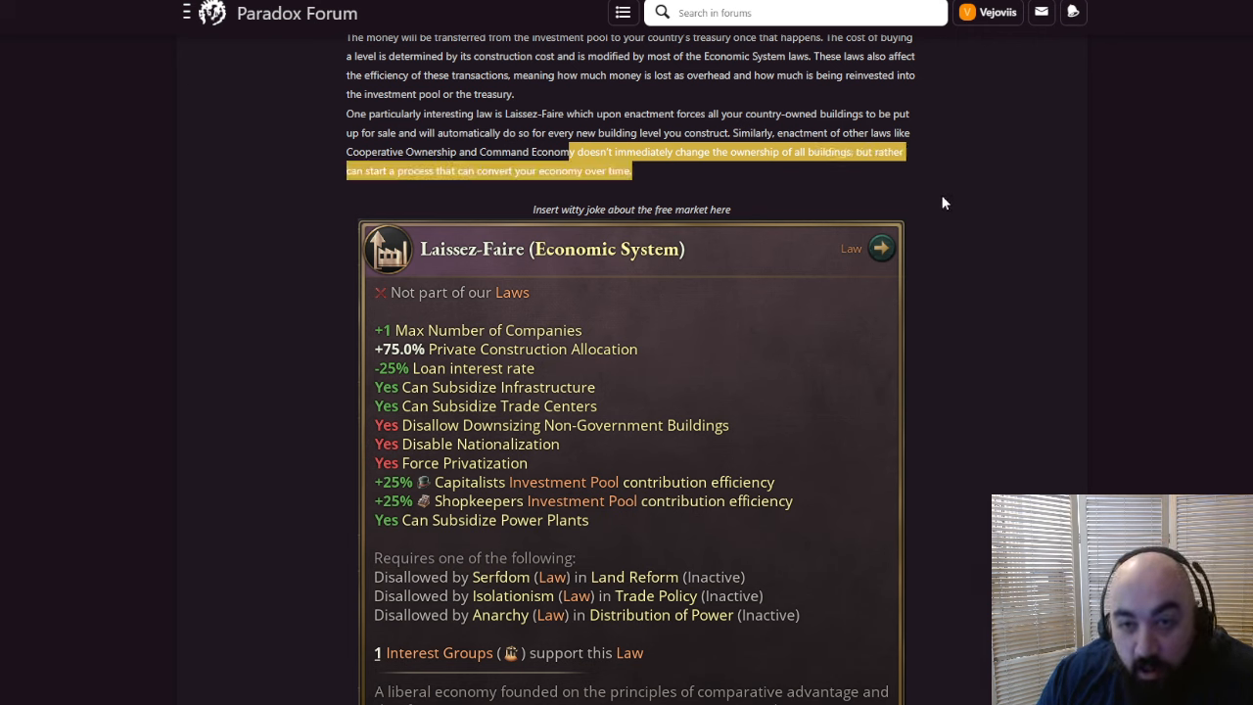
mouse_move(937, 174)
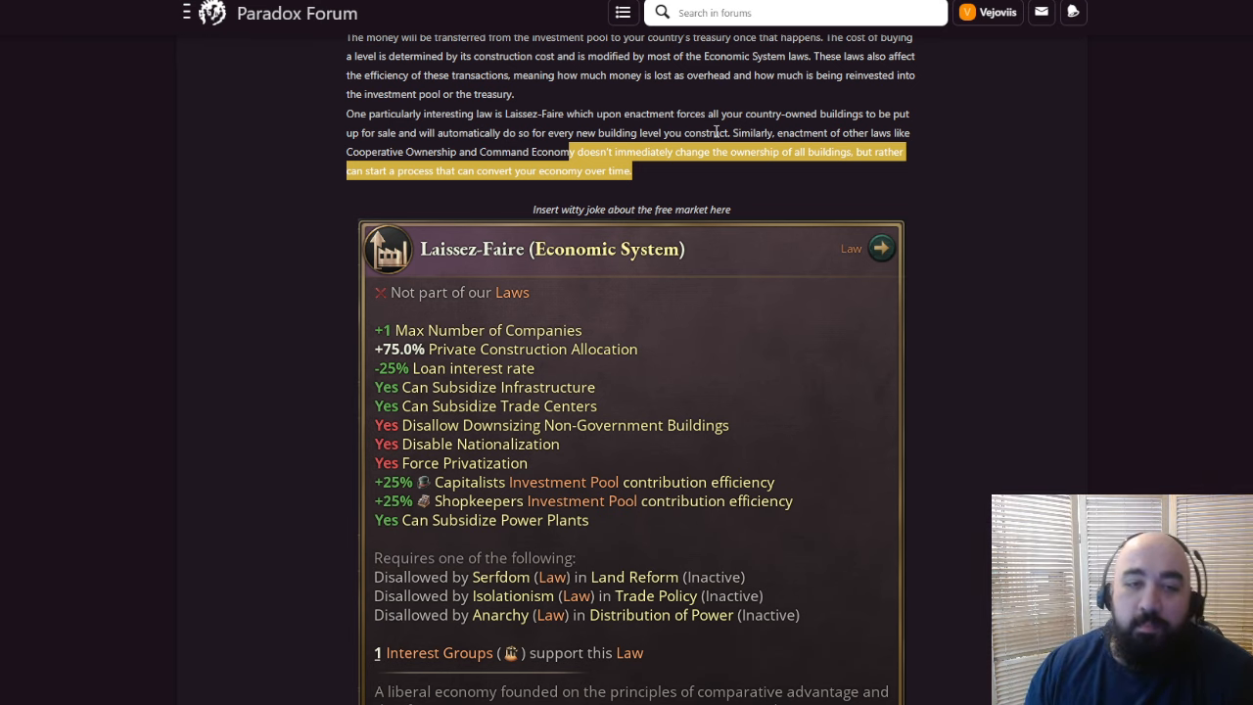
mouse_move(895, 346)
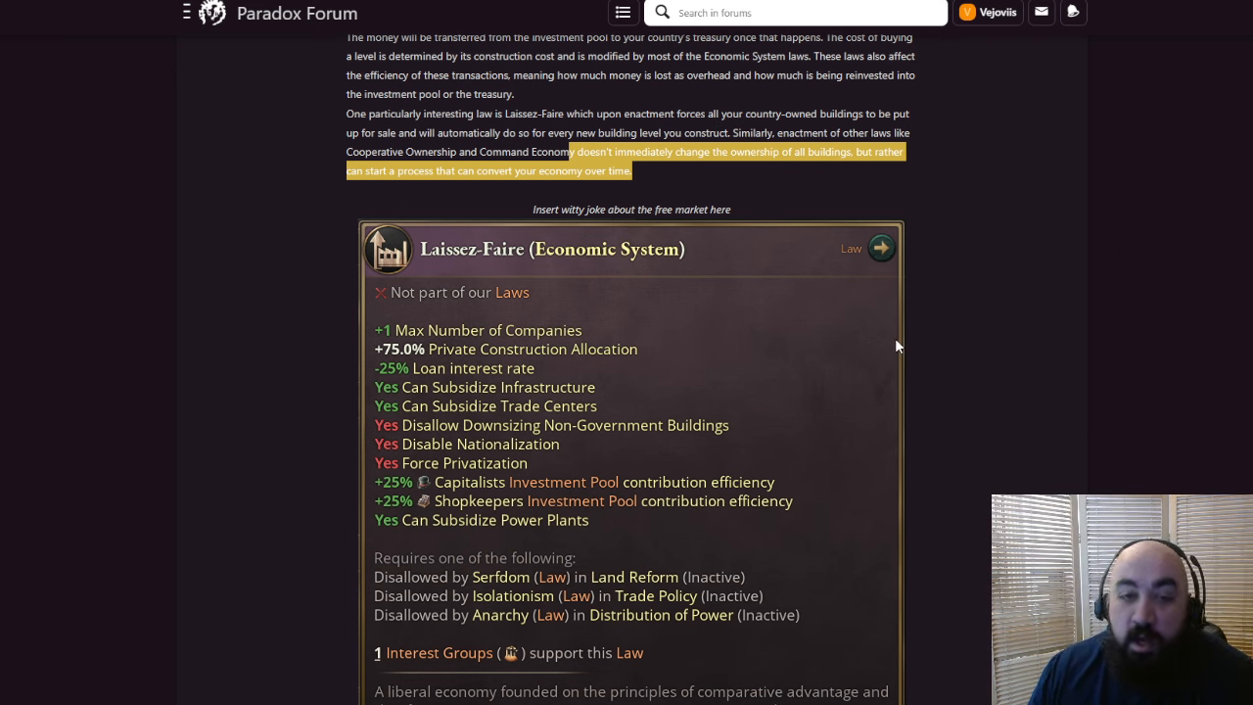
mouse_move(849, 192)
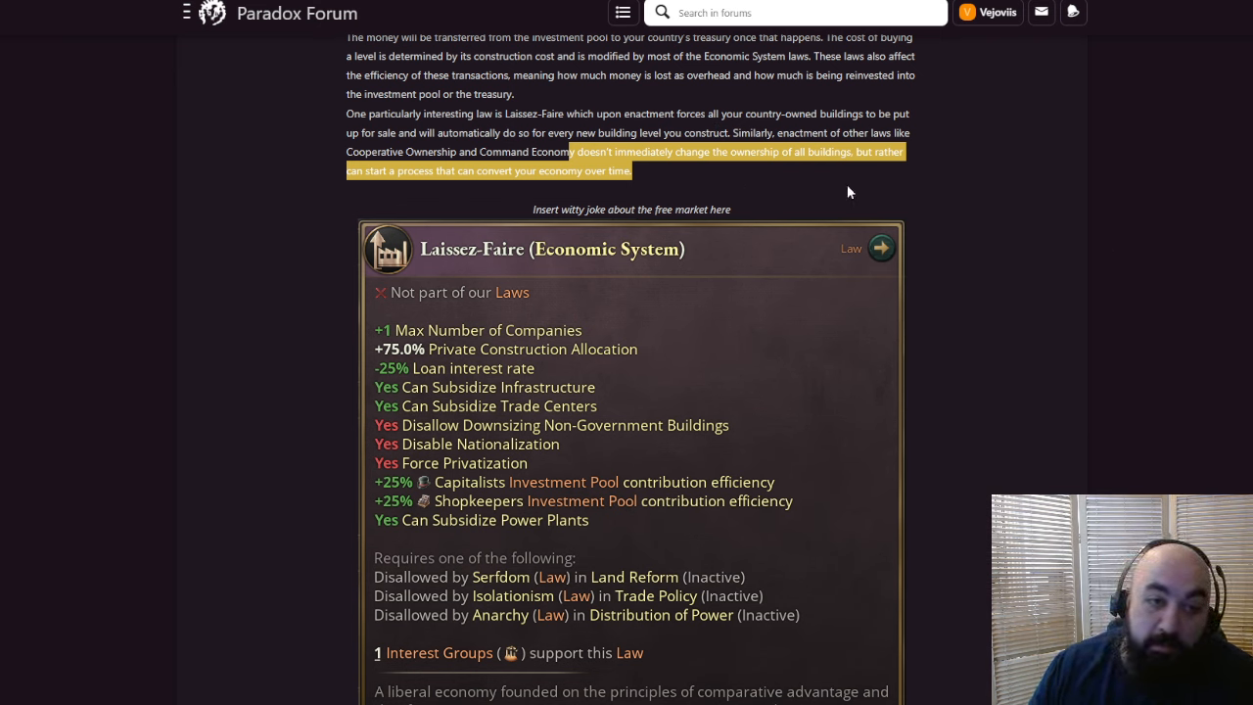
mouse_move(771, 217)
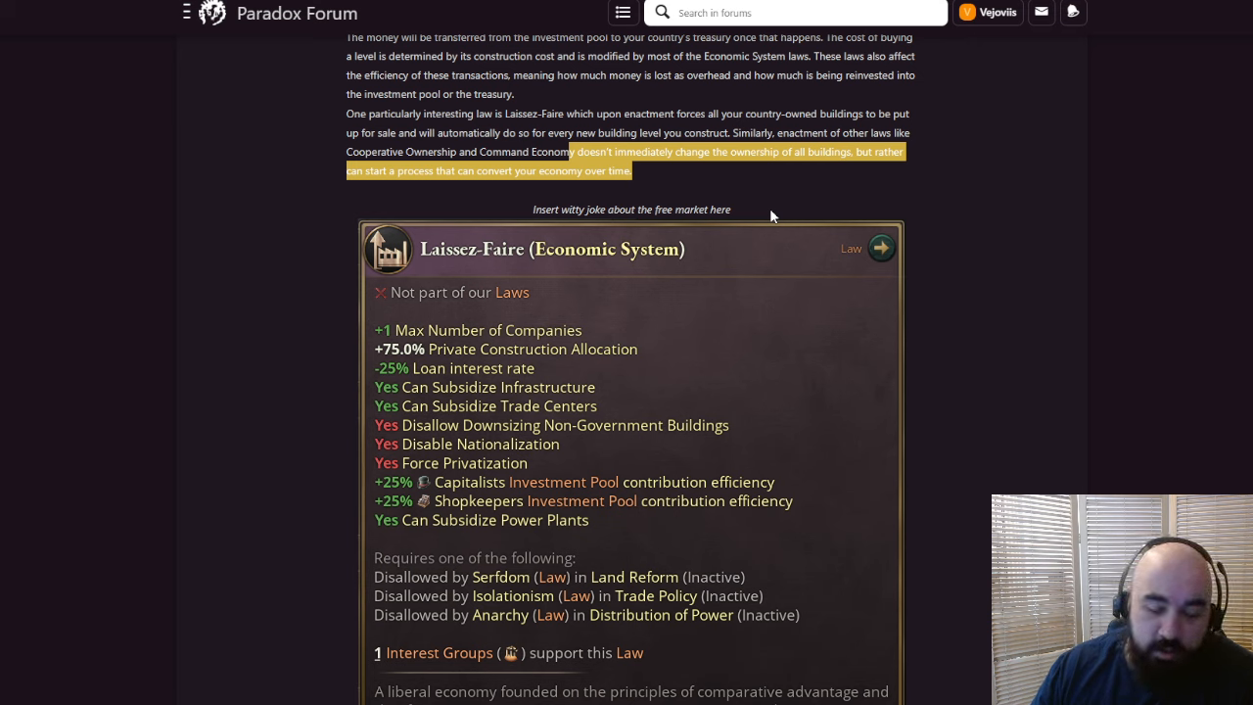
mouse_move(763, 216)
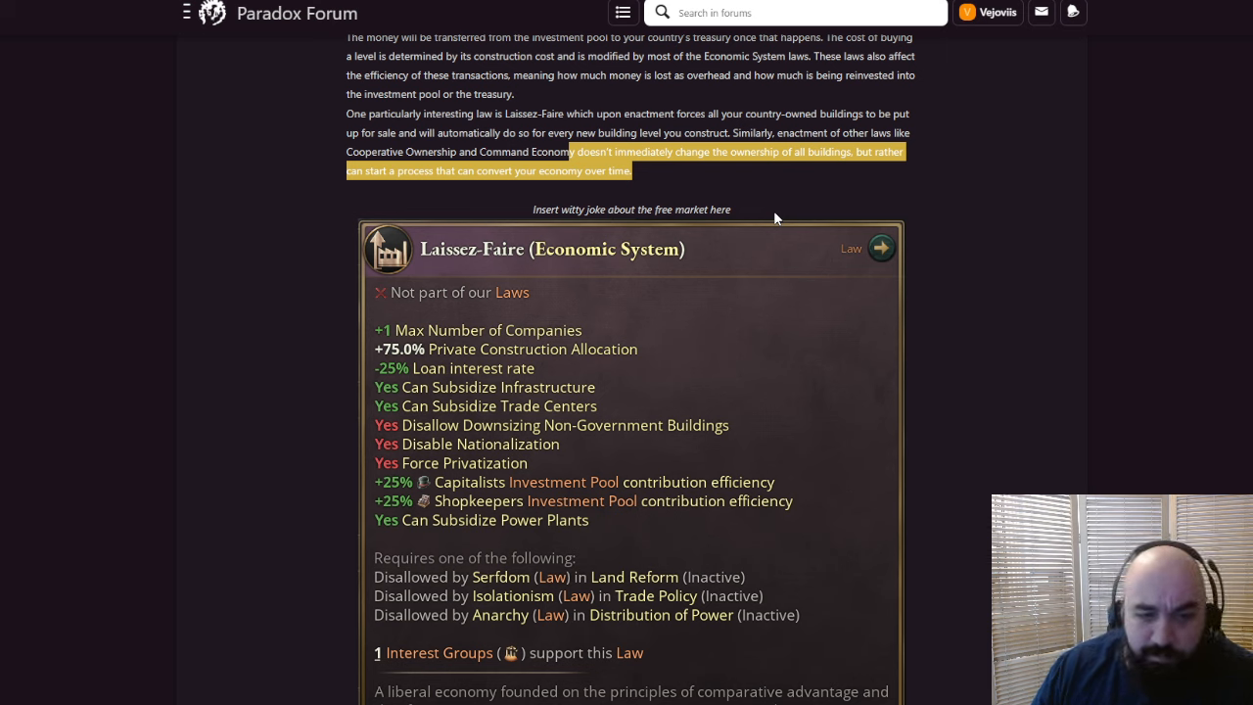
mouse_move(946, 158)
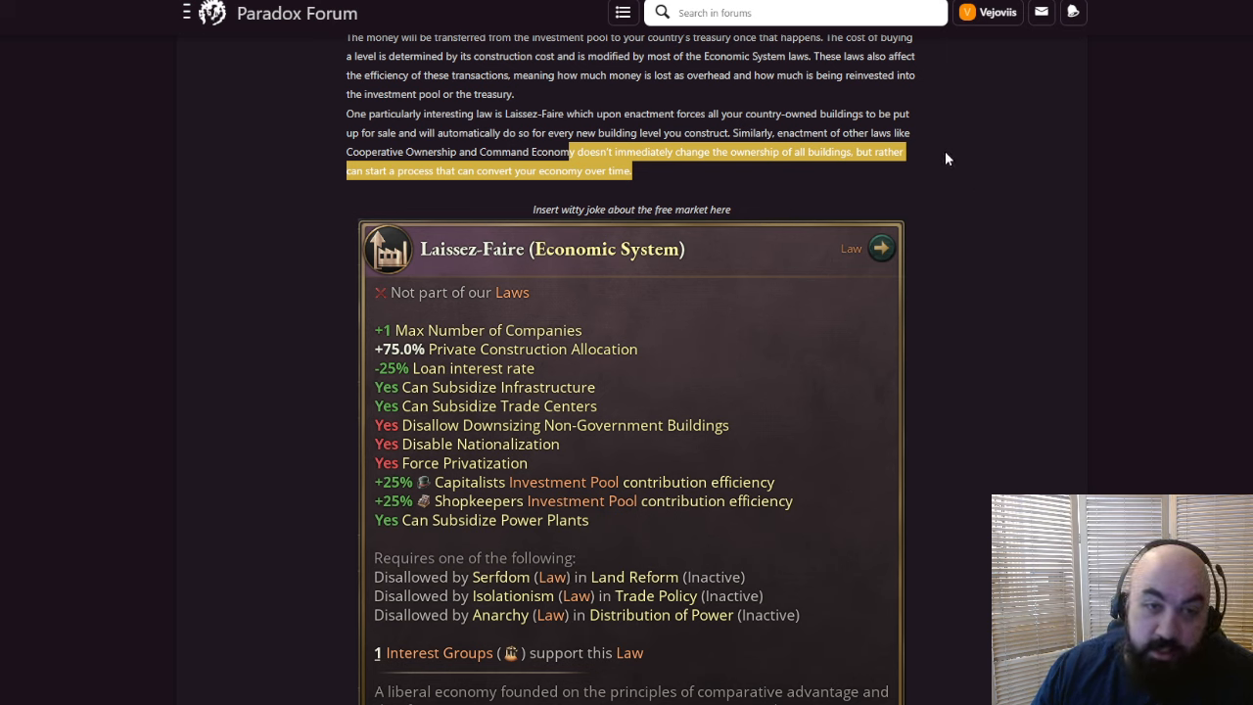
mouse_move(574, 164)
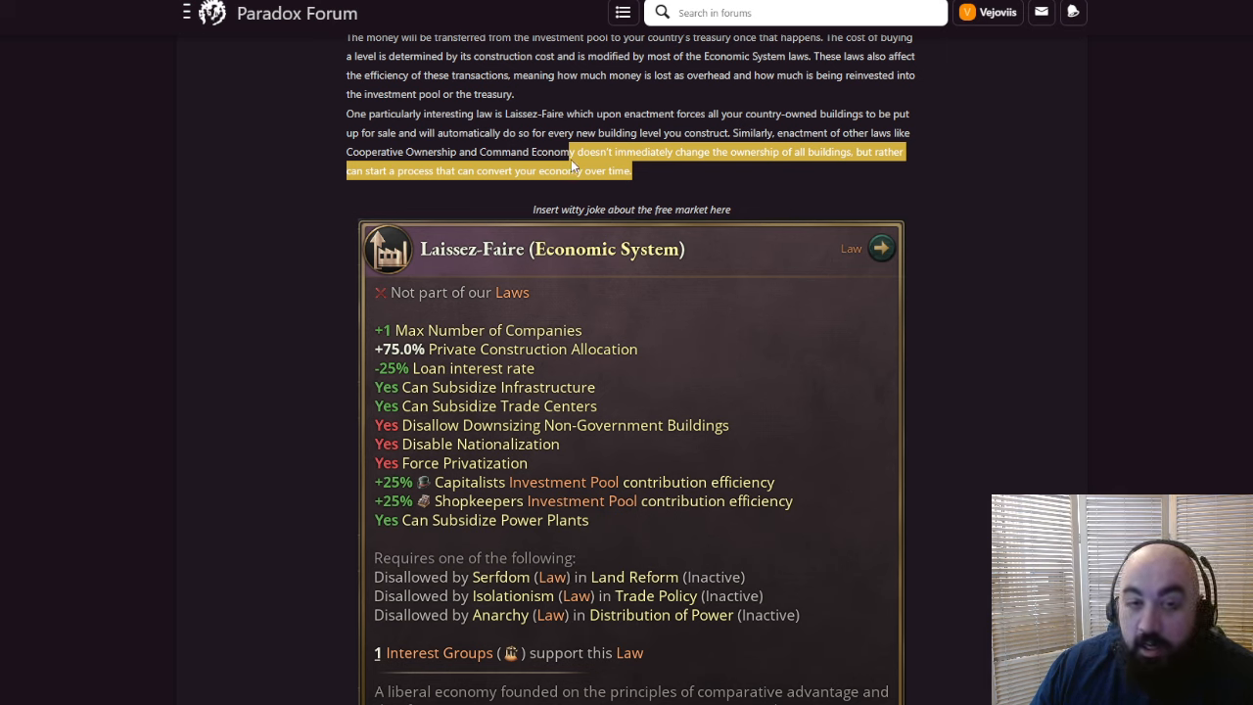
mouse_move(638, 181)
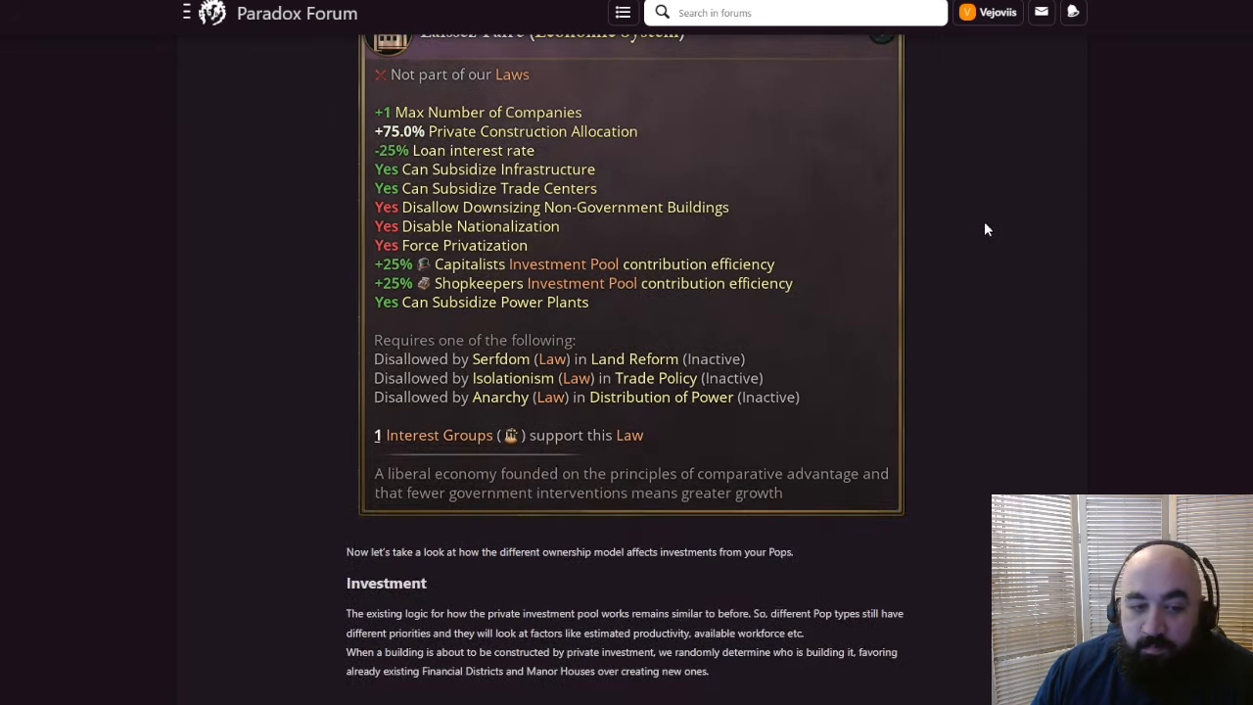
Highlight the sentence on who builds privately funded buildings
scroll("down", 3)
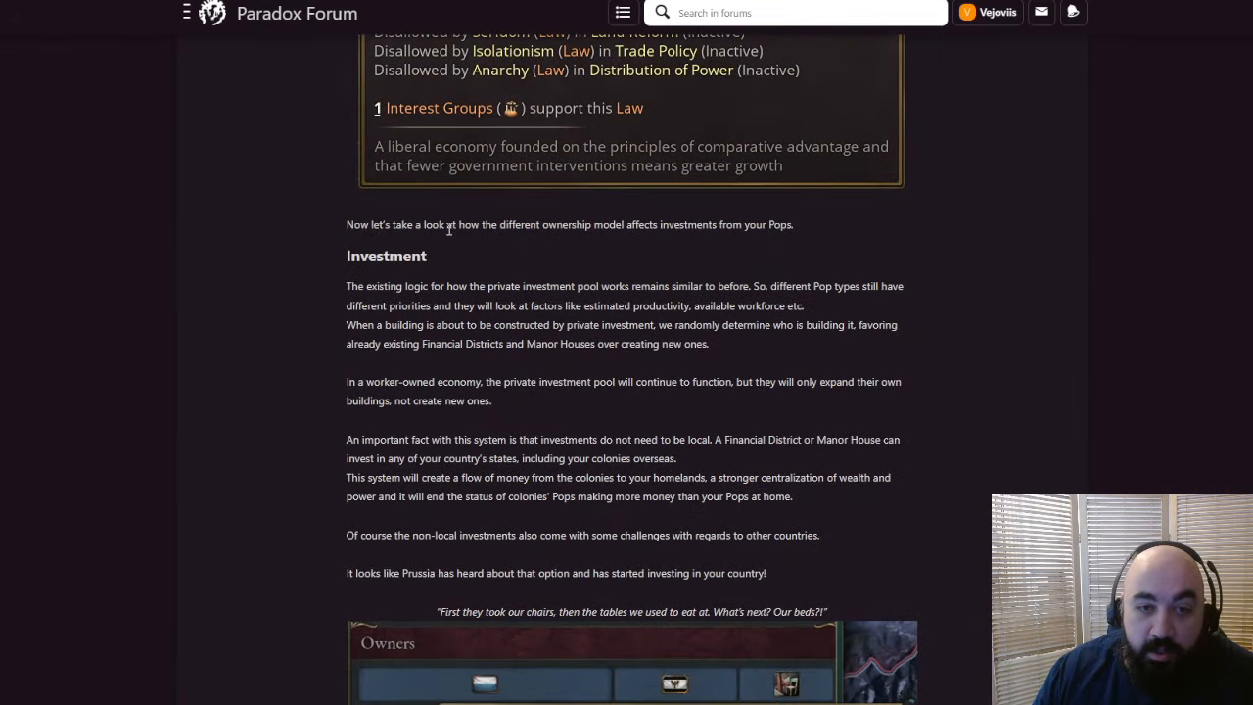
mouse_move(857, 253)
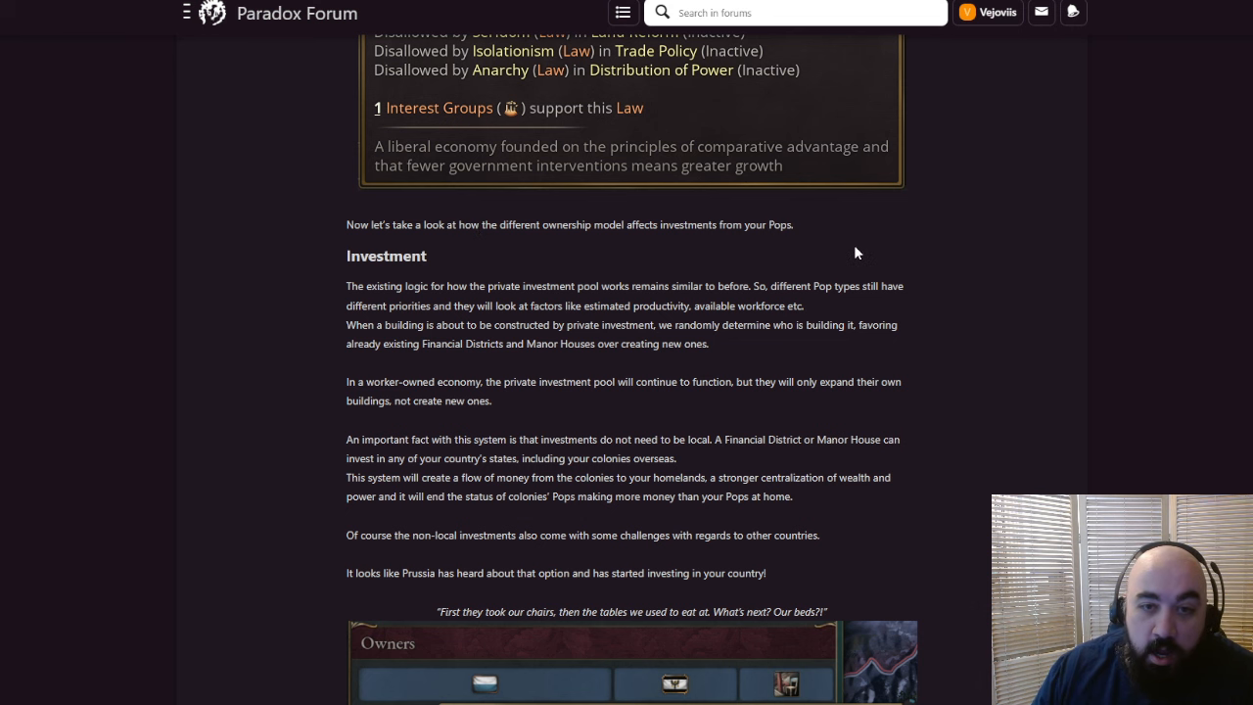
scroll("down", 3)
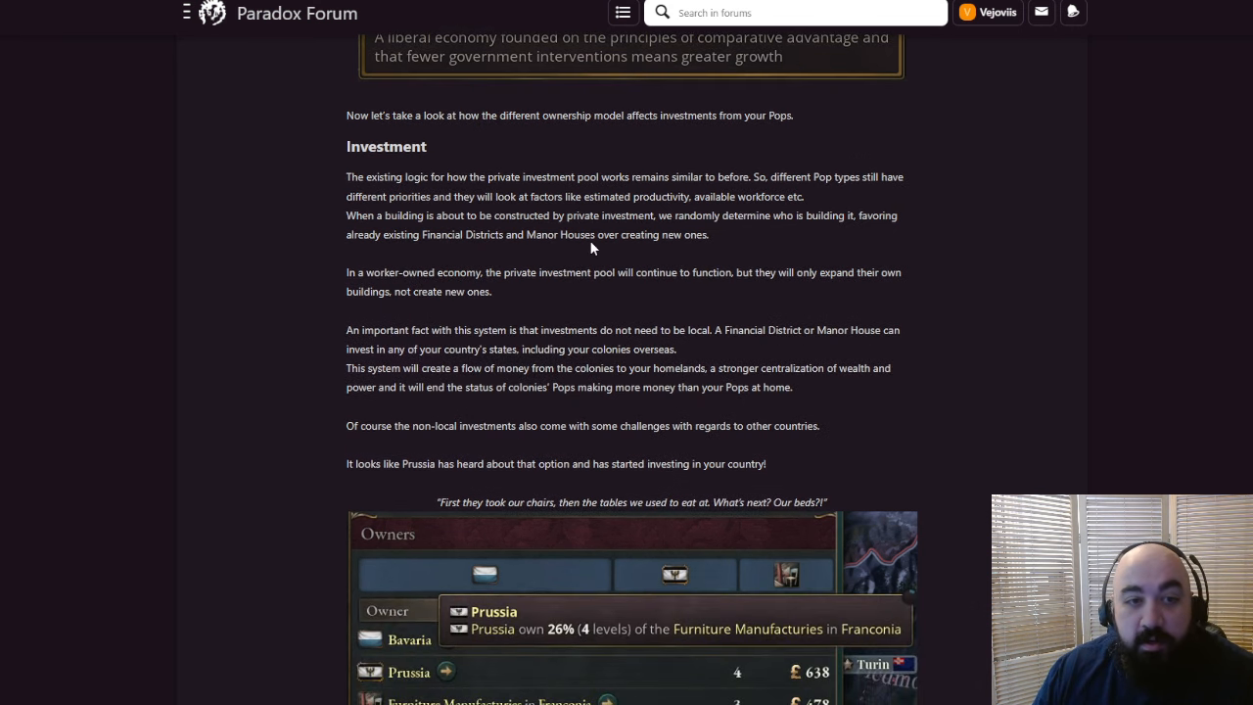
mouse_move(470, 168)
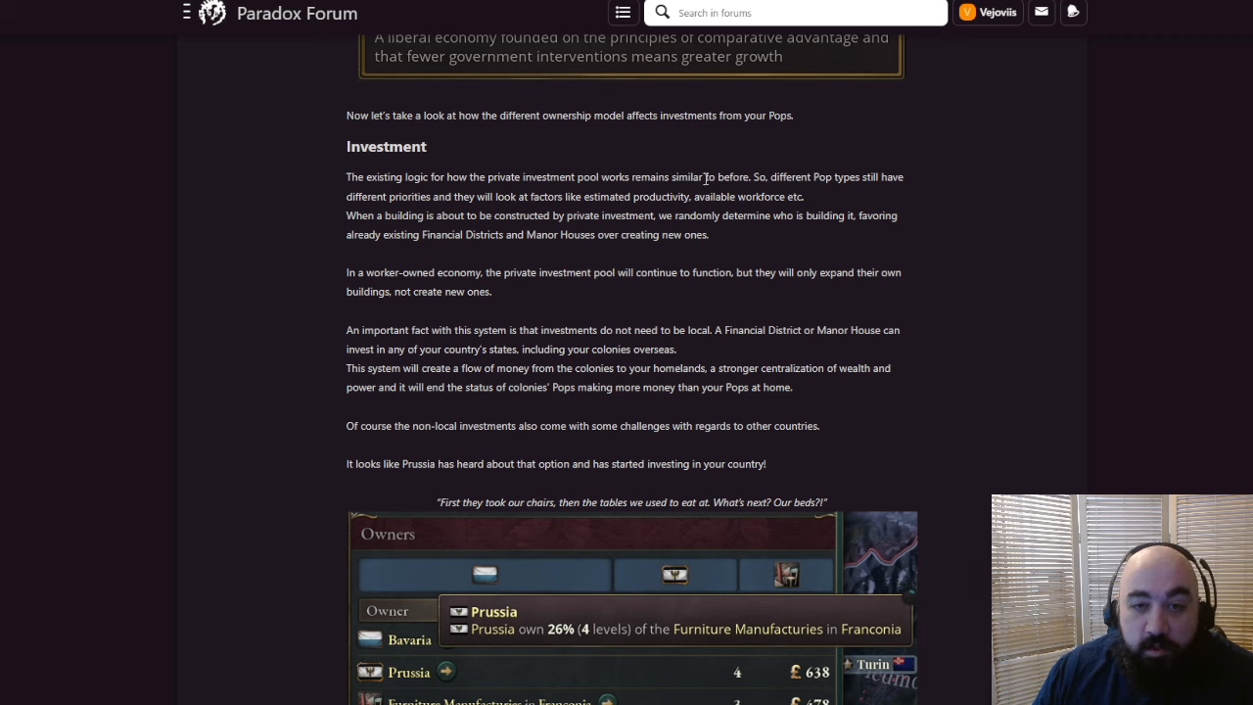
mouse_move(752, 176)
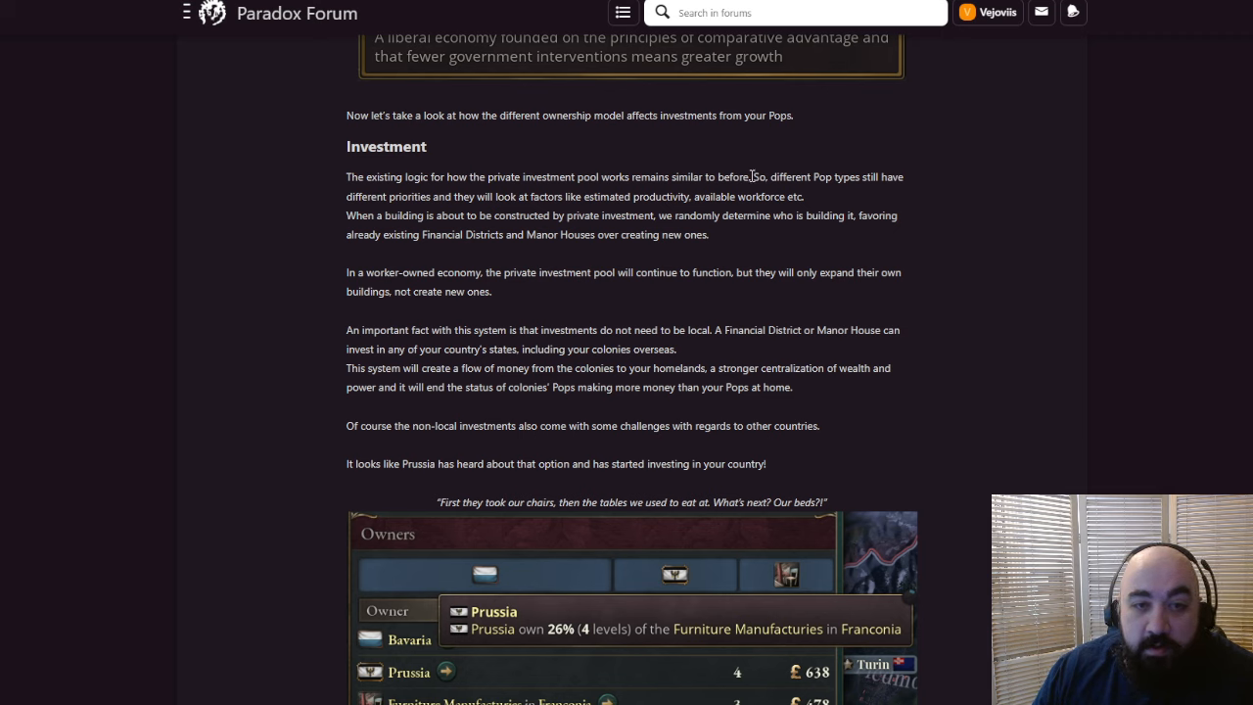
mouse_move(556, 217)
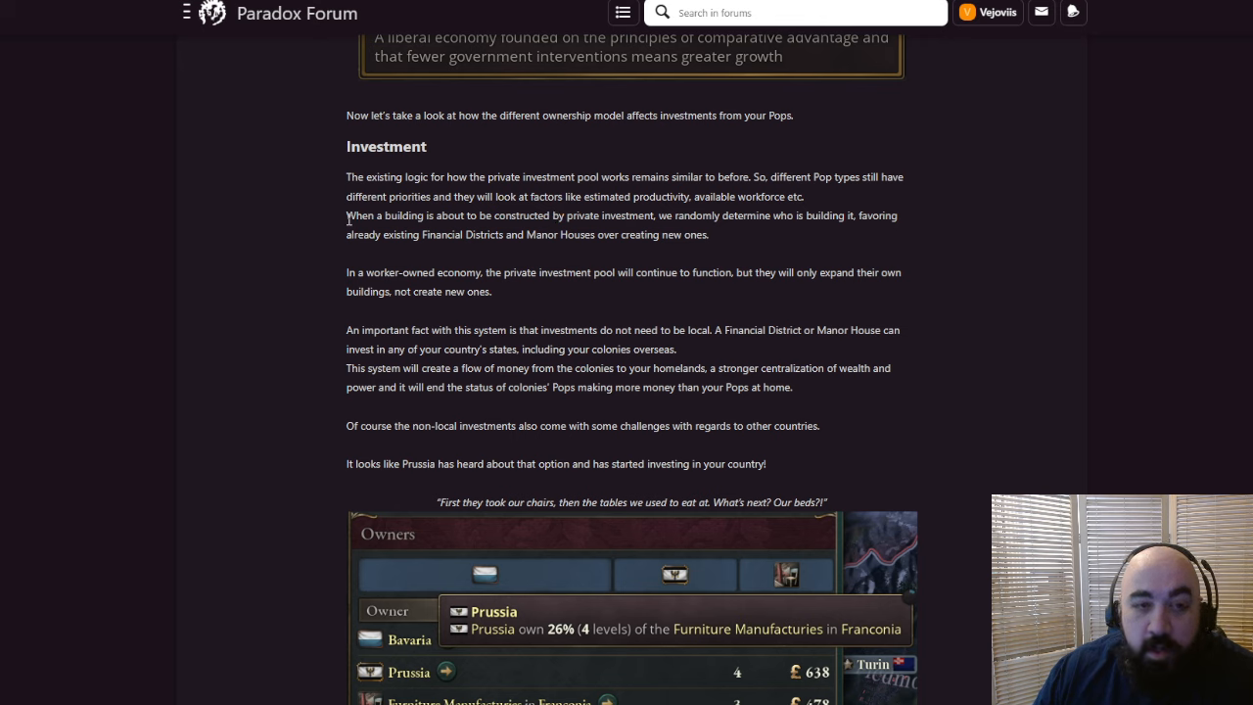
left_click_drag(345, 216, 536, 216)
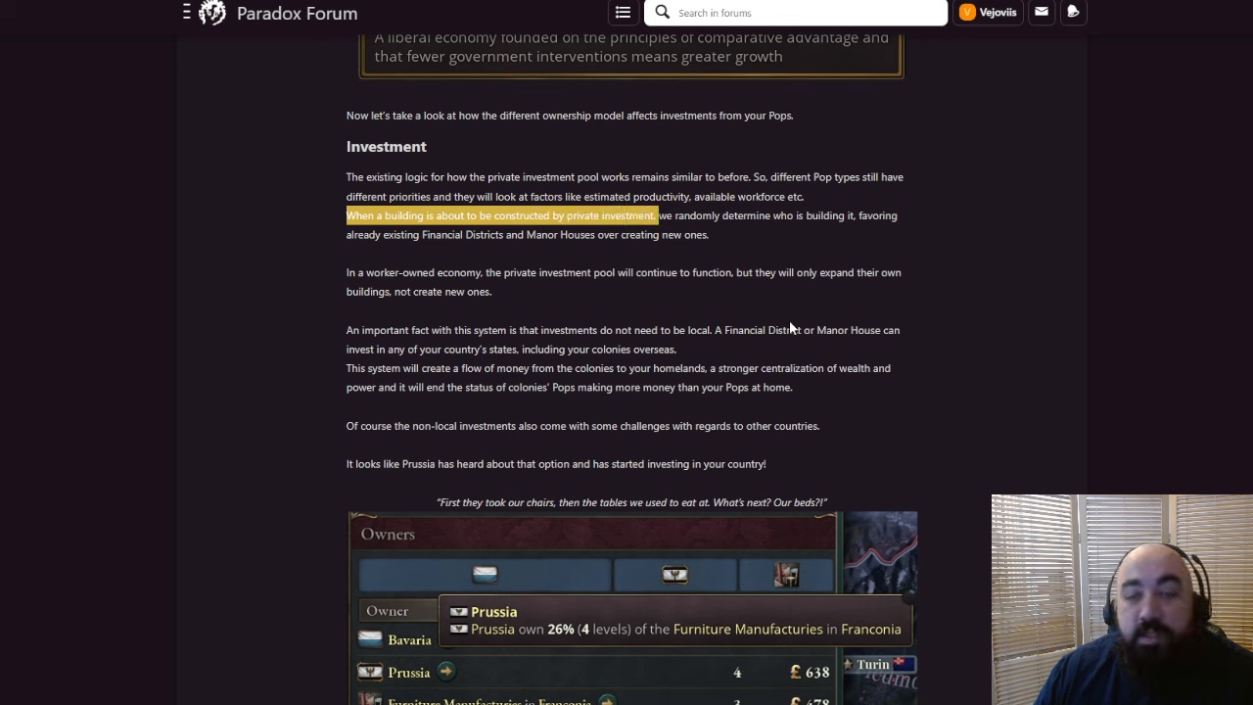
mouse_move(833, 307)
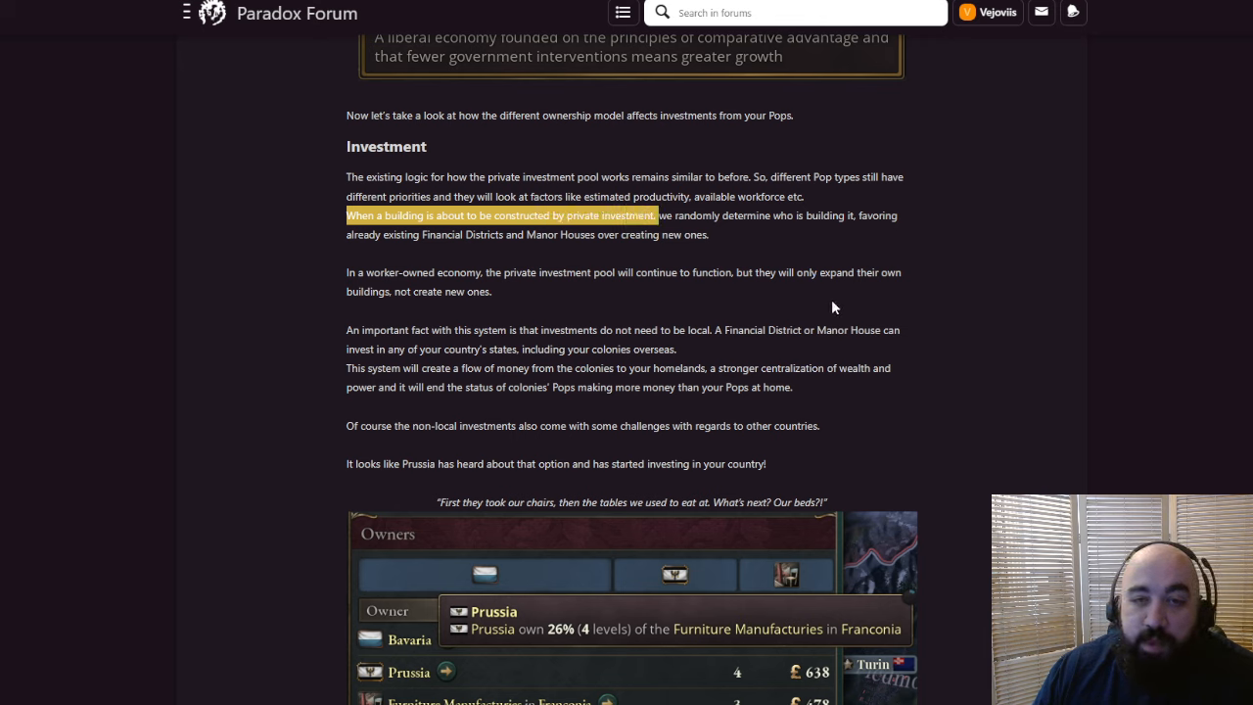
Scroll further and highlight the worker-owned economy paragraph
scroll("up", 3)
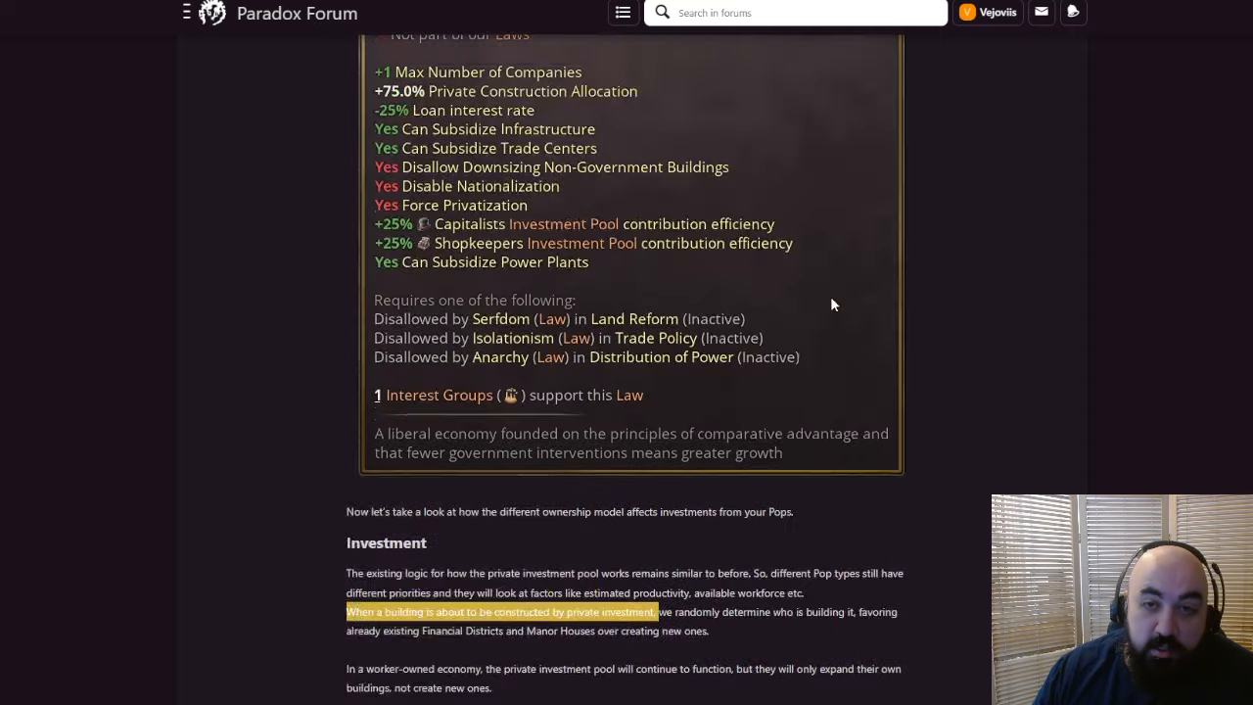
scroll("down", 3)
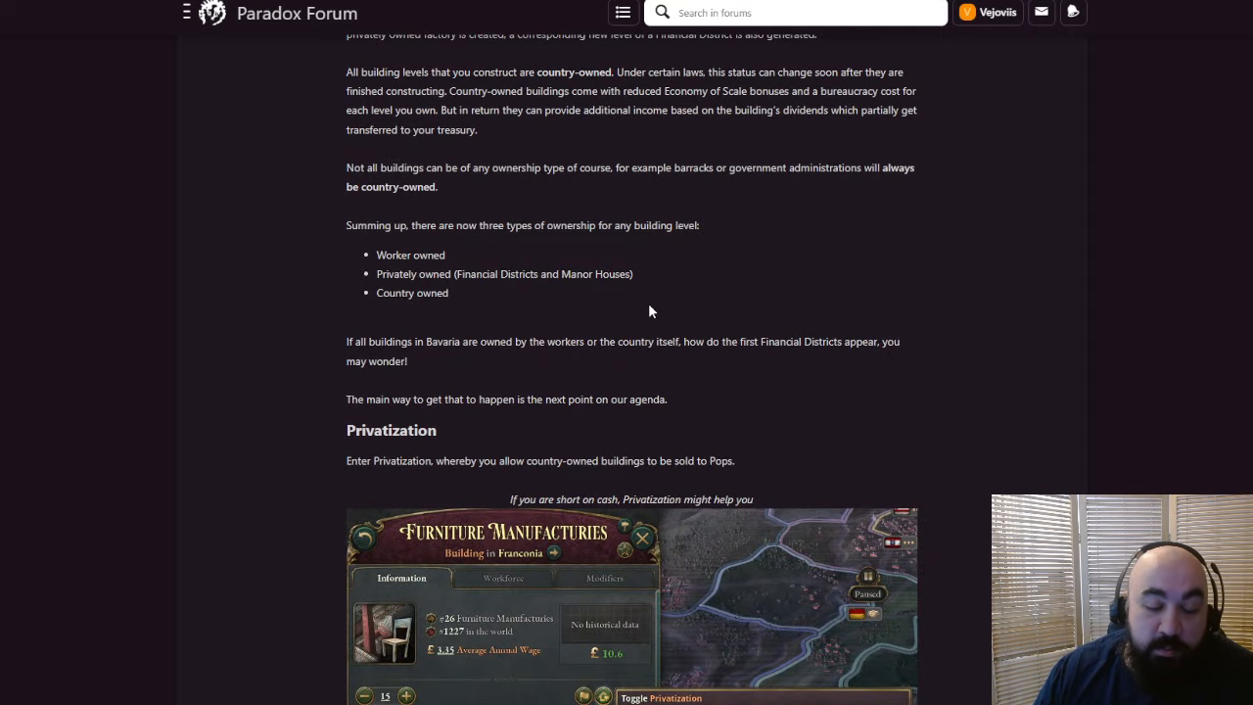
scroll("down", 3)
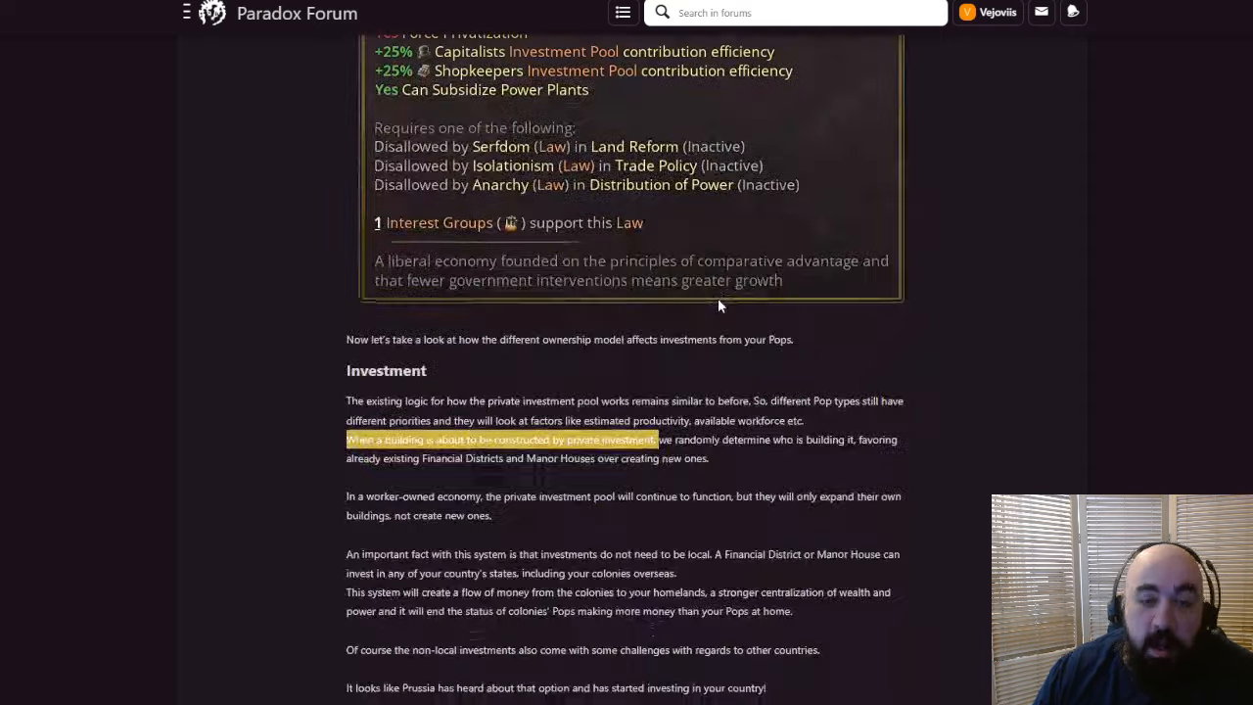
scroll("down", 3)
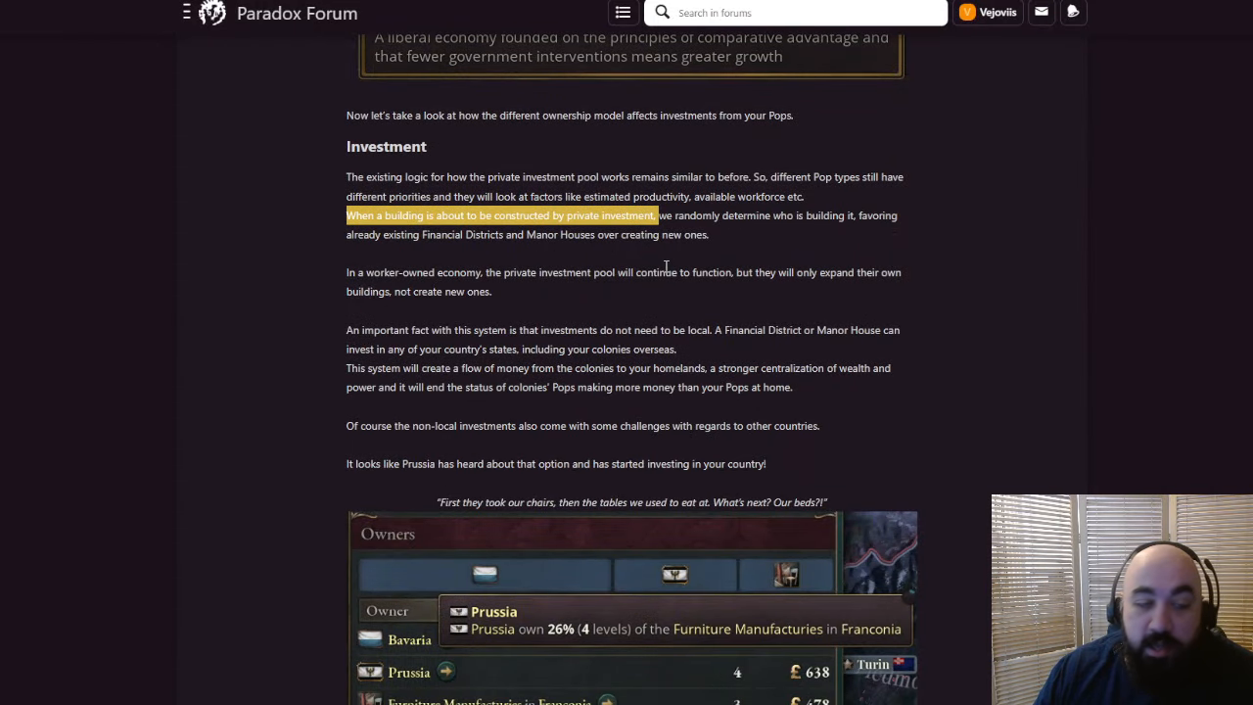
mouse_move(661, 271)
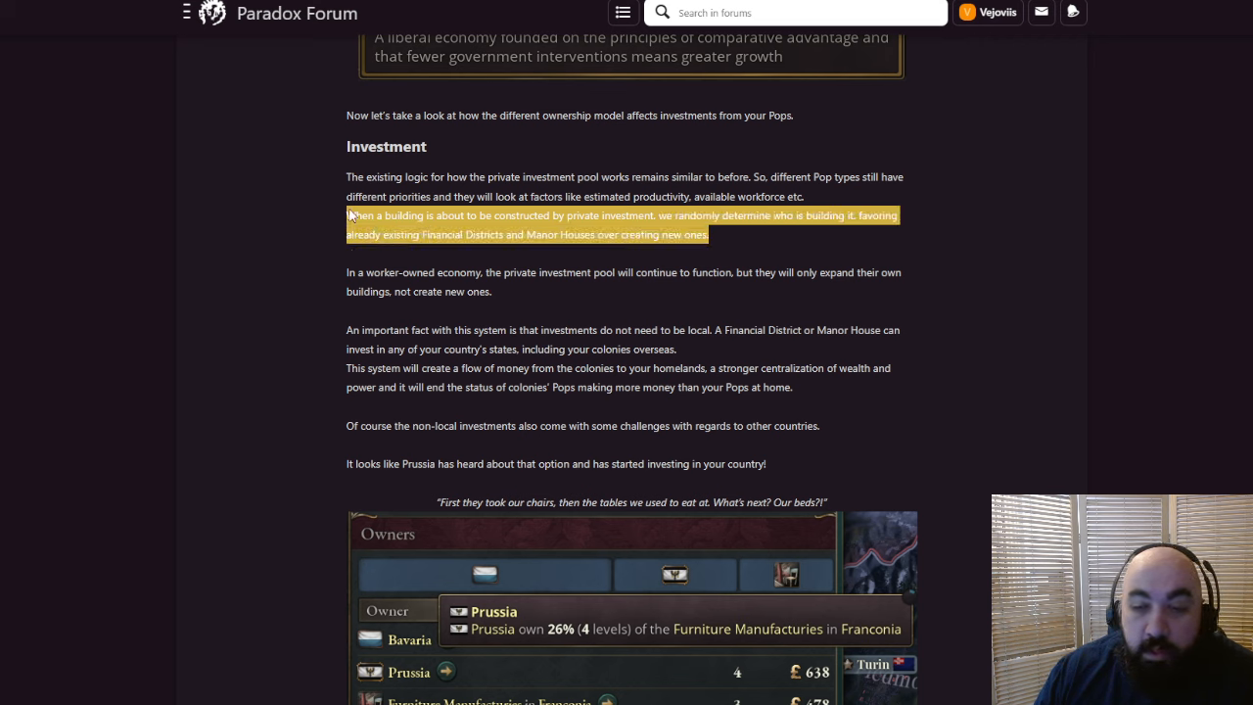
mouse_move(663, 299)
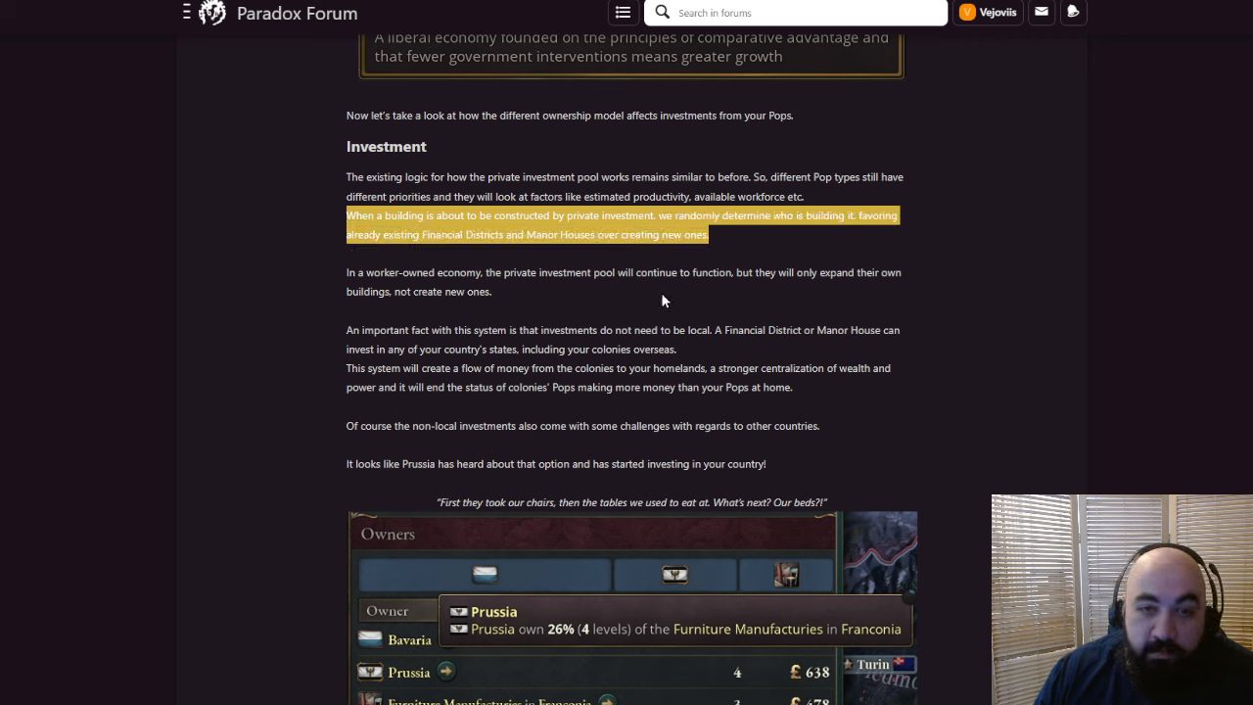
mouse_move(522, 248)
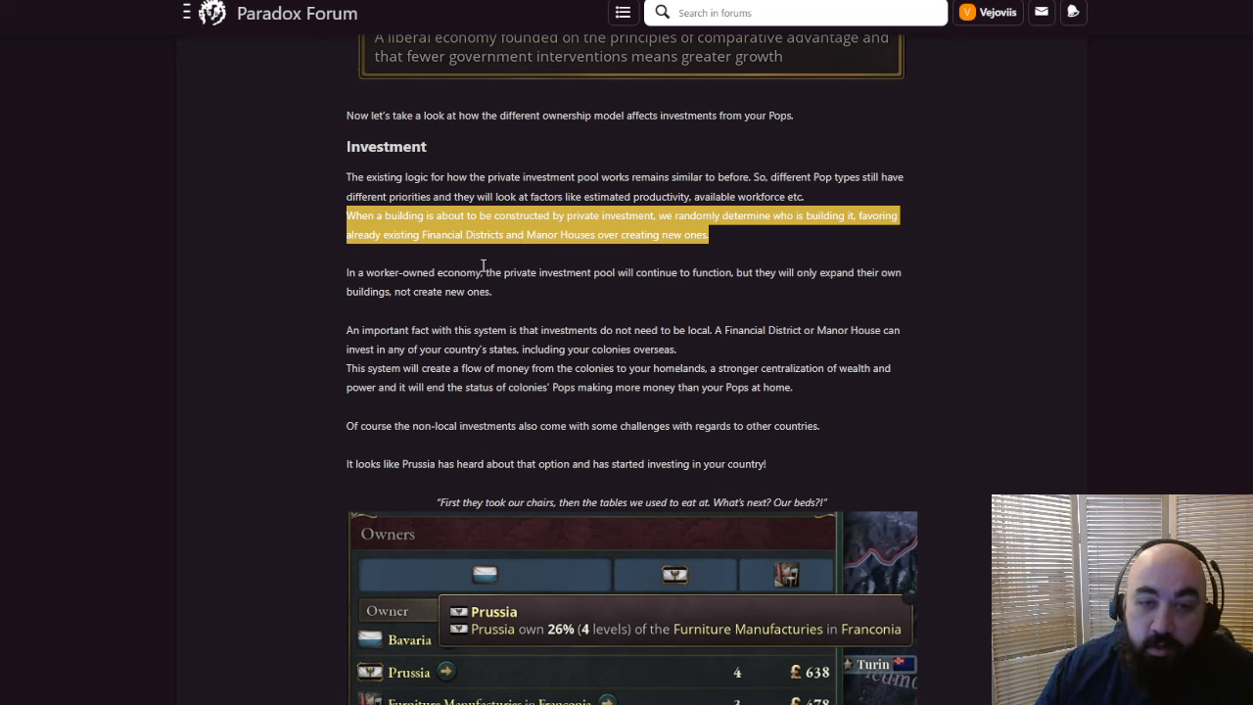
mouse_move(482, 269)
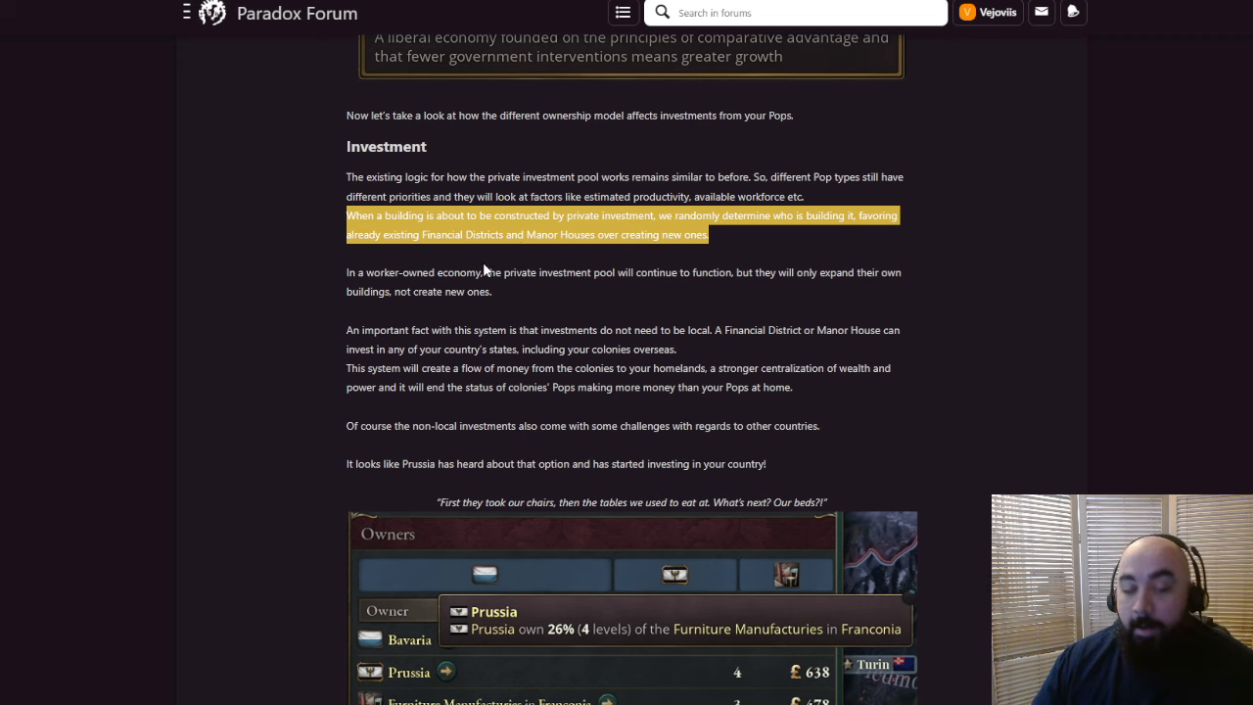
mouse_move(491, 268)
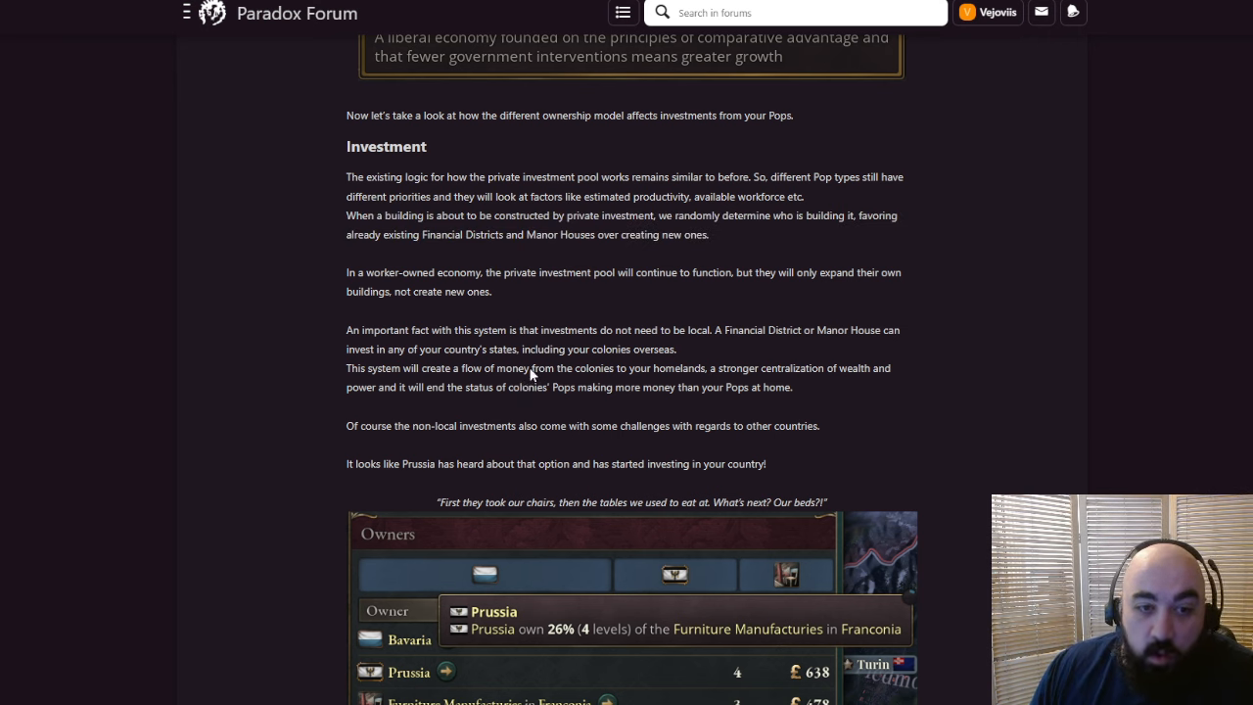
mouse_move(572, 317)
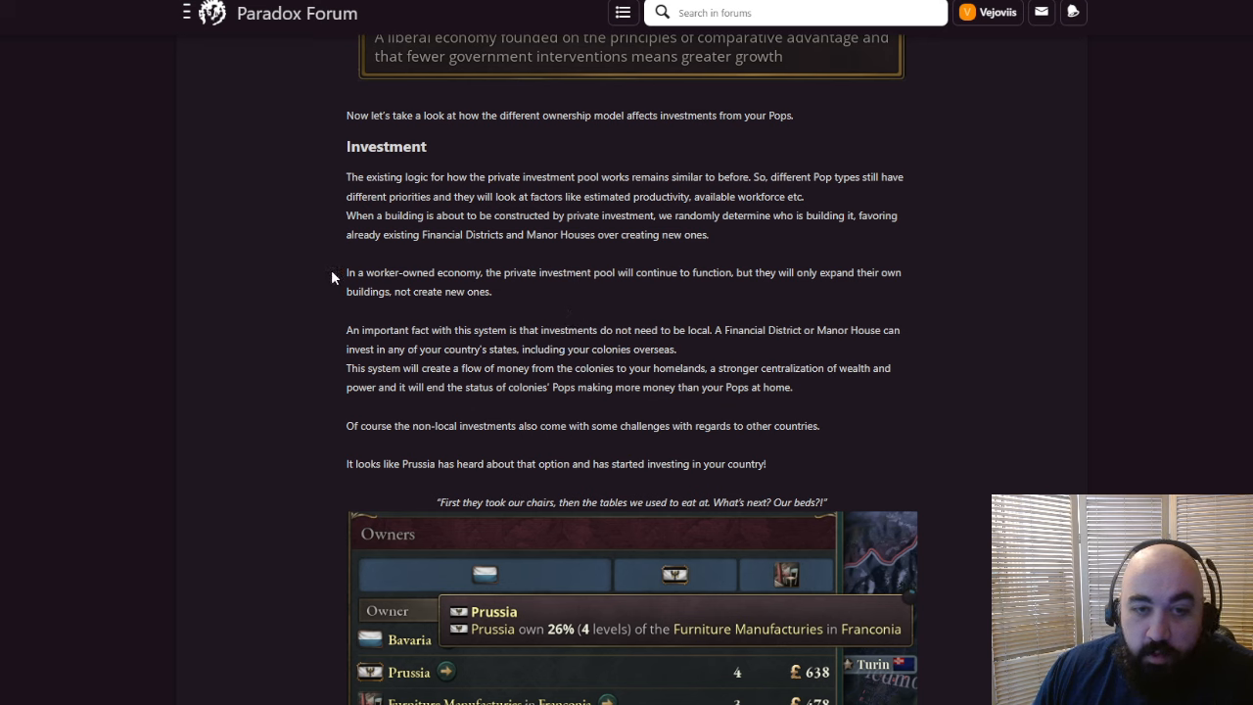
left_click_drag(347, 272, 560, 272)
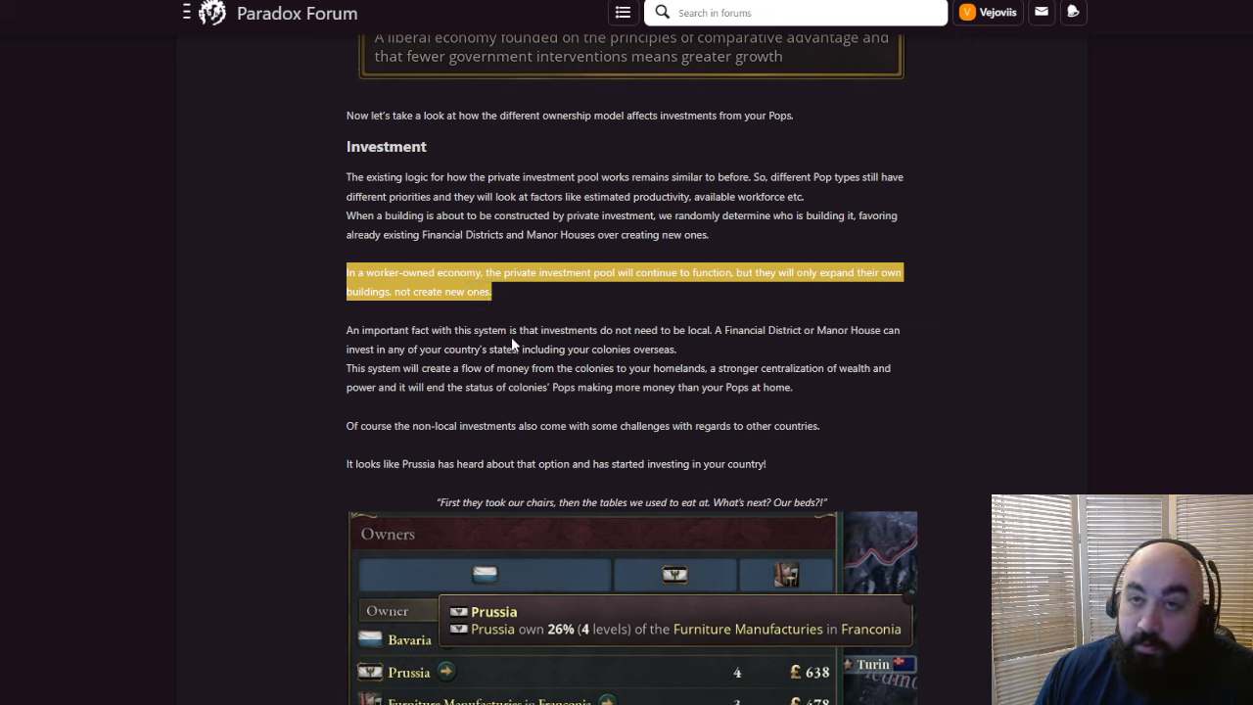
mouse_move(572, 330)
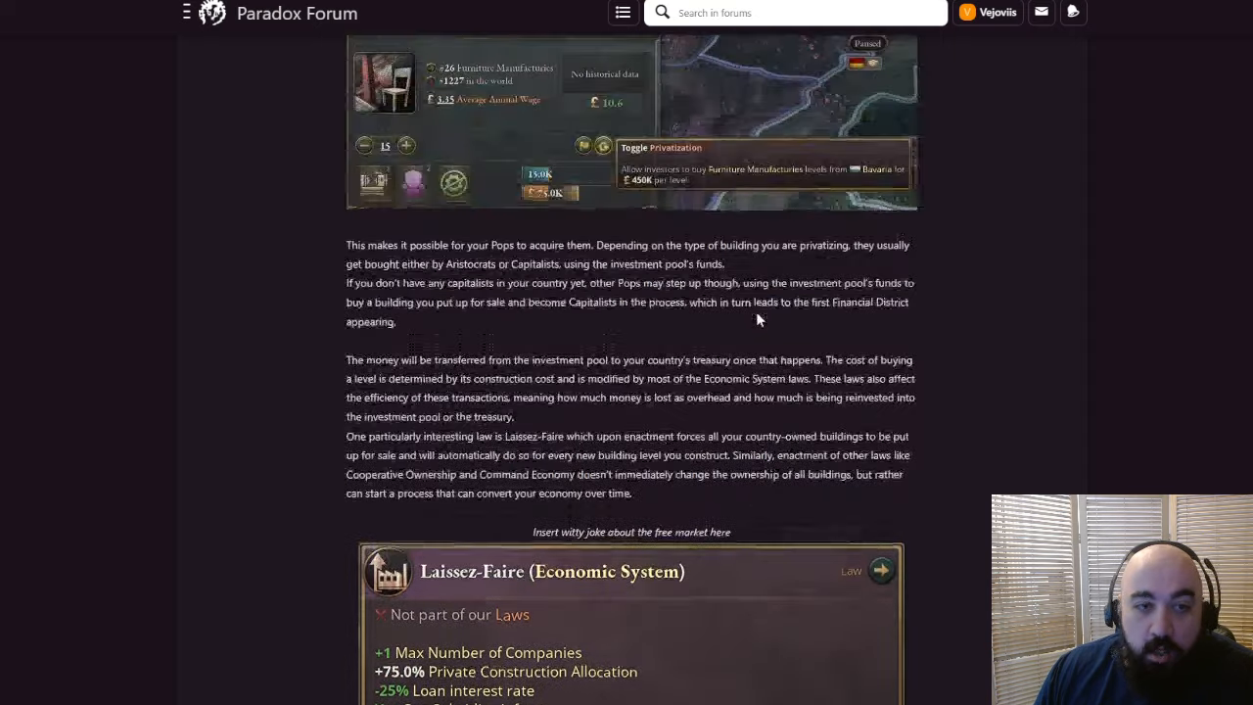
Scroll down and highlight the paragraph on money flowing from colonies to homelands
scroll("down", 3)
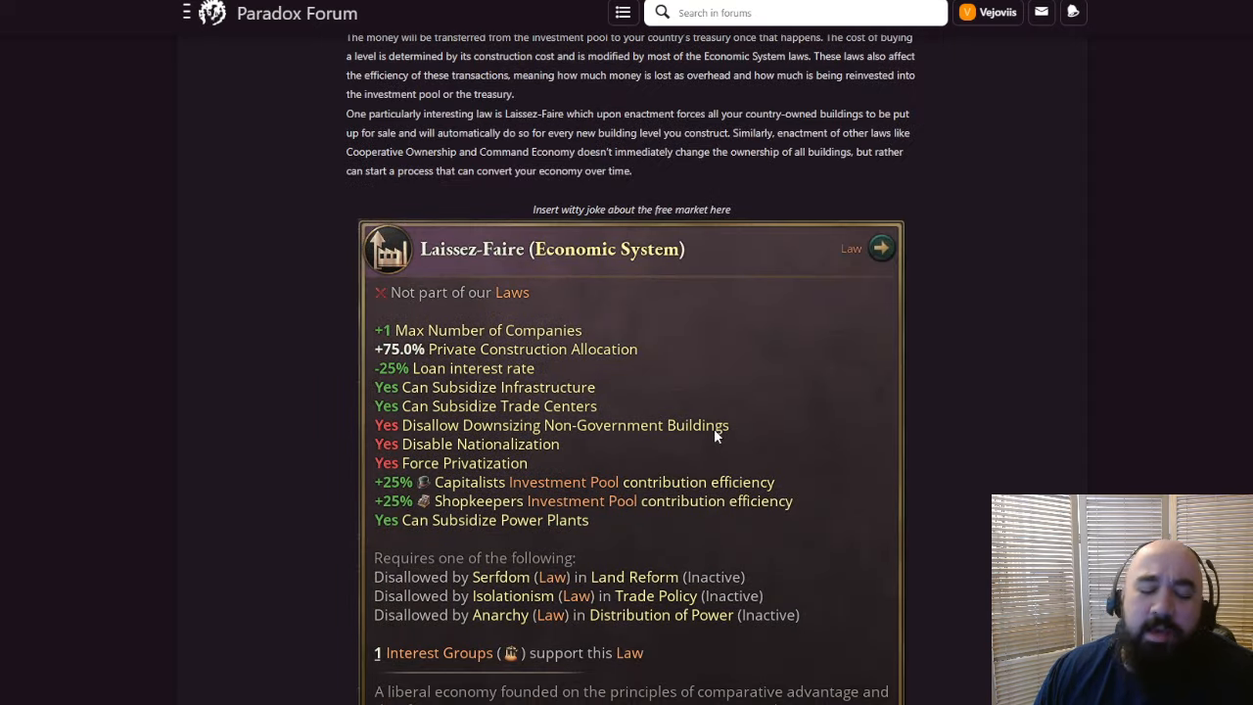
scroll("down", 3)
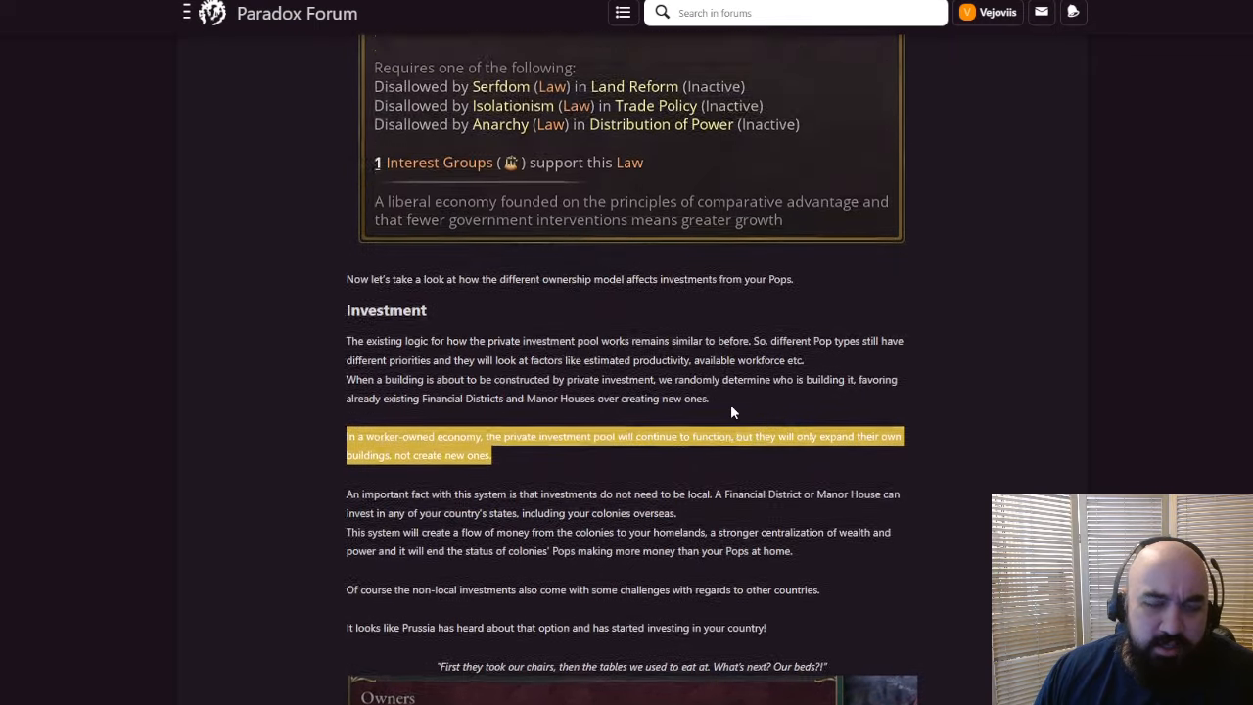
scroll("down", 3)
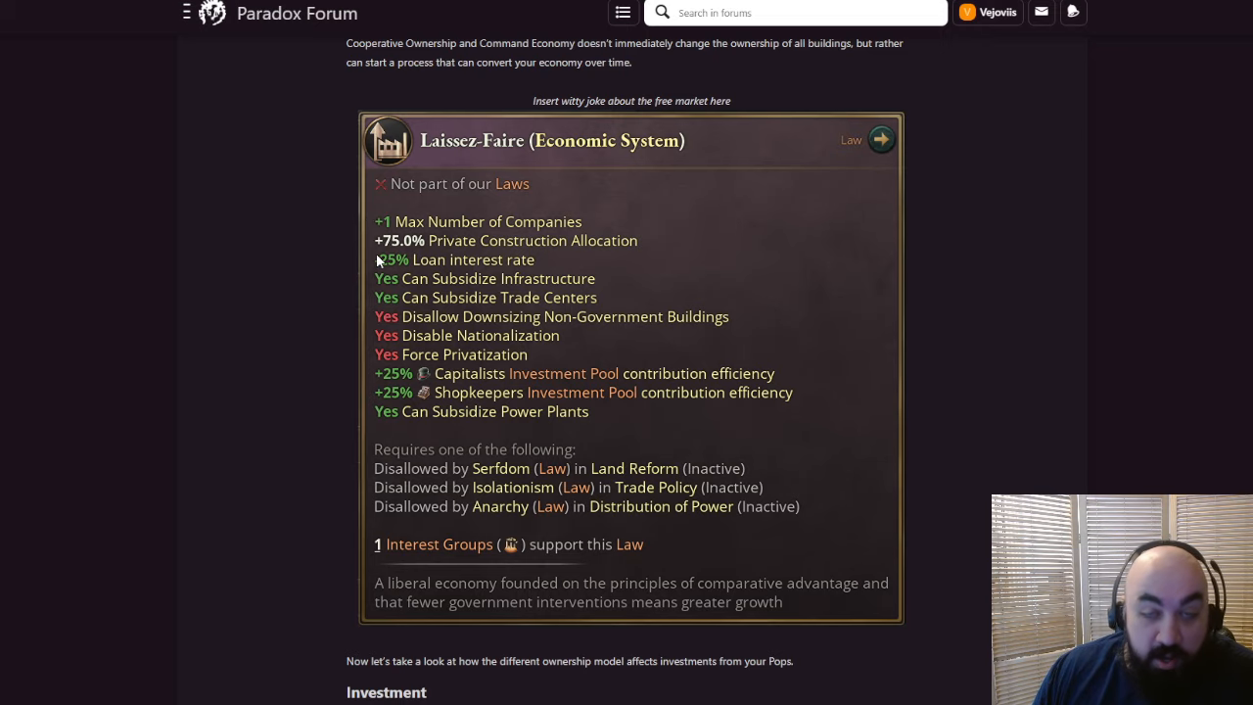
scroll("down", 3)
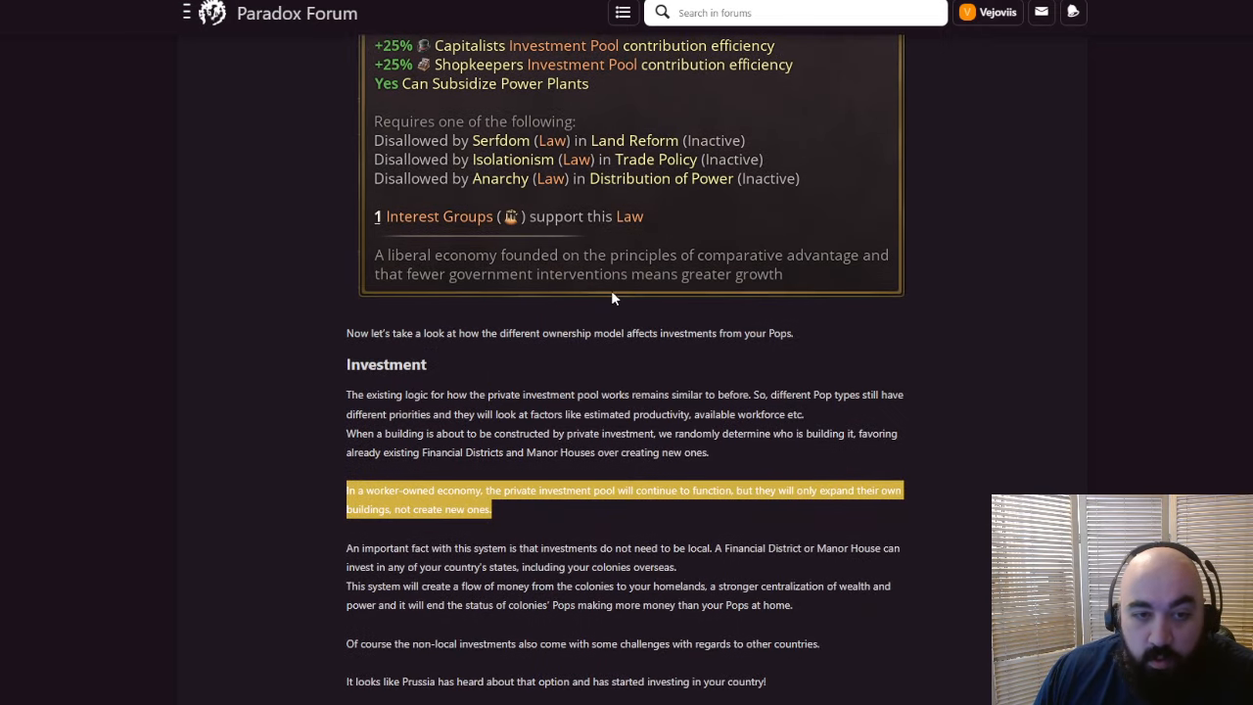
scroll("down", 3)
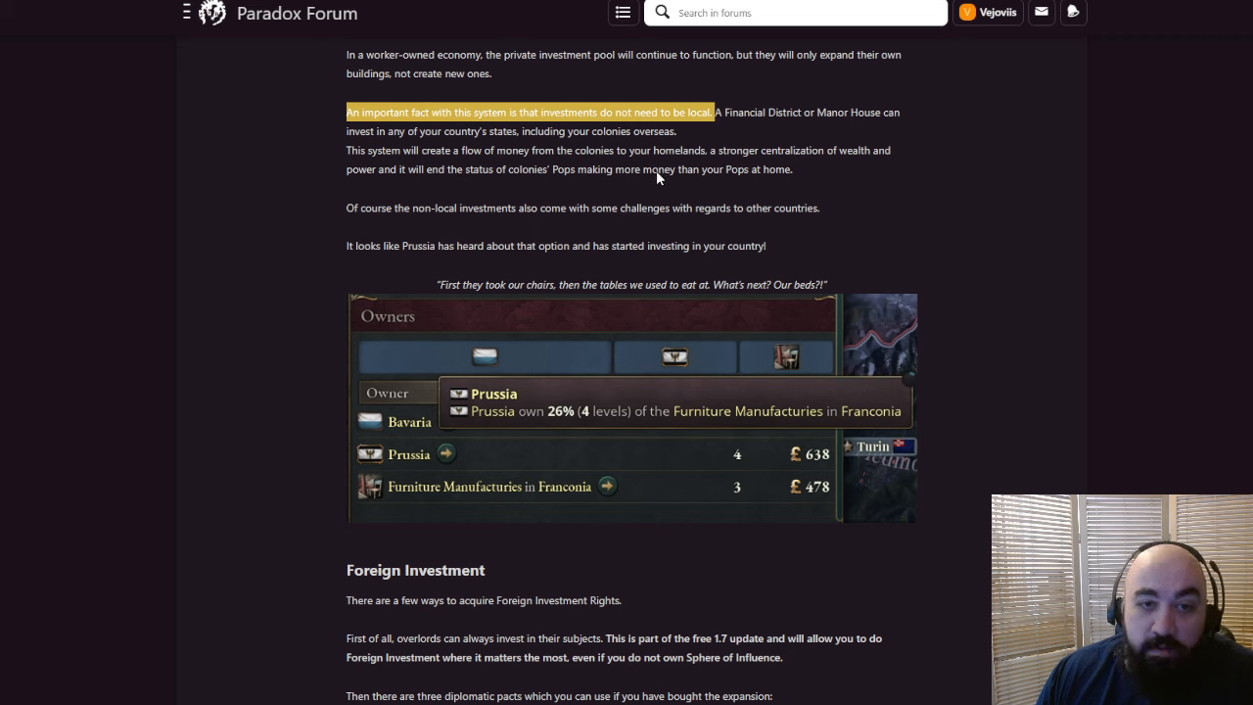
mouse_move(651, 168)
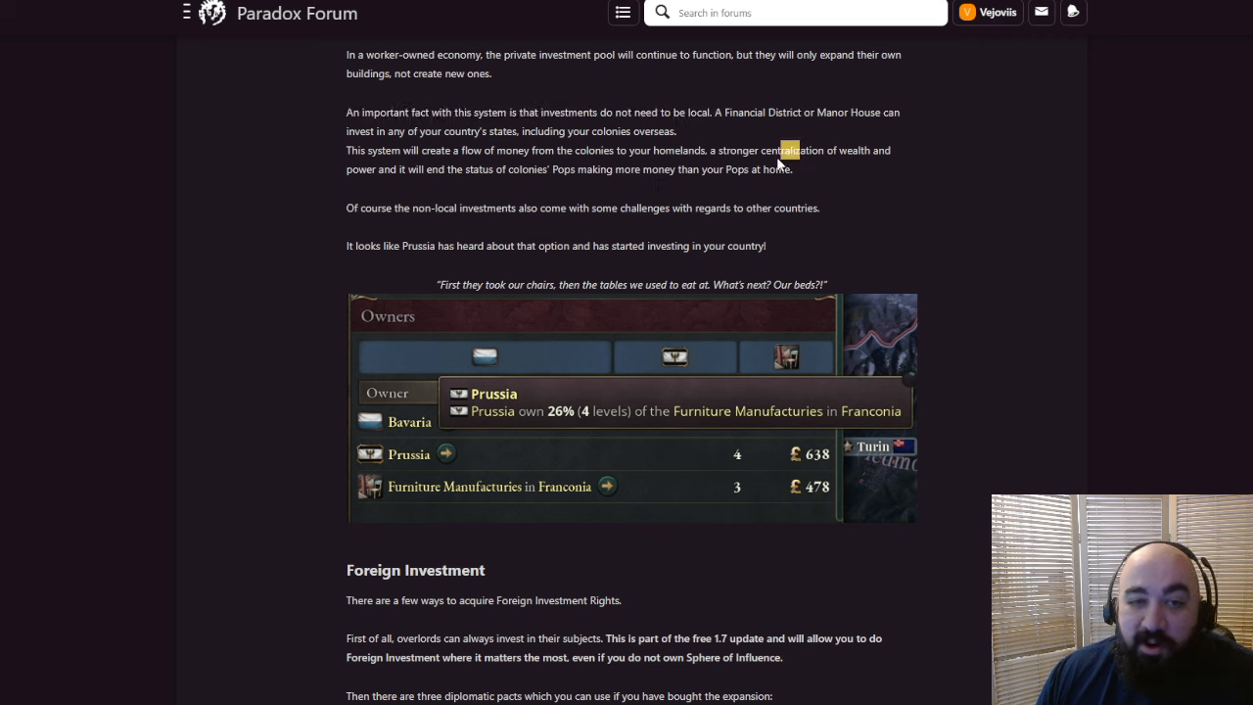
left_click_drag(346, 150, 793, 150)
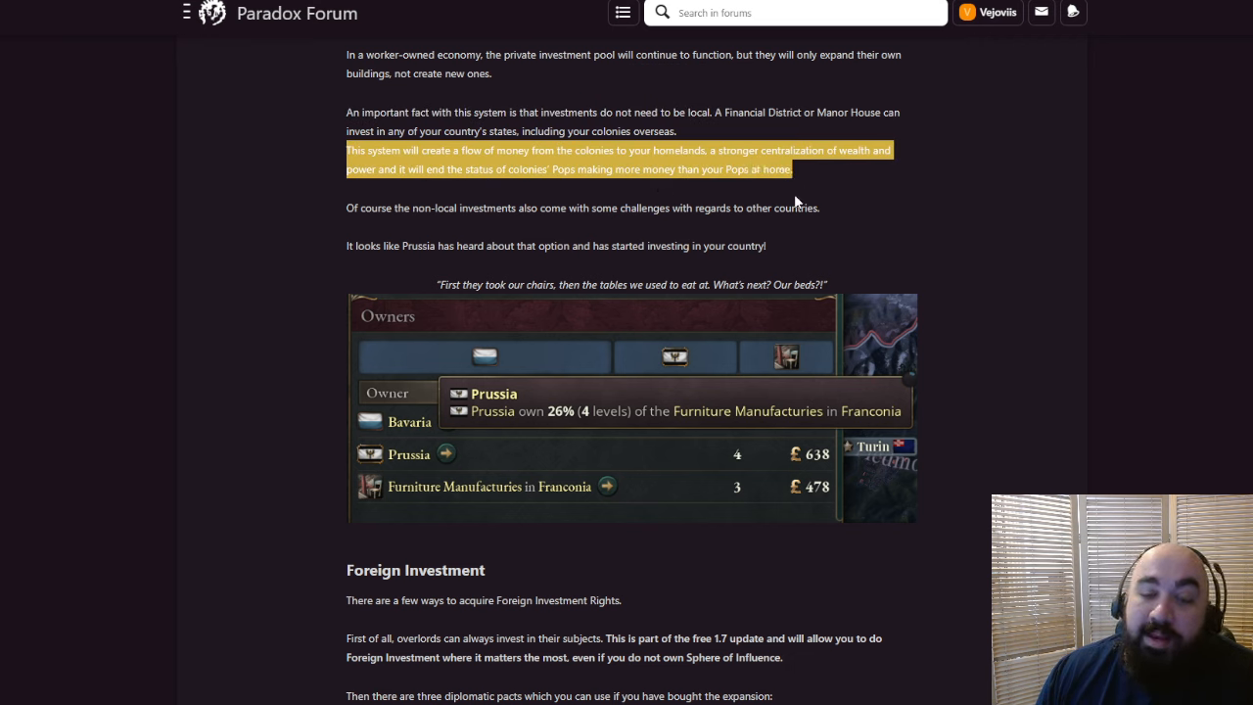
mouse_move(741, 228)
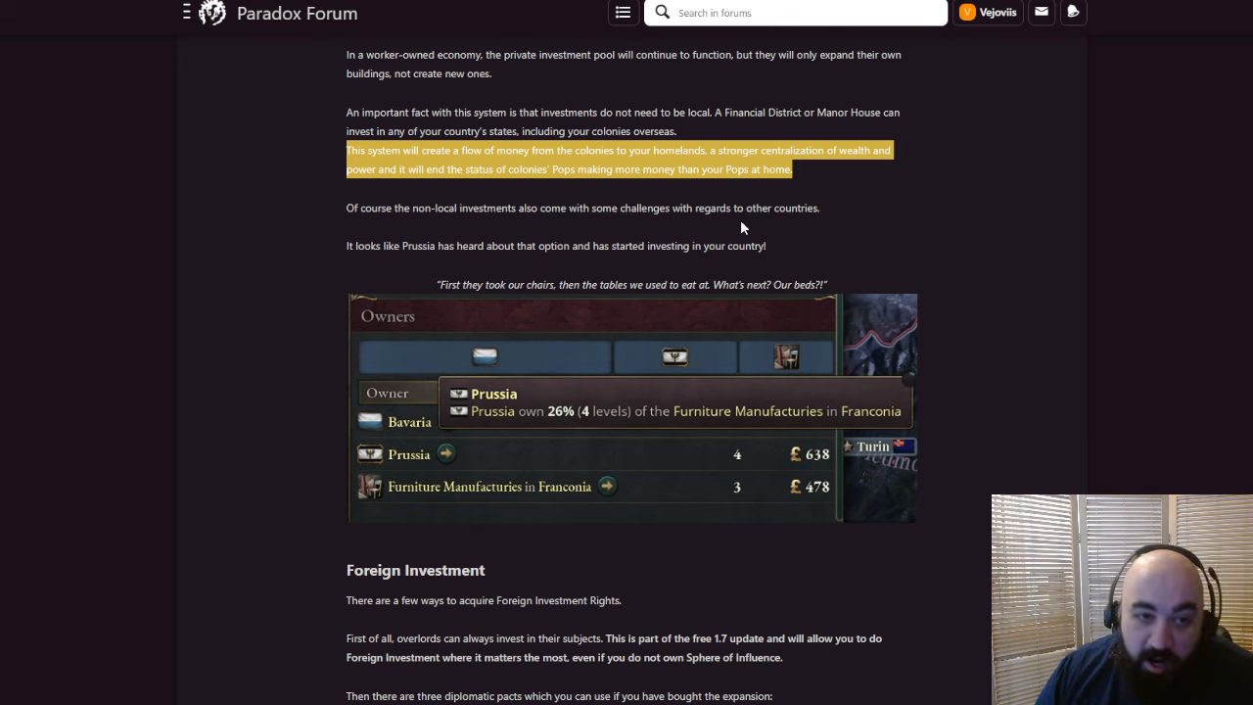
mouse_move(372, 207)
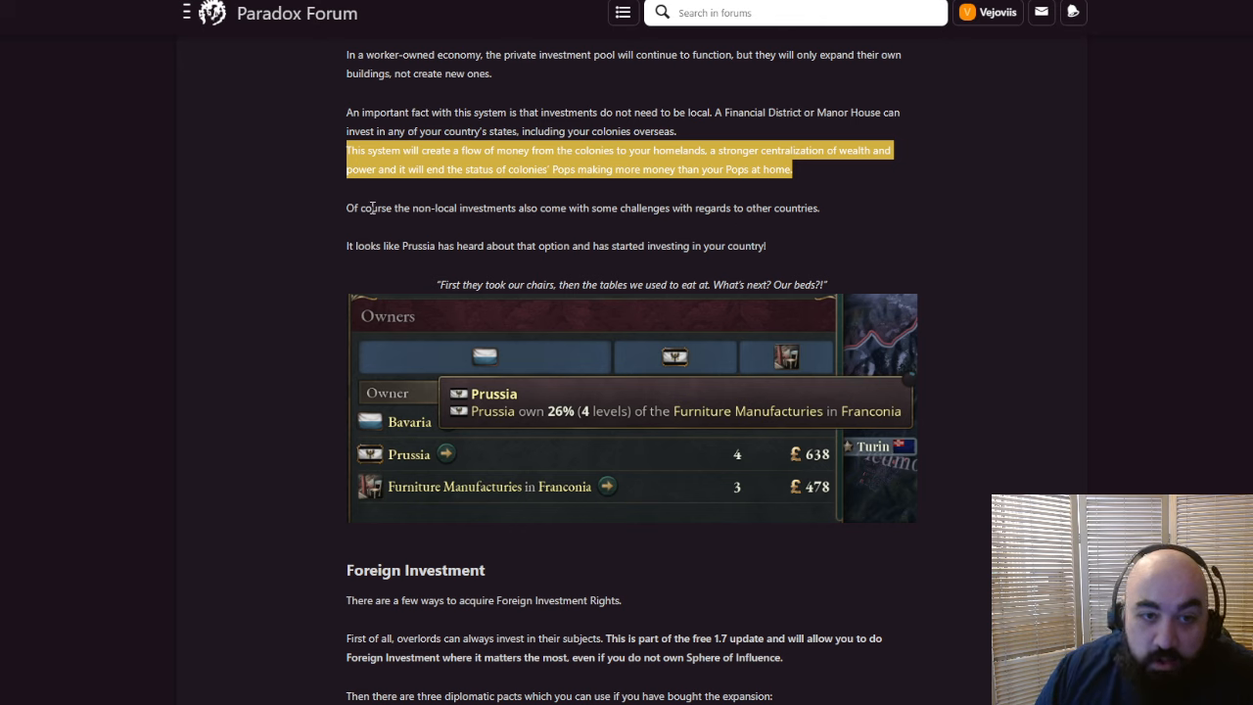
mouse_move(808, 201)
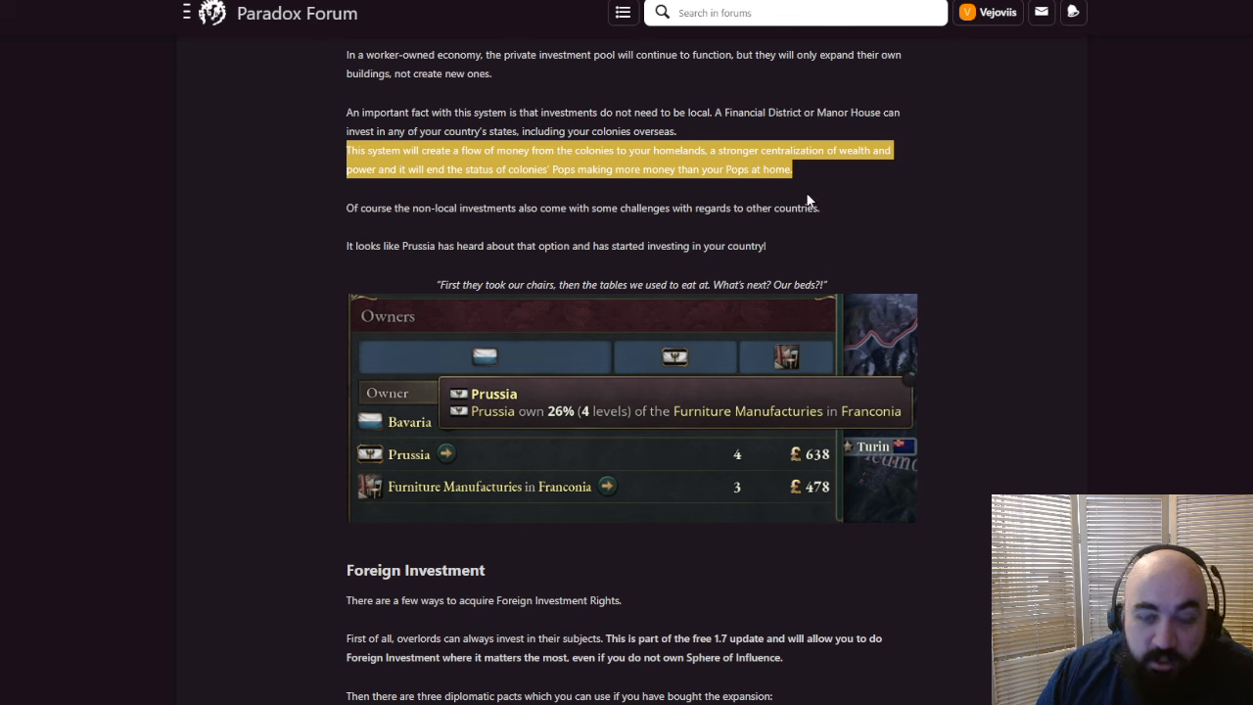
mouse_move(345, 249)
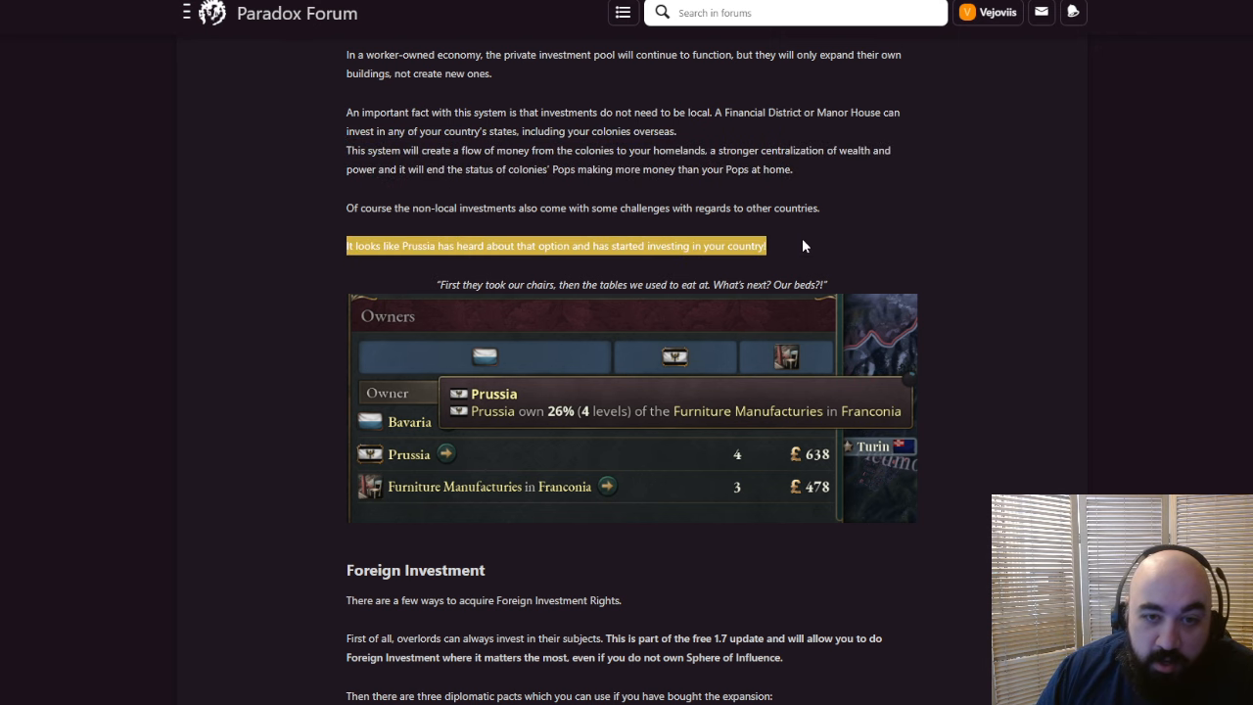
Scroll down to the Foreign Investment section with its investment rights and pacts
scroll("down", 3)
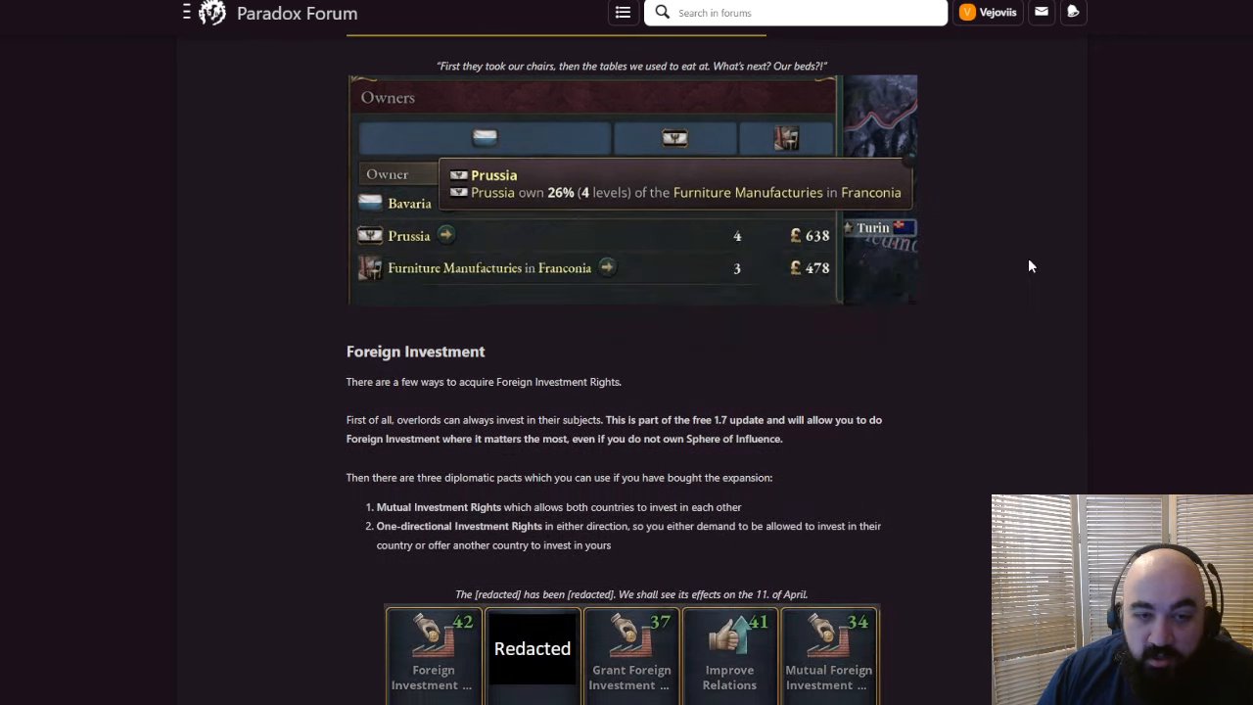
mouse_move(626, 327)
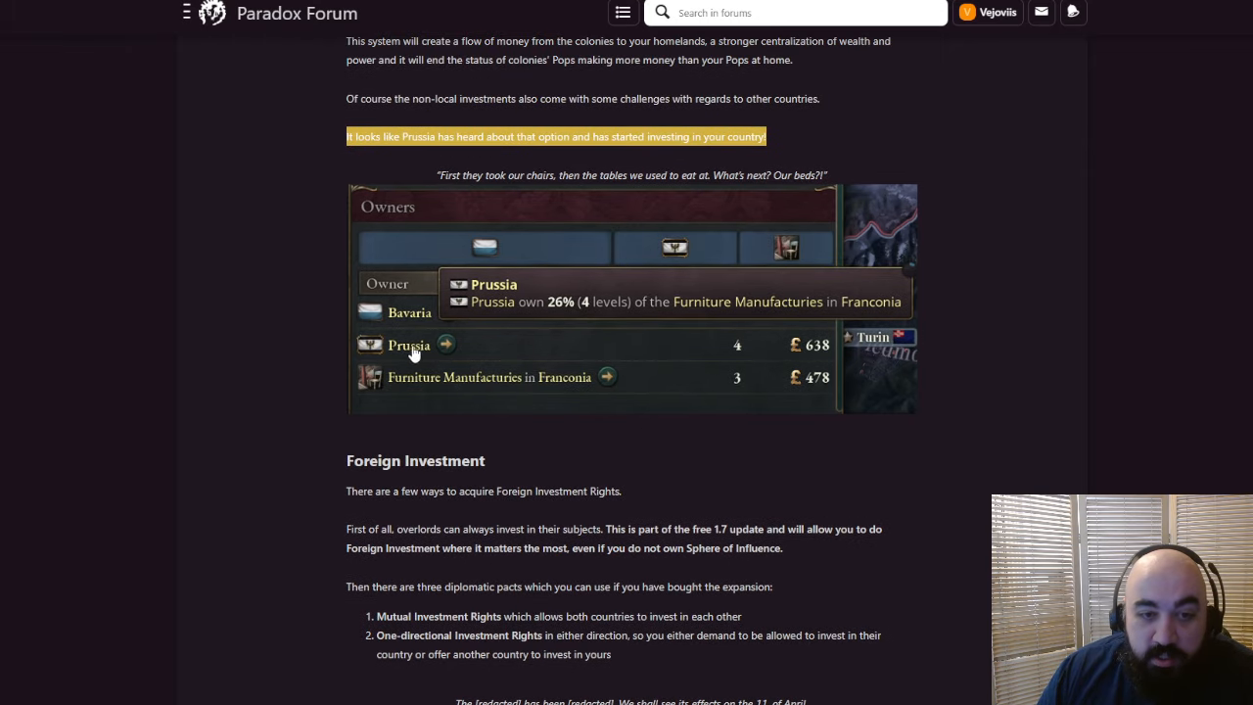
mouse_move(780, 352)
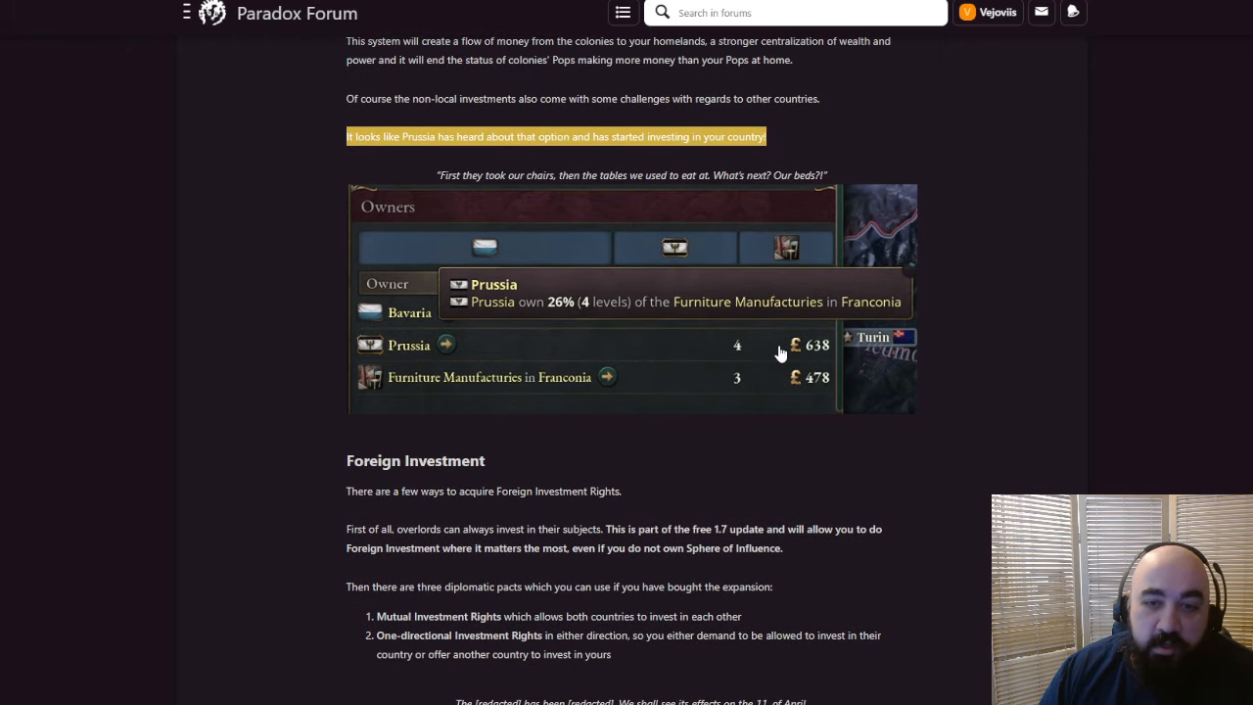
mouse_move(778, 342)
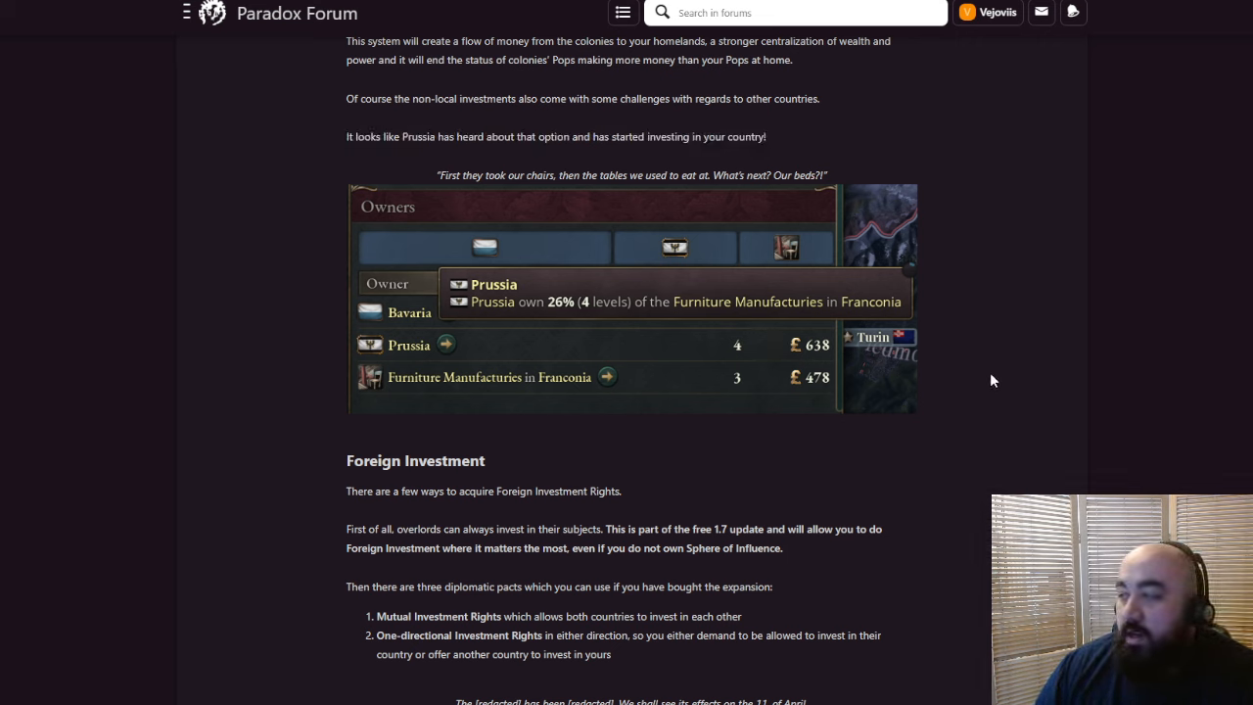
mouse_move(987, 380)
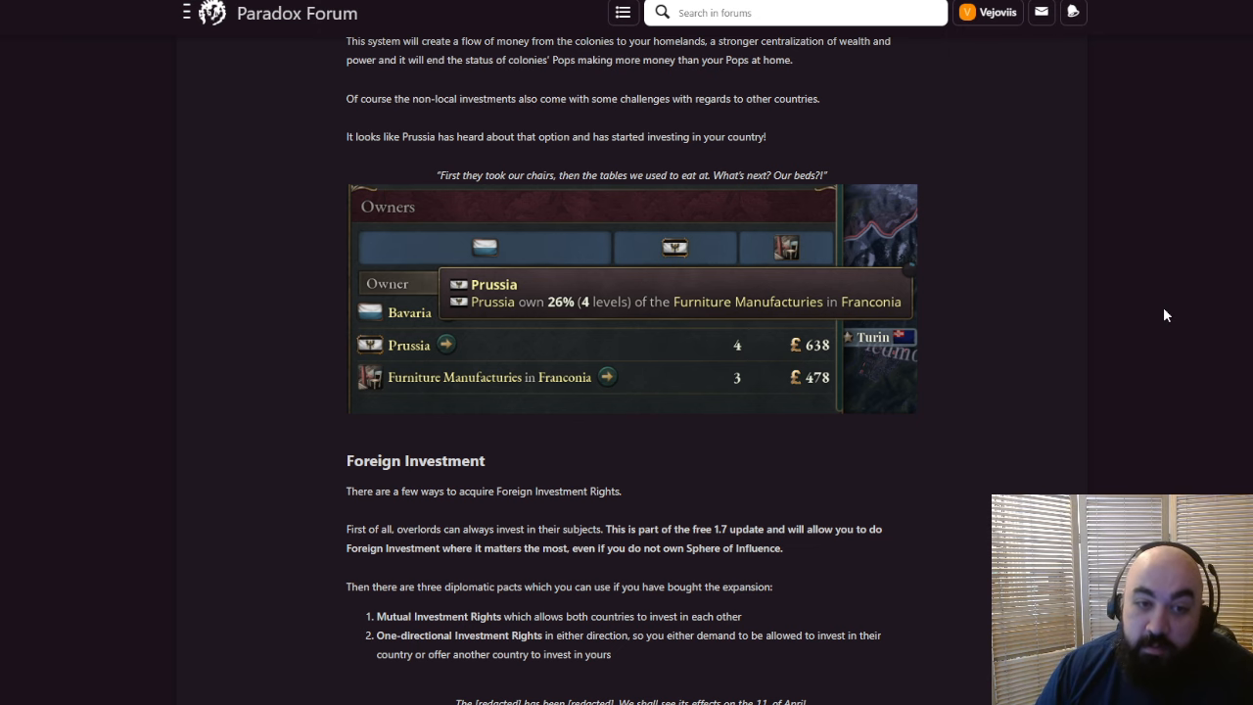
Reach Foreign Investment, briefly highlight the bold free 1.7 update sentence, then clear it
scroll("down", 3)
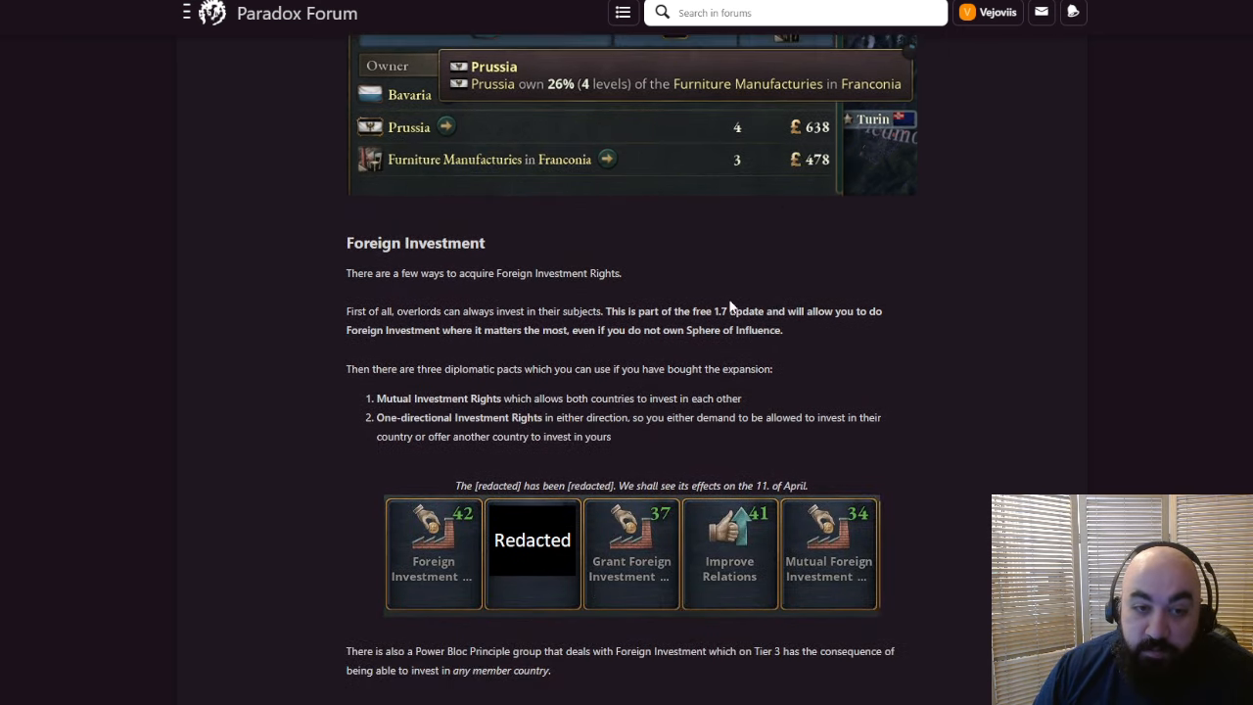
scroll("down", 3)
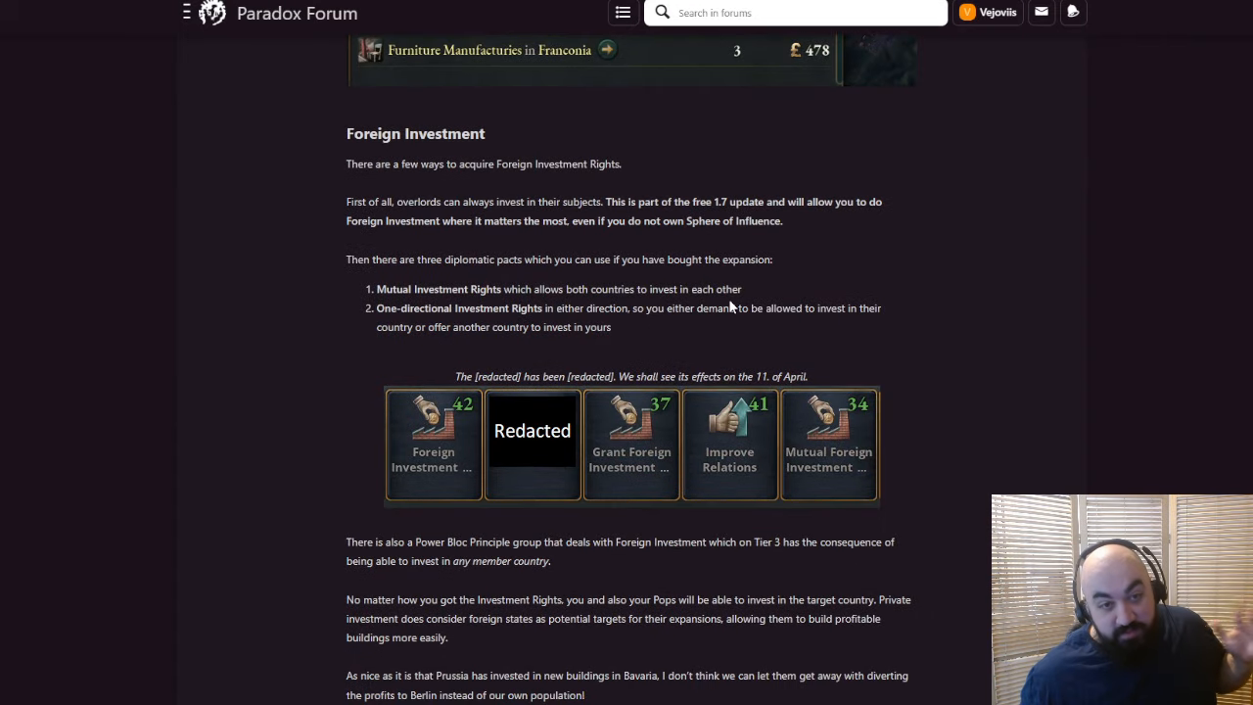
mouse_move(688, 275)
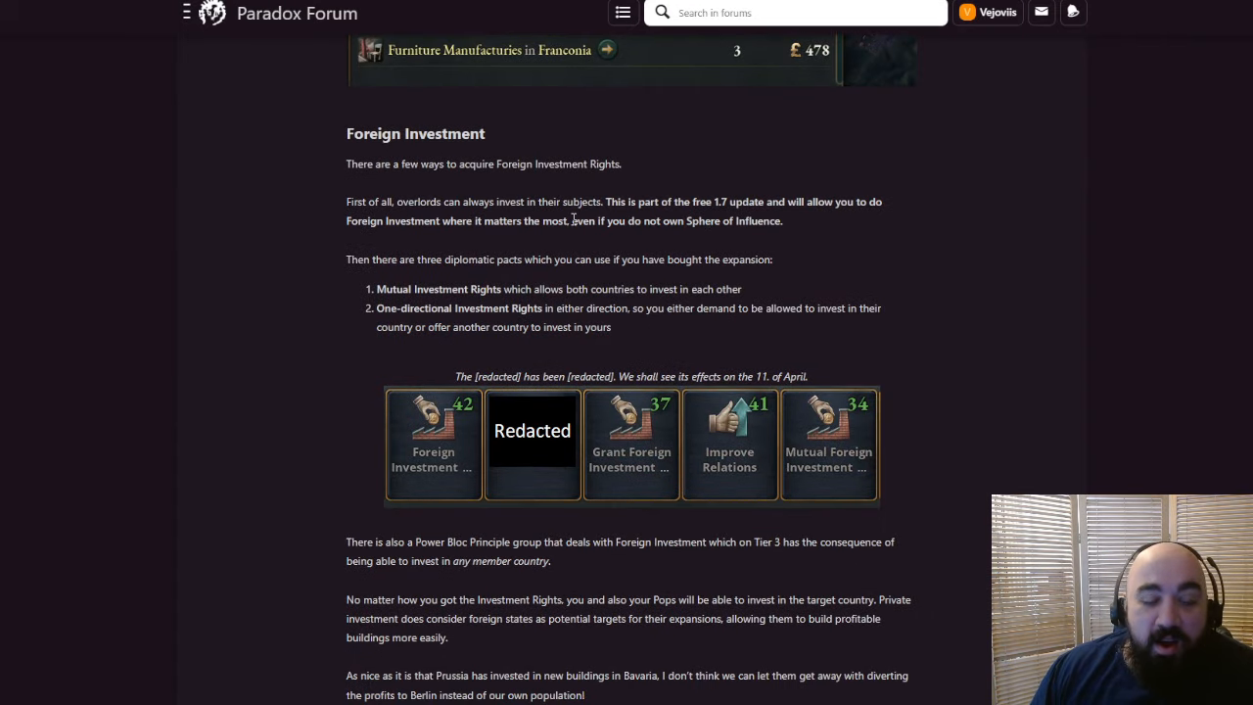
mouse_move(413, 198)
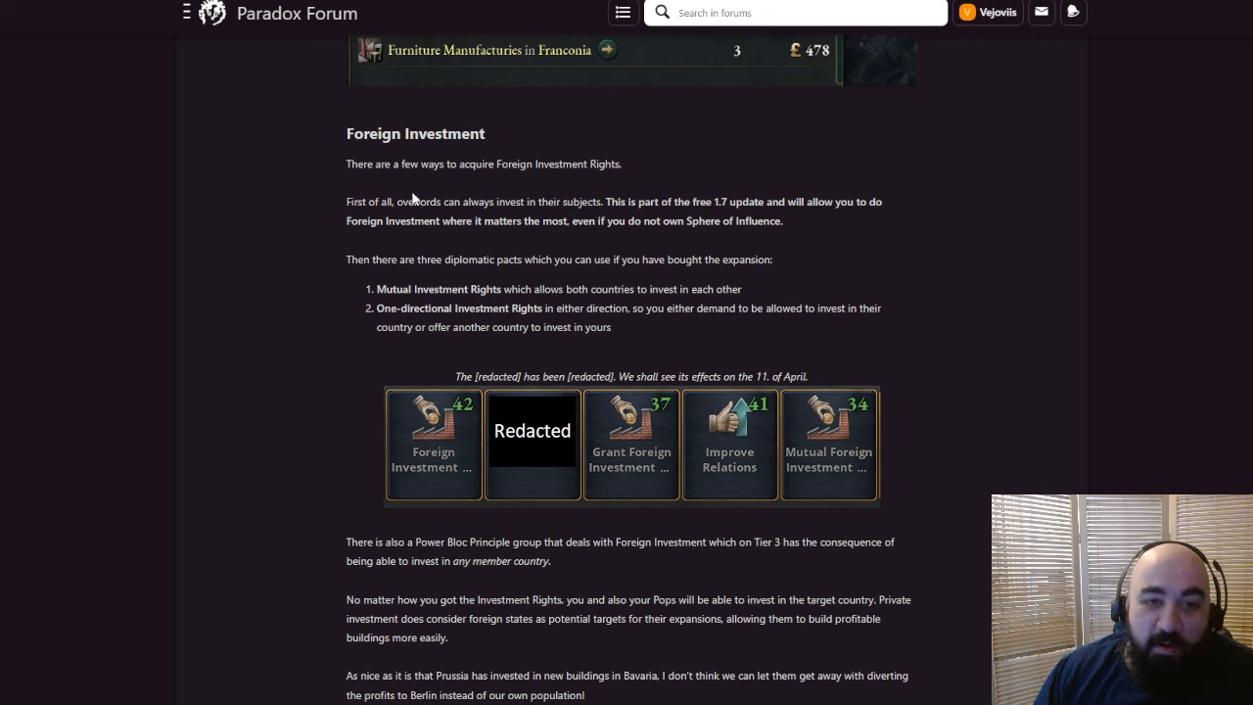
mouse_move(545, 285)
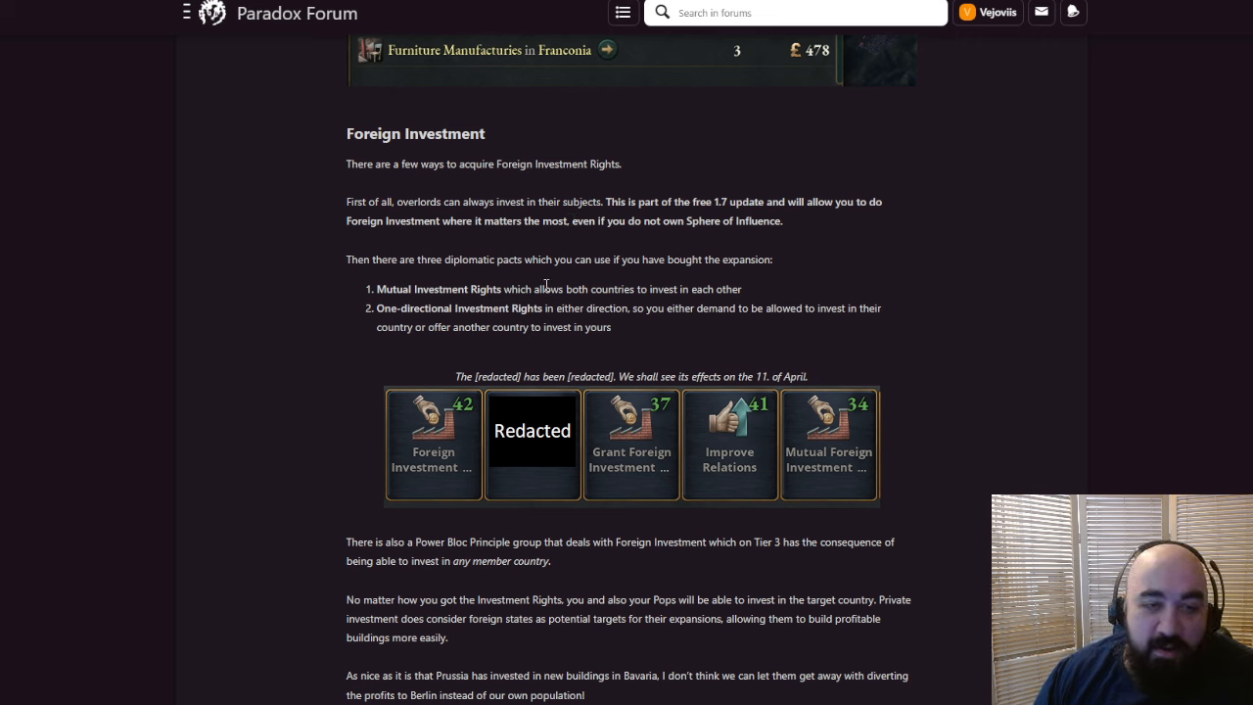
mouse_move(417, 239)
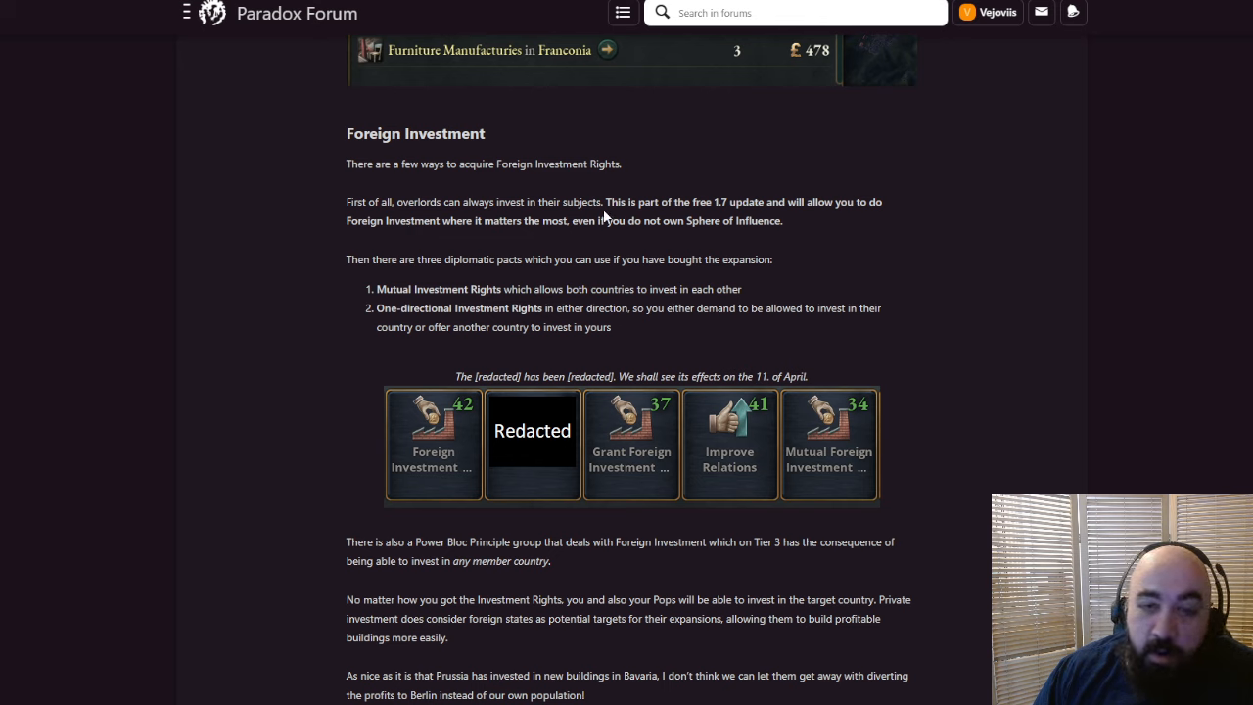
left_click_drag(610, 202, 659, 202)
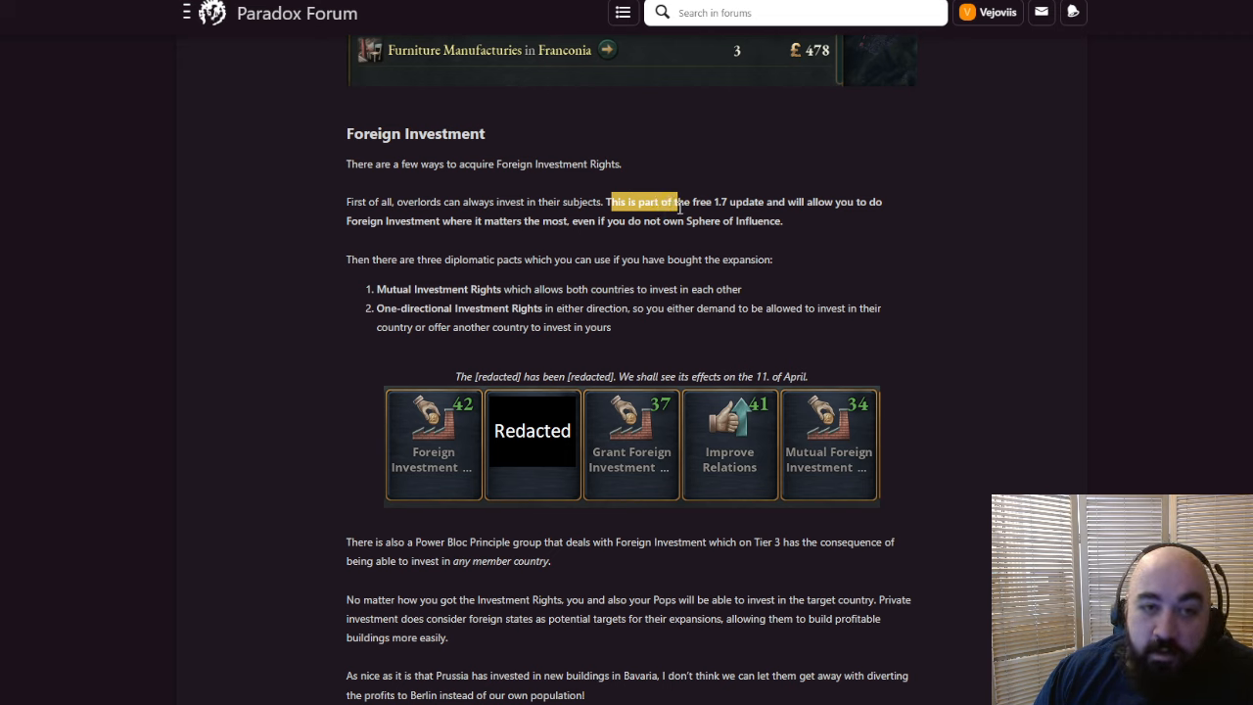
left_click_drag(673, 201, 783, 221)
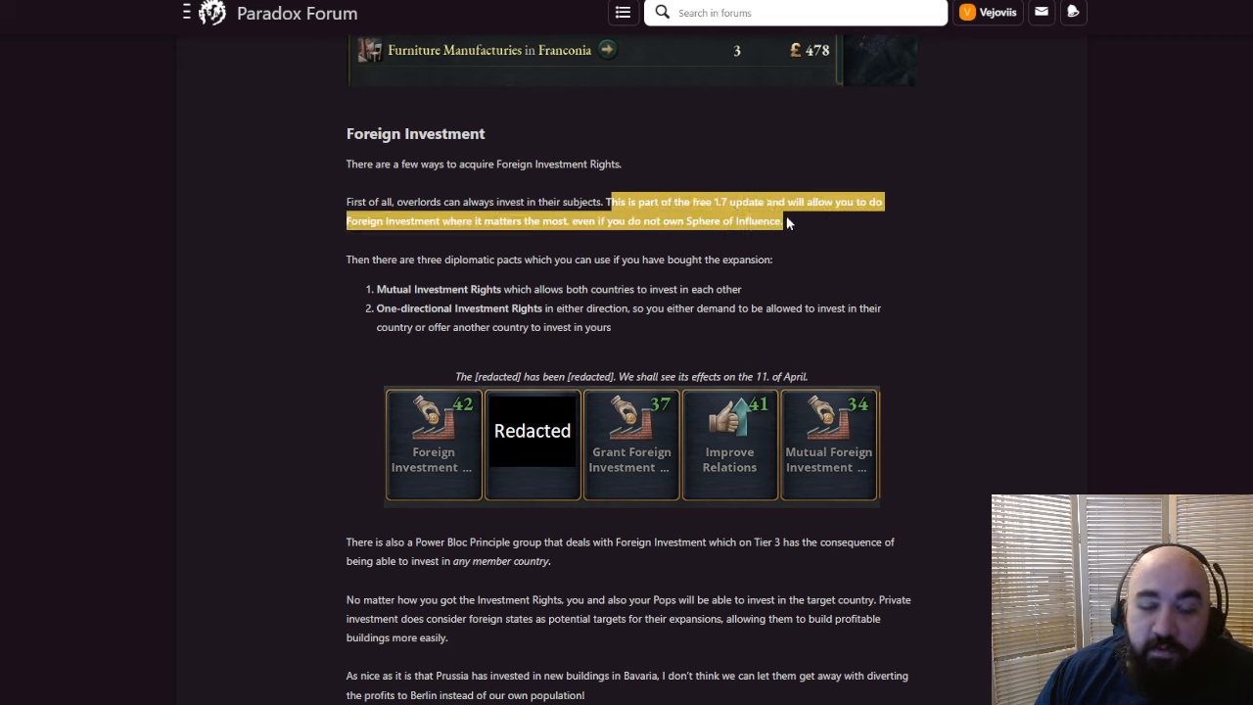
mouse_move(593, 253)
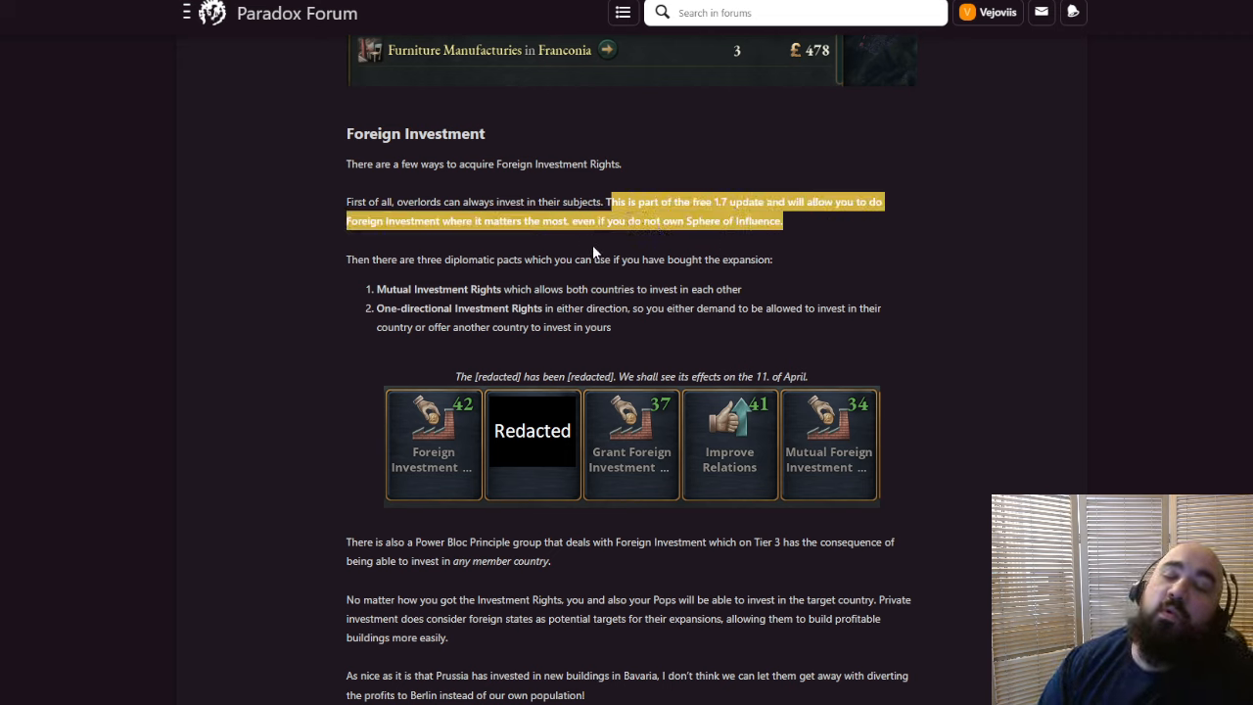
mouse_move(618, 238)
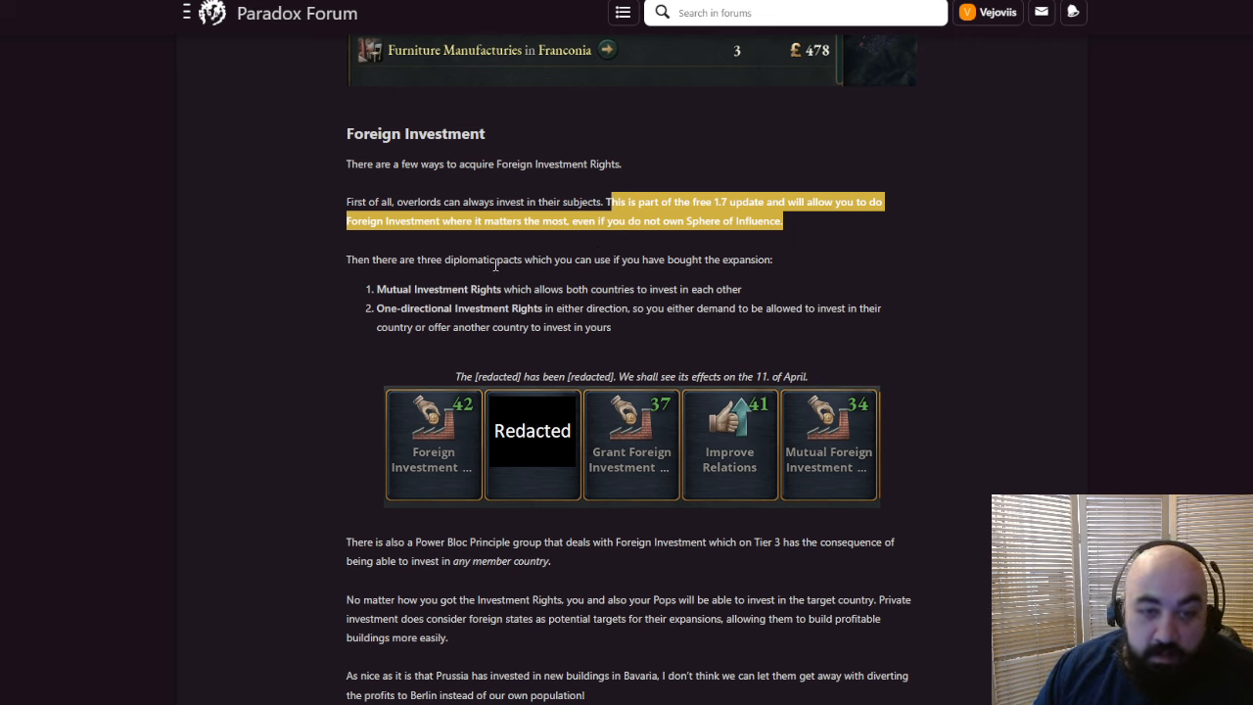
left_click(513, 287)
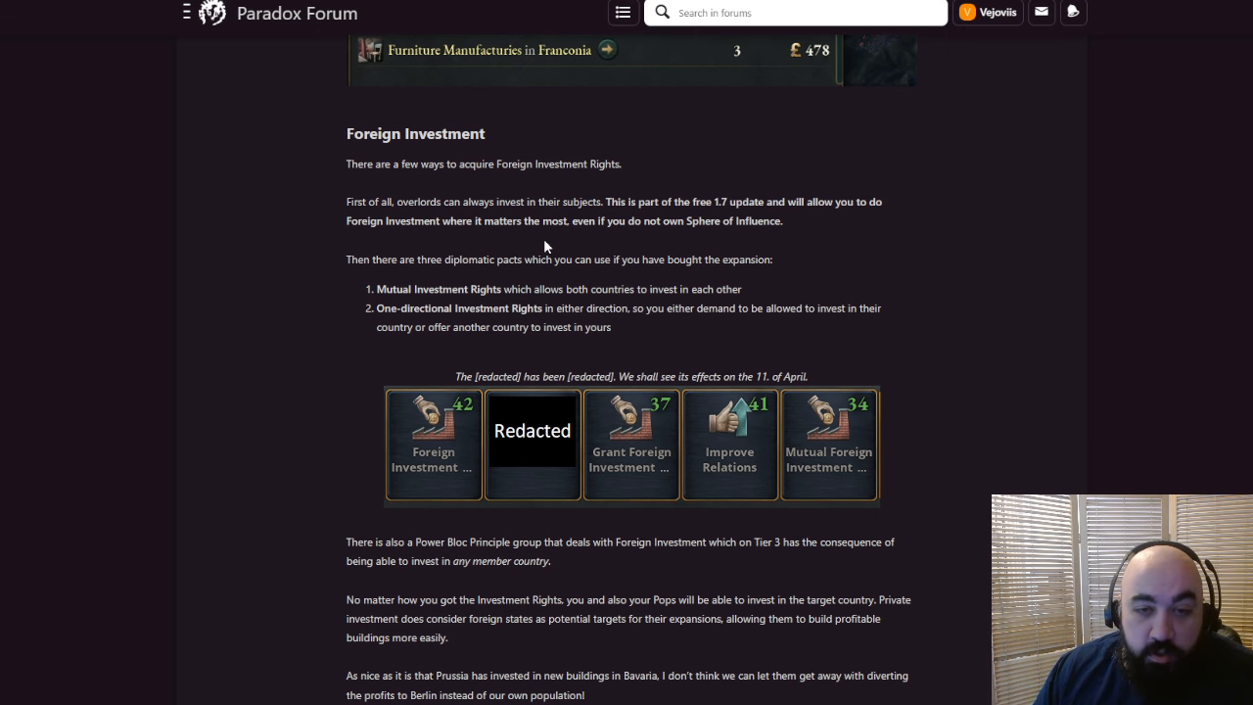
Scroll slightly toward the Mutual and One-directional Investment Rights pacts
scroll("down", 3)
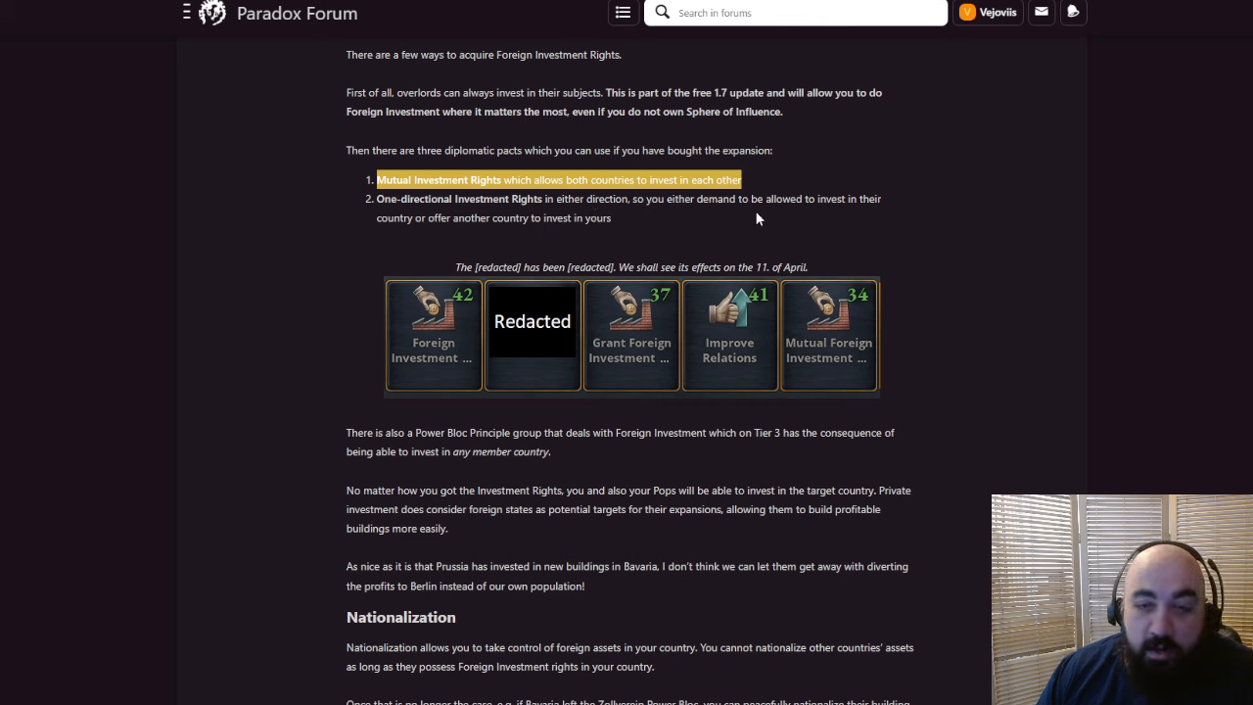
mouse_move(614, 223)
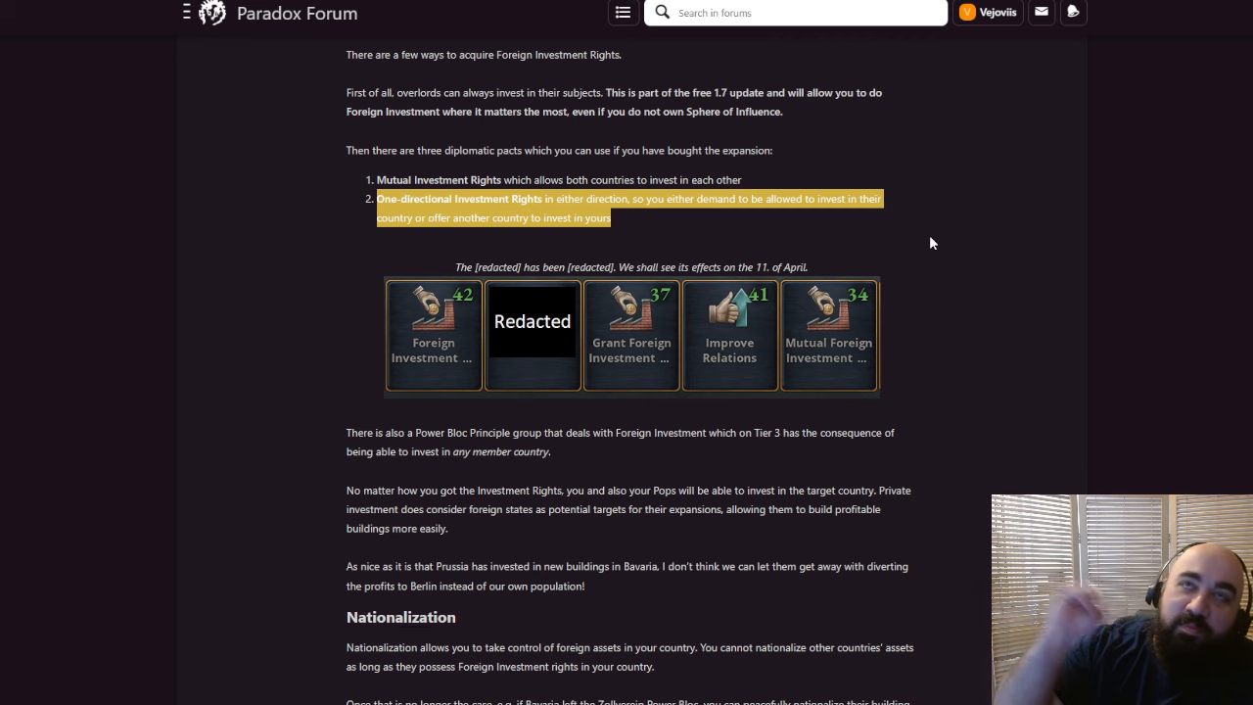
mouse_move(893, 239)
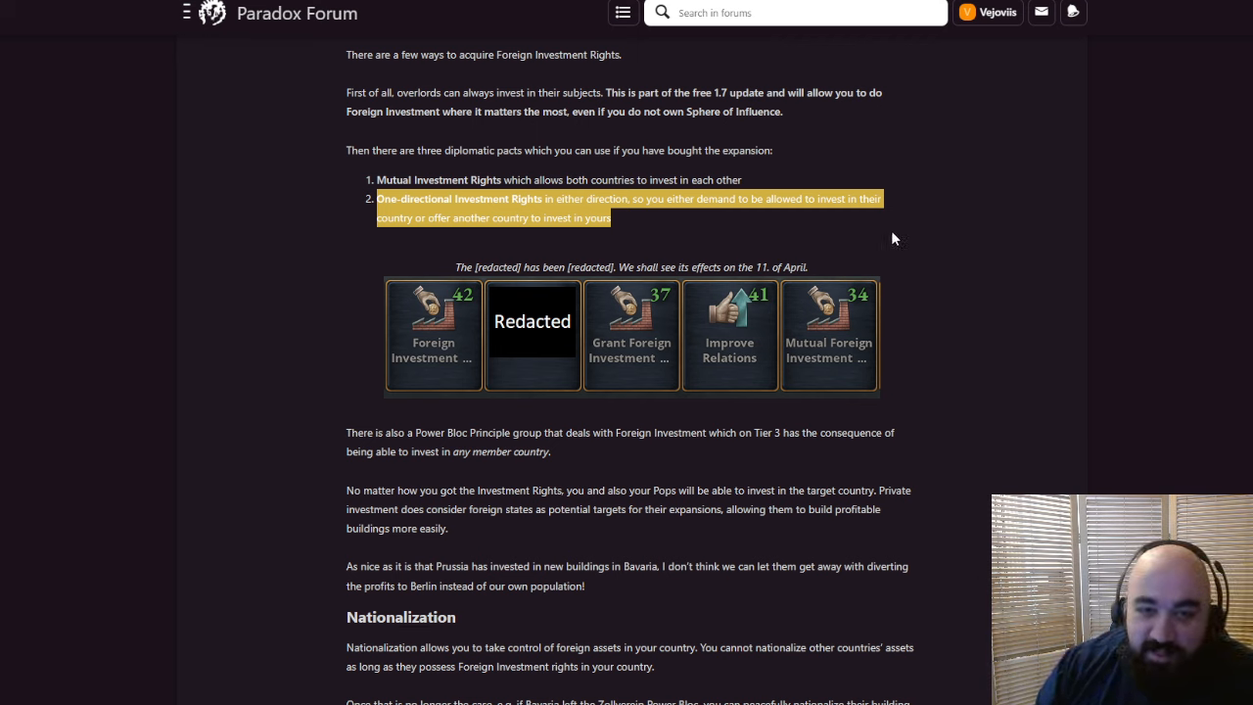
mouse_move(894, 223)
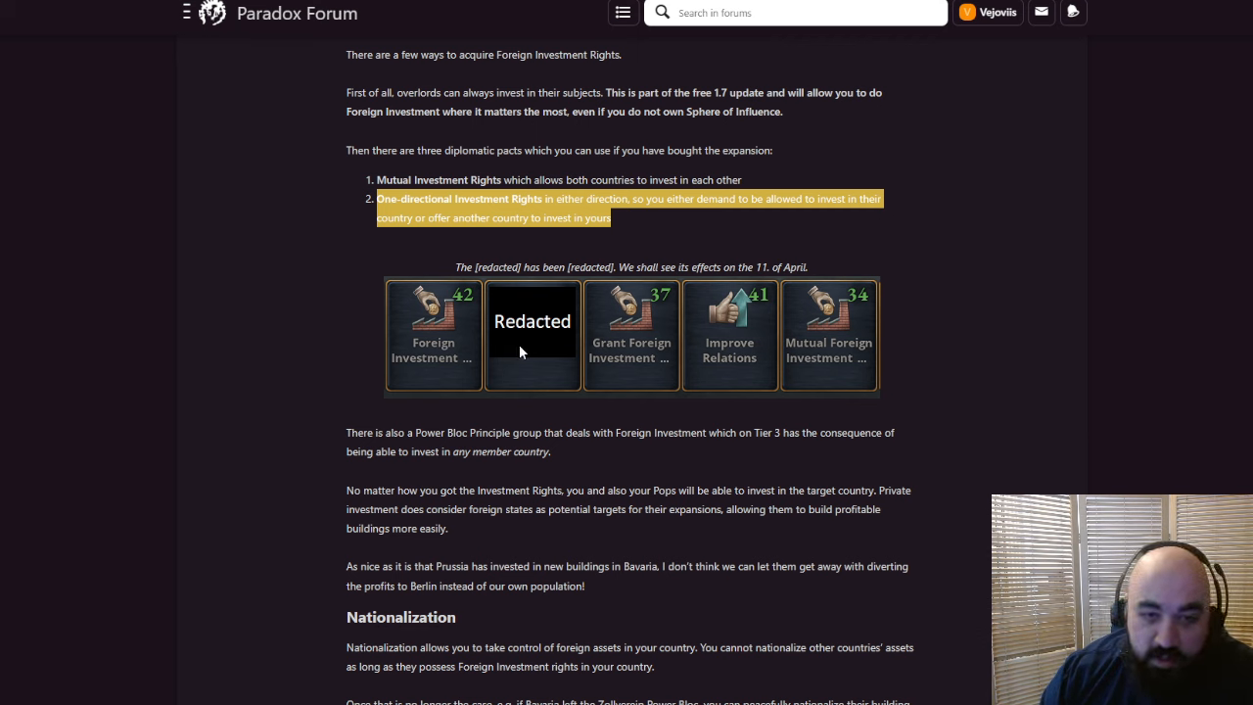
Clear the Power Bloc highlight and highlight the clauses on private investment in foreign states
scroll("down", 3)
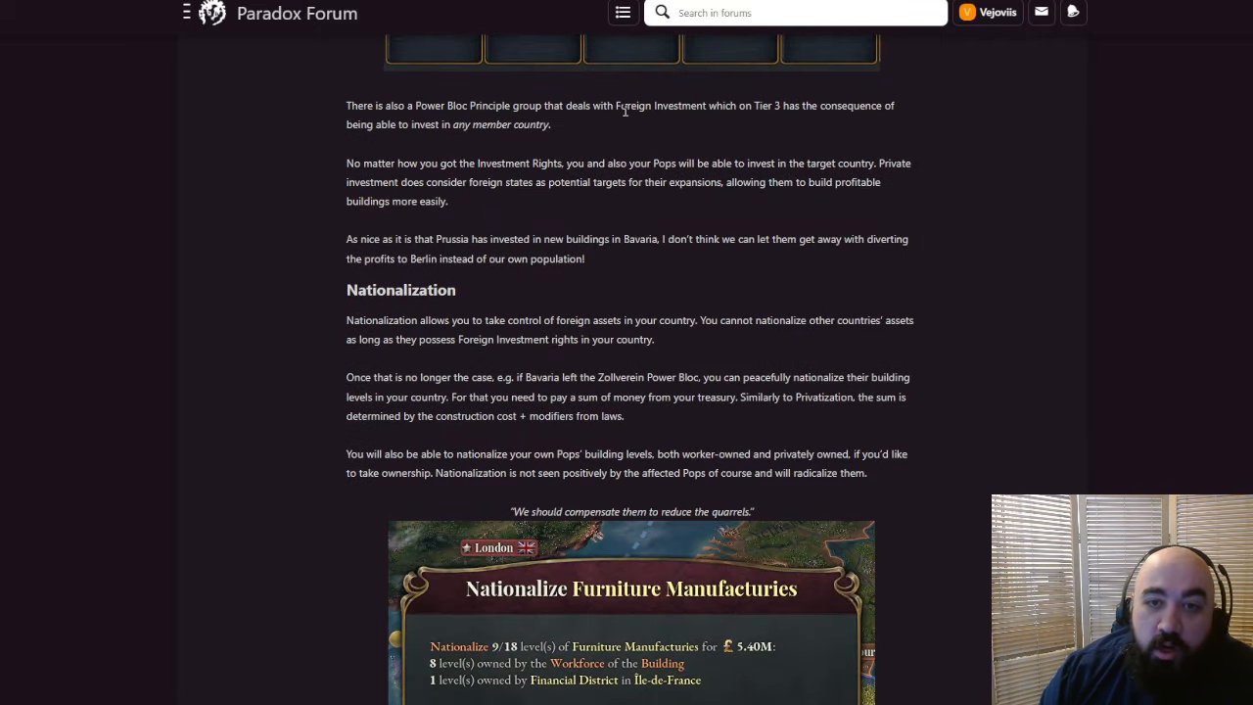
mouse_move(803, 111)
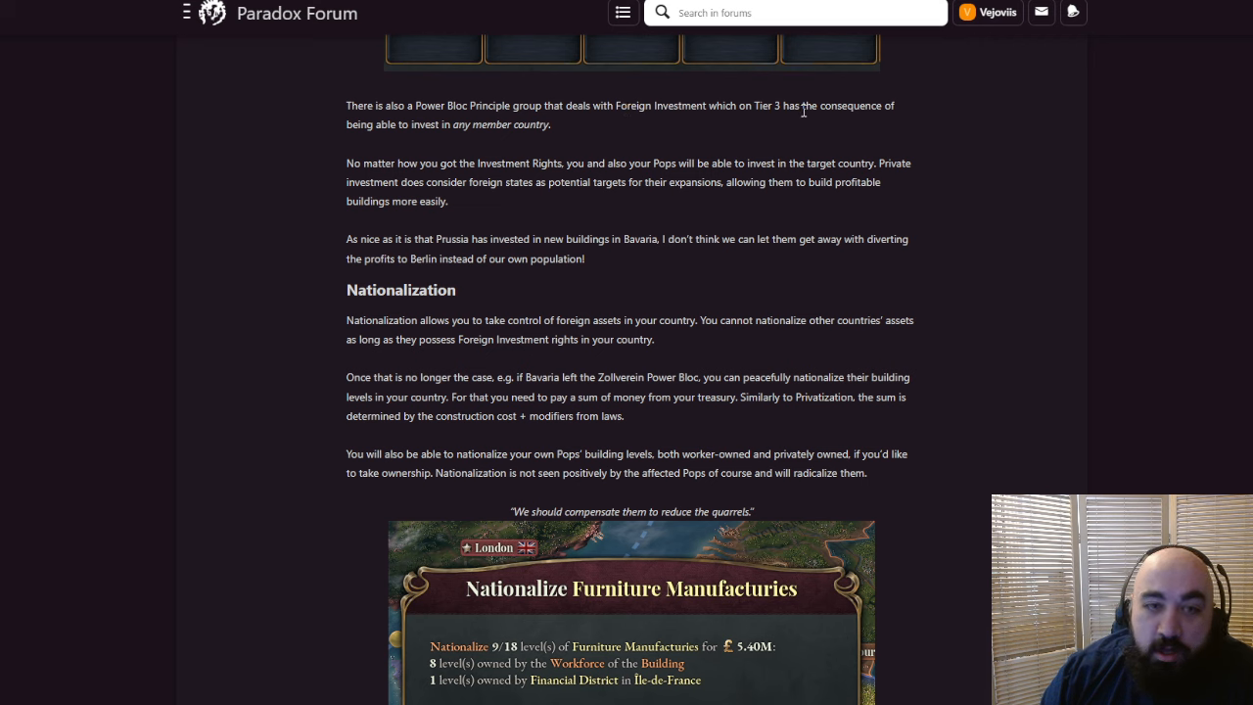
mouse_move(577, 130)
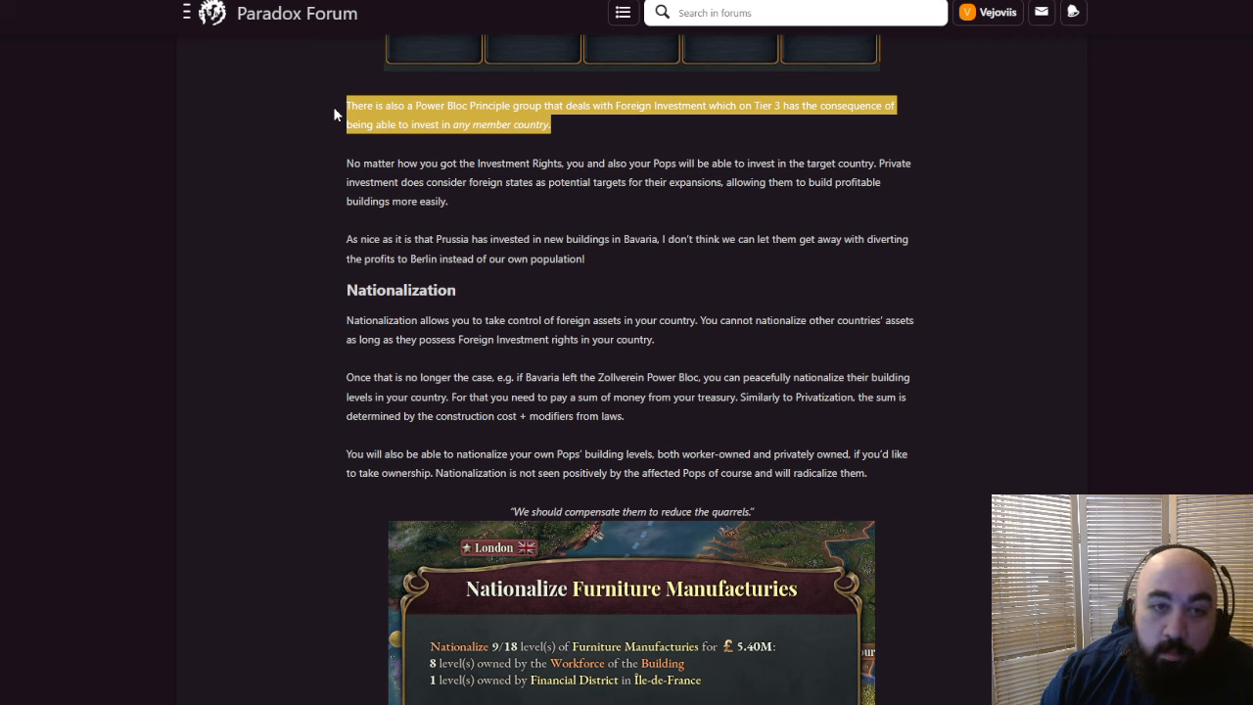
mouse_move(546, 196)
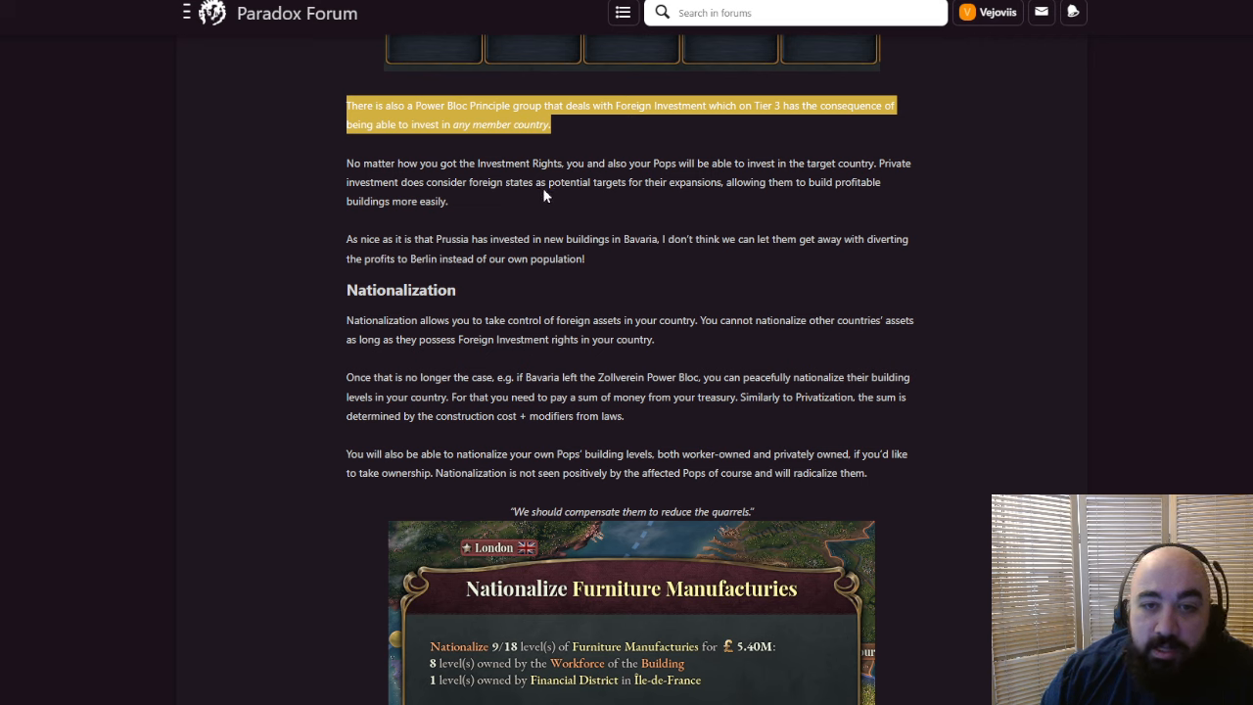
mouse_move(602, 150)
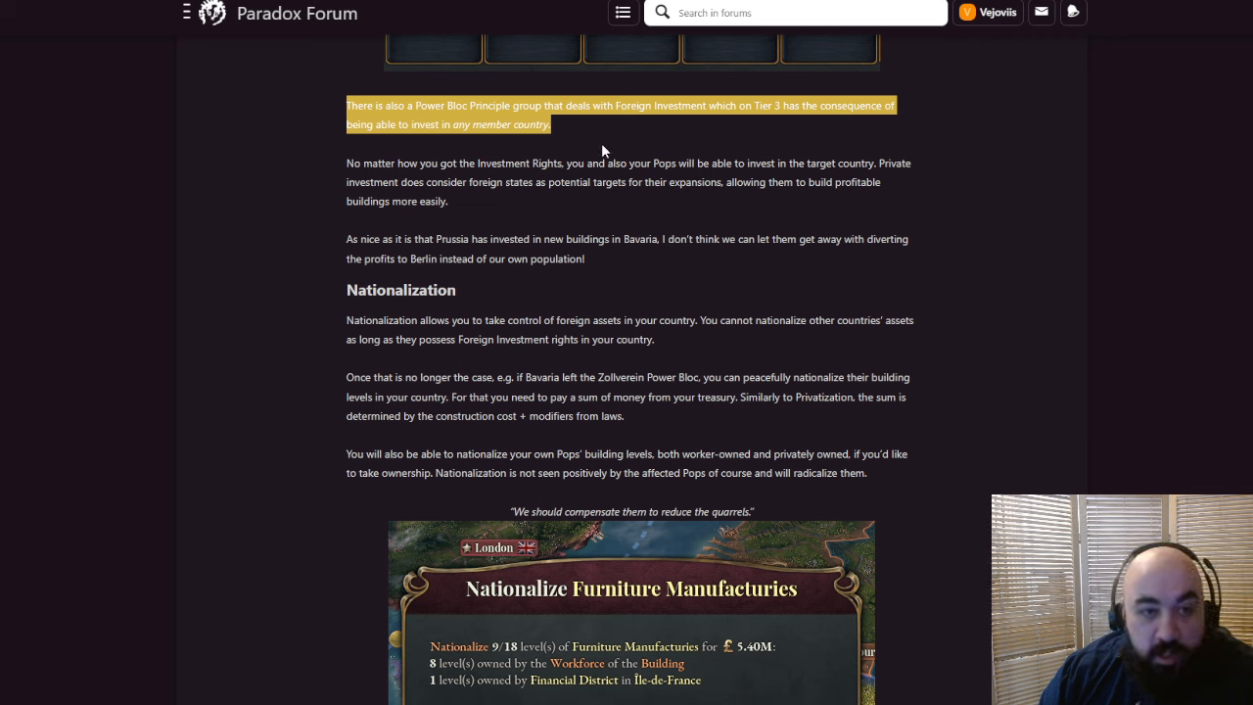
mouse_move(591, 149)
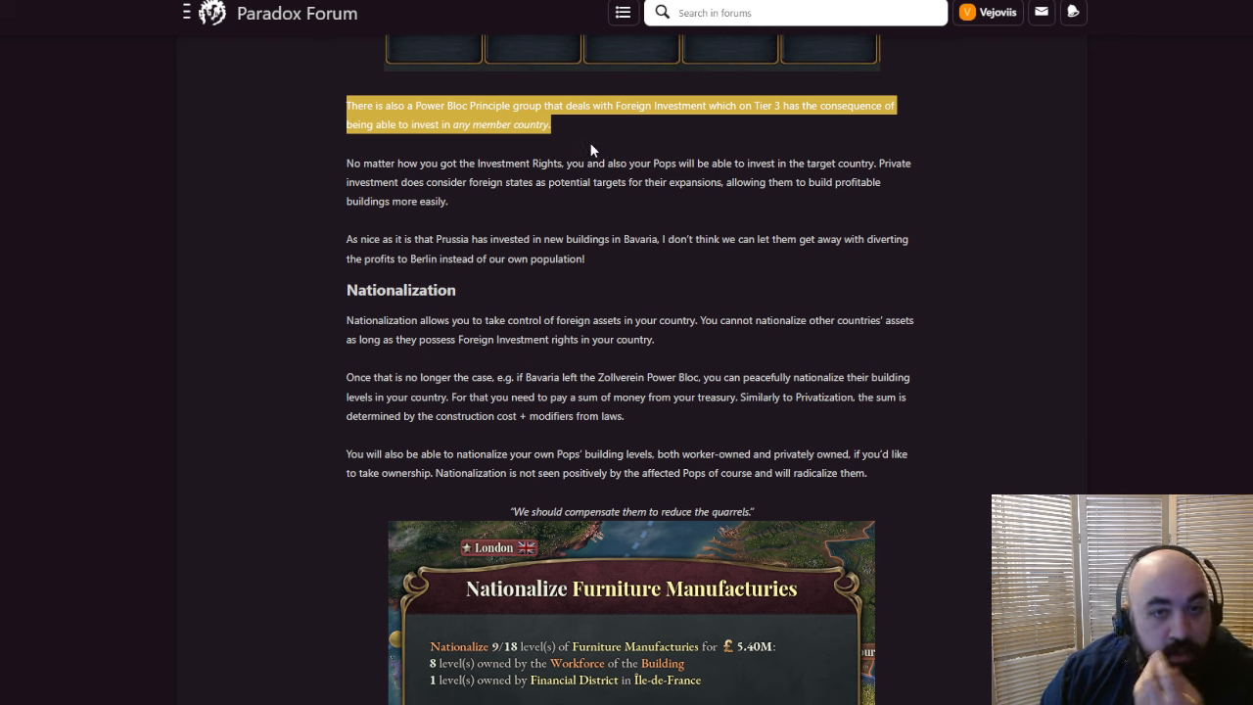
mouse_move(562, 151)
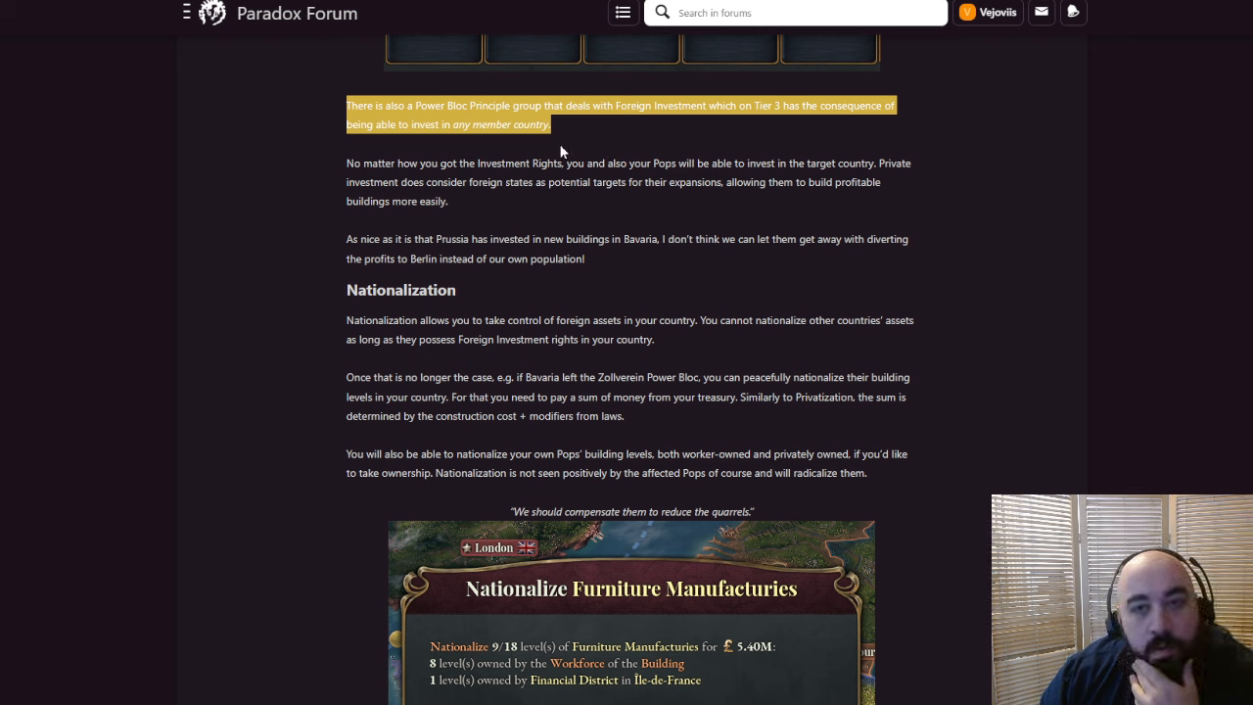
left_click(566, 138)
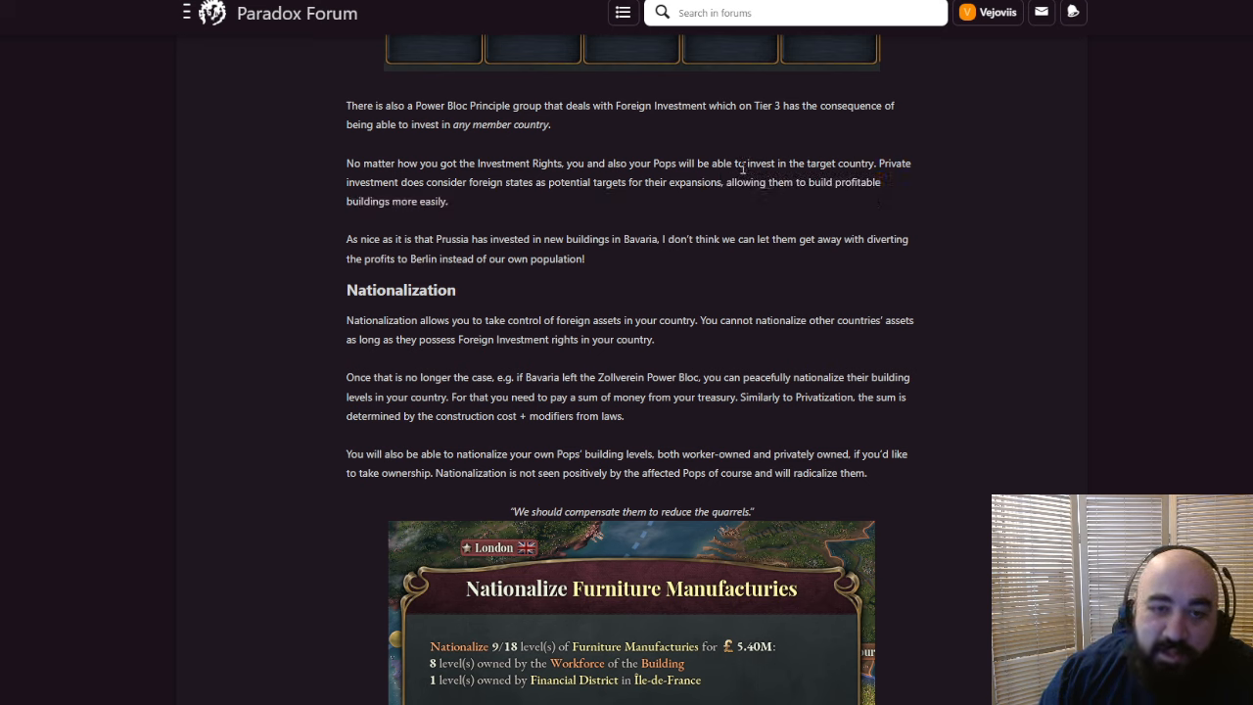
mouse_move(986, 174)
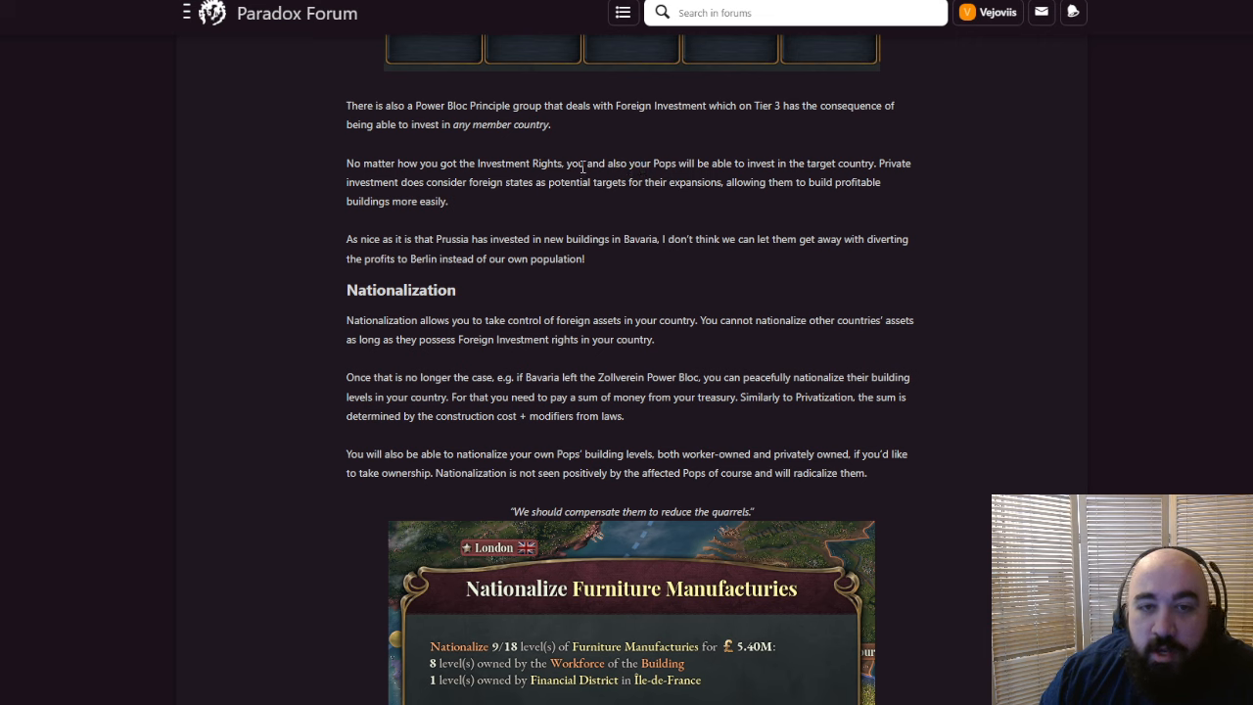
left_click_drag(565, 163, 840, 163)
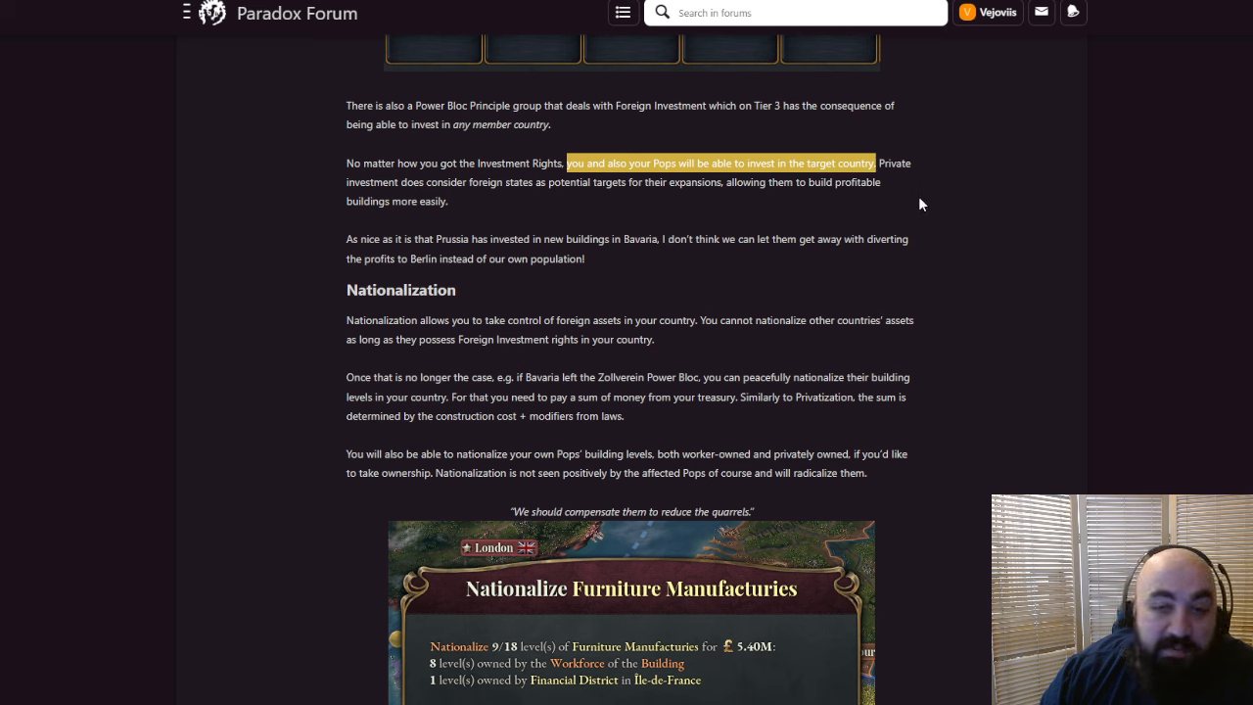
mouse_move(909, 215)
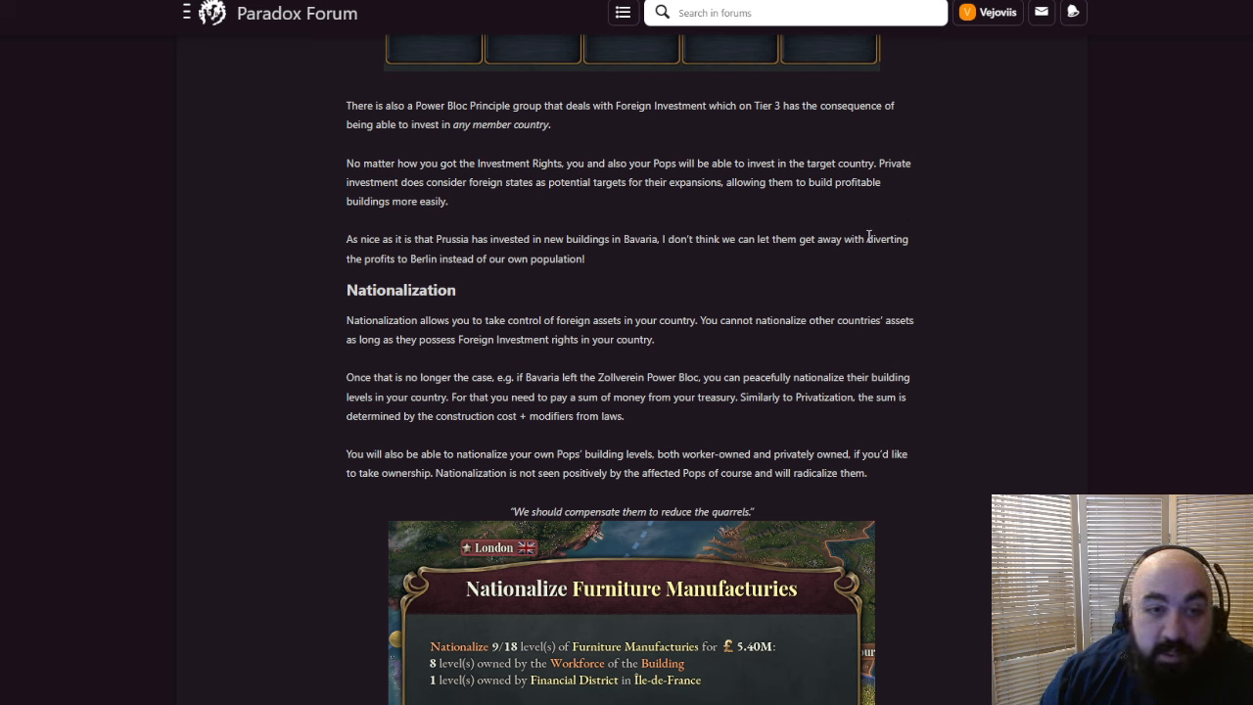
mouse_move(837, 237)
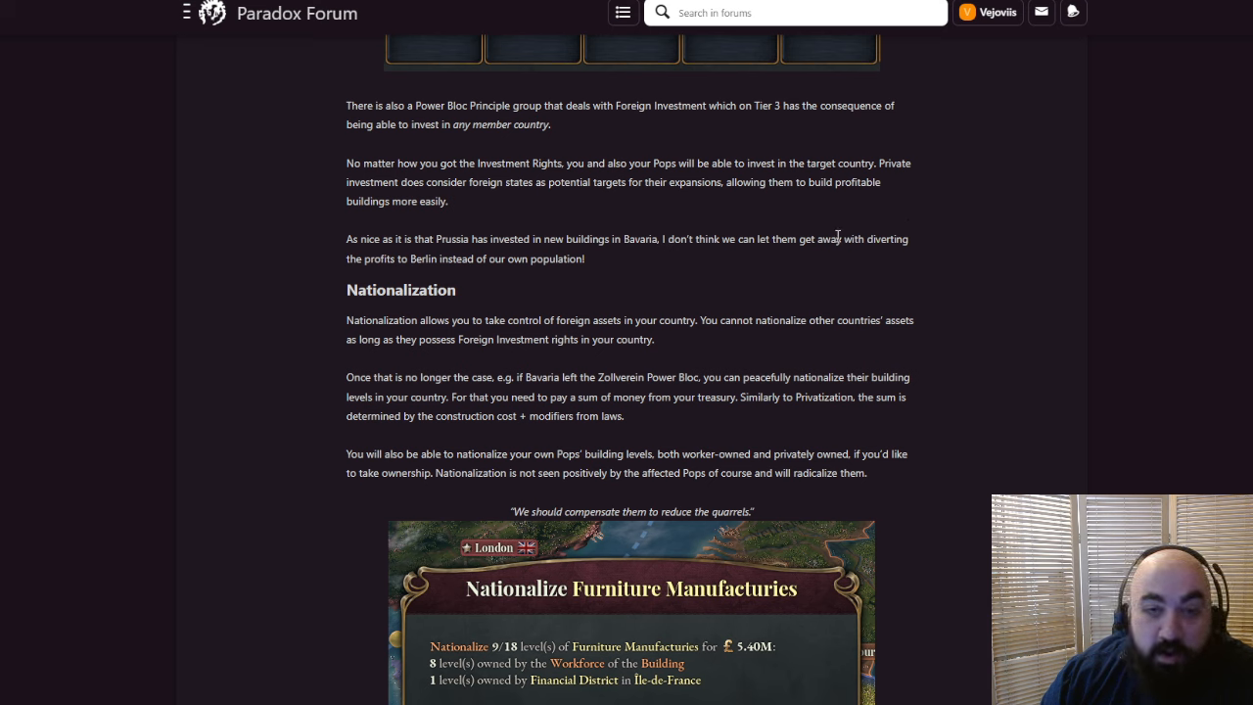
mouse_move(724, 237)
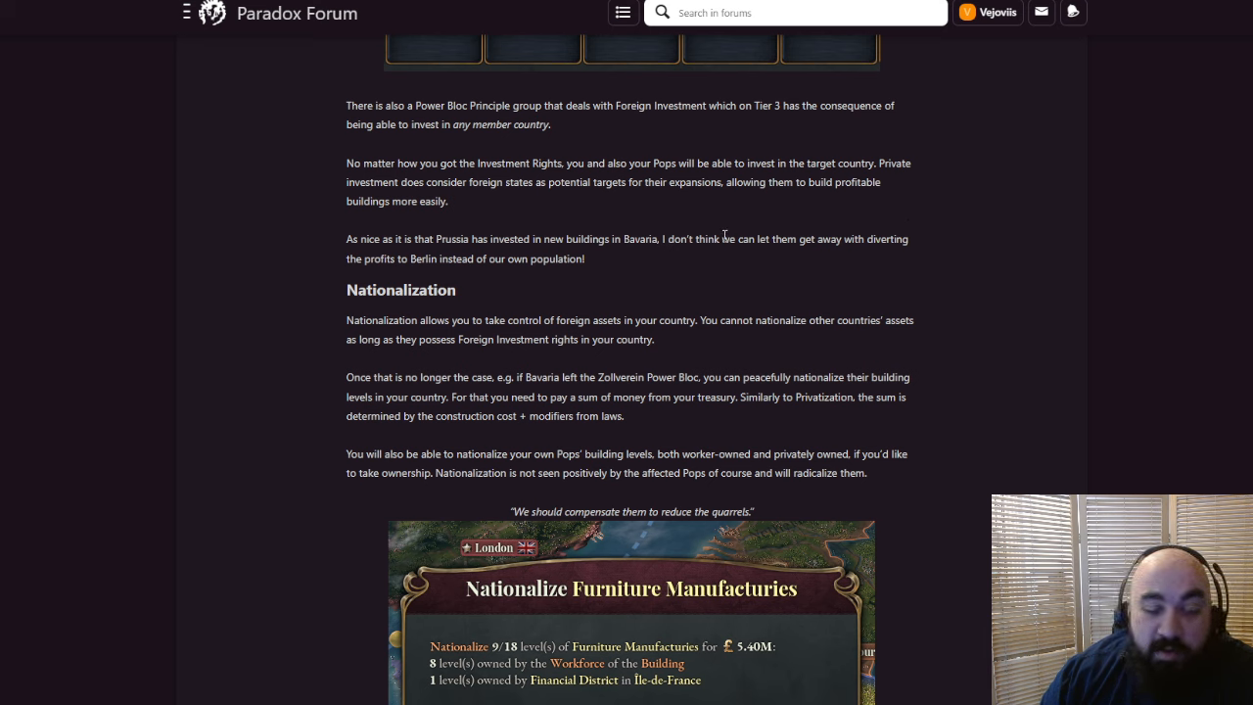
mouse_move(729, 228)
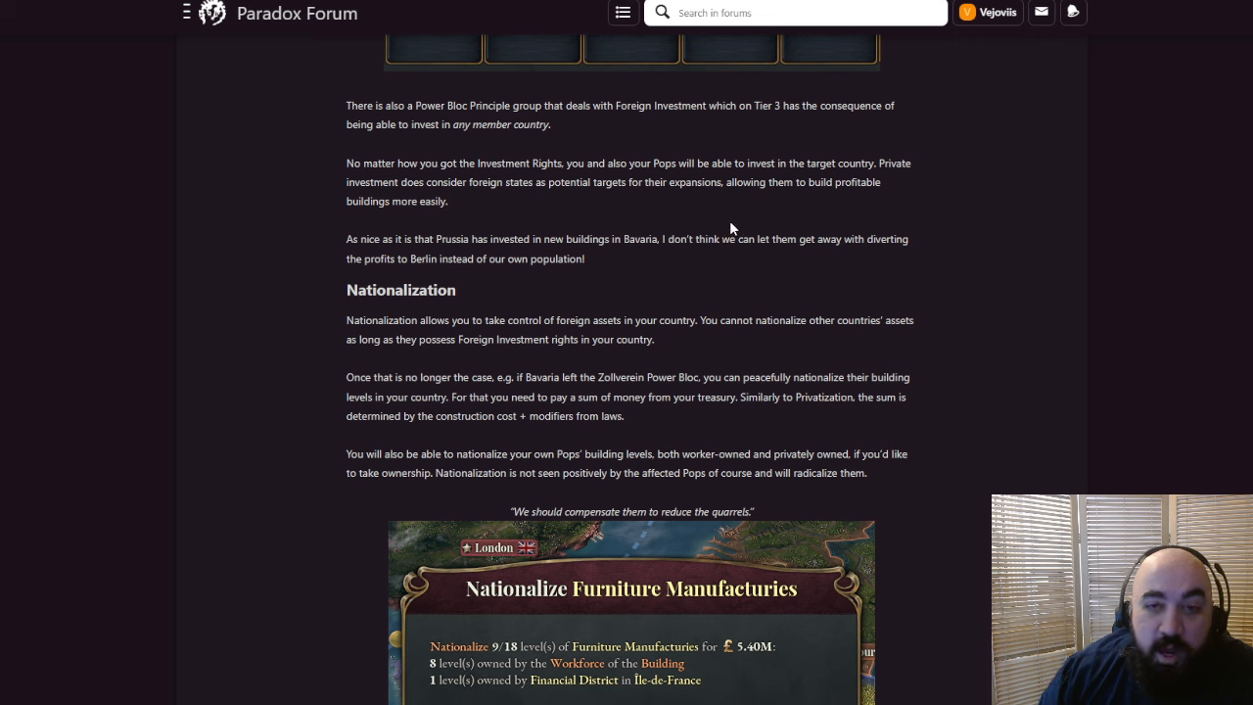
left_click_drag(894, 162, 880, 182)
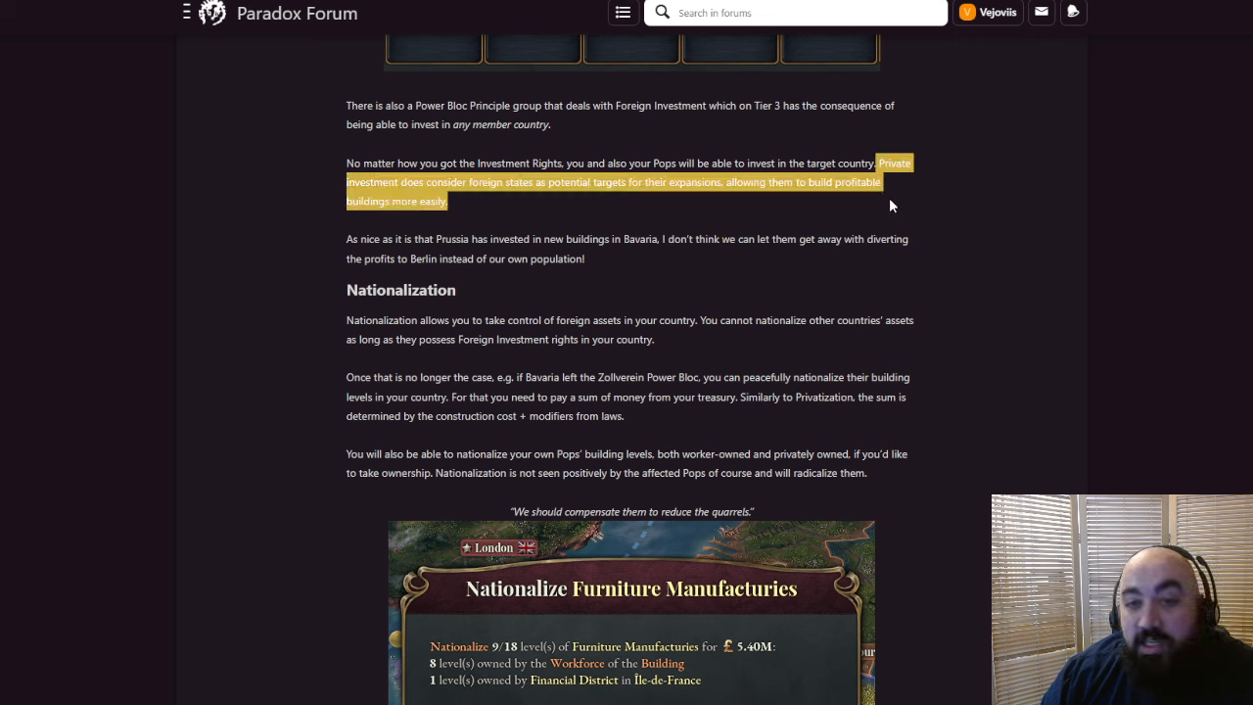
mouse_move(876, 240)
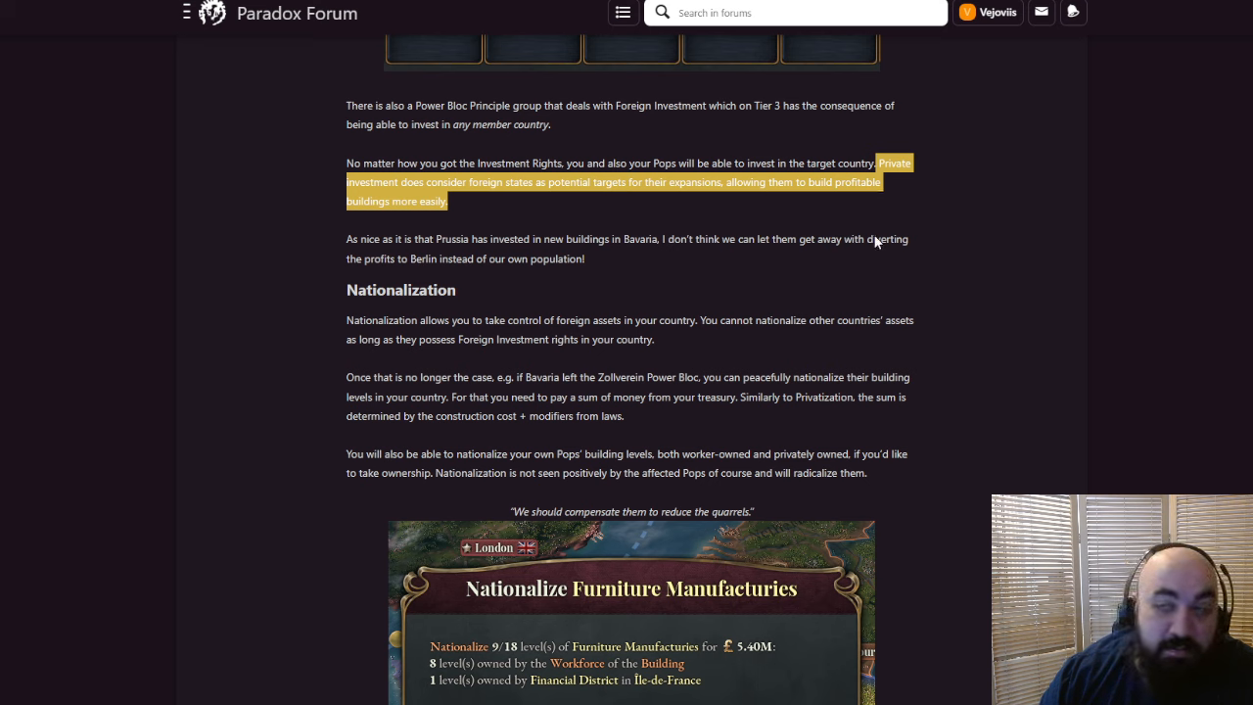
mouse_move(880, 243)
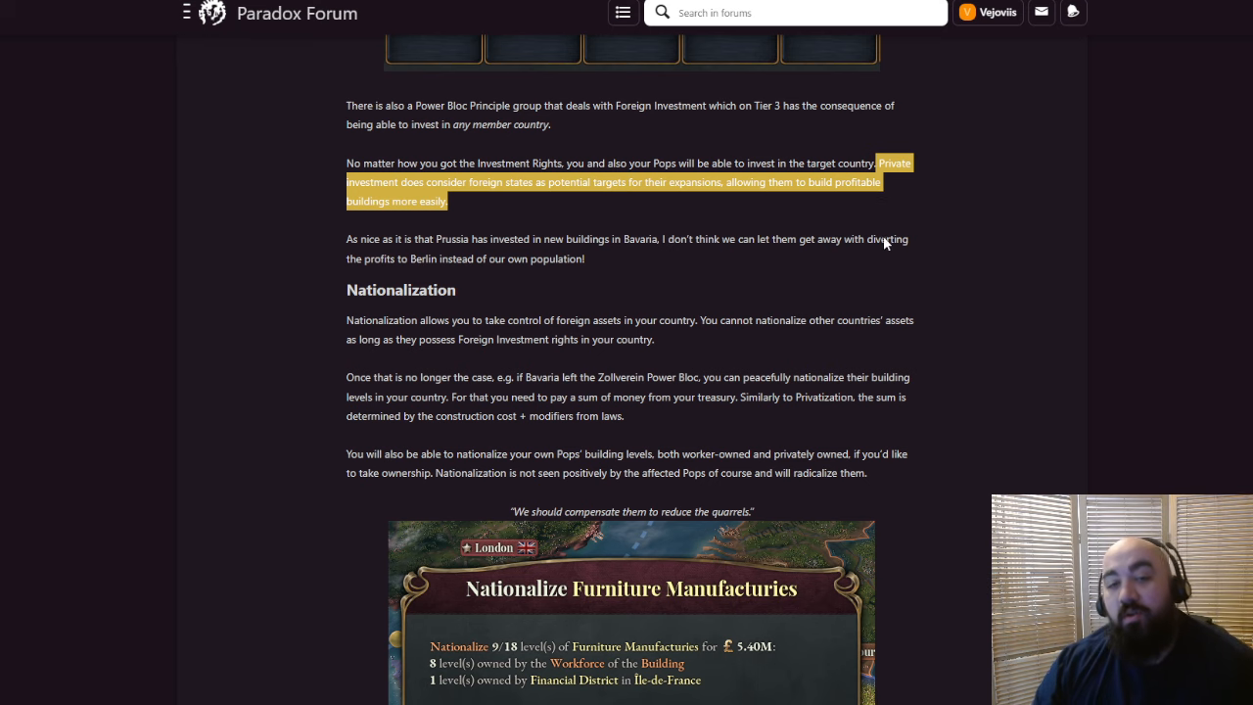
mouse_move(838, 257)
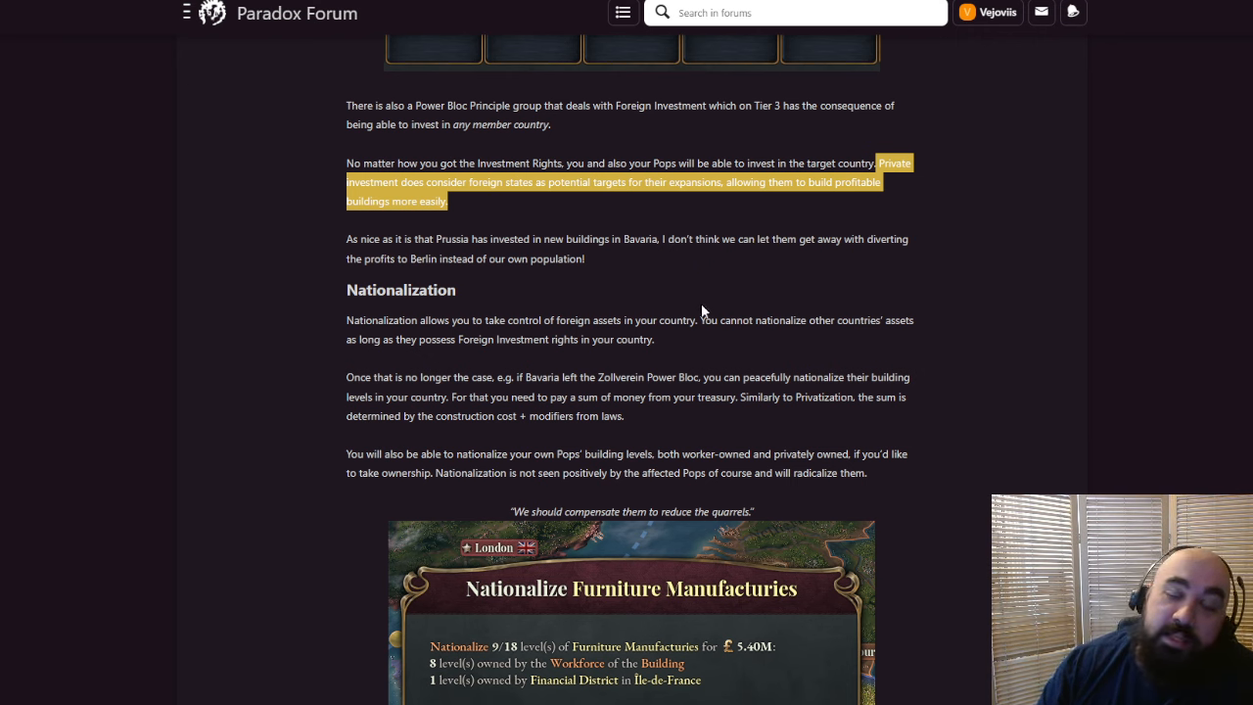
mouse_move(604, 268)
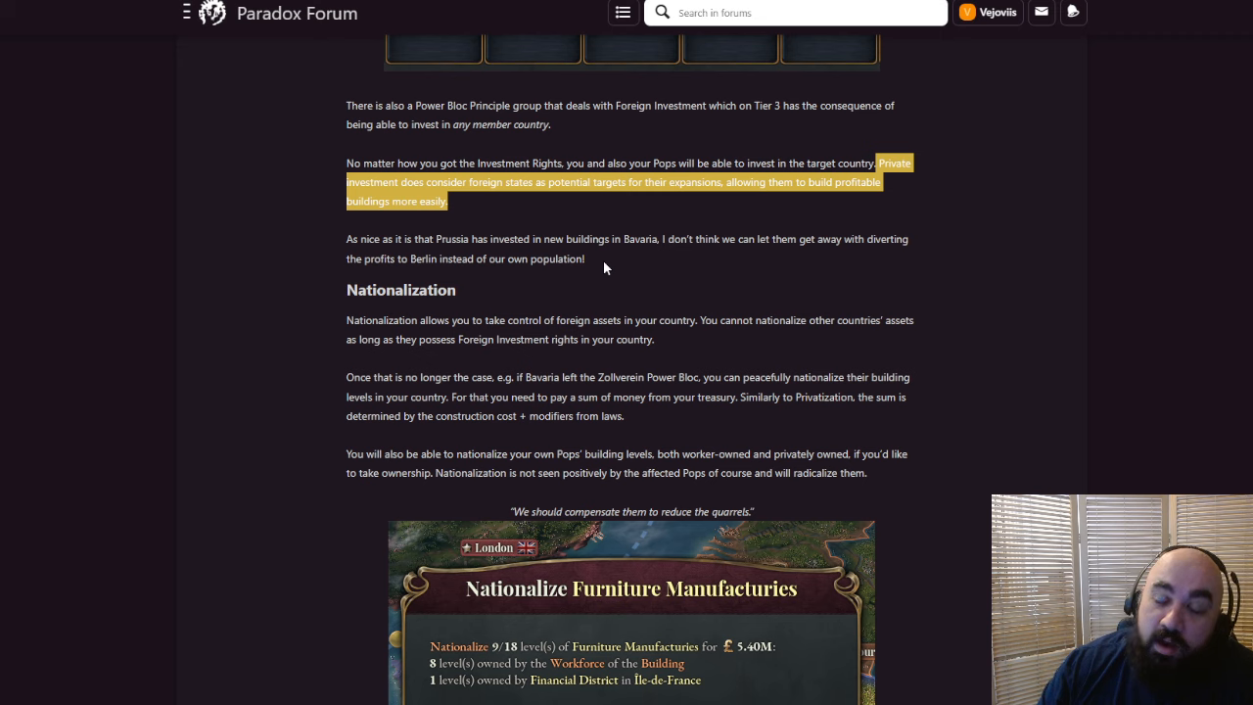
mouse_move(646, 289)
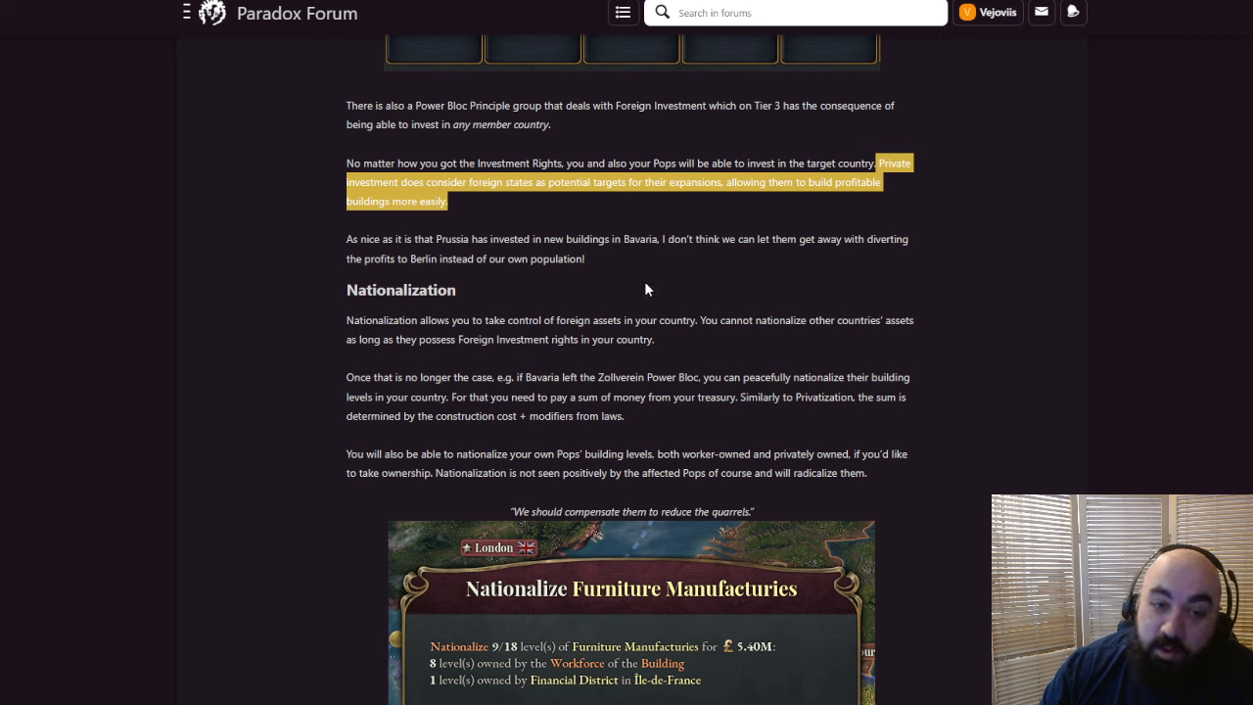
mouse_move(670, 265)
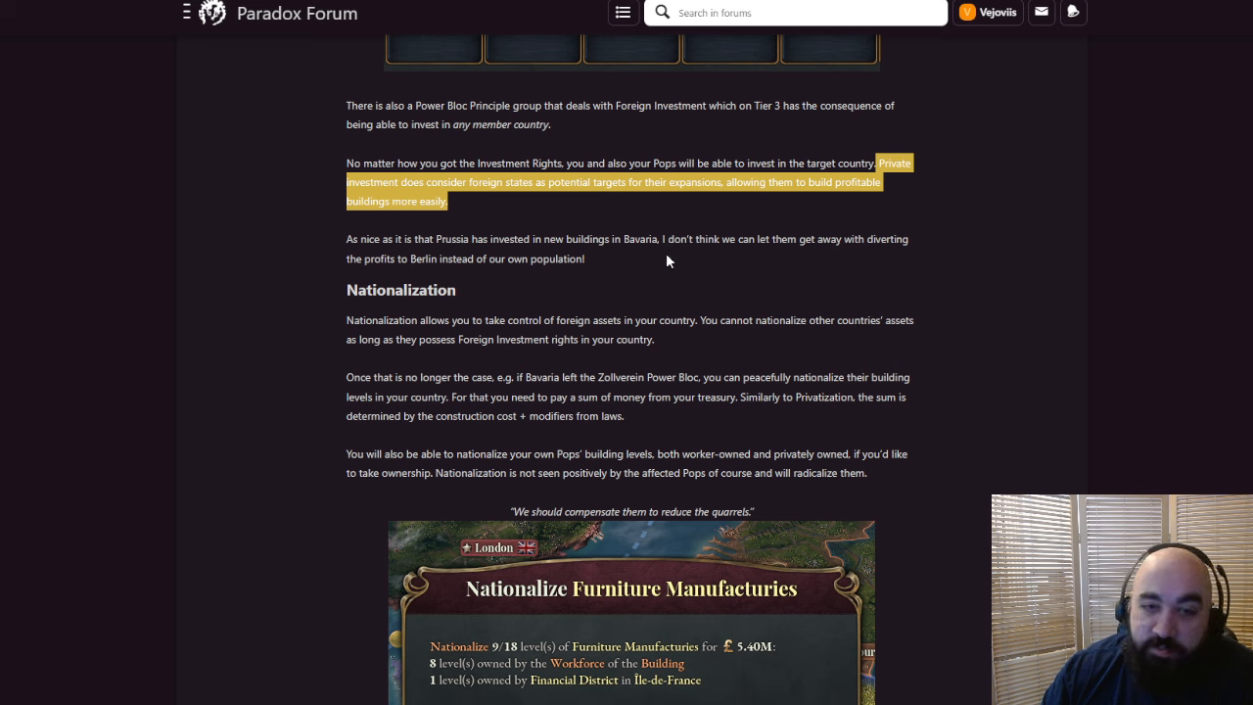
mouse_move(641, 237)
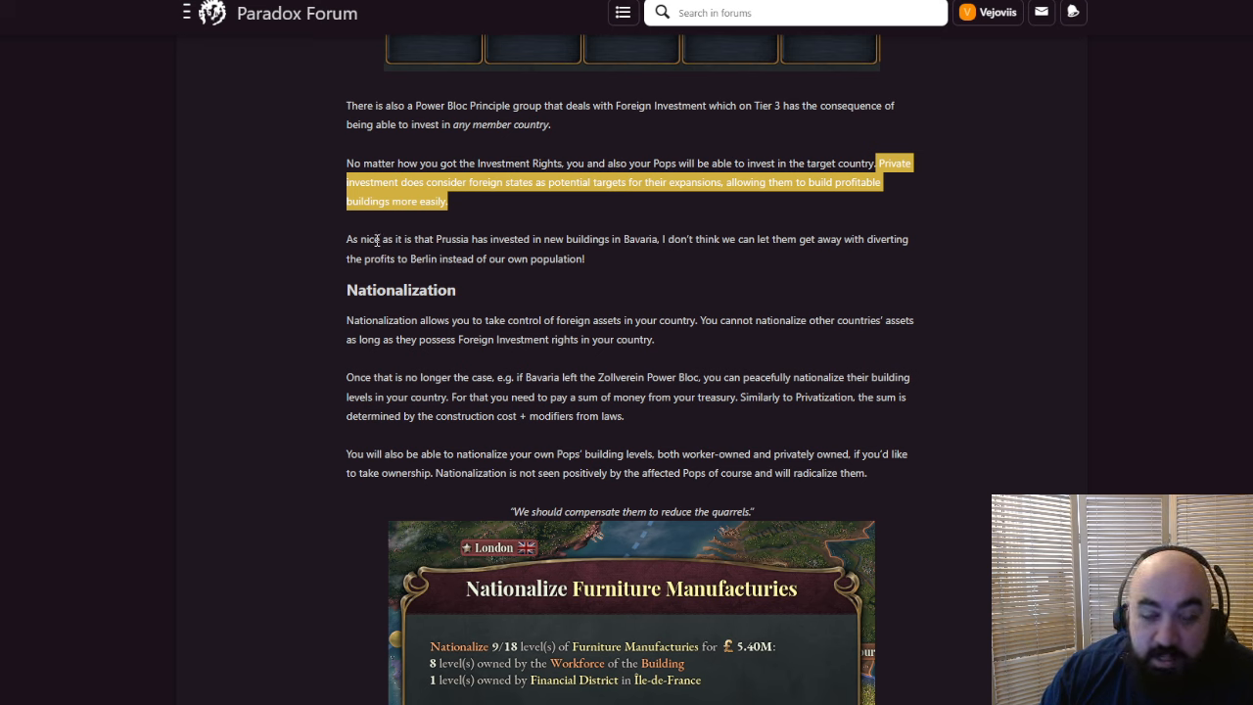
mouse_move(646, 256)
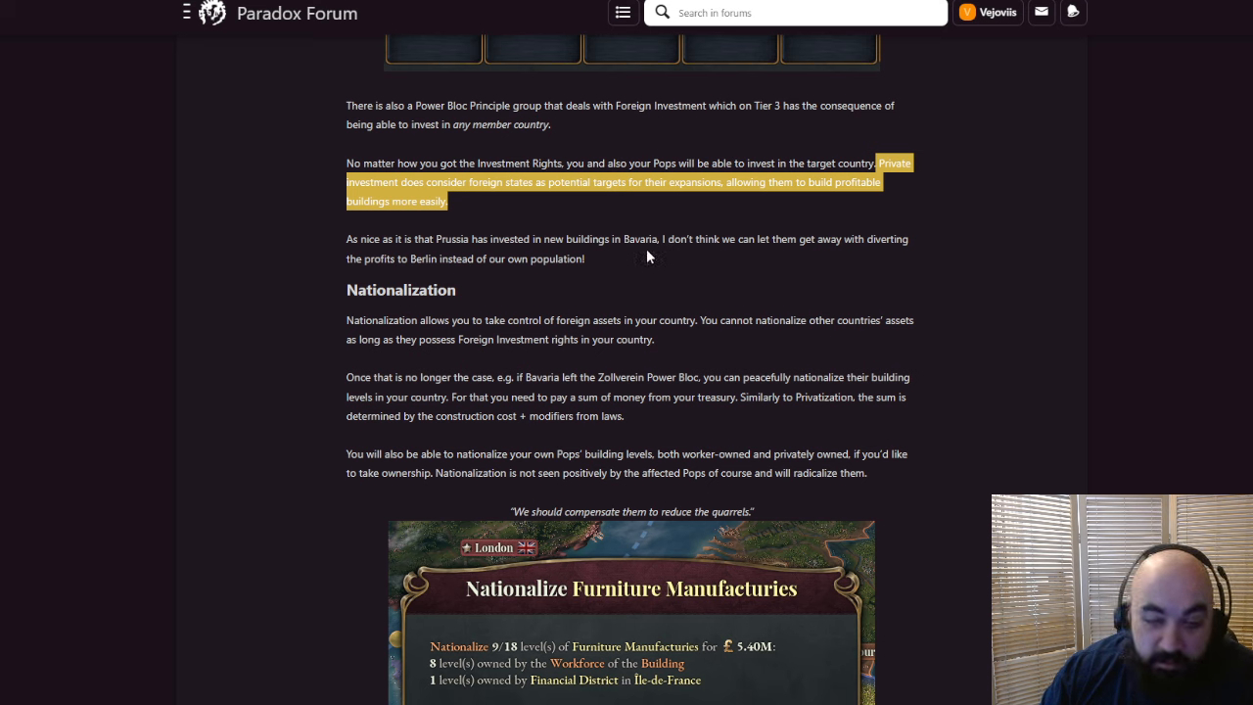
mouse_move(667, 245)
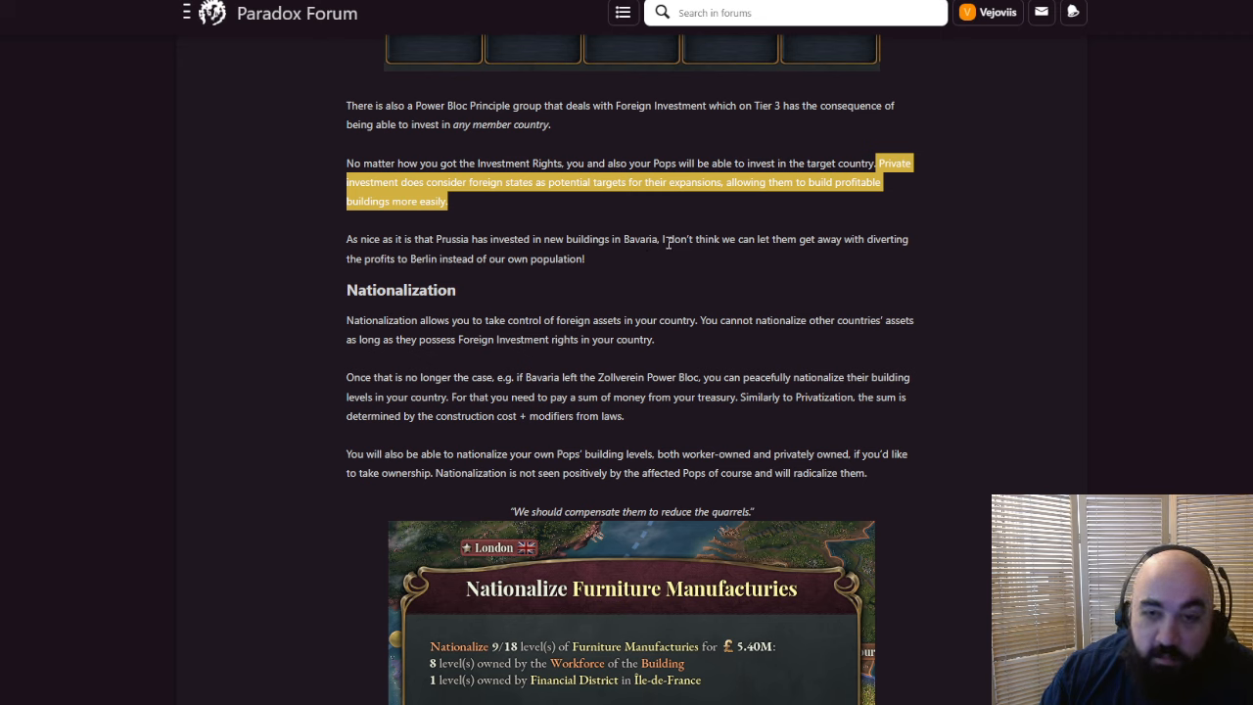
mouse_move(614, 288)
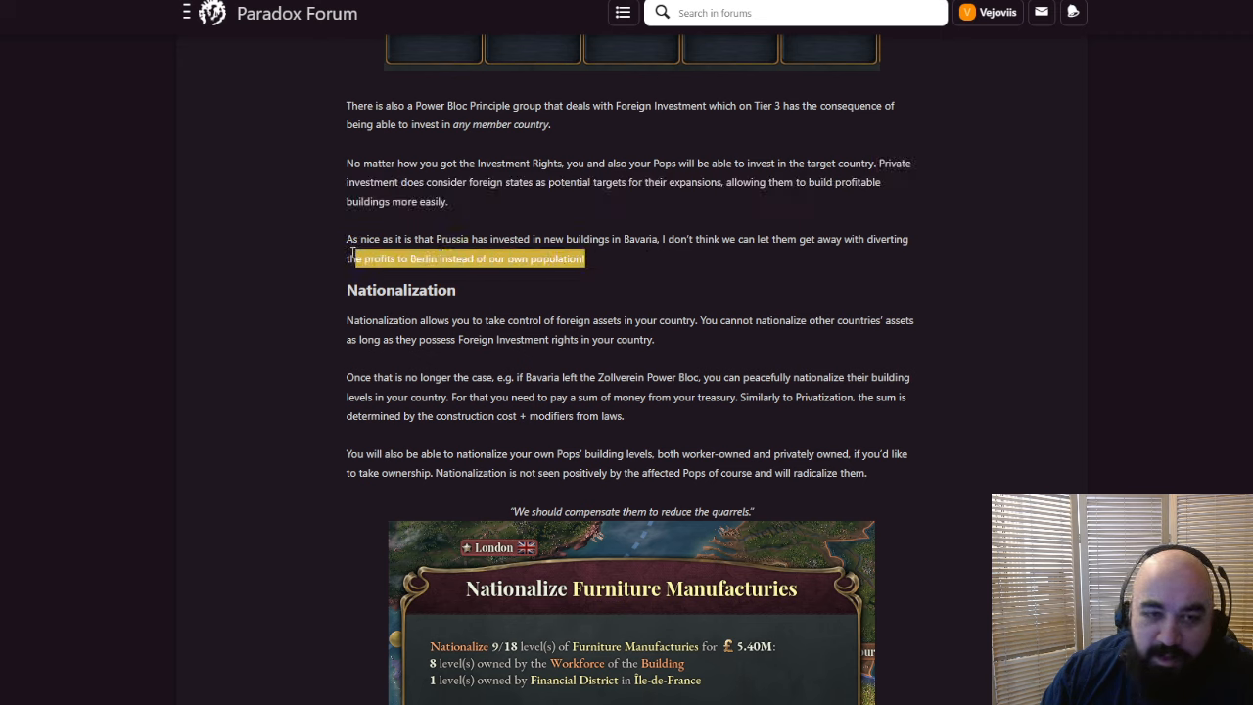
scroll("down", 3)
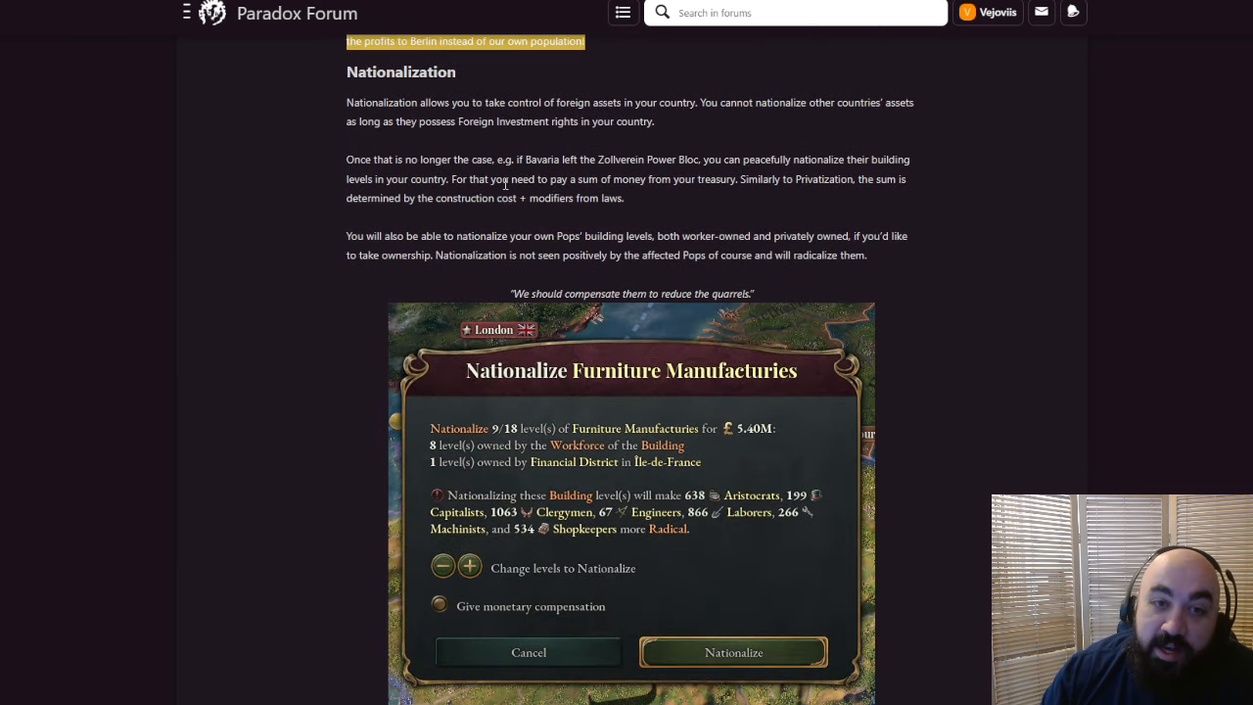
mouse_move(713, 105)
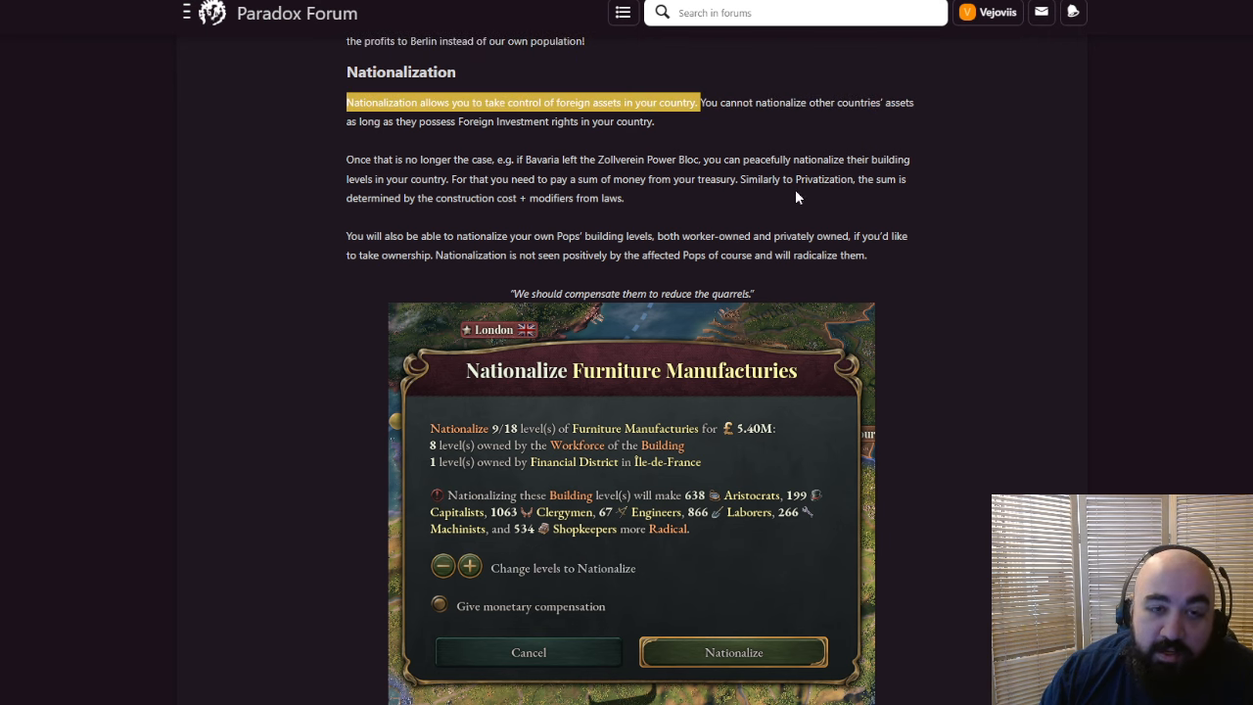
mouse_move(871, 197)
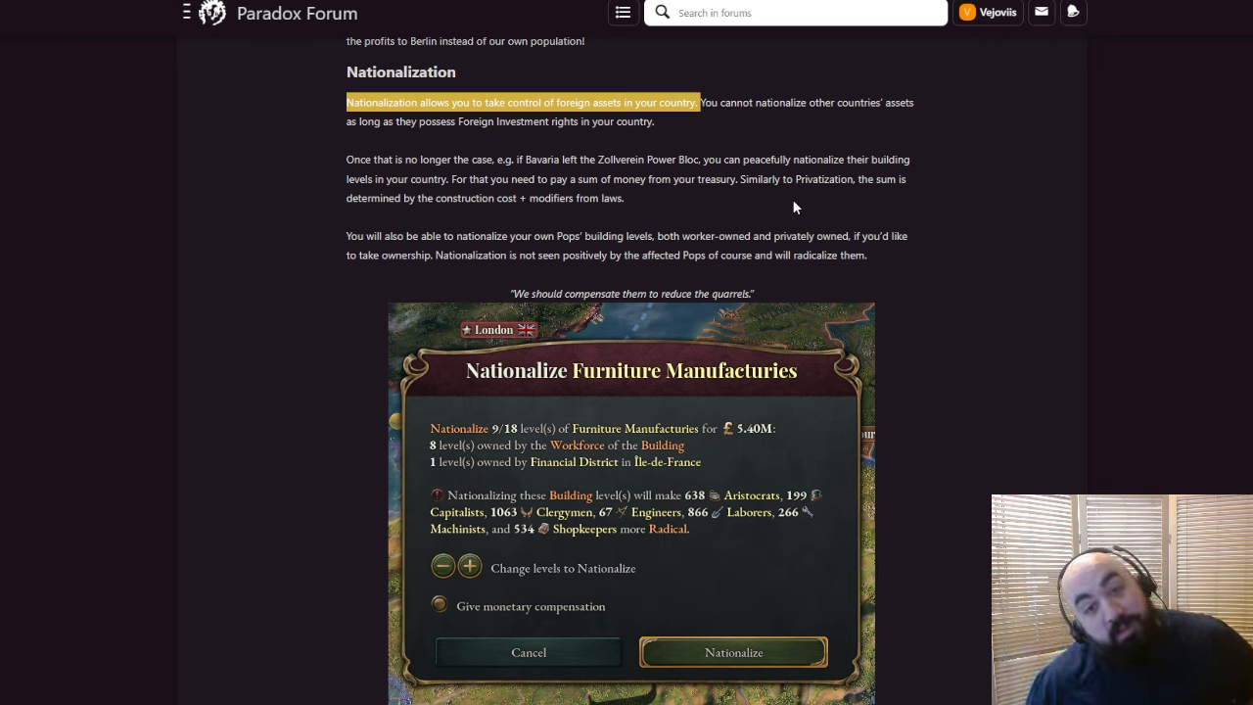
mouse_move(655, 145)
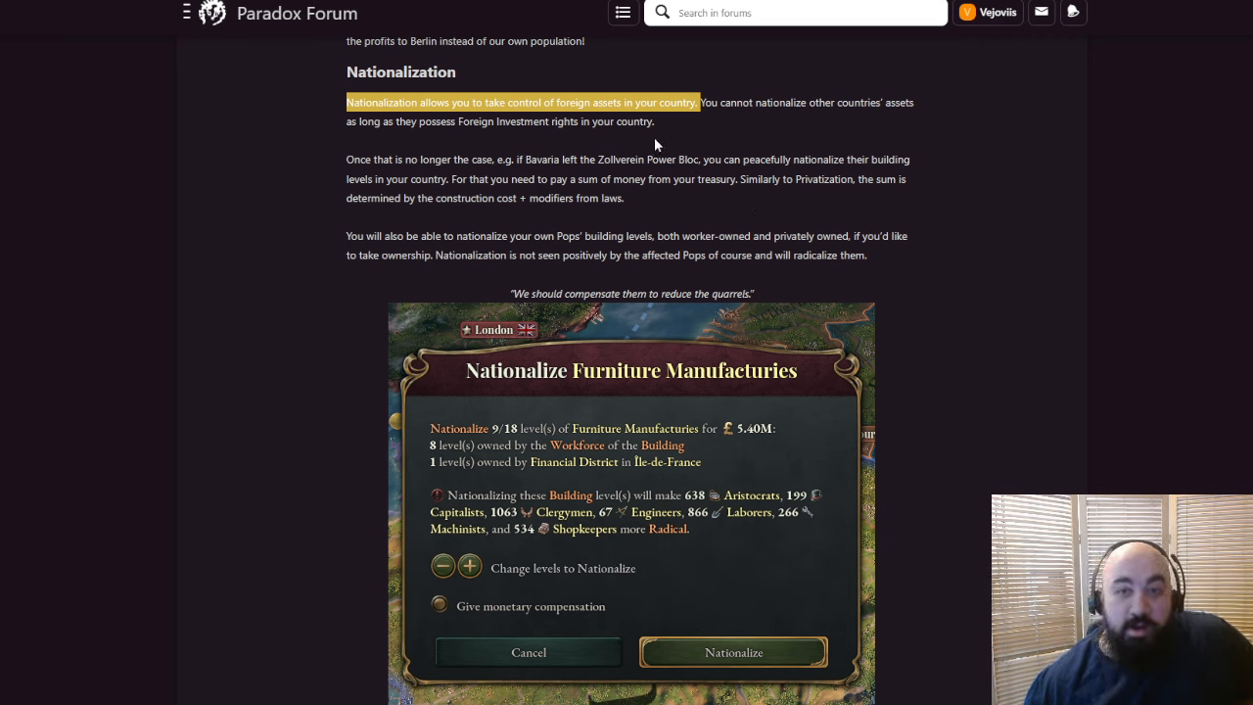
mouse_move(448, 151)
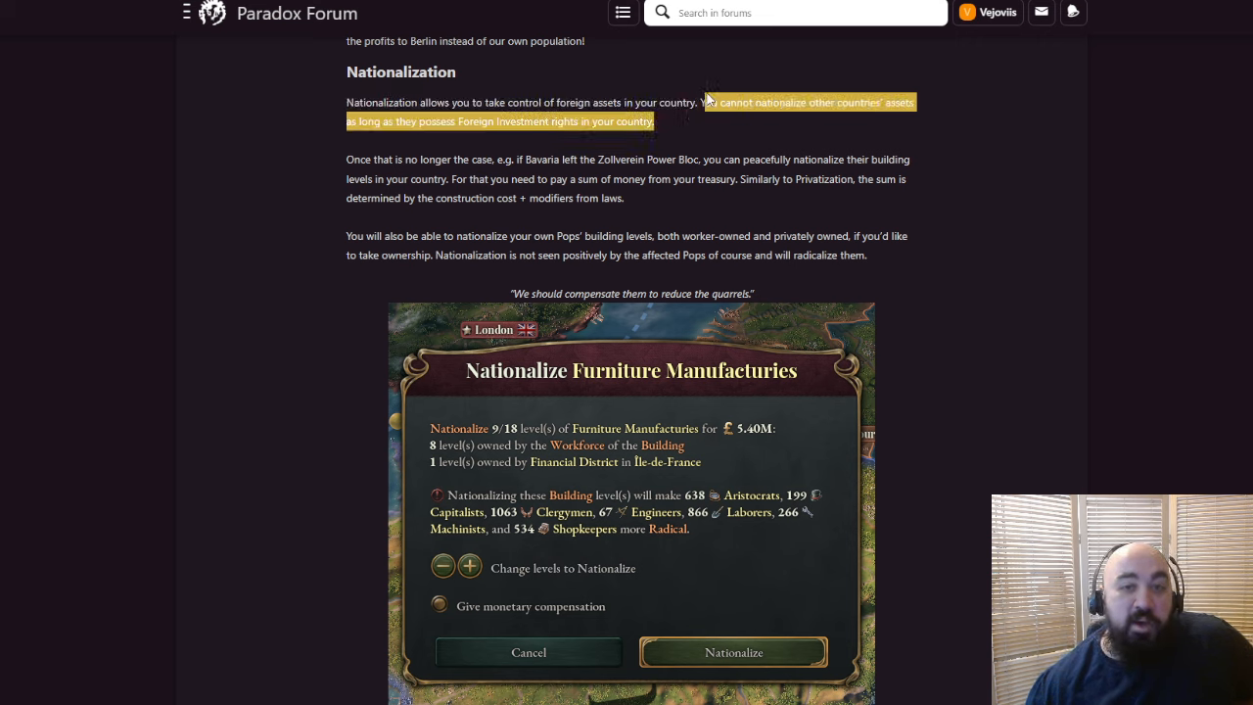
mouse_move(673, 163)
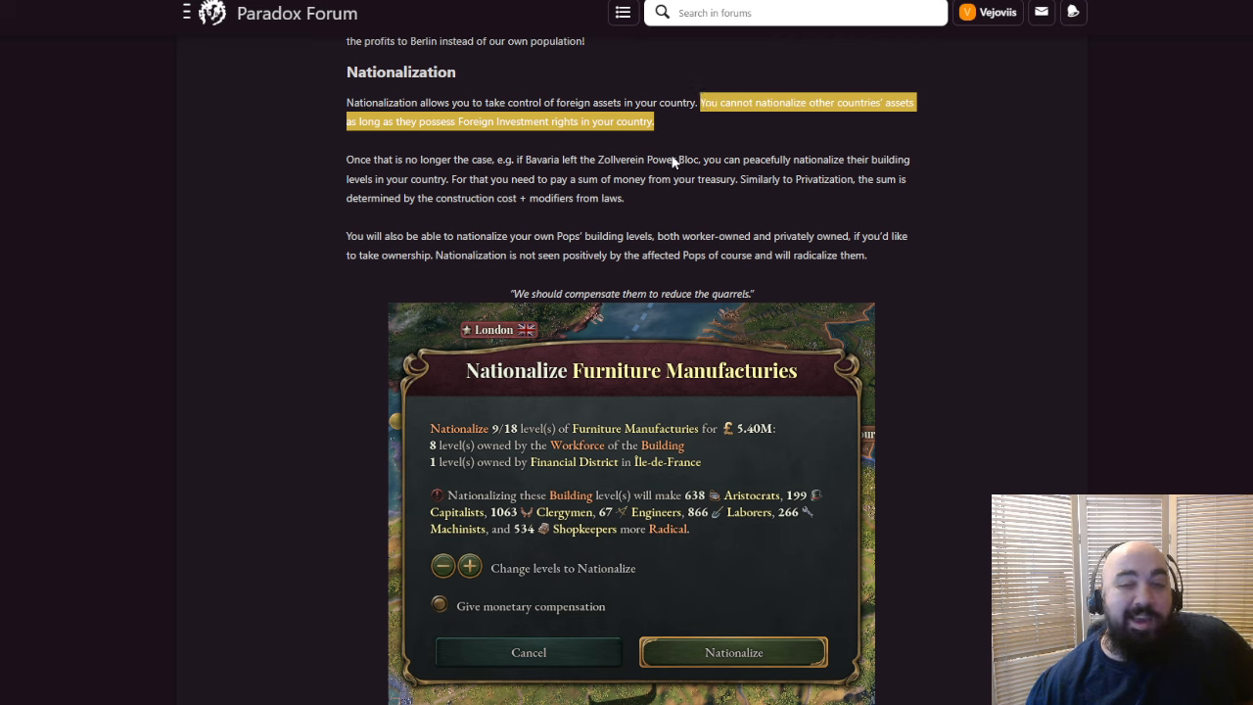
mouse_move(622, 164)
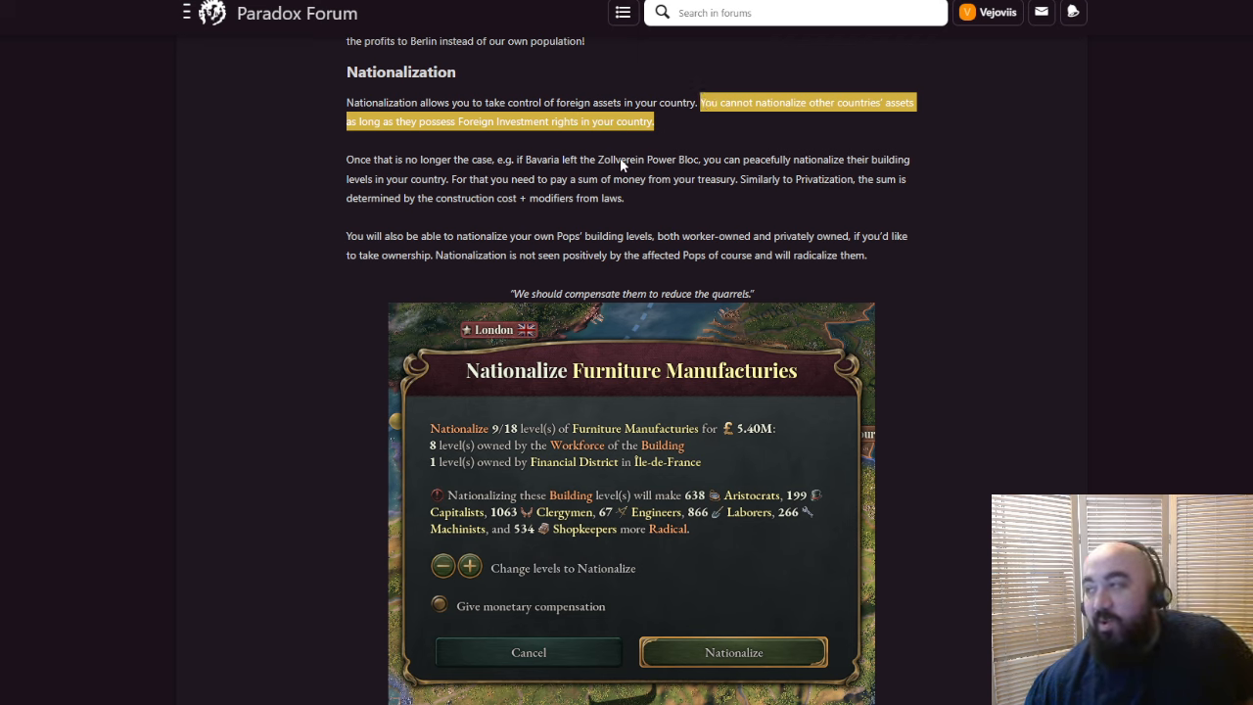
mouse_move(526, 194)
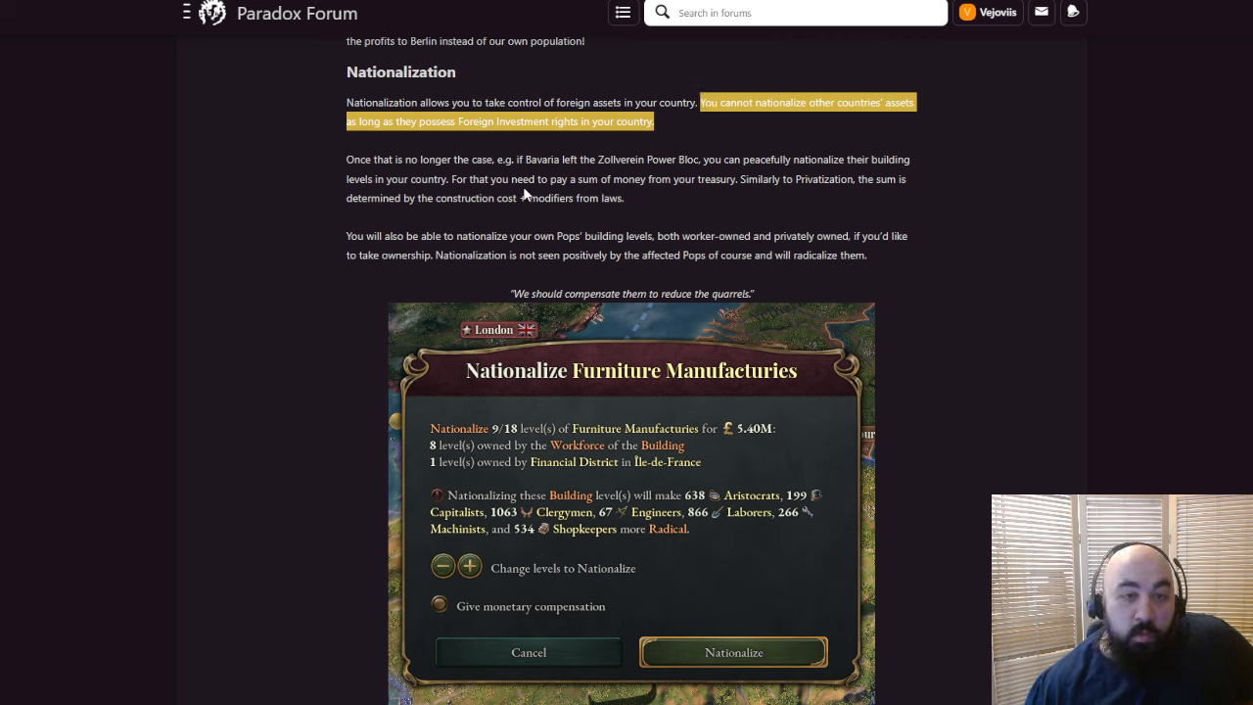
mouse_move(602, 174)
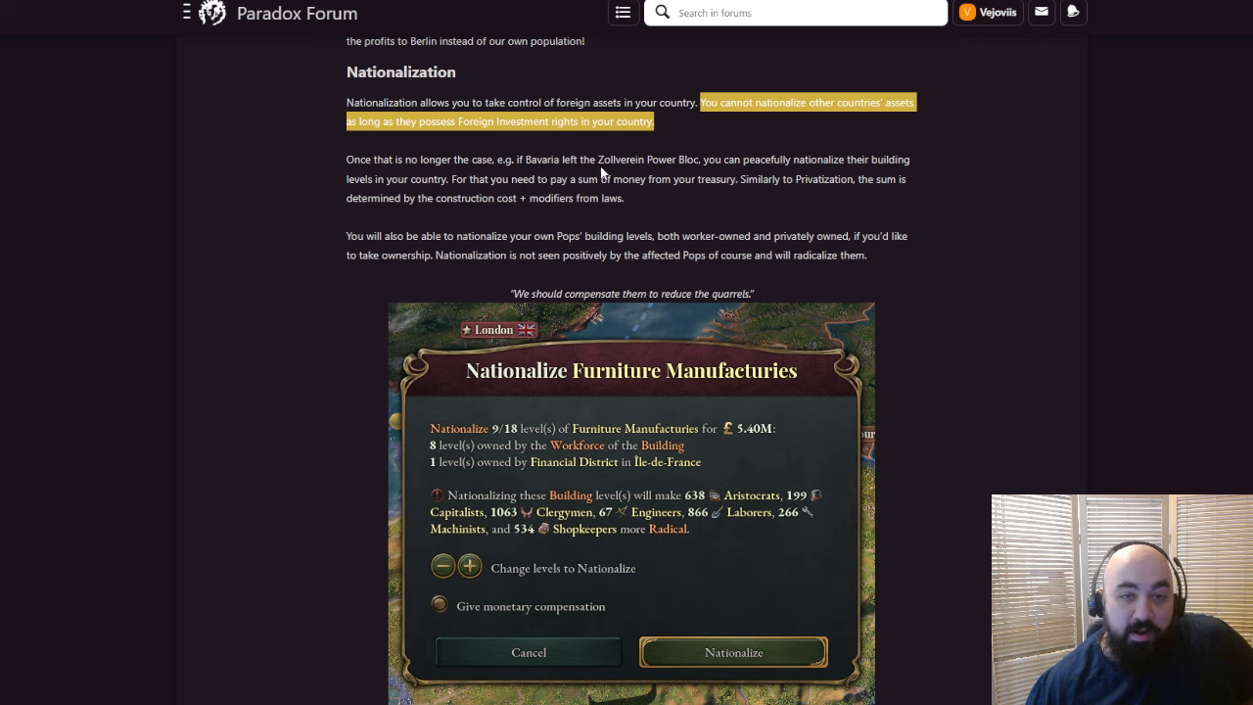
mouse_move(745, 173)
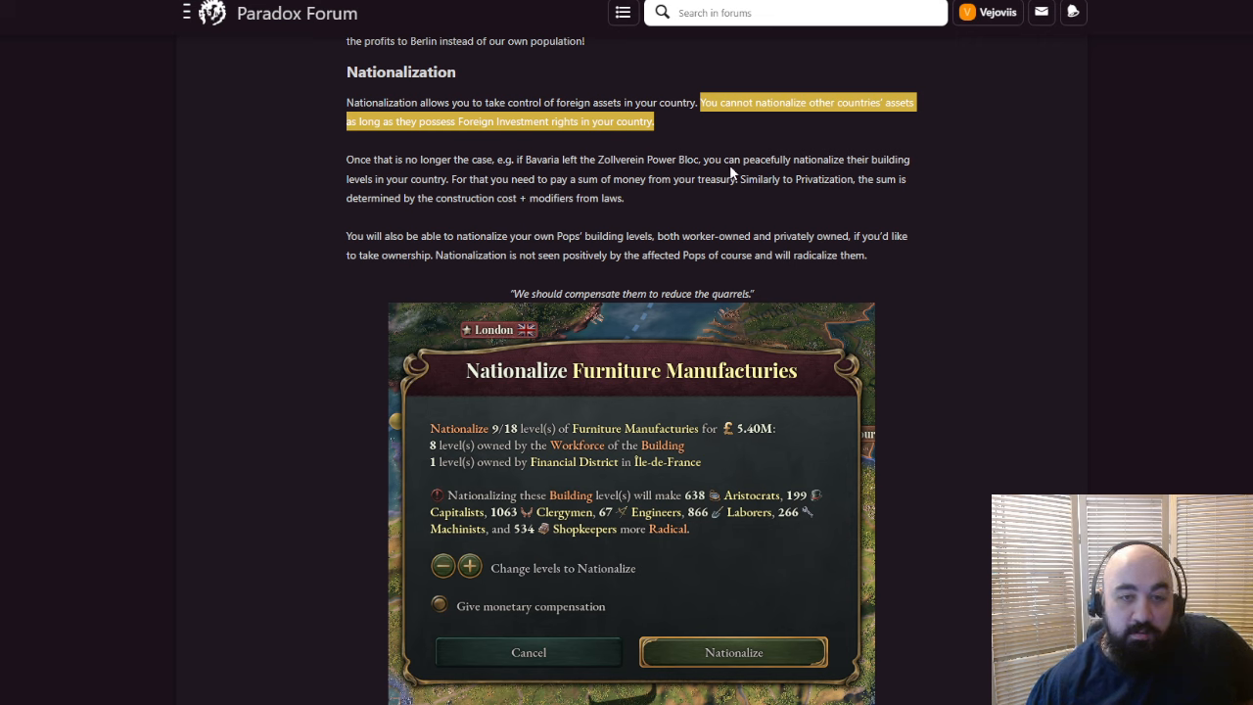
mouse_move(509, 171)
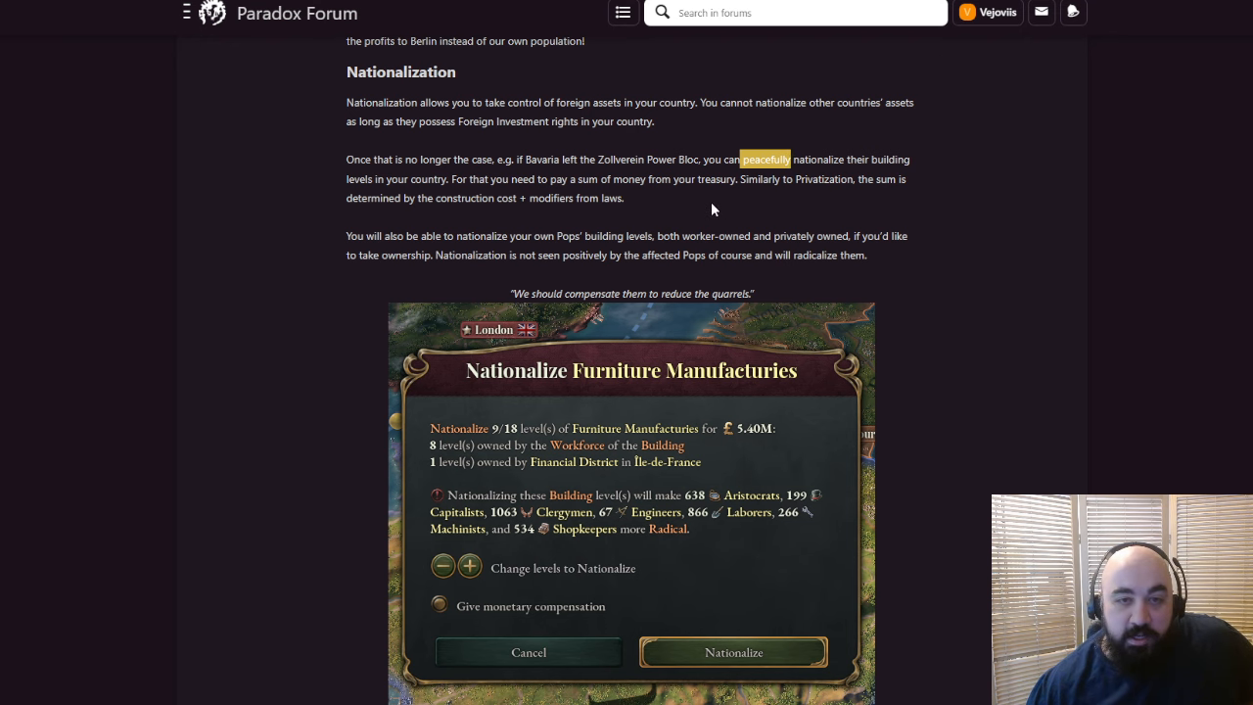
mouse_move(695, 276)
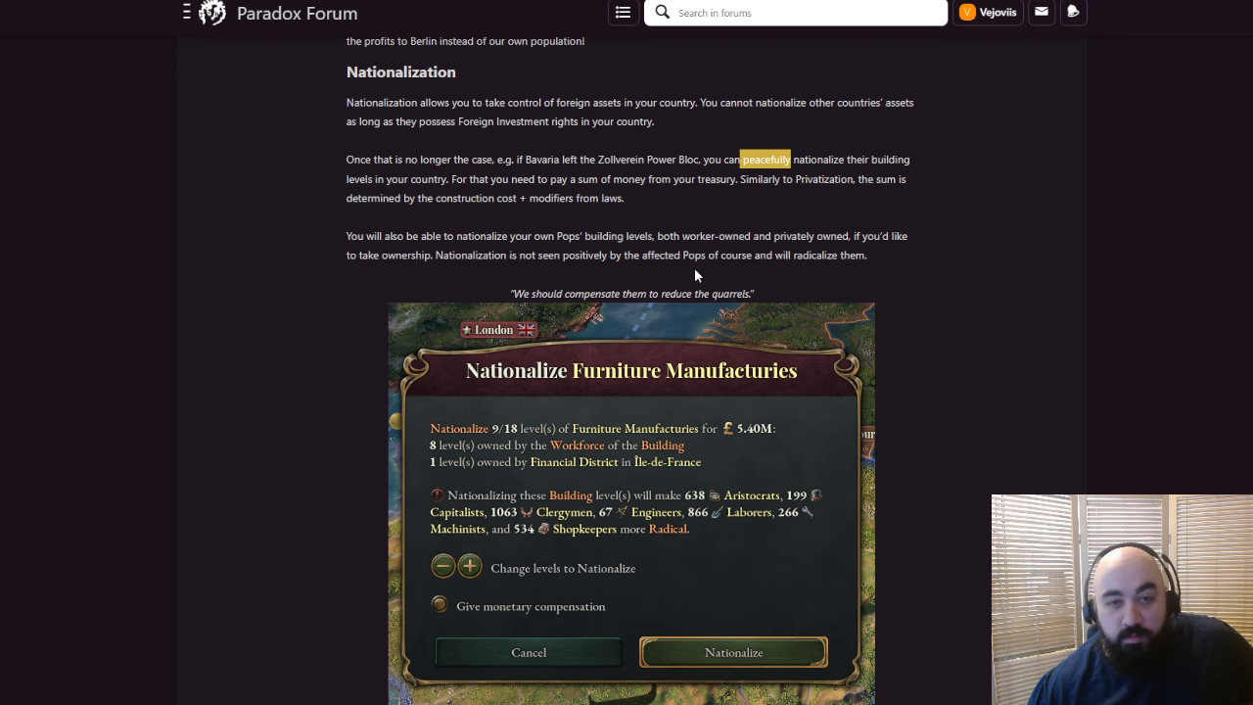
Highlight the passage on nationalizing your own Pops' building levels
scroll("down", 3)
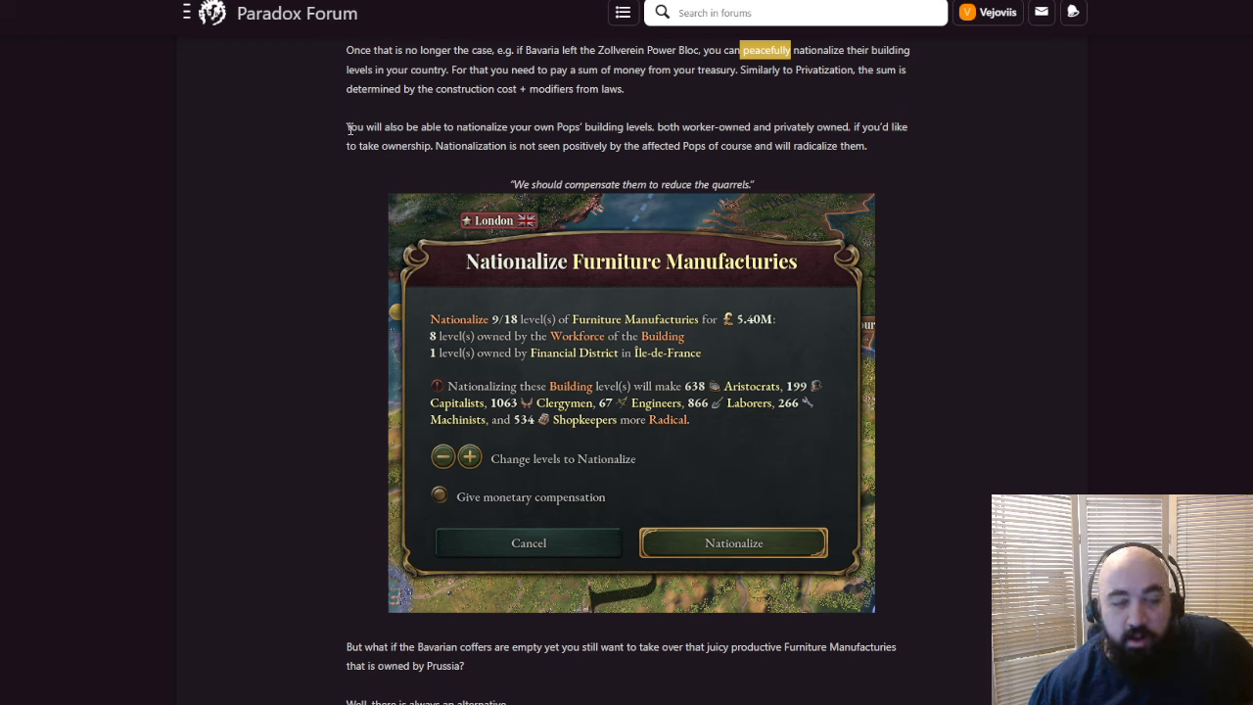
left_click_drag(346, 126, 746, 126)
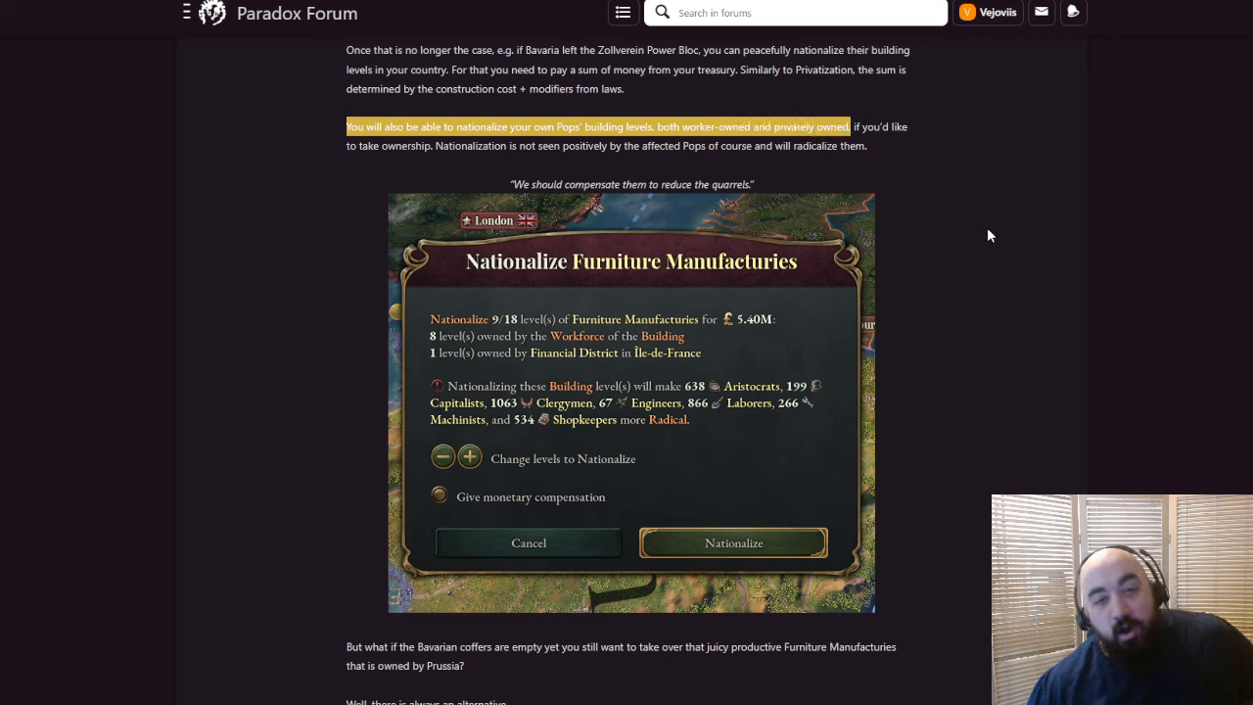
mouse_move(974, 227)
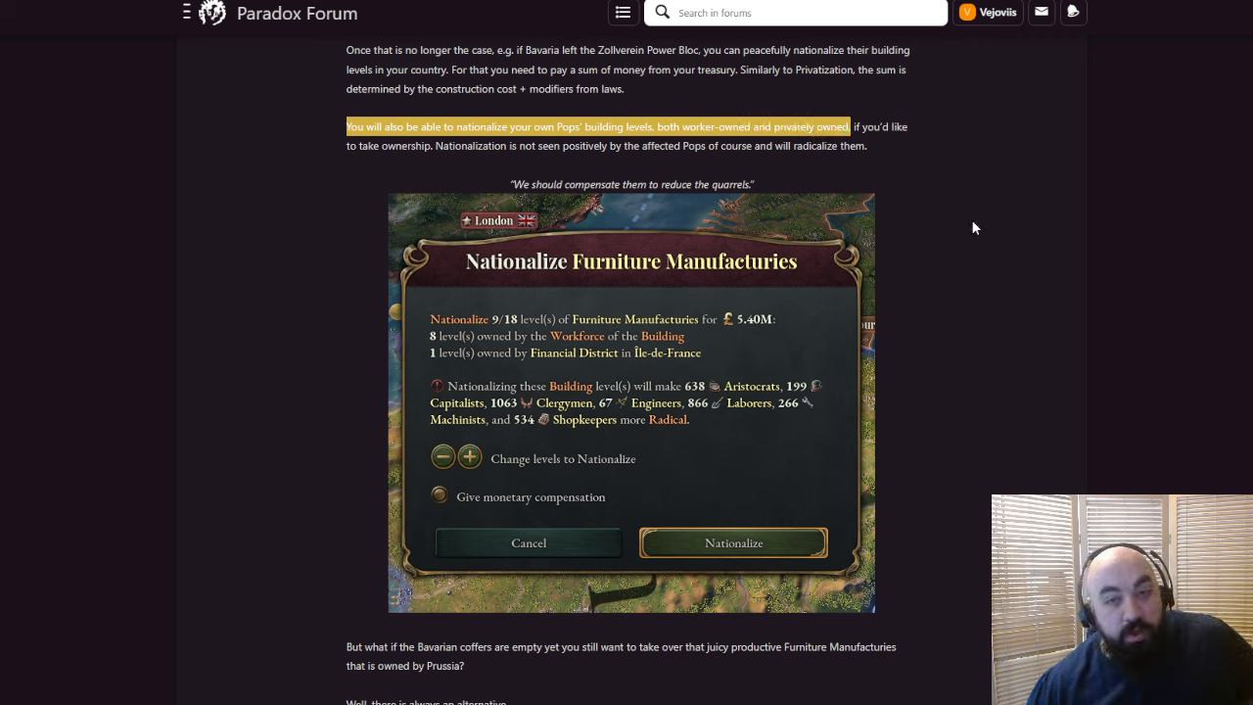
mouse_move(973, 221)
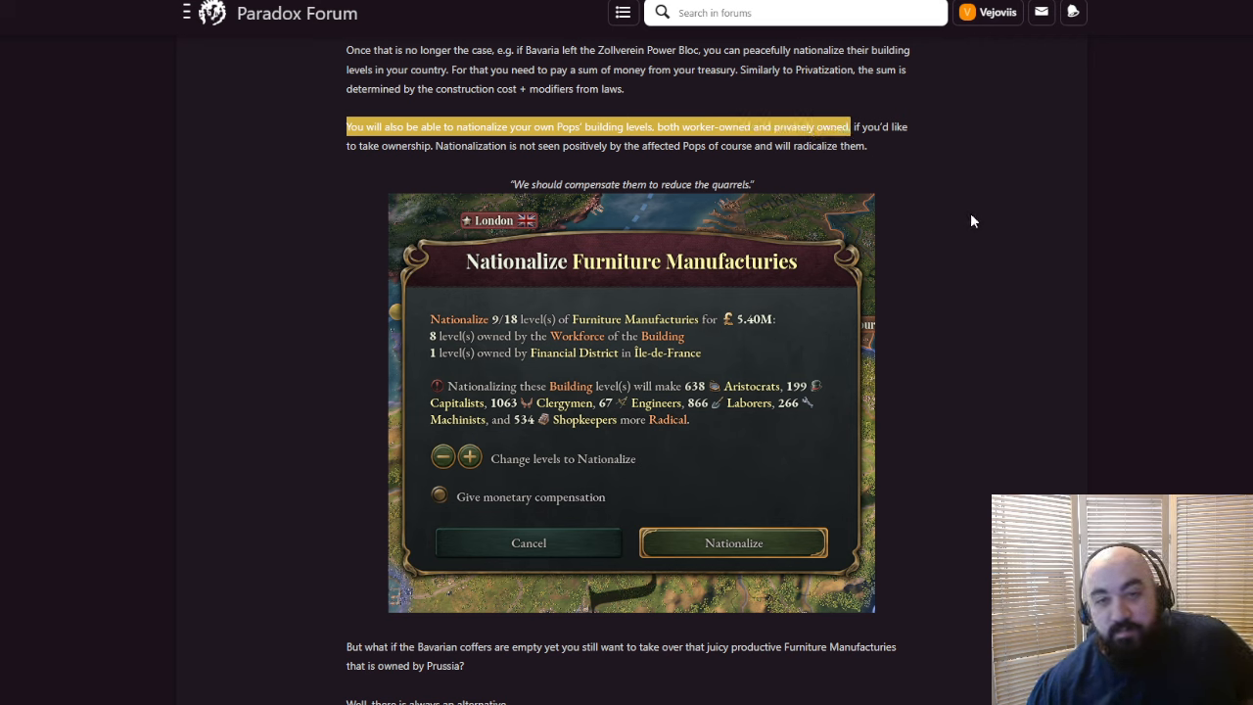
mouse_move(959, 220)
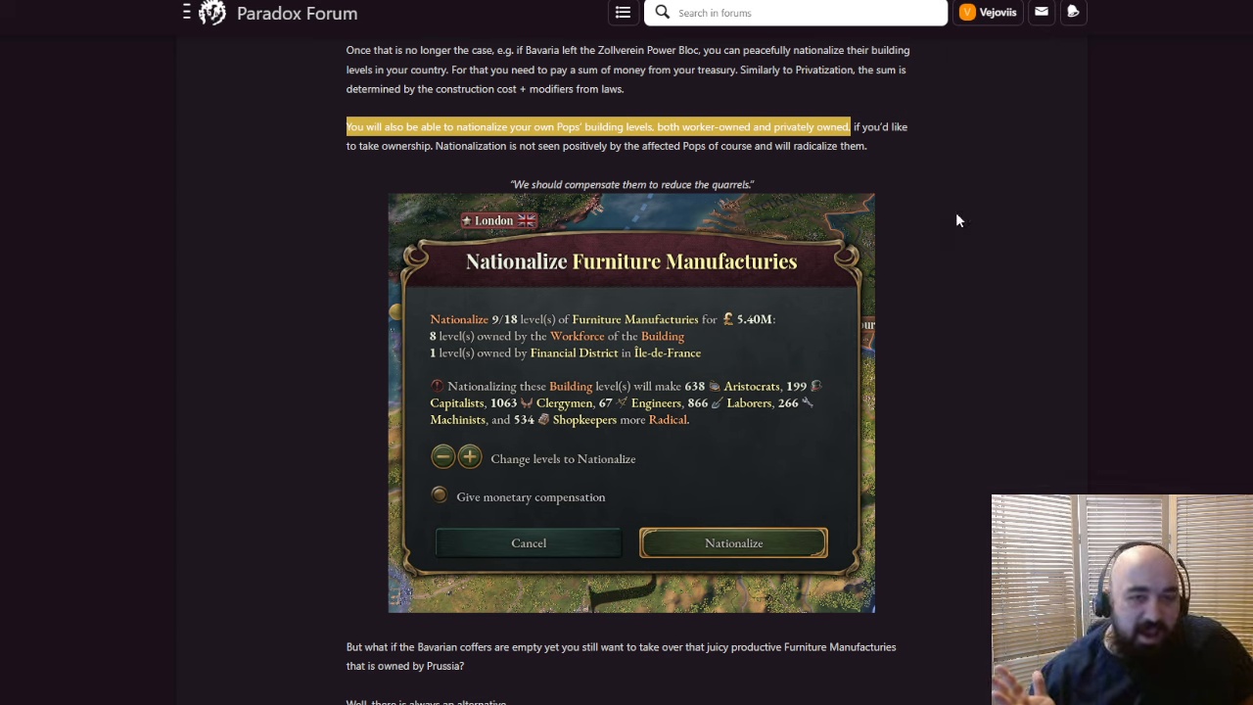
mouse_move(1025, 161)
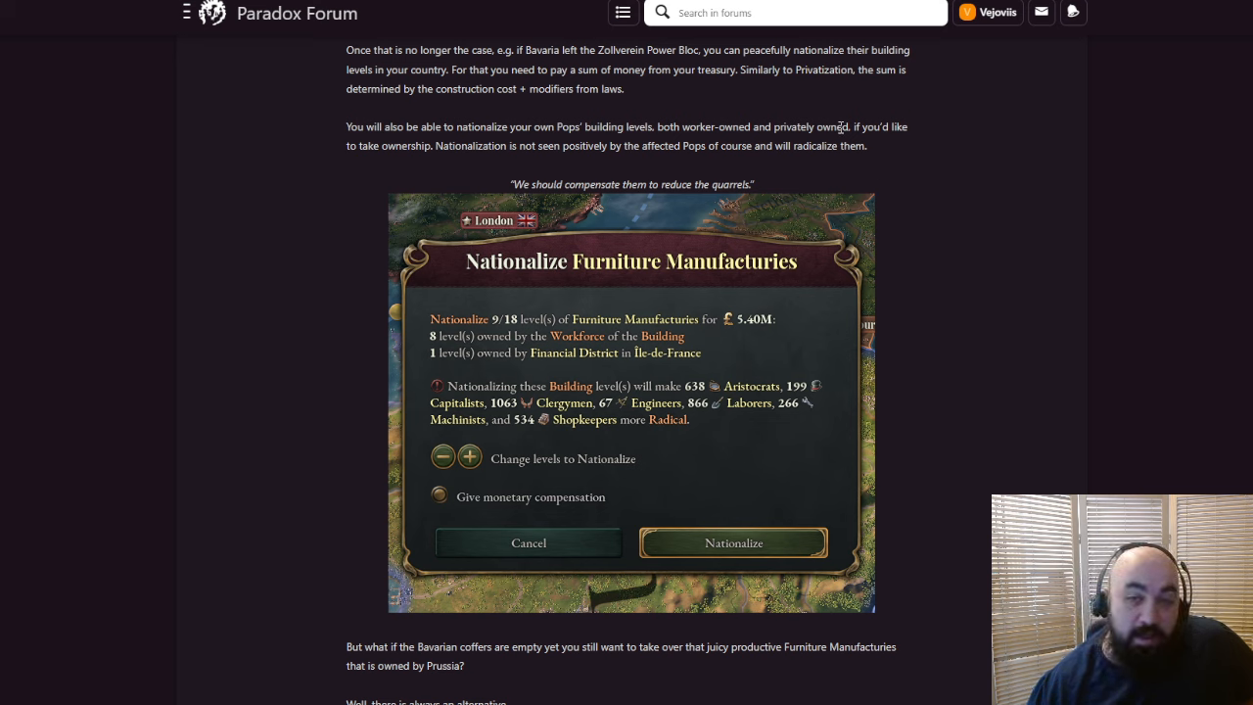
mouse_move(855, 123)
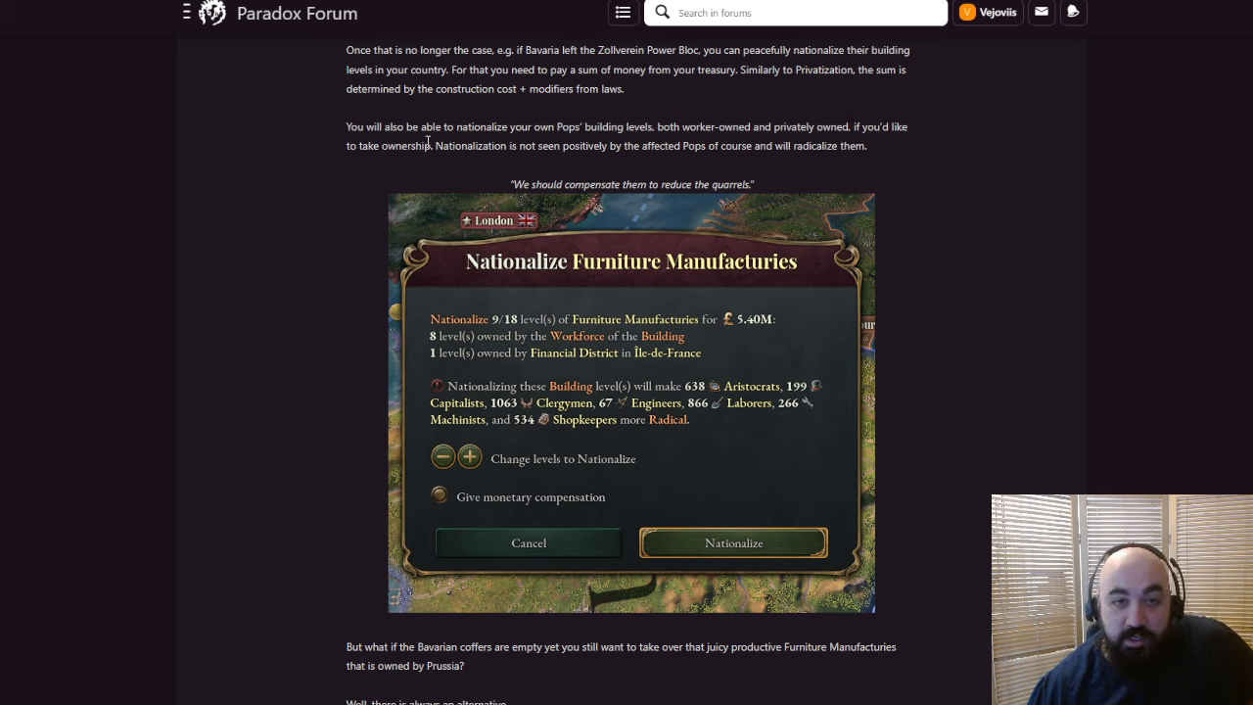
left_click_drag(421, 146, 866, 146)
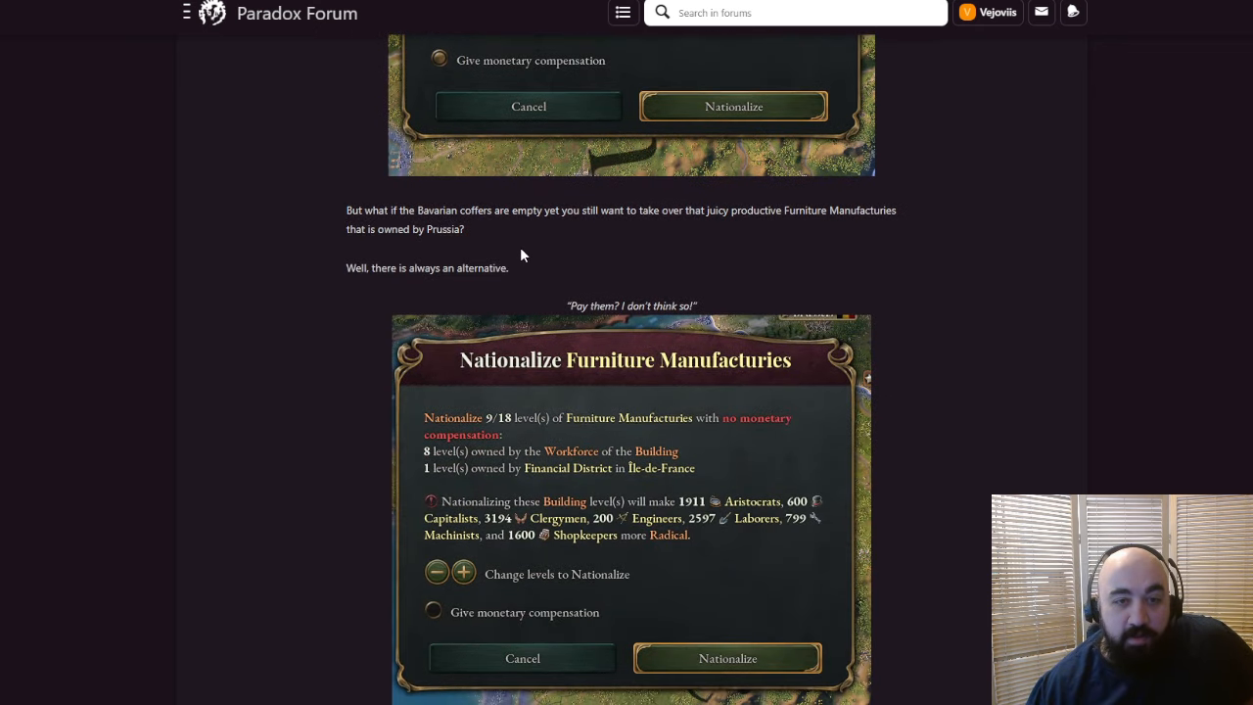
mouse_move(531, 250)
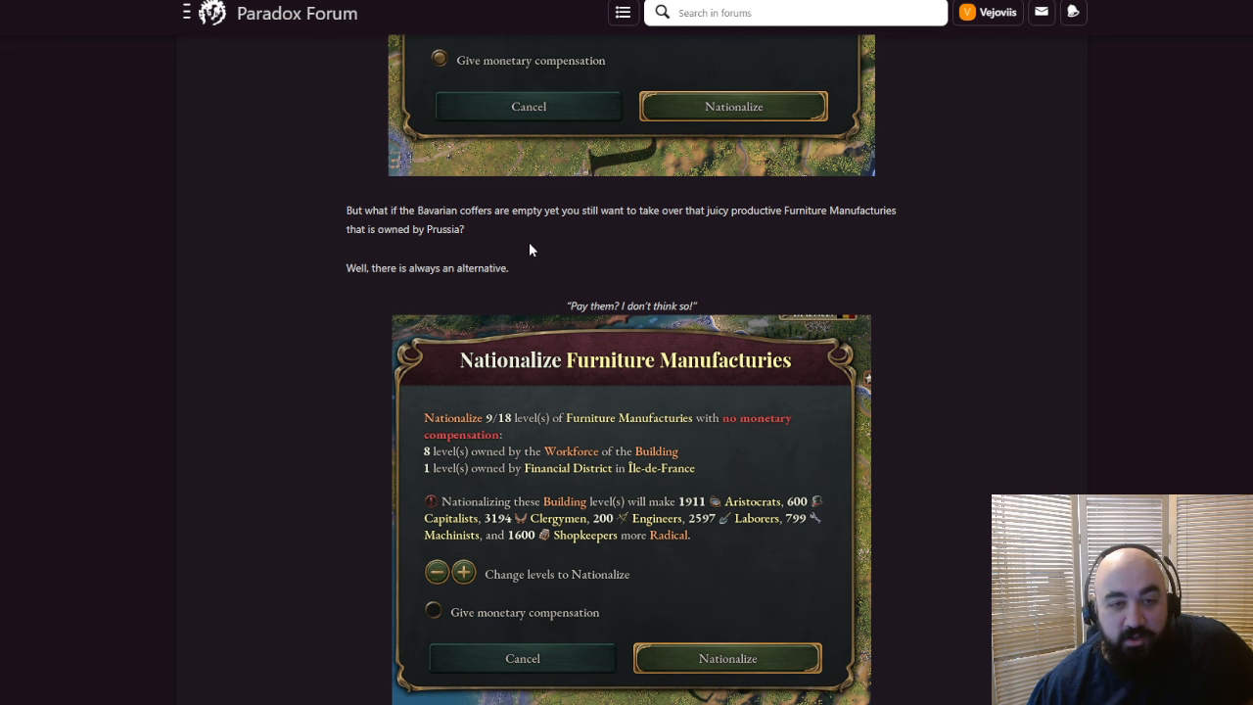
Highlight the whole paragraph on demanding nationalization and enforcing it as a wargoal
scroll("down", 3)
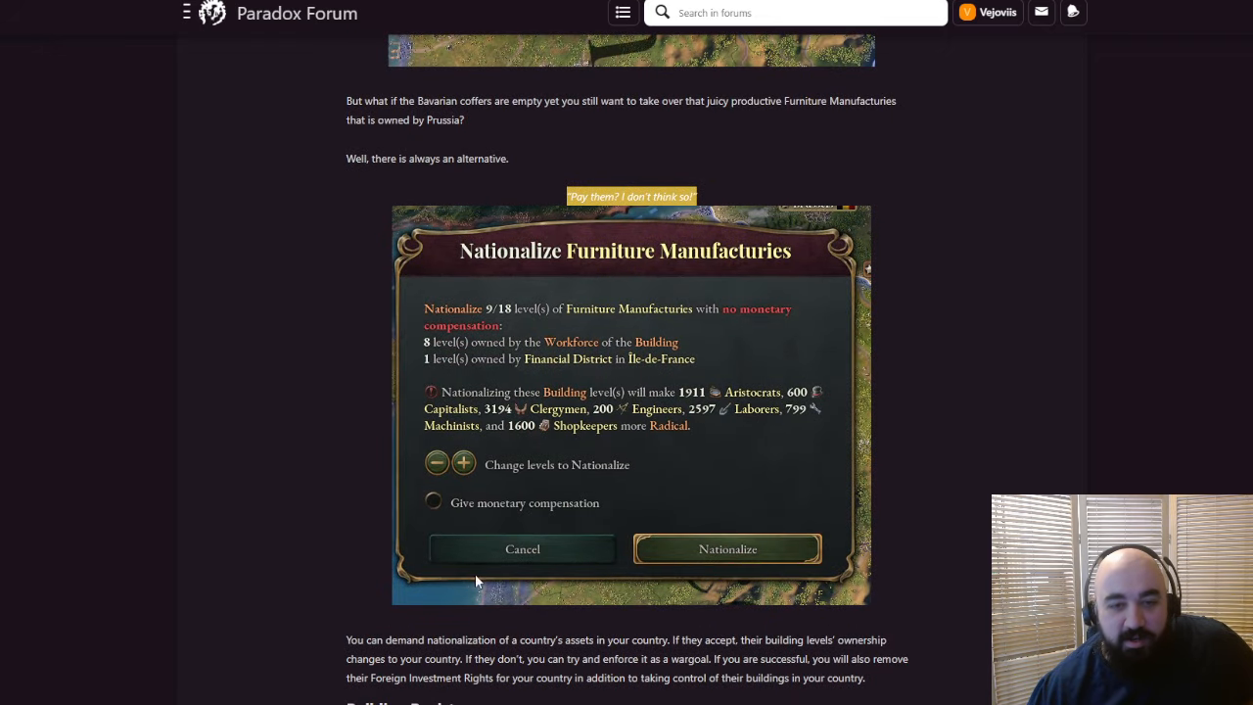
scroll("down", 3)
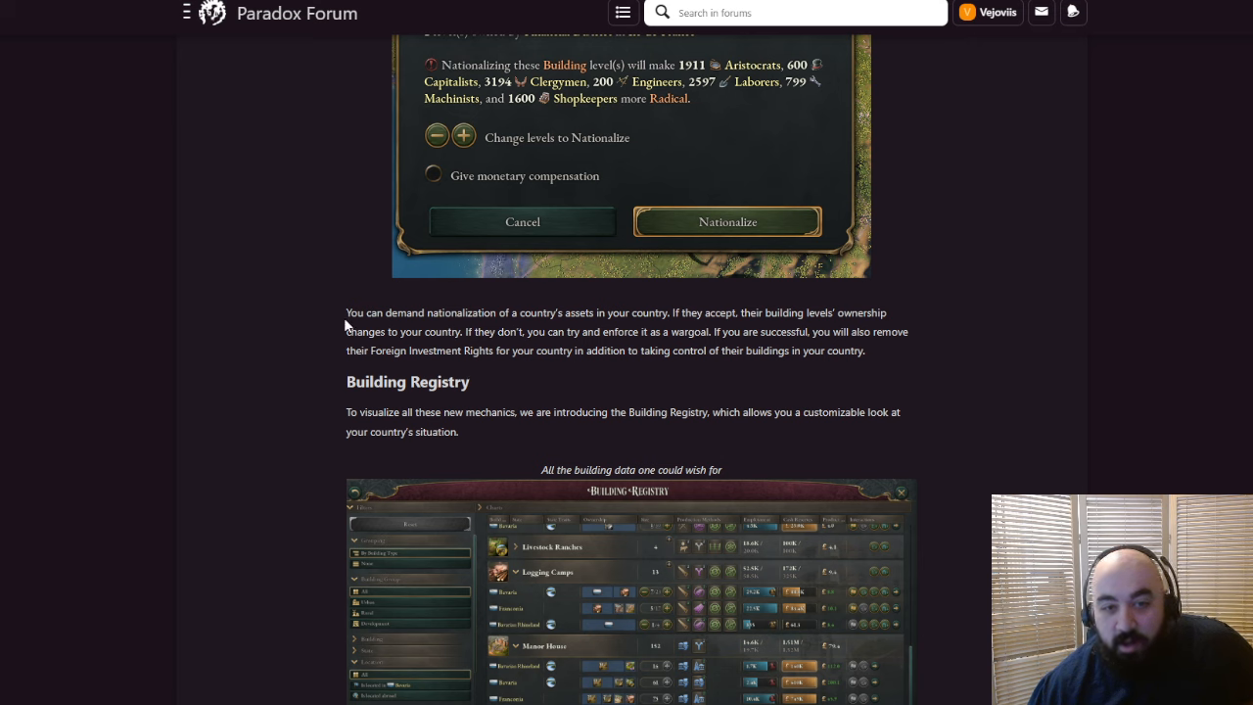
left_click_drag(345, 312, 680, 312)
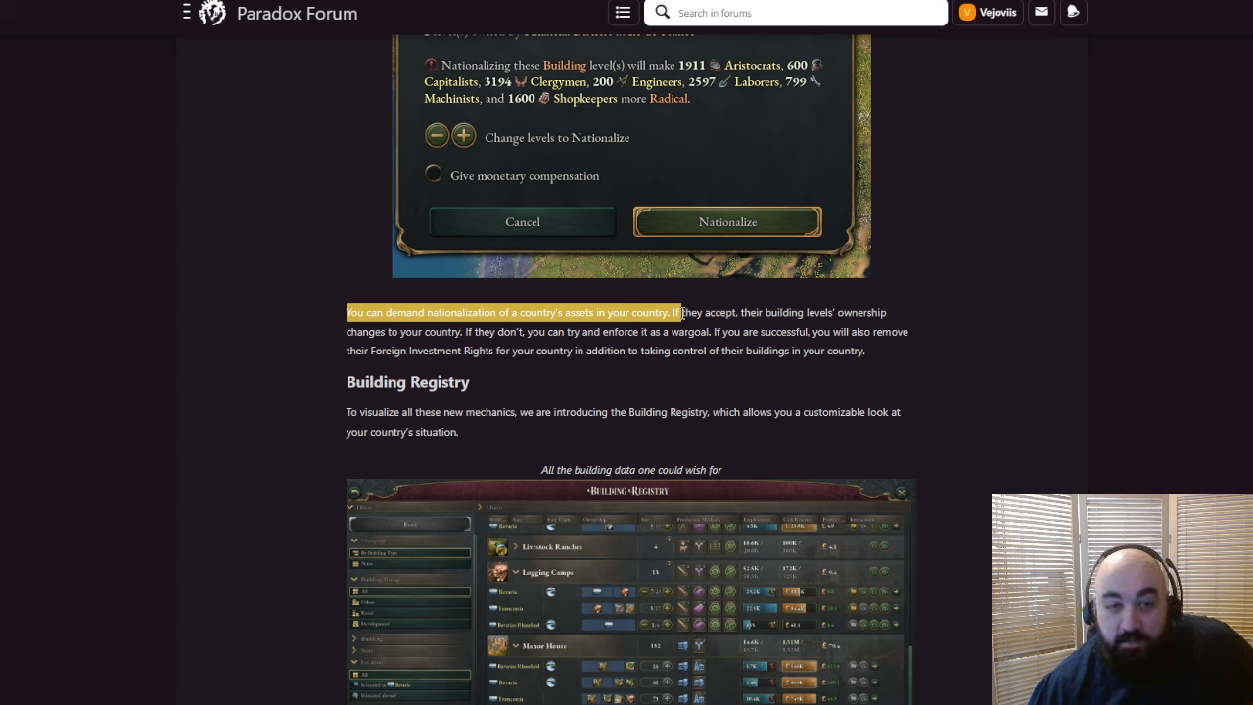
left_click_drag(675, 312, 460, 330)
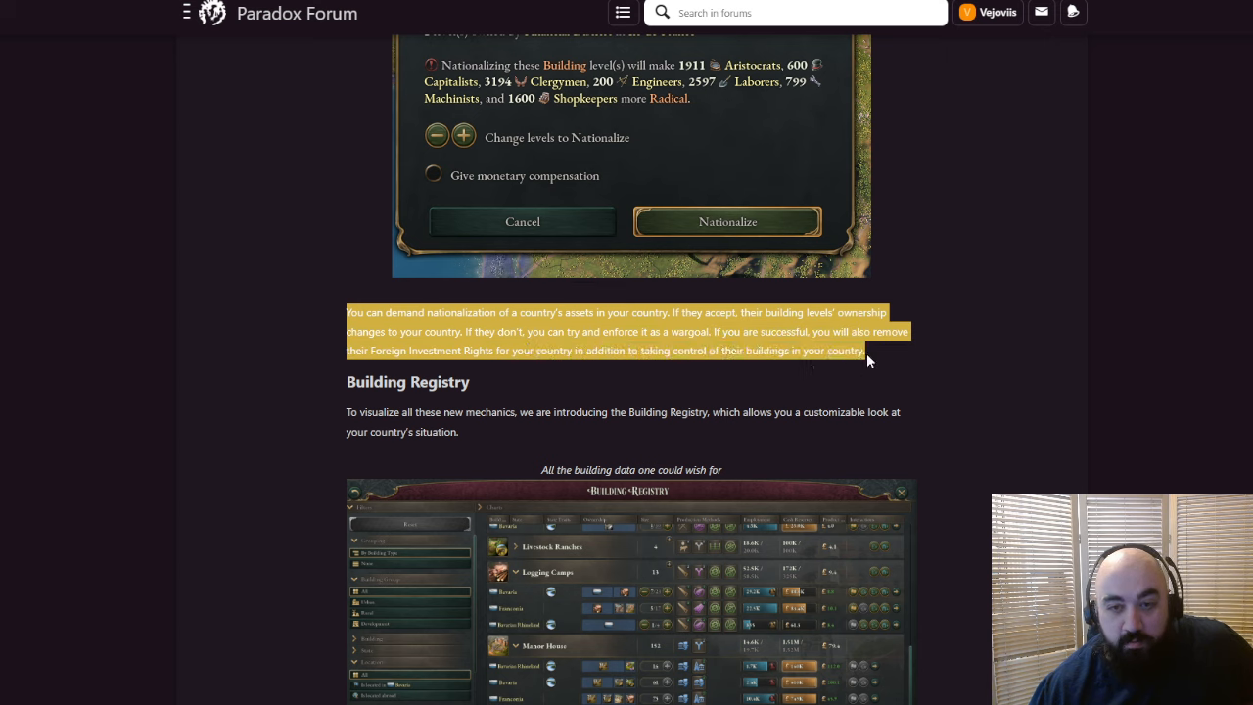
scroll("down", 3)
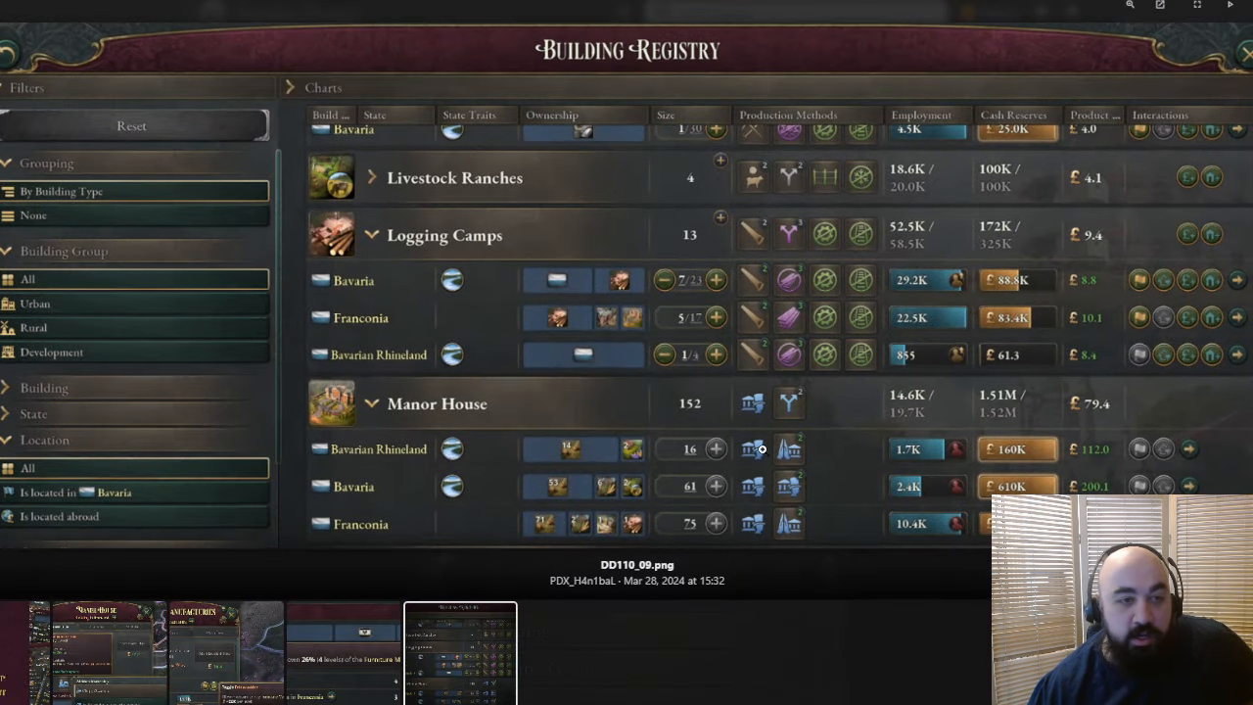
mouse_move(762, 481)
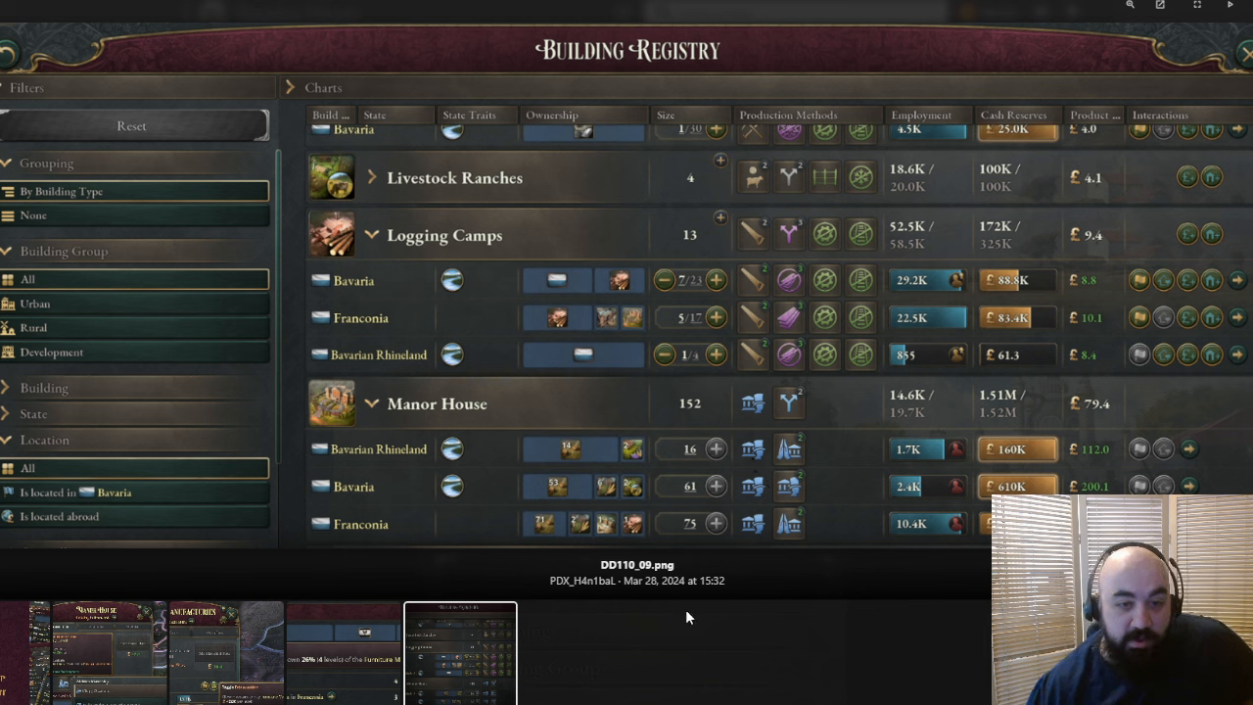
mouse_move(633, 620)
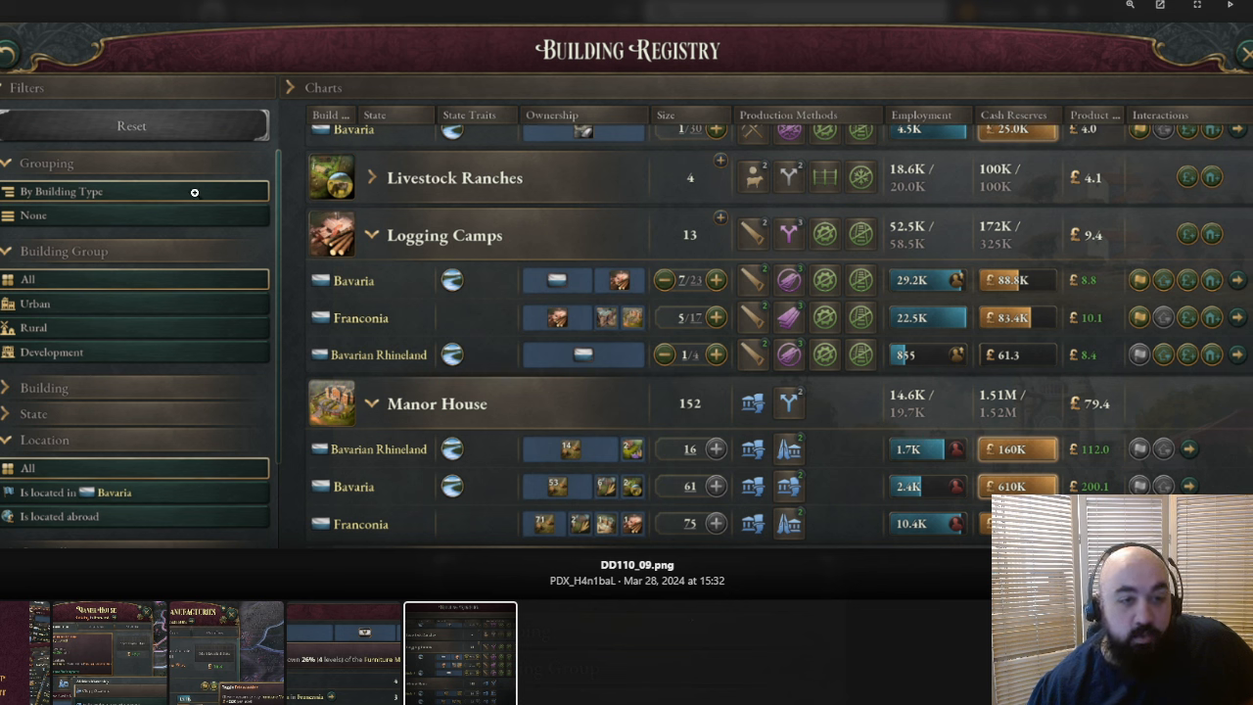
mouse_move(935, 634)
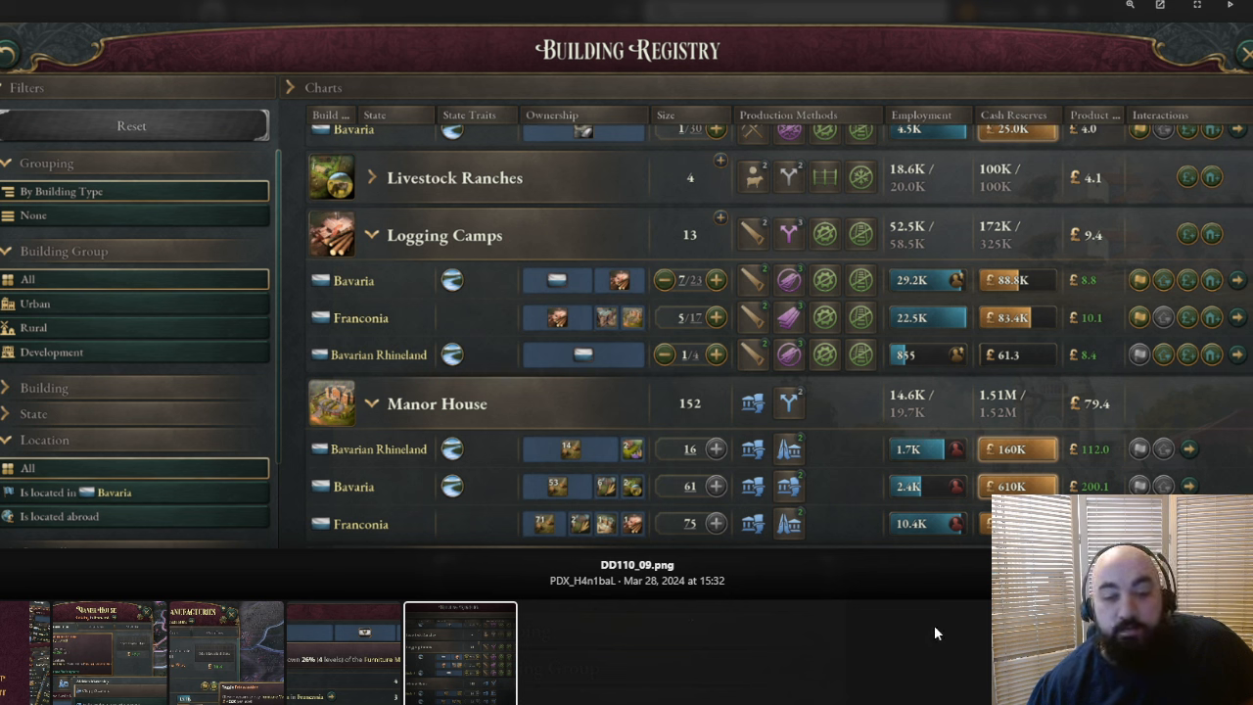
mouse_move(889, 656)
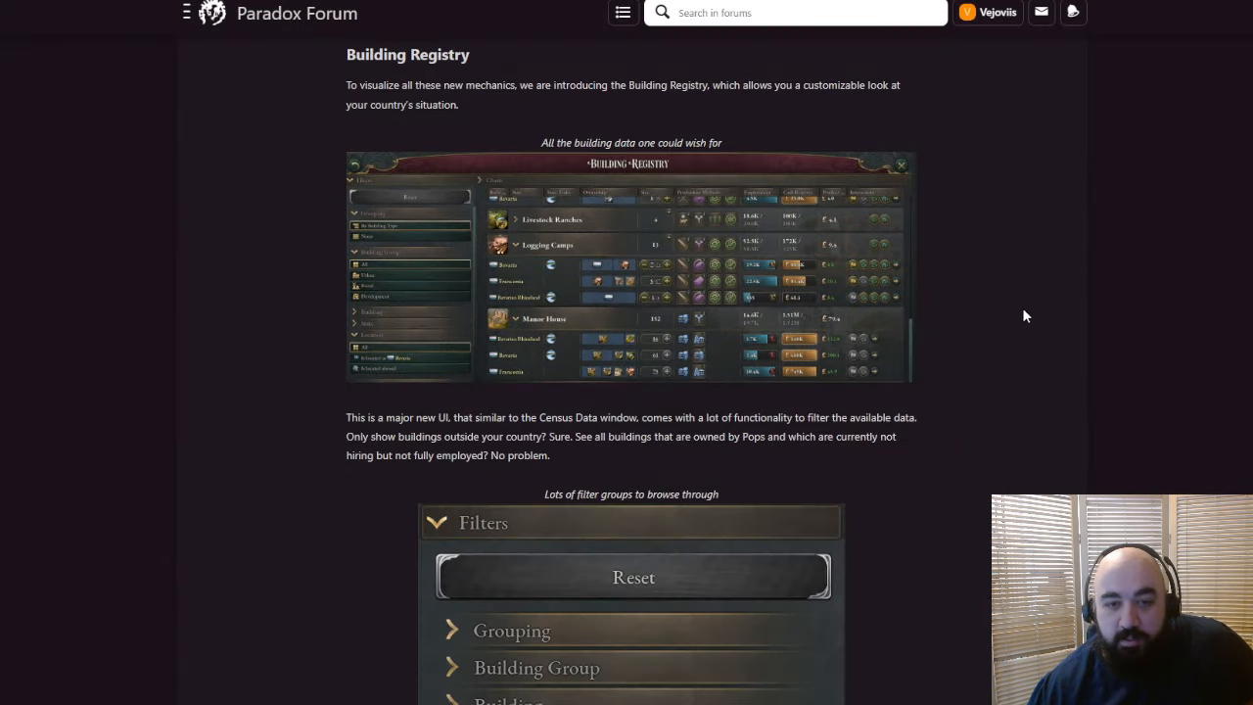
Highlight the Census Data comparison and the sentence about buildings owned by Pops
scroll("down", 3)
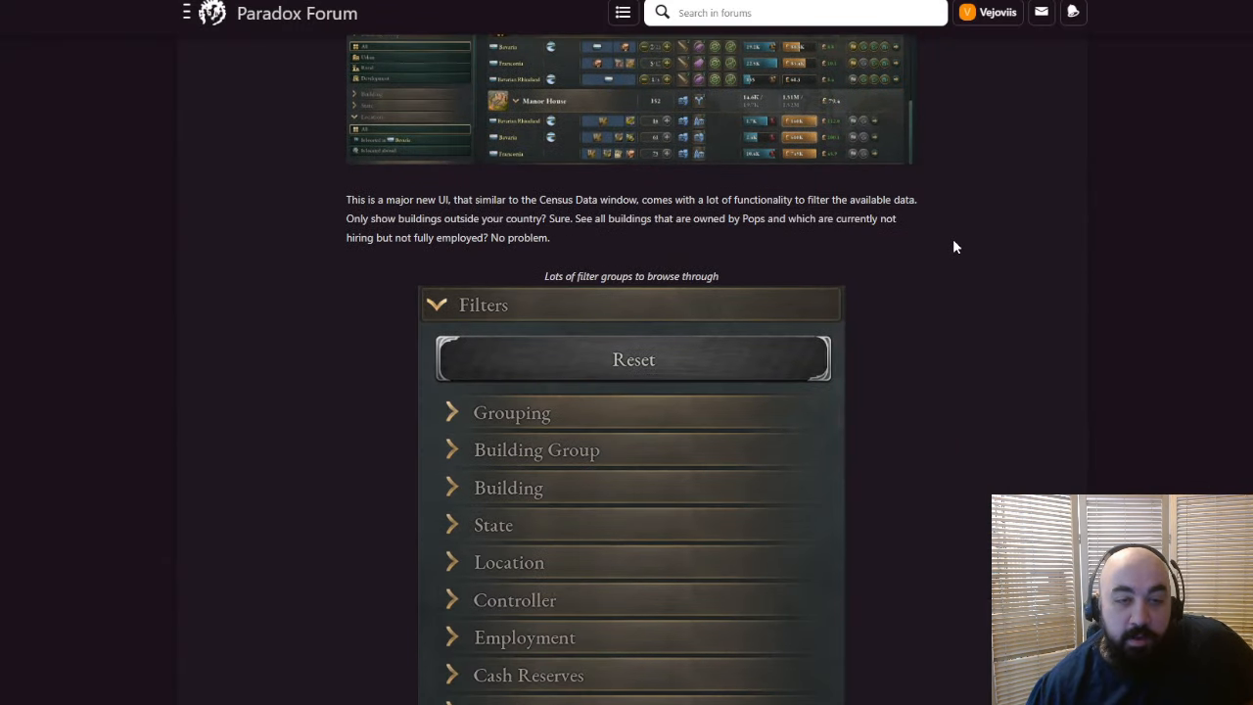
left_click_drag(499, 200, 729, 218)
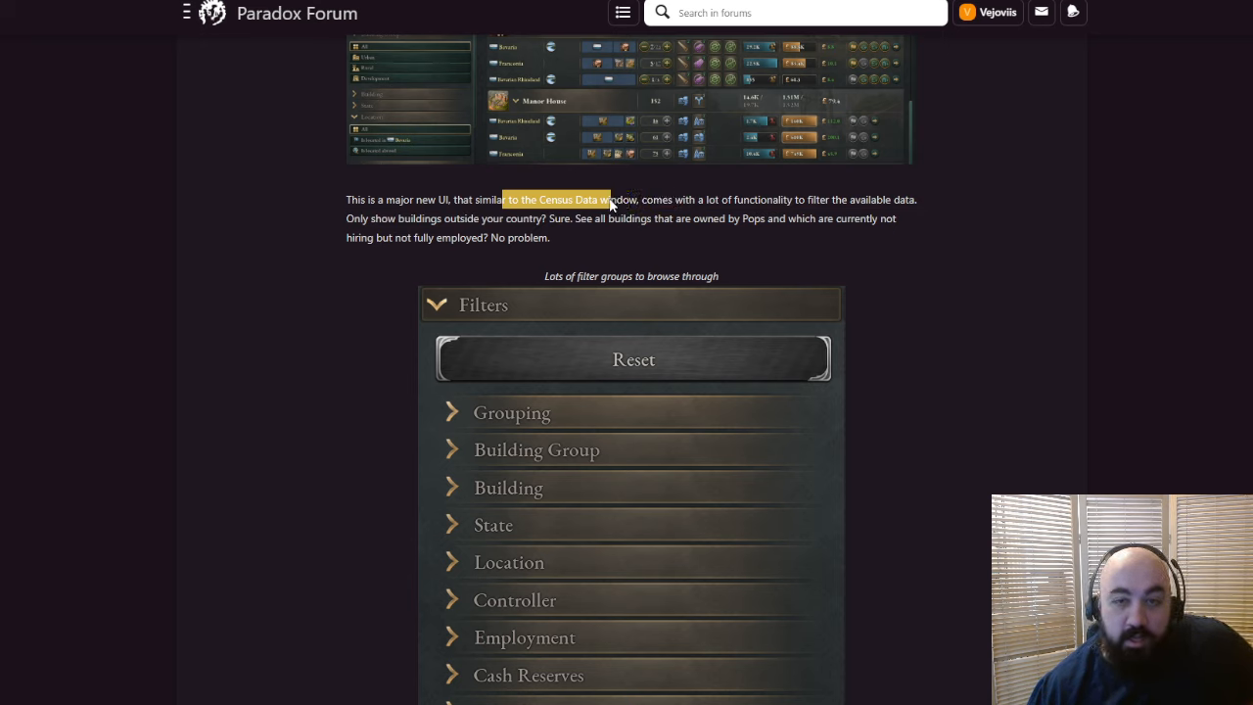
mouse_move(620, 301)
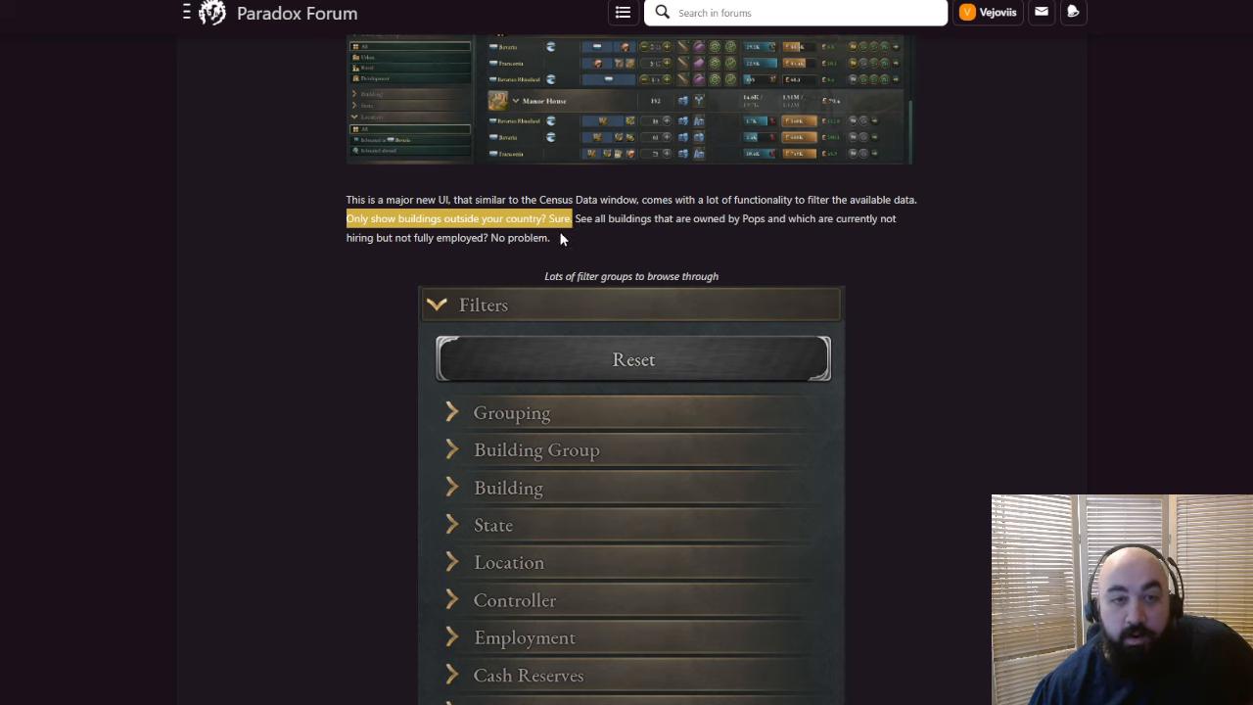
left_click_drag(565, 218, 550, 238)
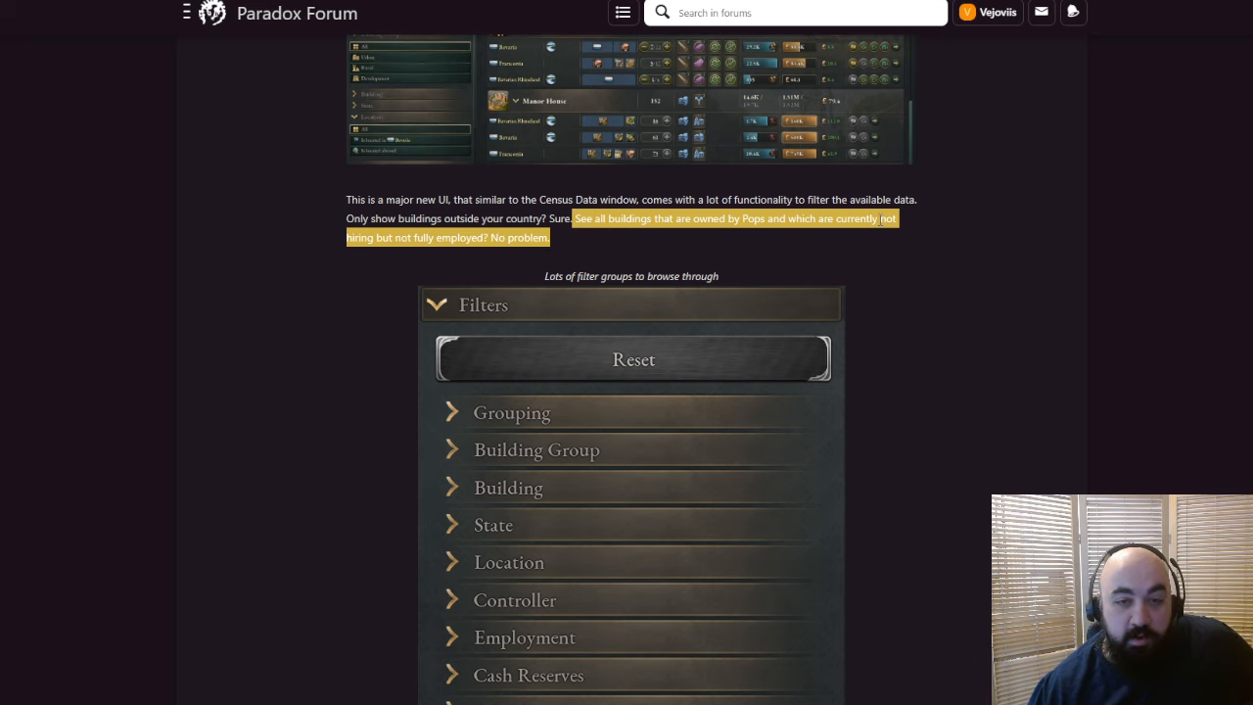
Scroll through the Building Registry filter groups down to the Buildings panel screenshot
scroll("down", 3)
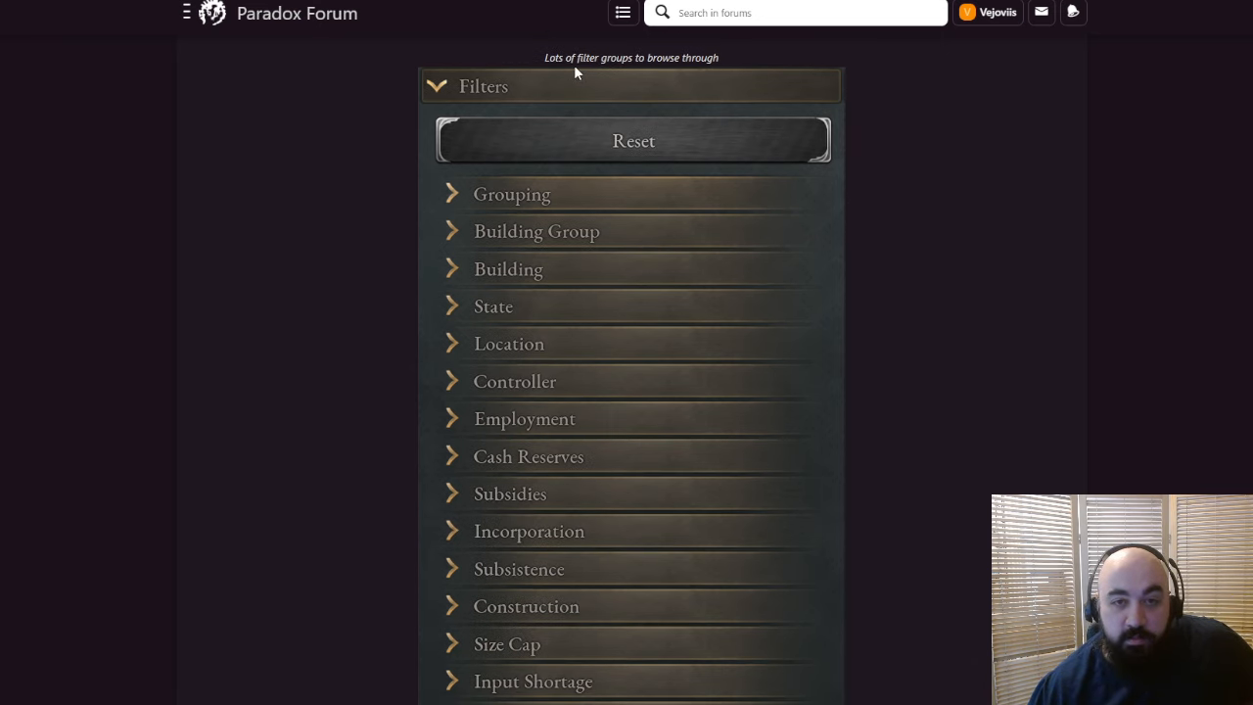
scroll("down", 3)
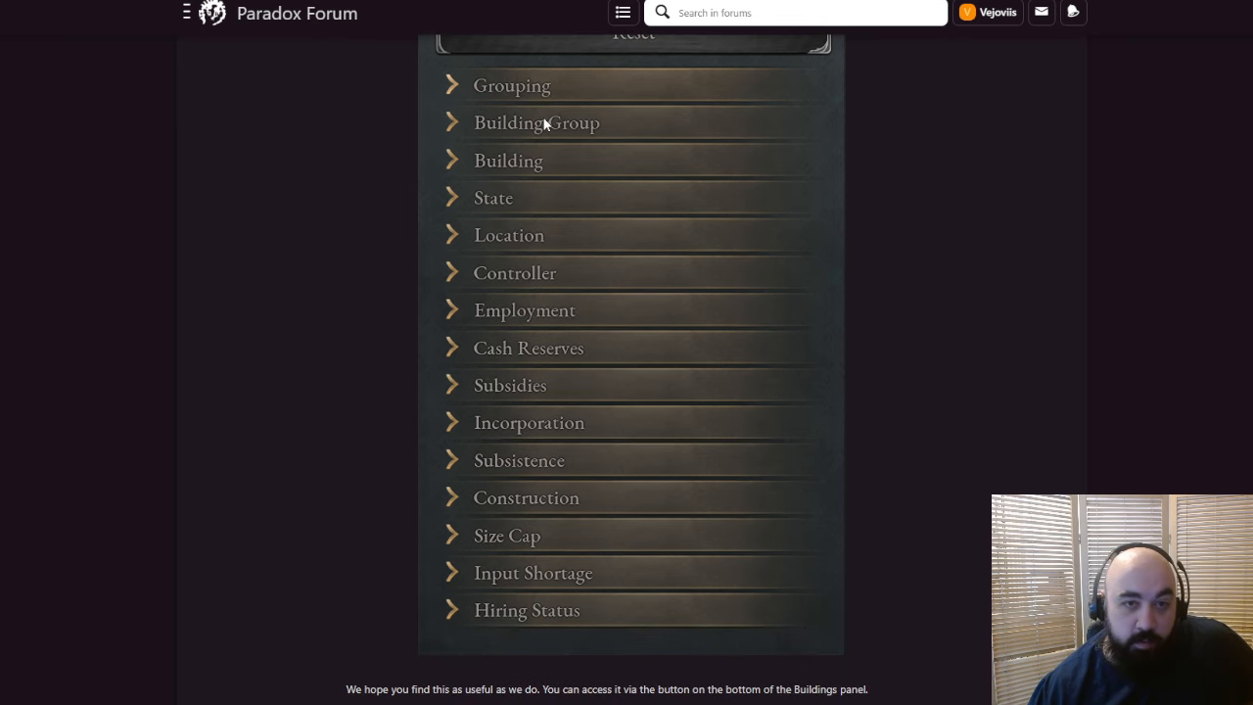
mouse_move(543, 266)
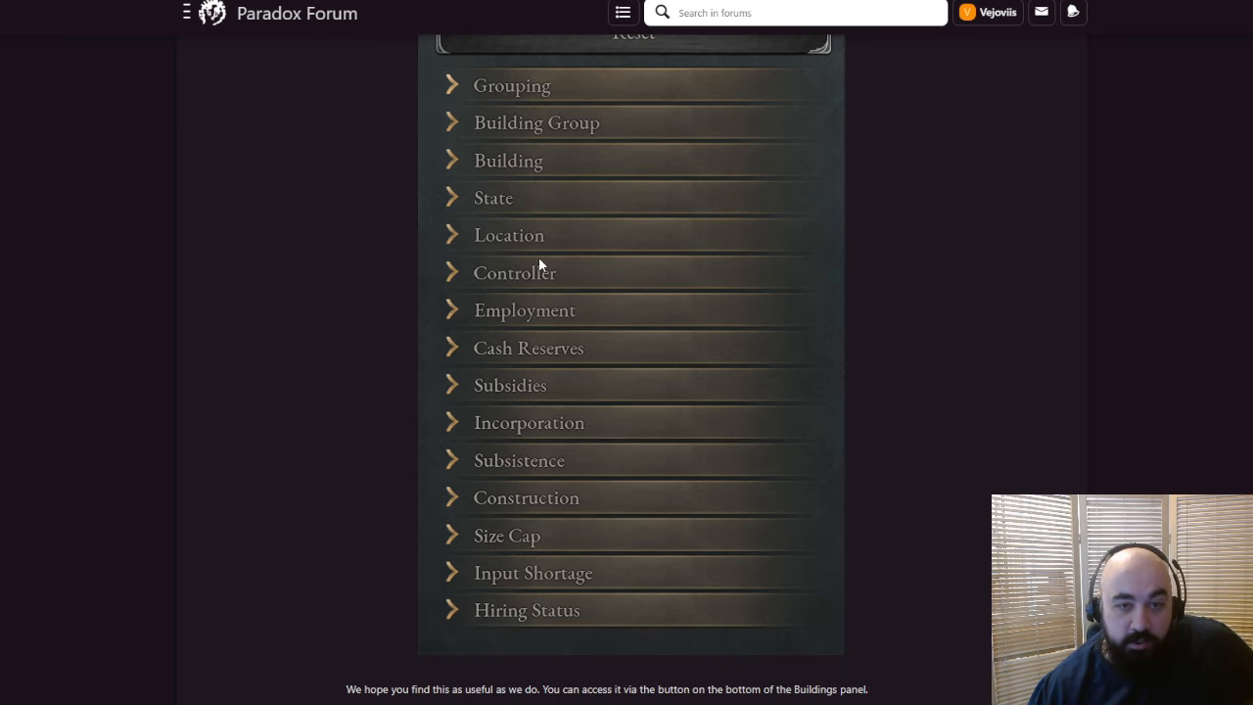
mouse_move(561, 380)
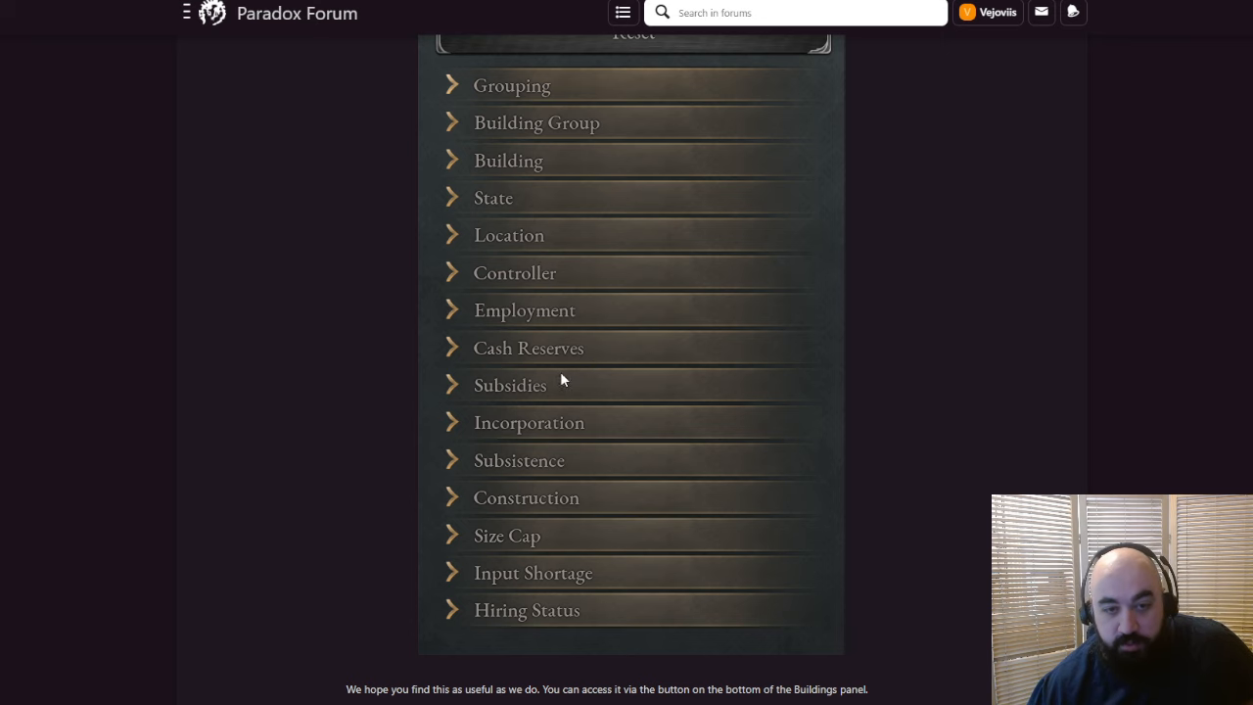
scroll("down", 3)
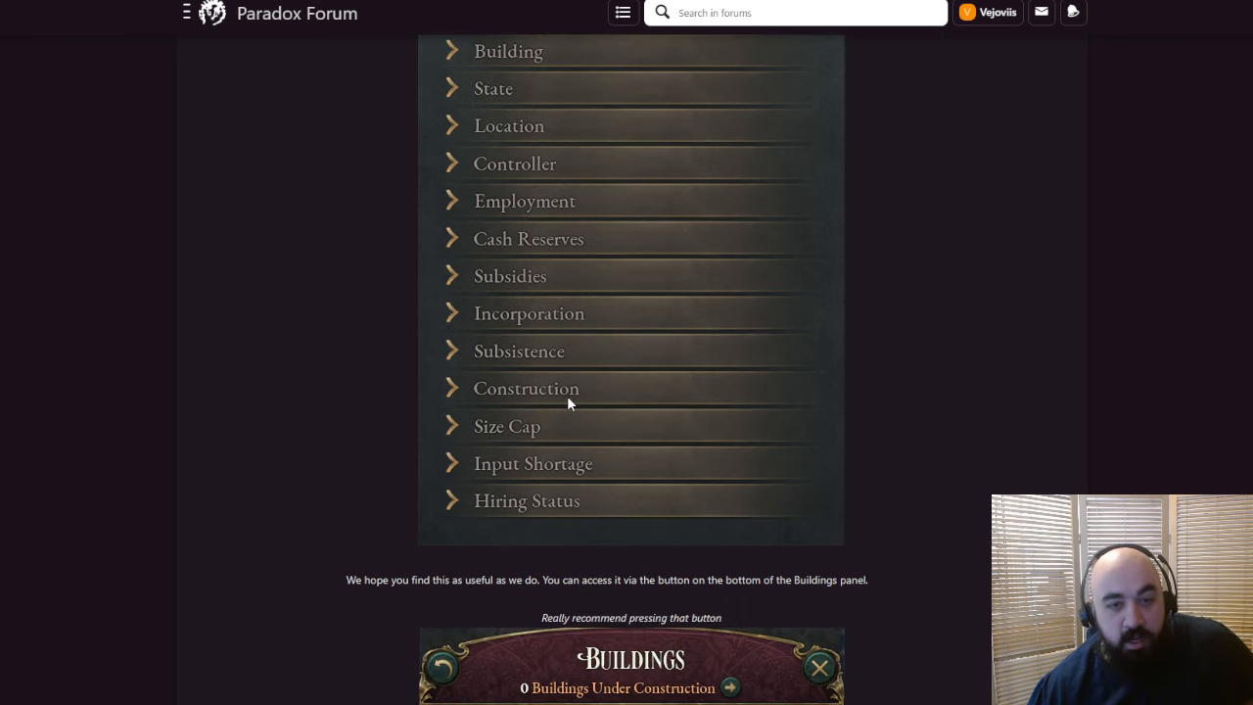
mouse_move(542, 475)
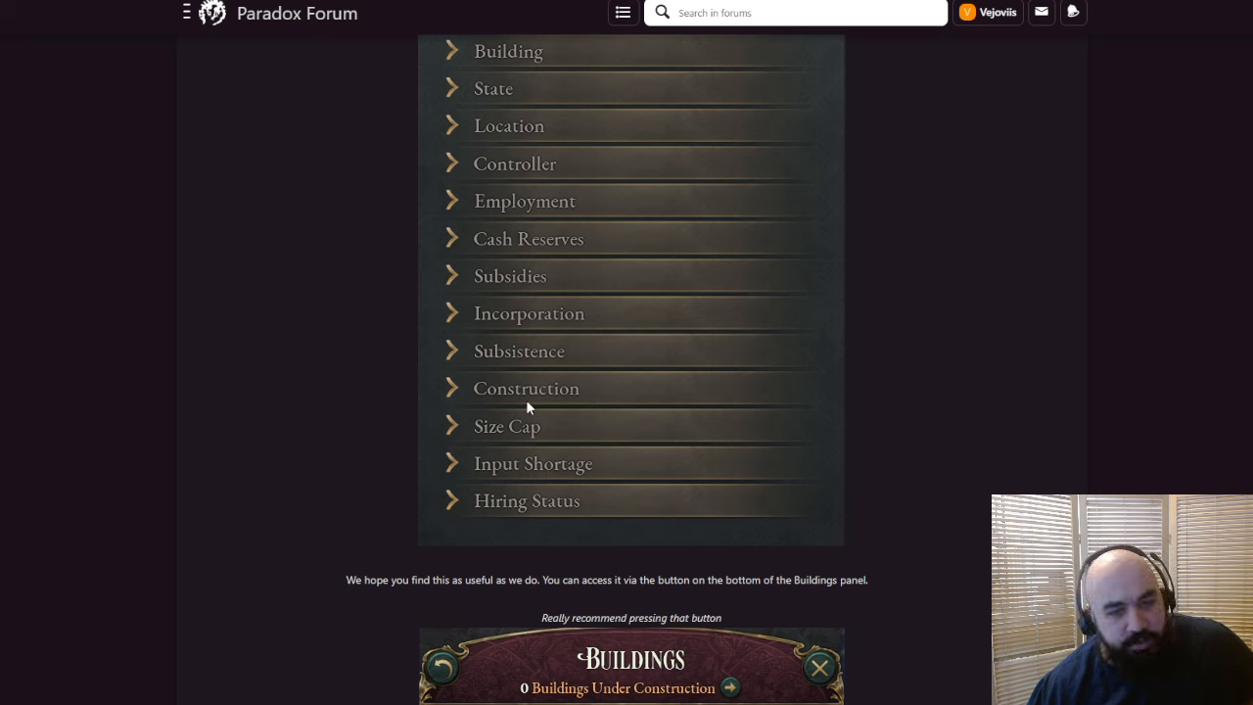
mouse_move(489, 409)
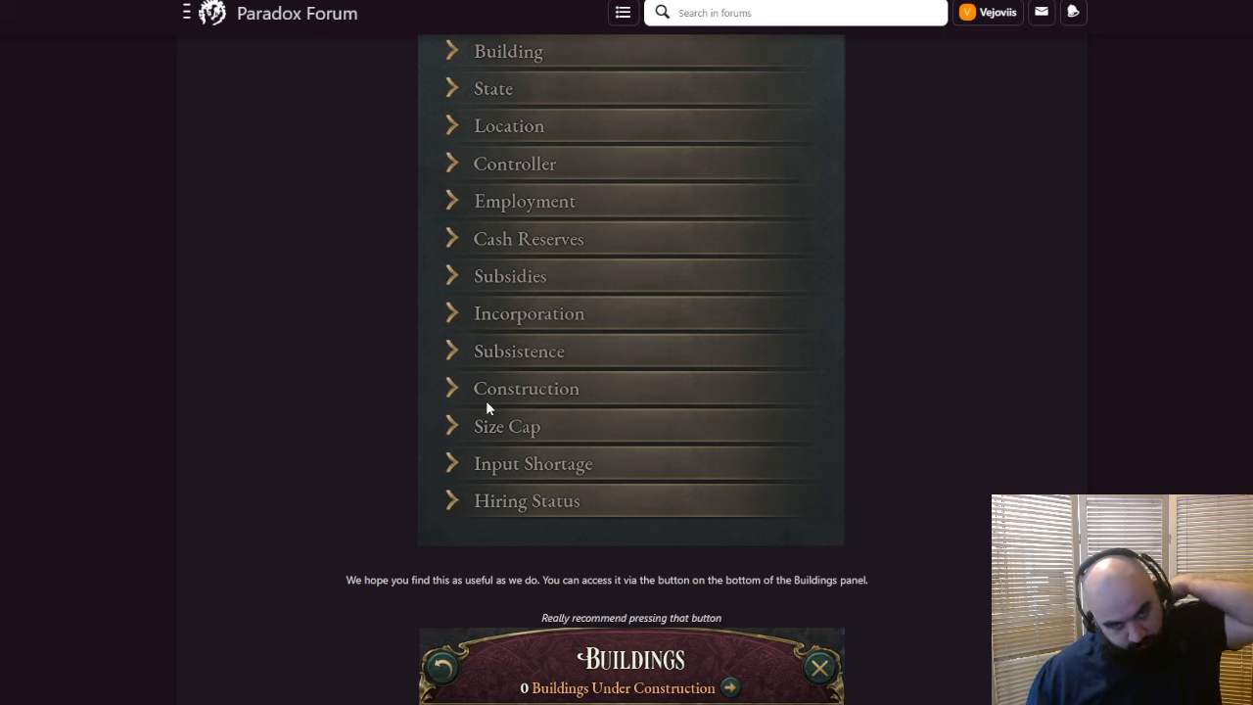
mouse_move(491, 385)
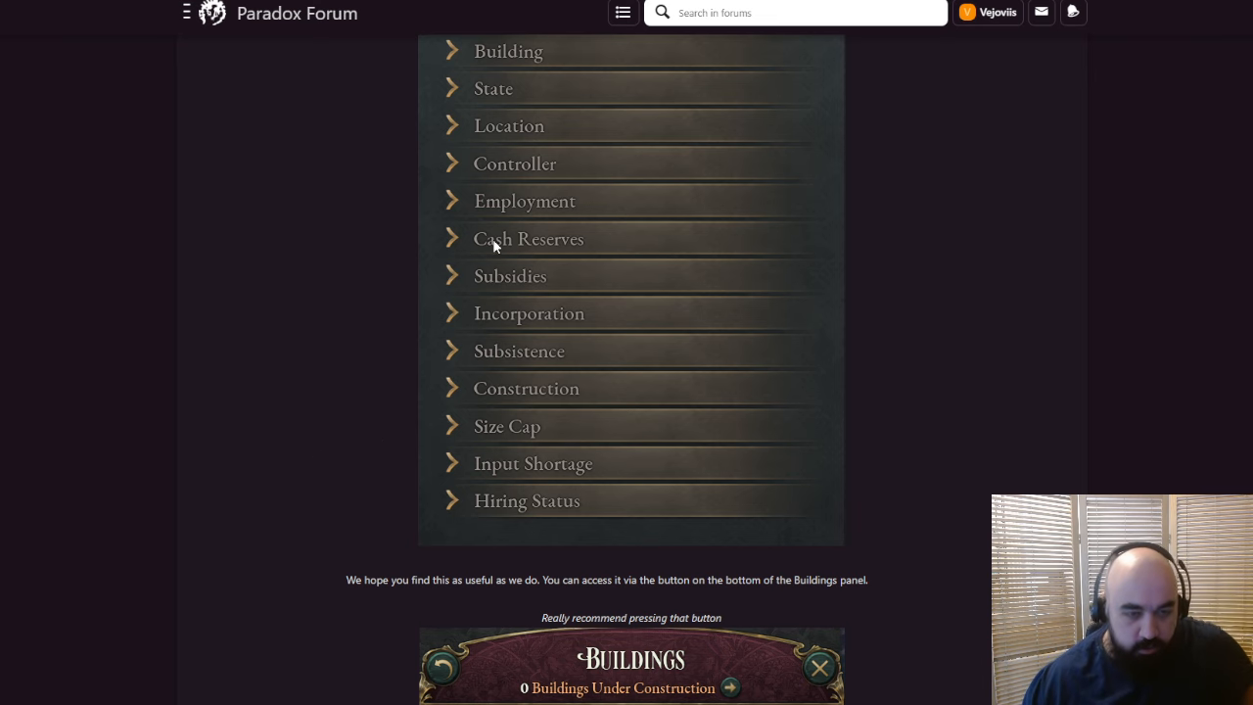
mouse_move(846, 284)
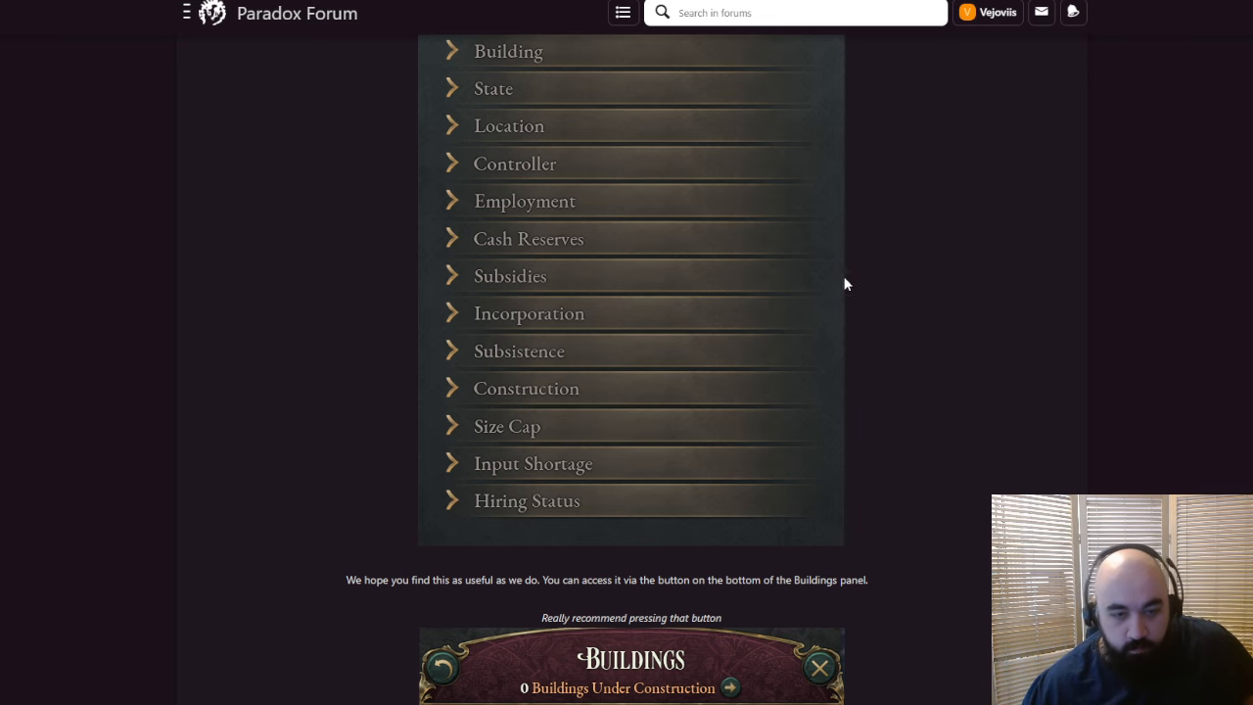
scroll("down", 3)
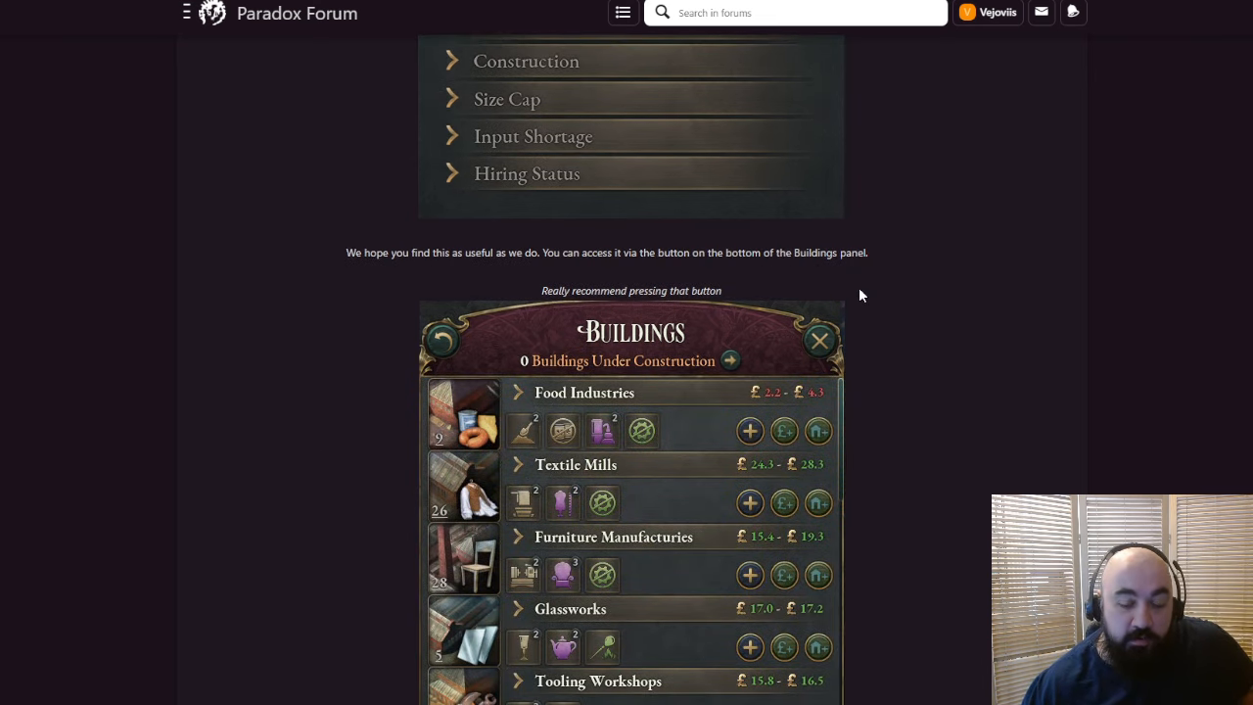
mouse_move(910, 223)
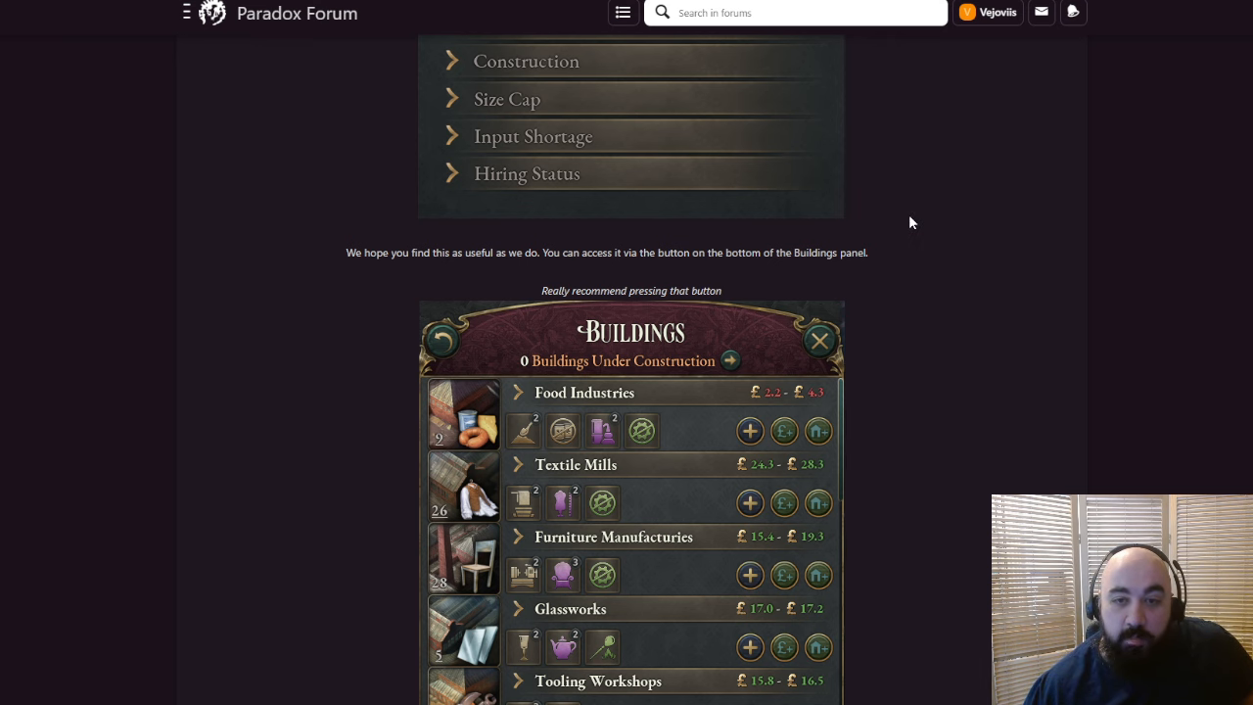
Highlight why the Directly Controlled Investment Pool rule was removed for 1.7 and beyond
scroll("down", 3)
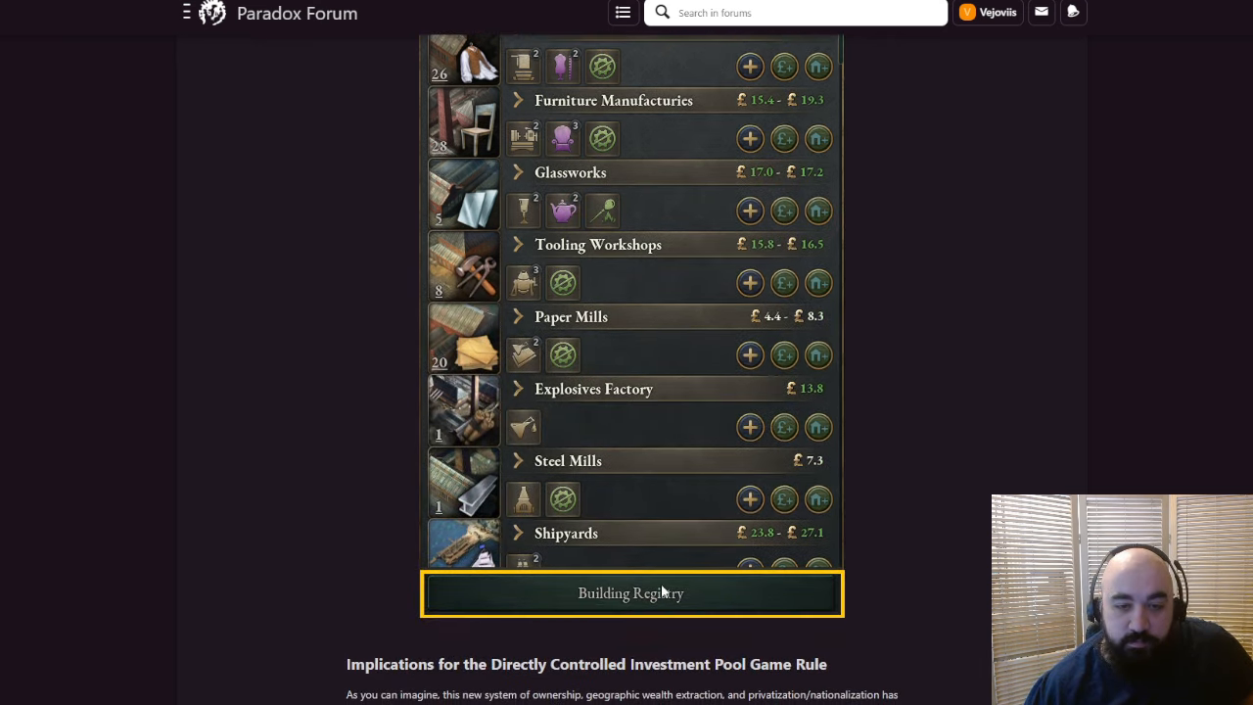
scroll("down", 3)
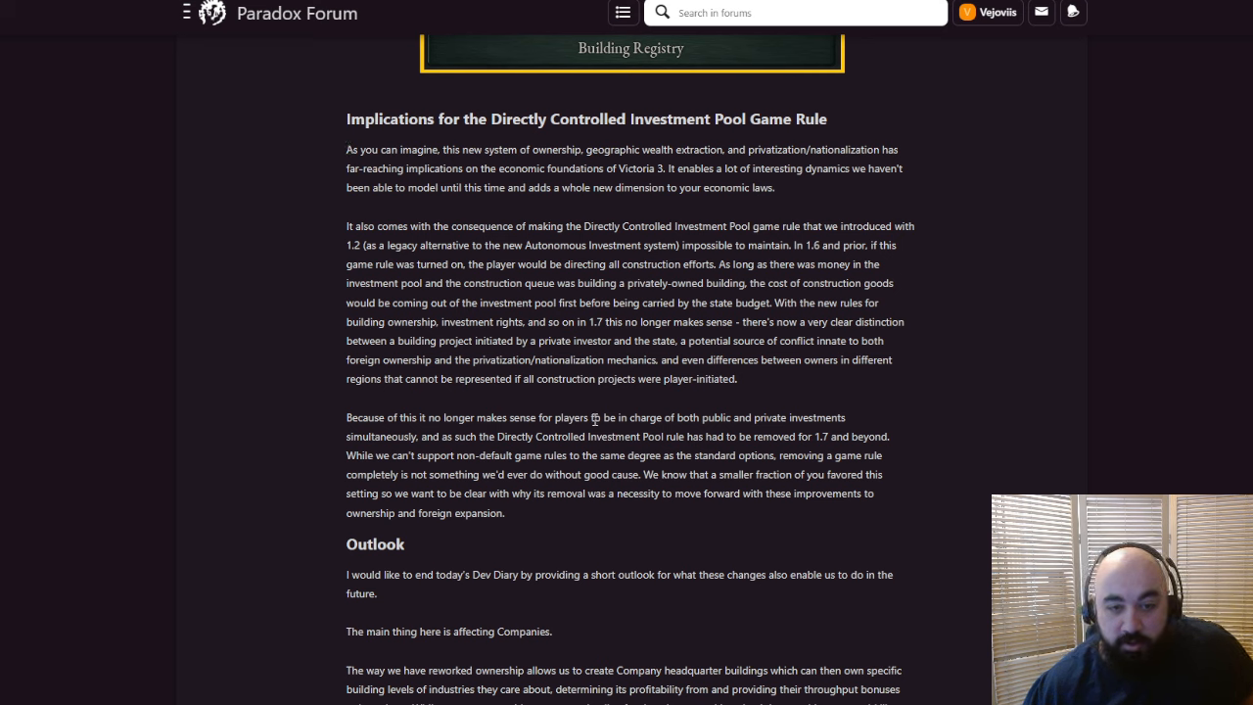
mouse_move(333, 433)
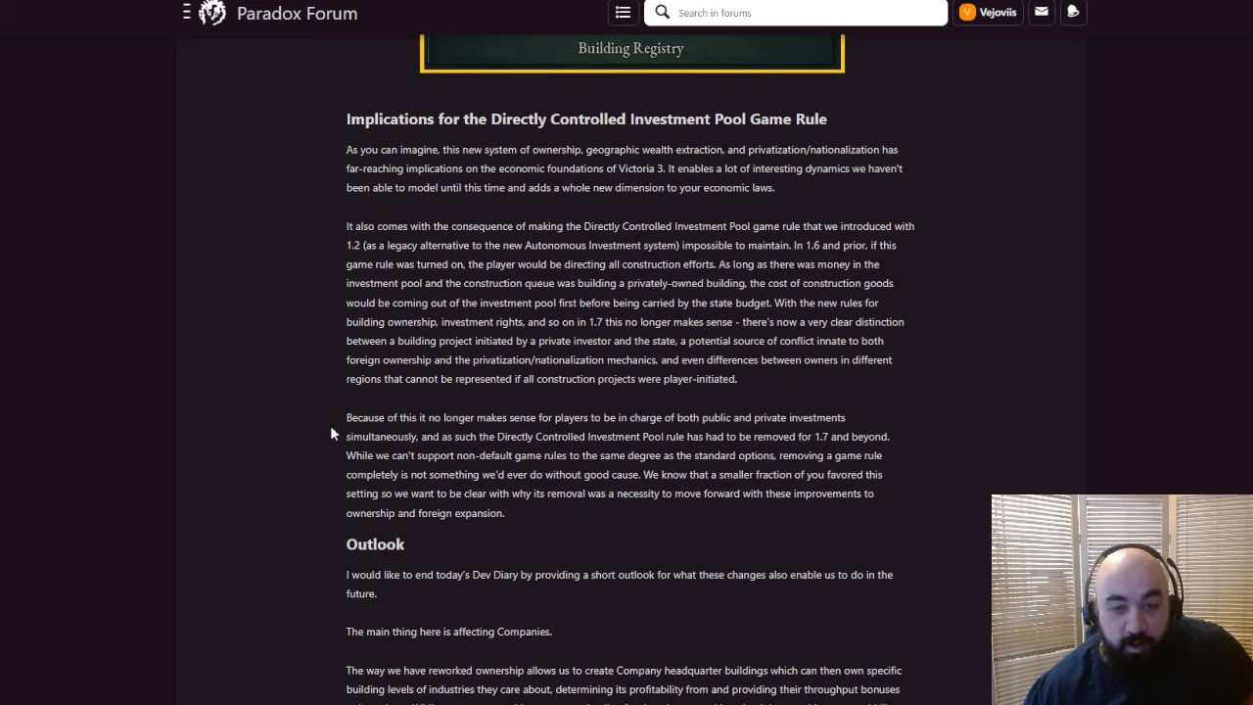
double_click(361, 416)
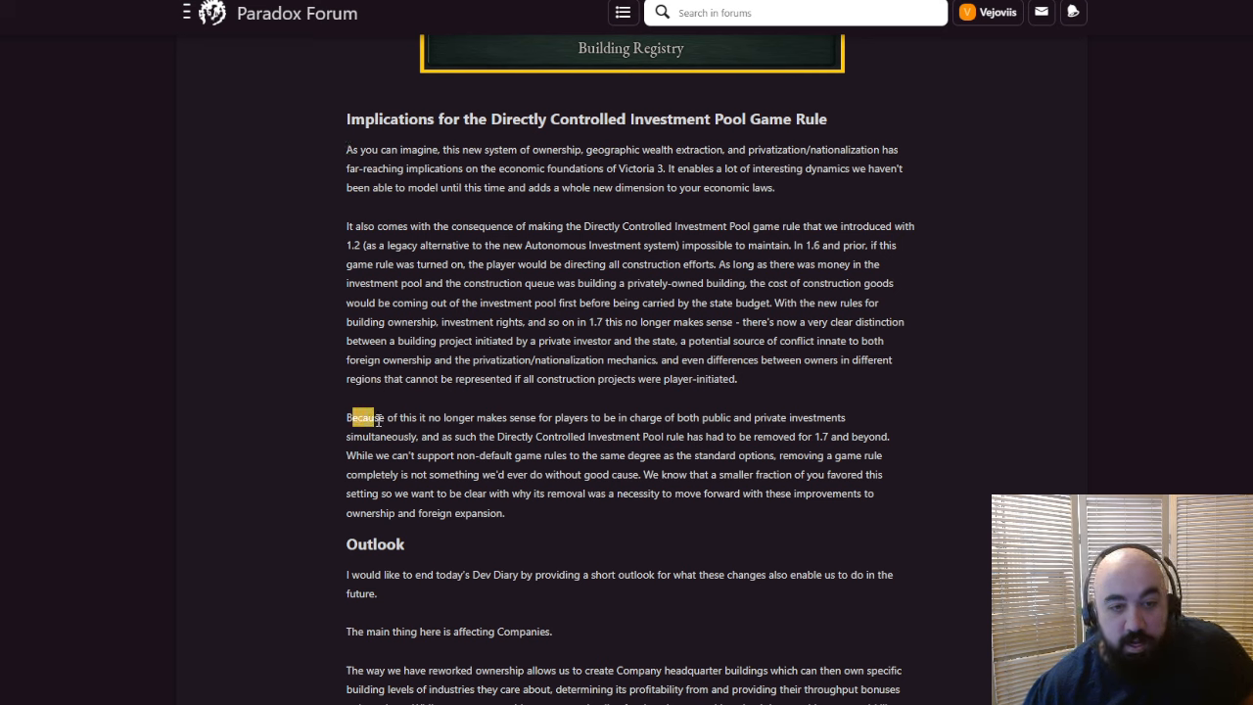
left_click_drag(361, 416, 582, 435)
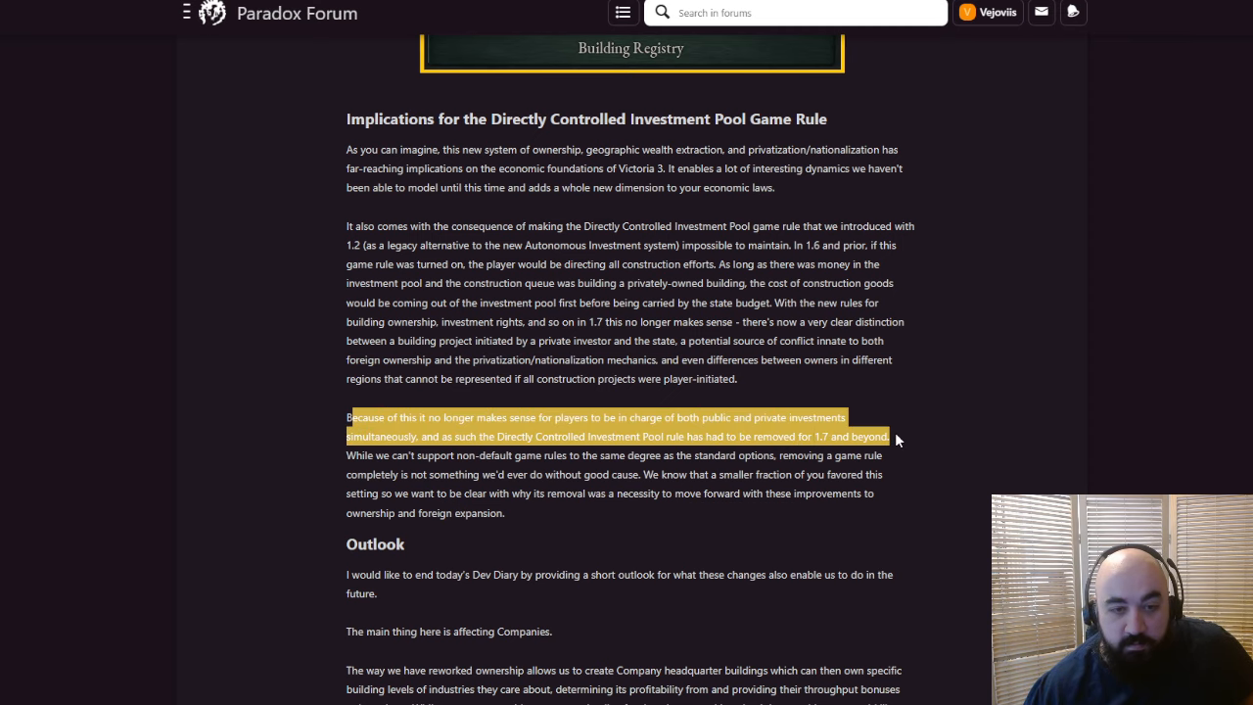
Highlight the Outlook's opening line and the Company headquarter buildings throughput bonus passage
scroll("down", 3)
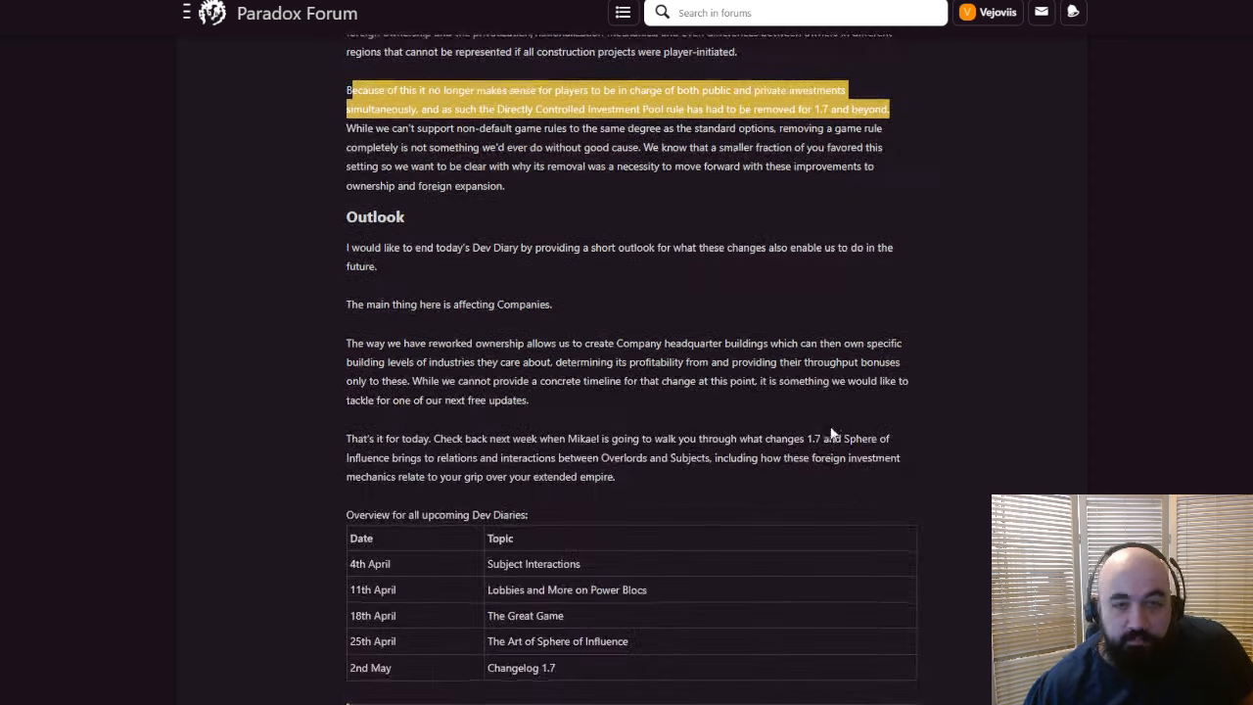
scroll("down", 3)
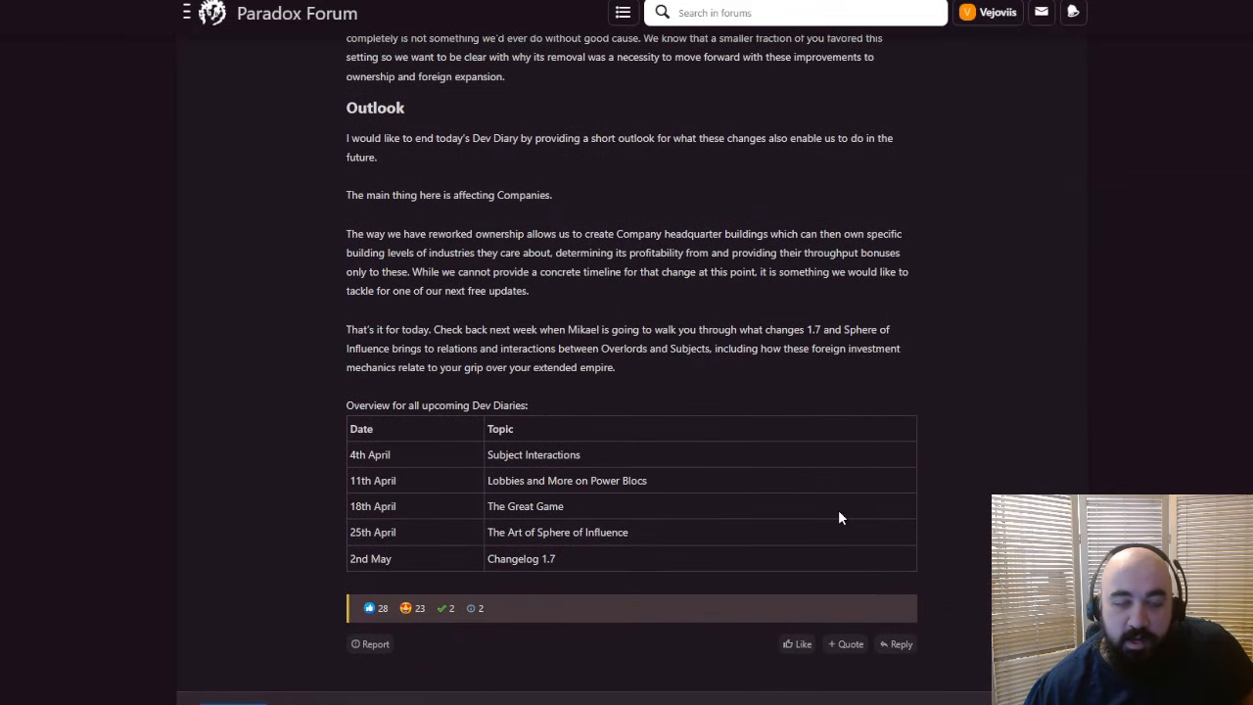
mouse_move(420, 219)
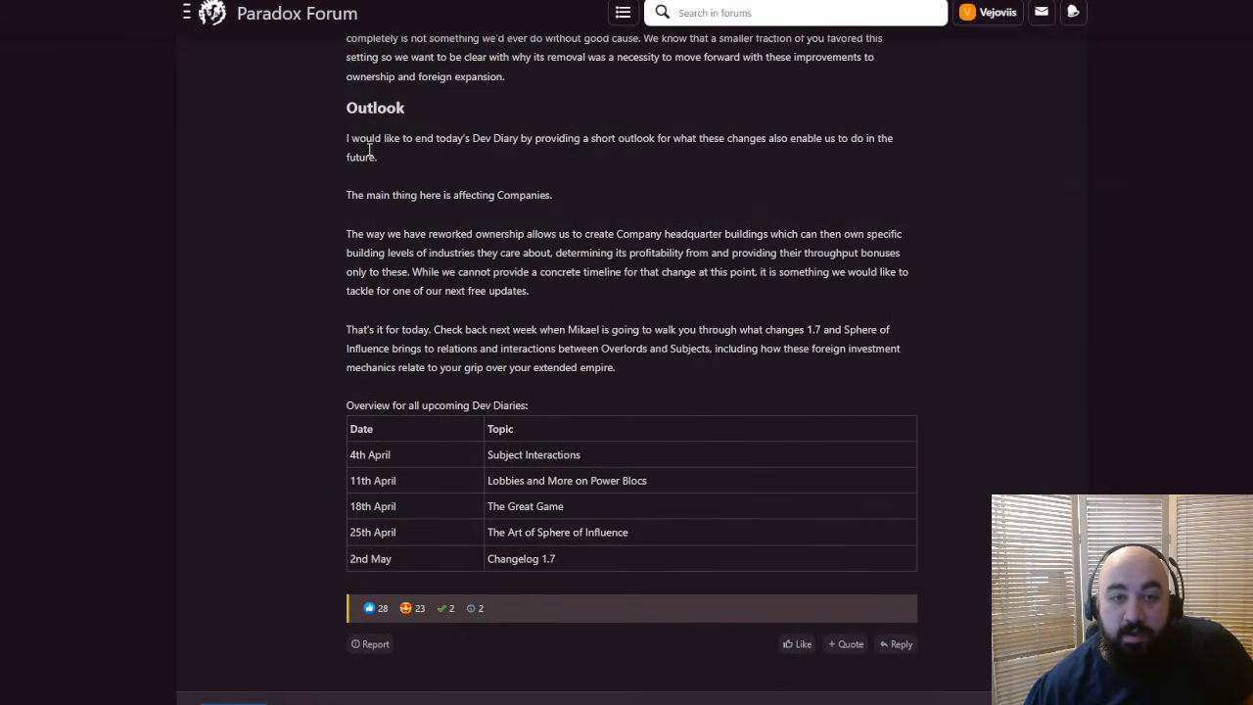
mouse_move(657, 138)
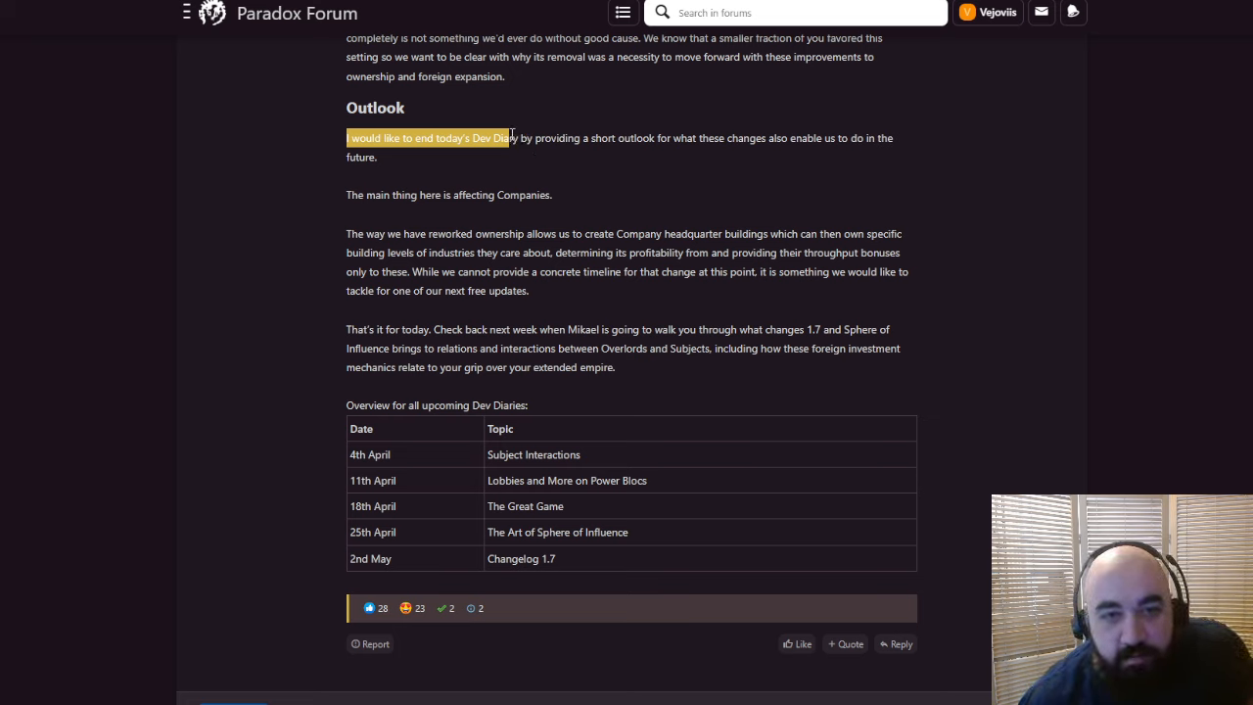
left_click_drag(509, 138, 575, 138)
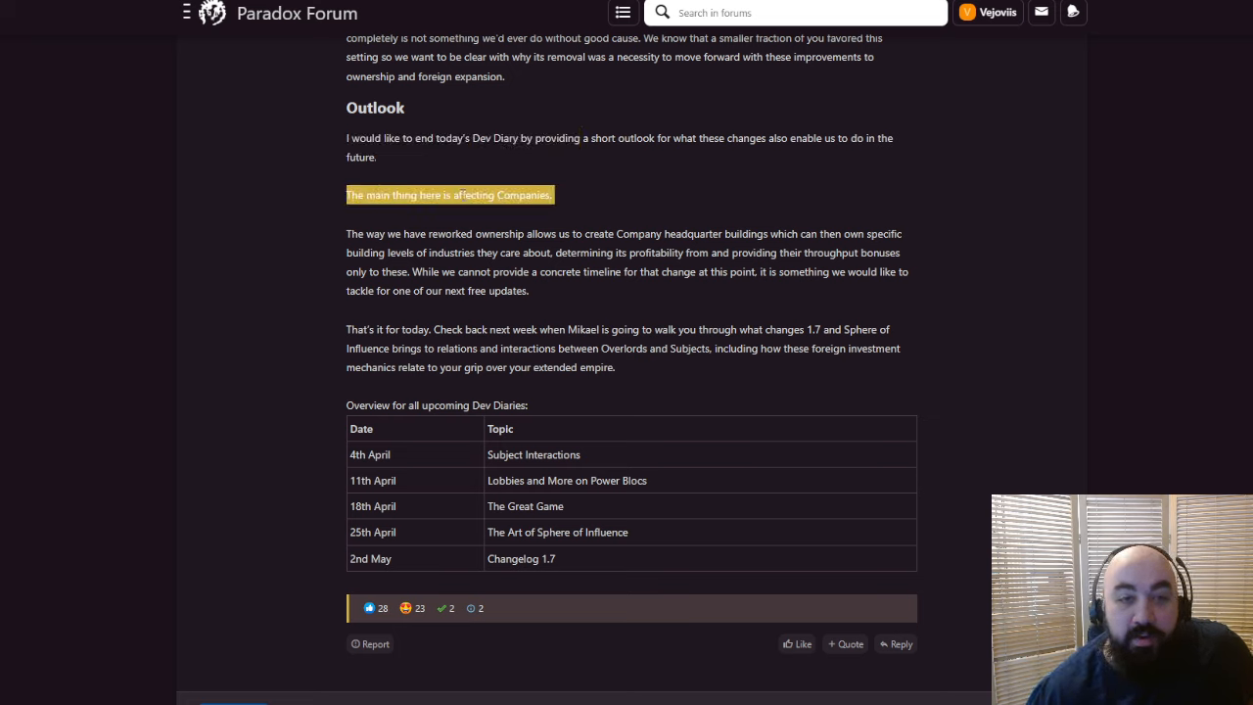
mouse_move(722, 174)
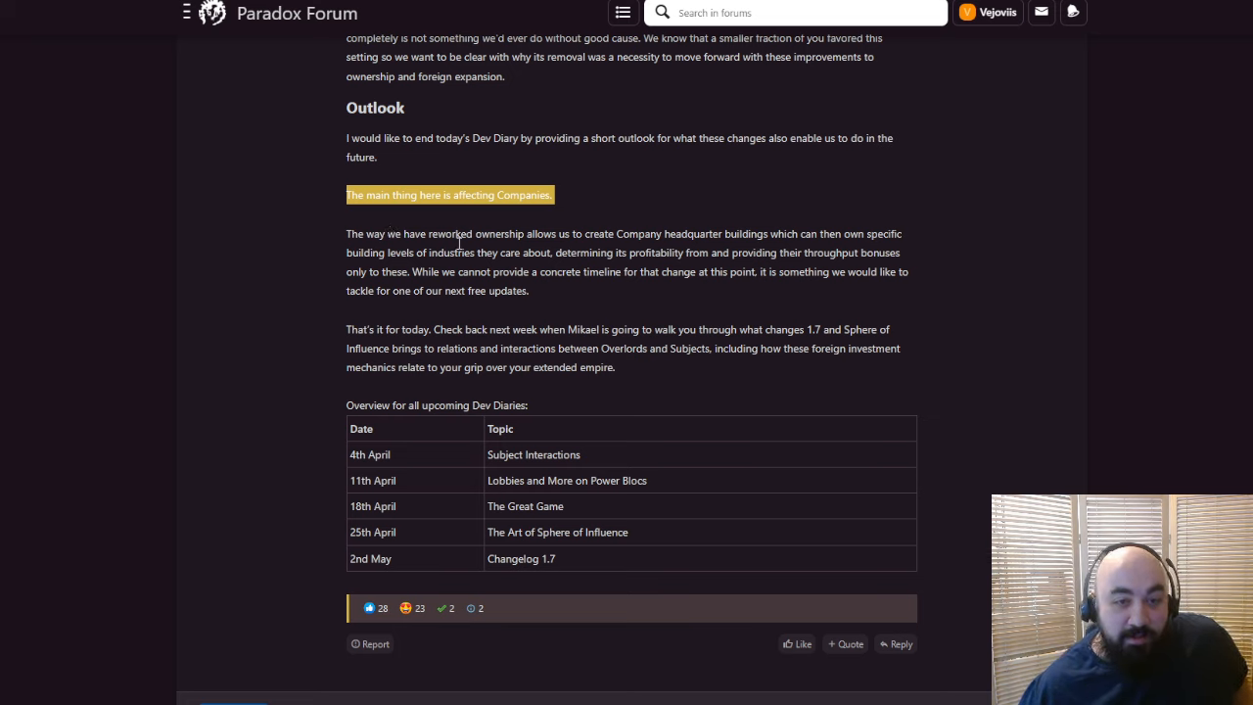
mouse_move(364, 249)
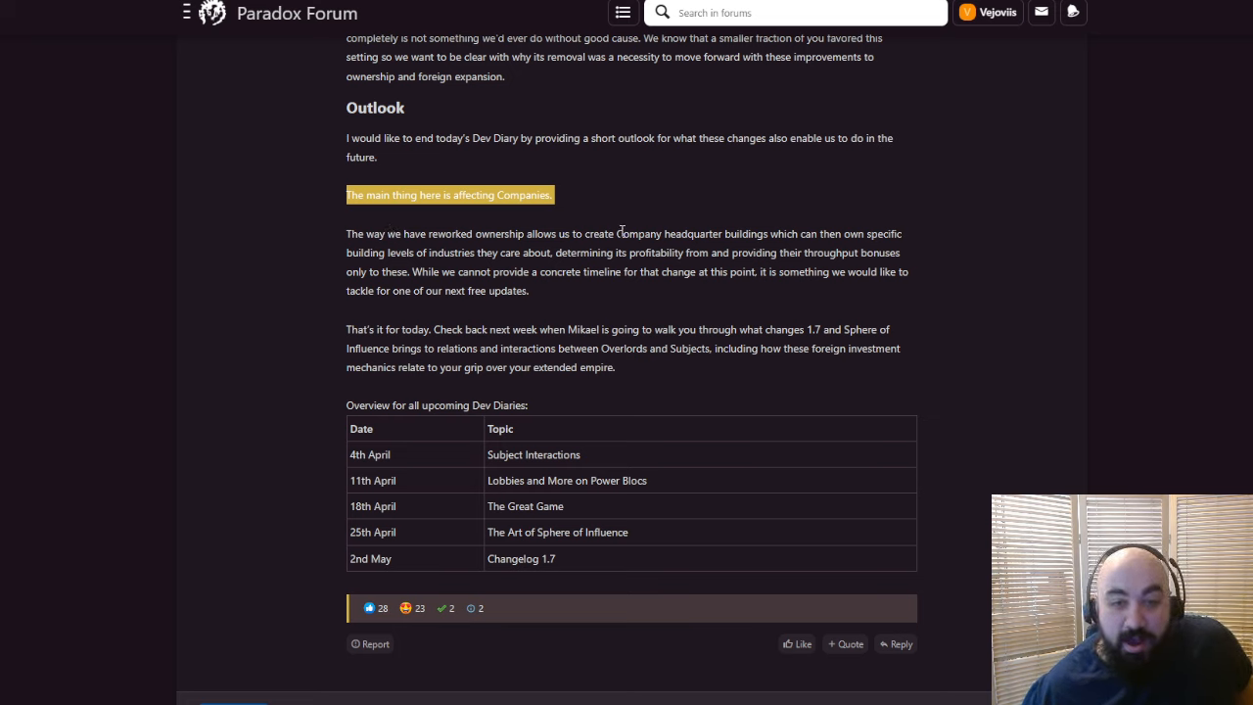
double_click(662, 233)
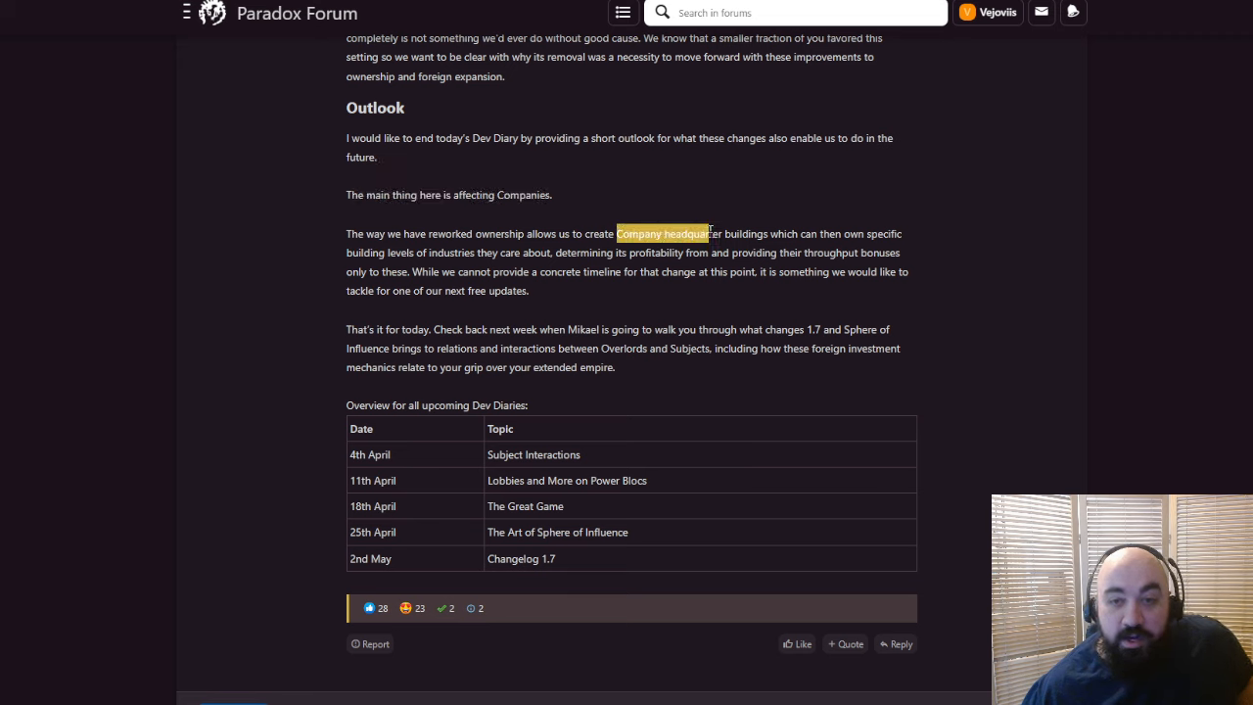
left_click_drag(710, 233, 453, 252)
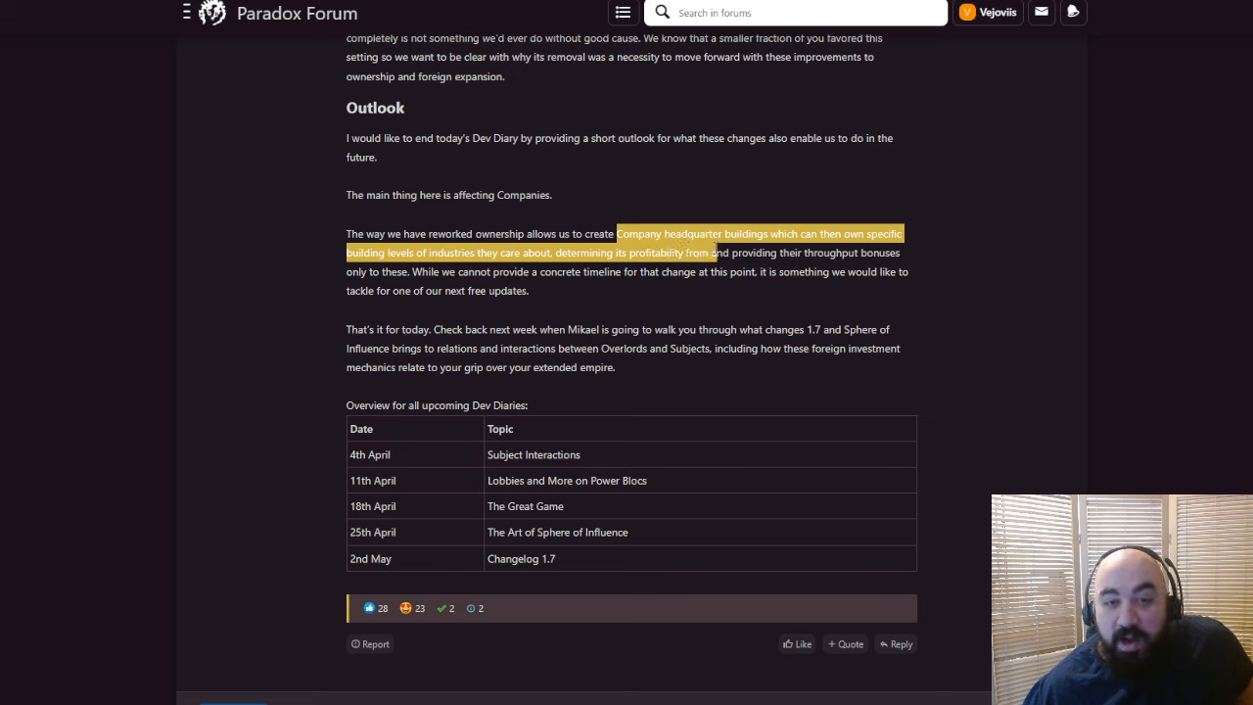
left_click_drag(714, 253, 414, 271)
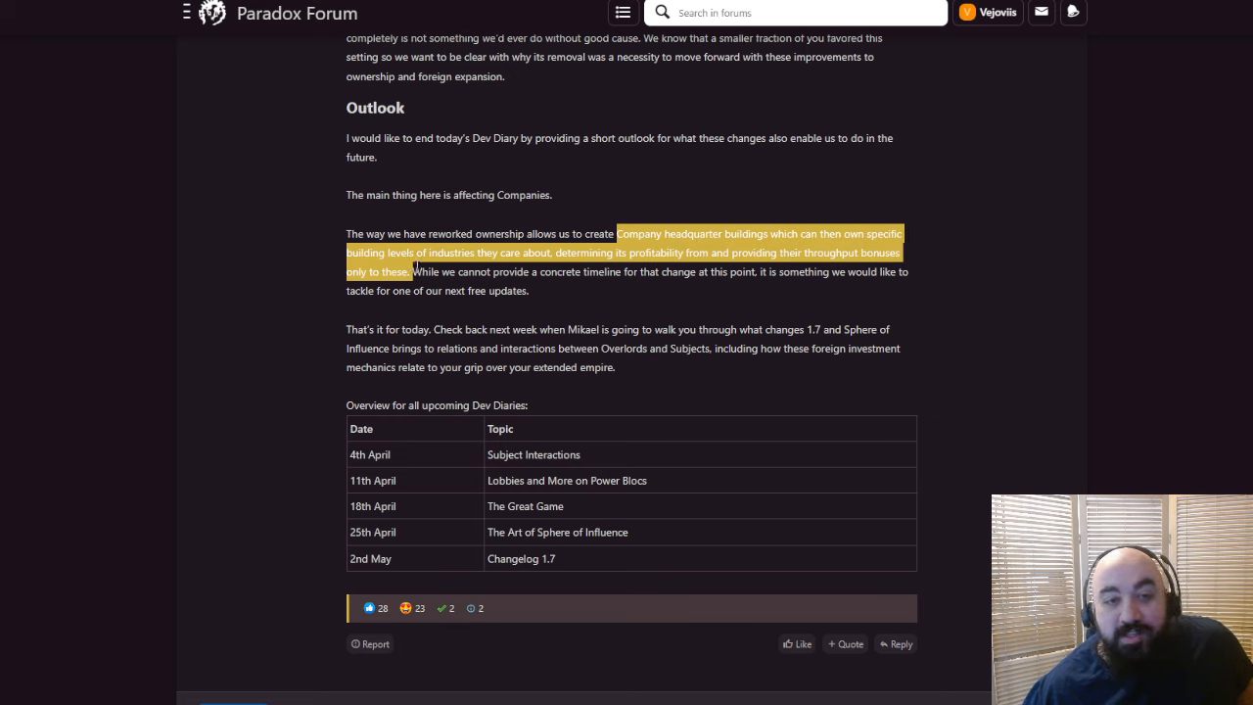
mouse_move(721, 370)
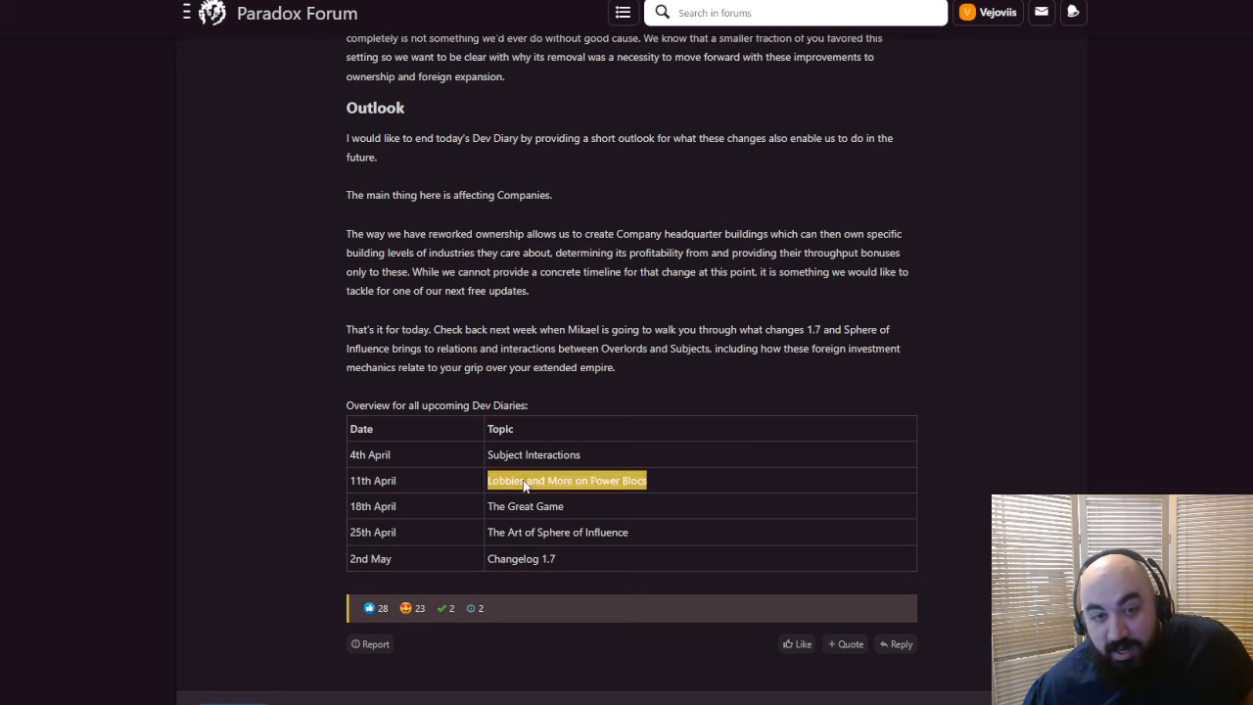
Highlight the Lobbies and Power Blocs topic, the no-concrete-timeline remark, and the future free updates plan
left_click_drag(346, 232, 412, 273)
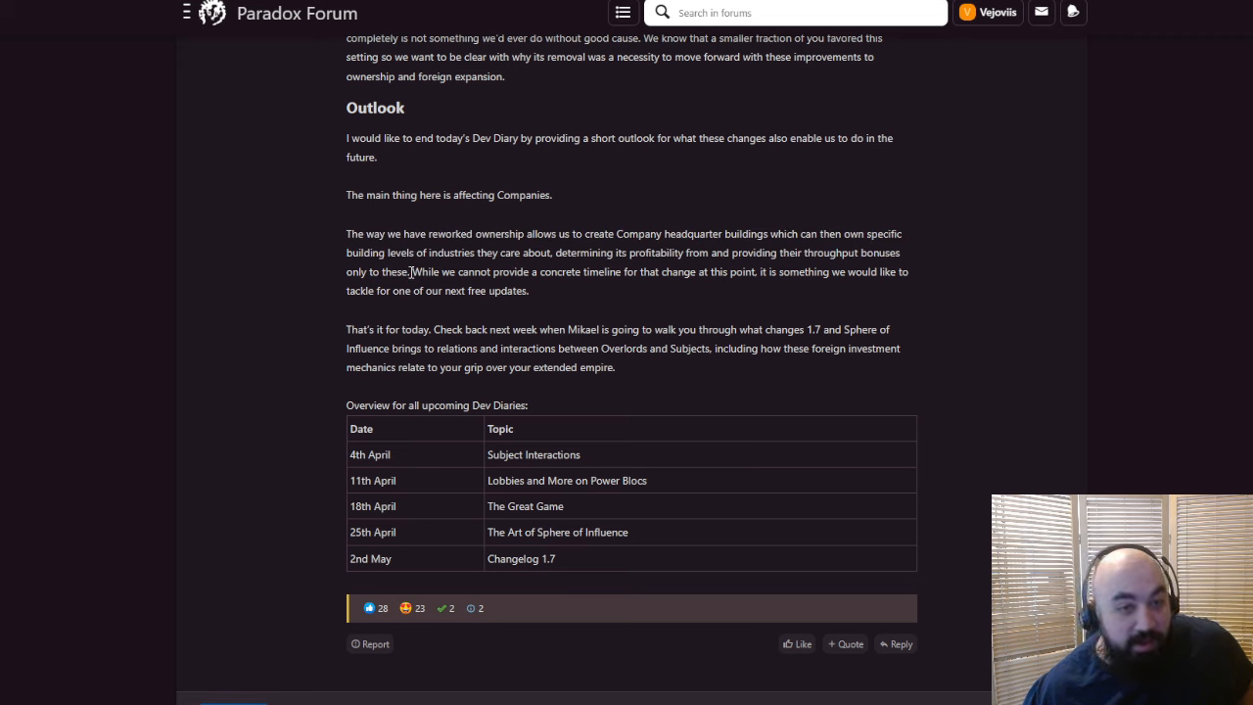
double_click(422, 271)
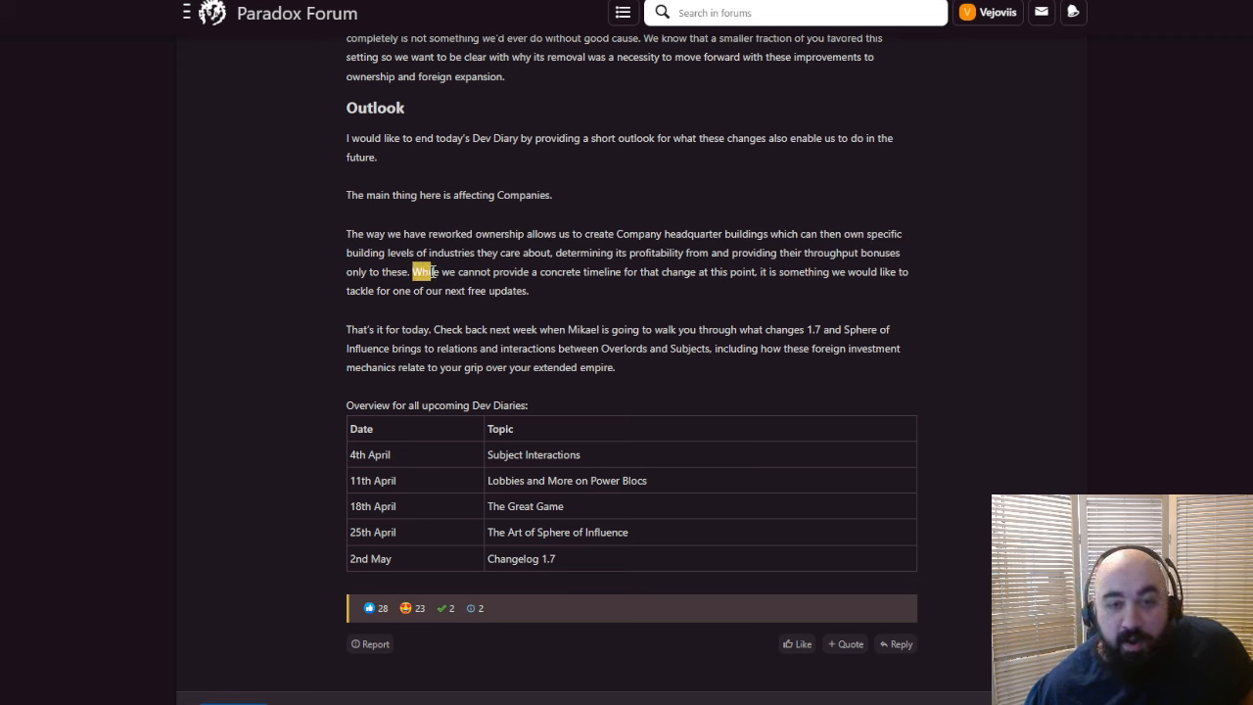
left_click_drag(411, 271, 714, 271)
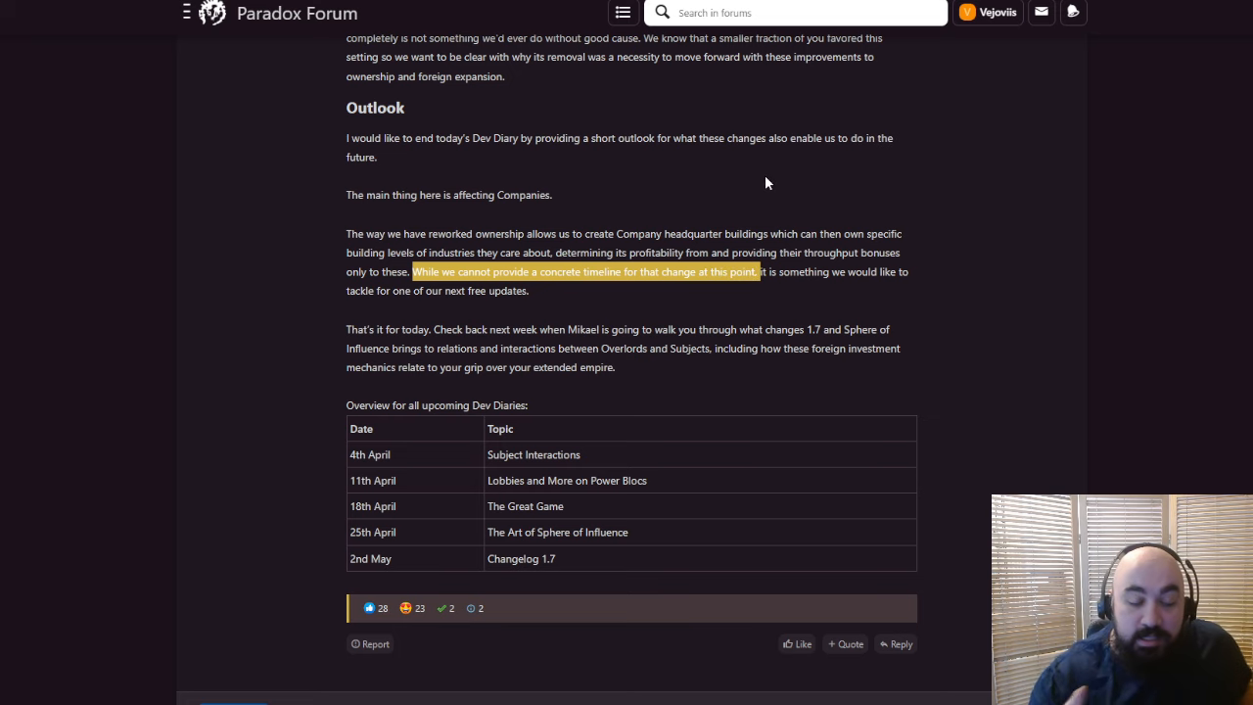
mouse_move(811, 287)
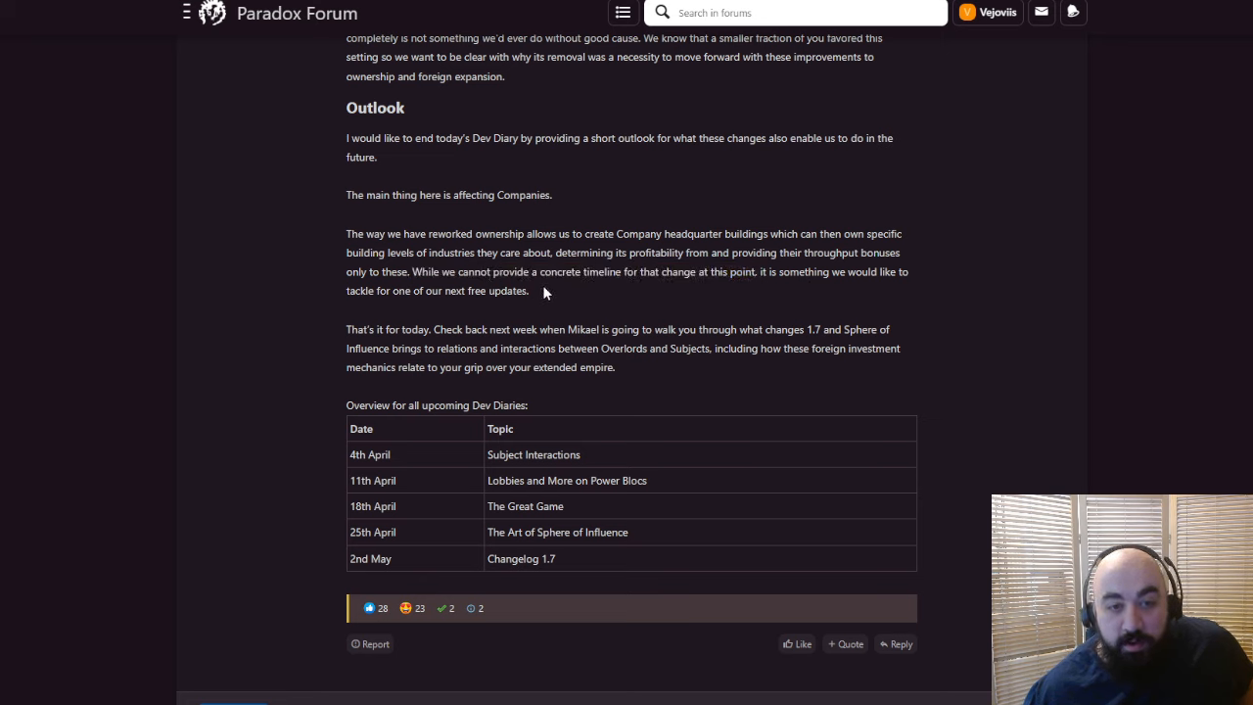
left_click_drag(760, 272, 526, 291)
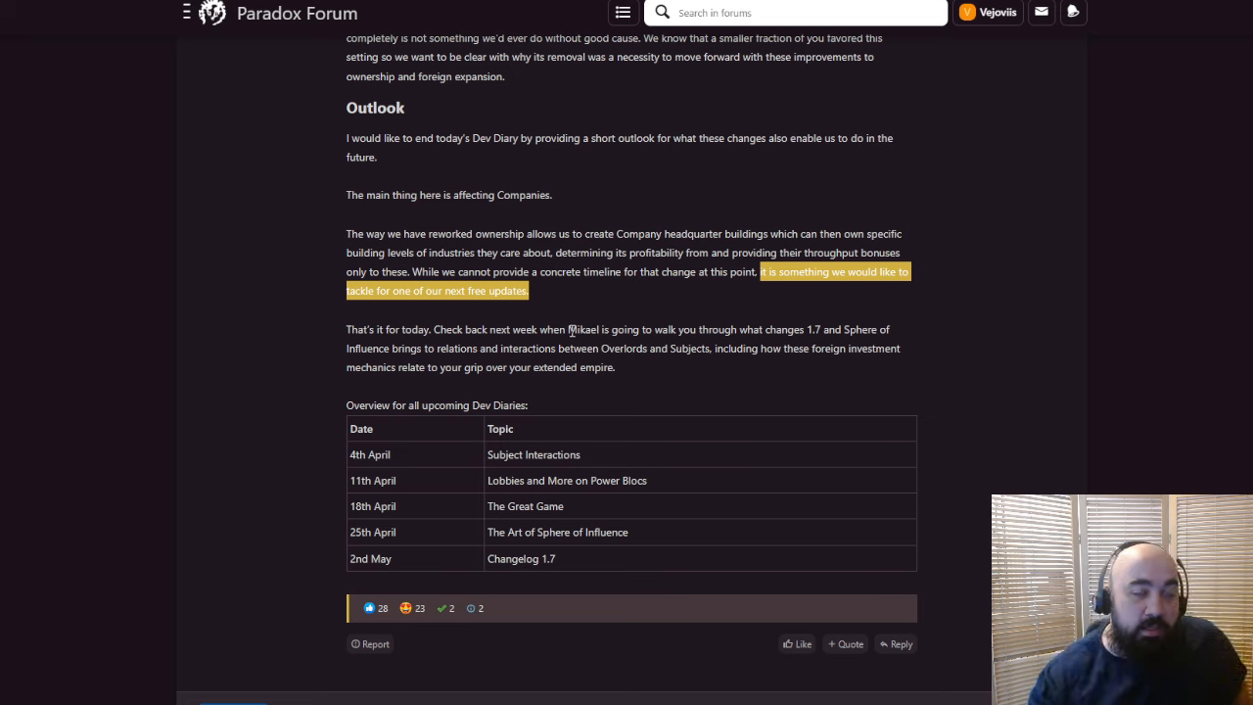
mouse_move(688, 315)
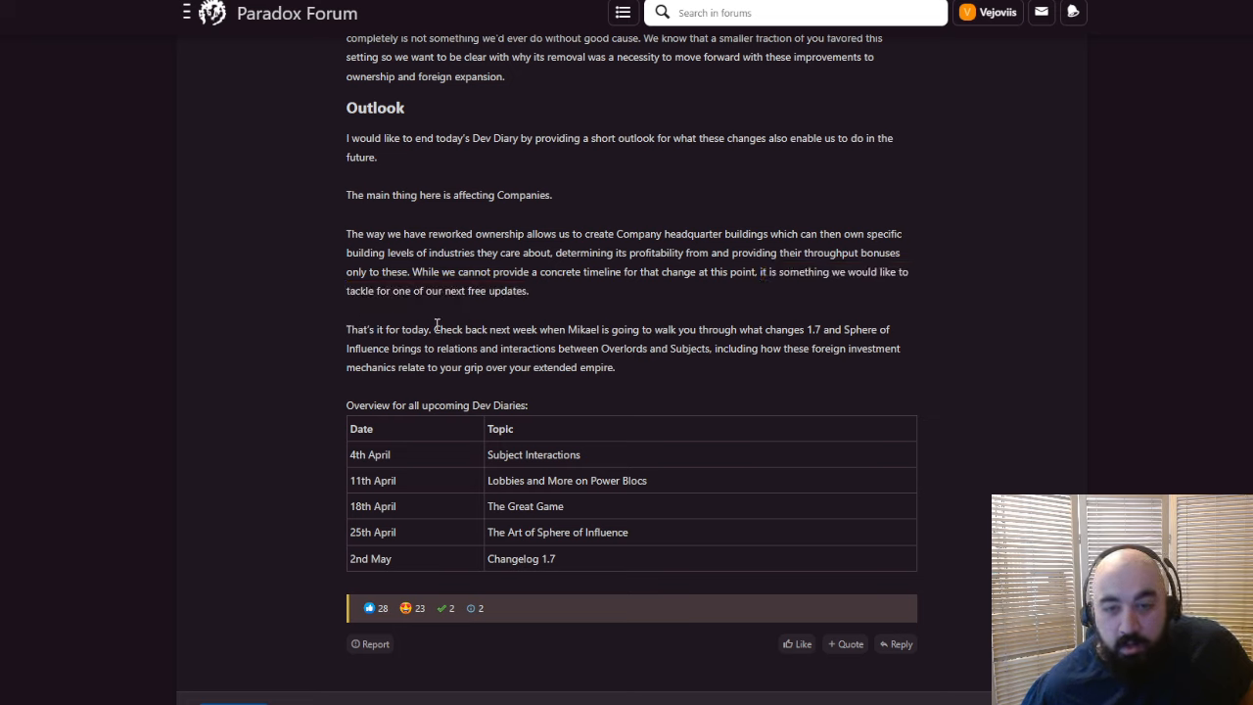
Highlight next week's diary preview, then scroll back to the Nationalization screenshots
left_click_drag(434, 329, 770, 329)
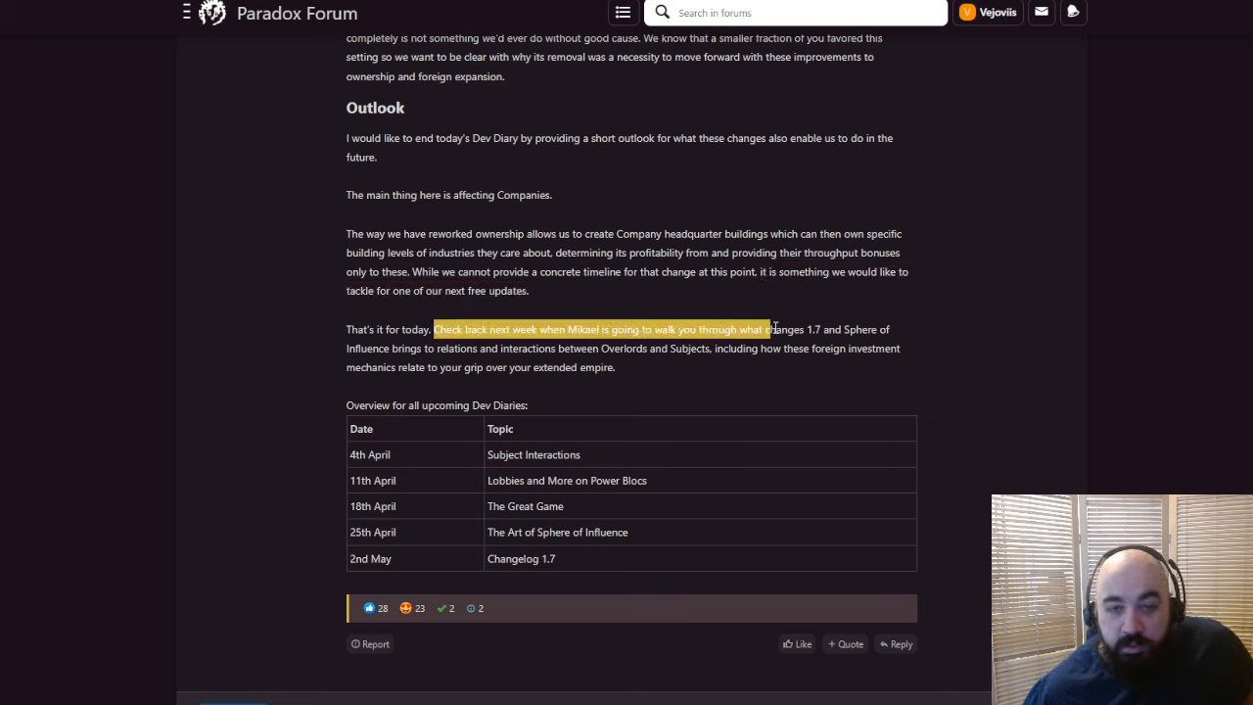
left_click_drag(768, 328, 382, 349)
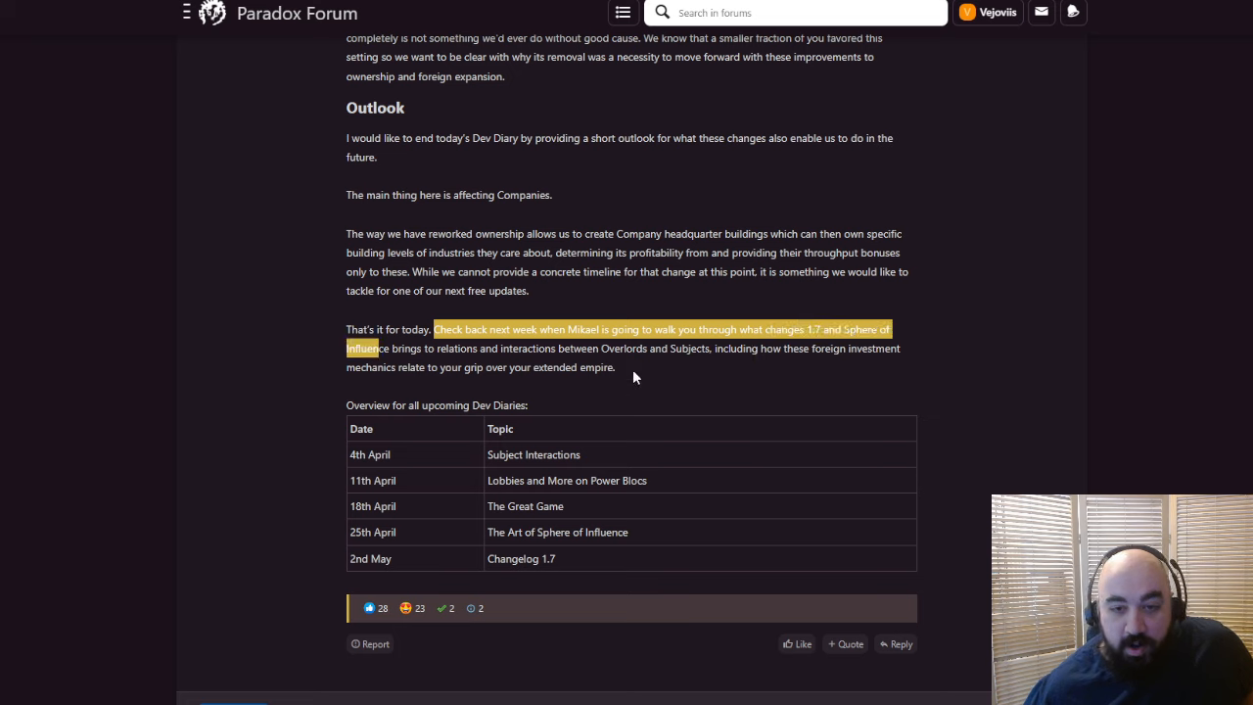
mouse_move(646, 382)
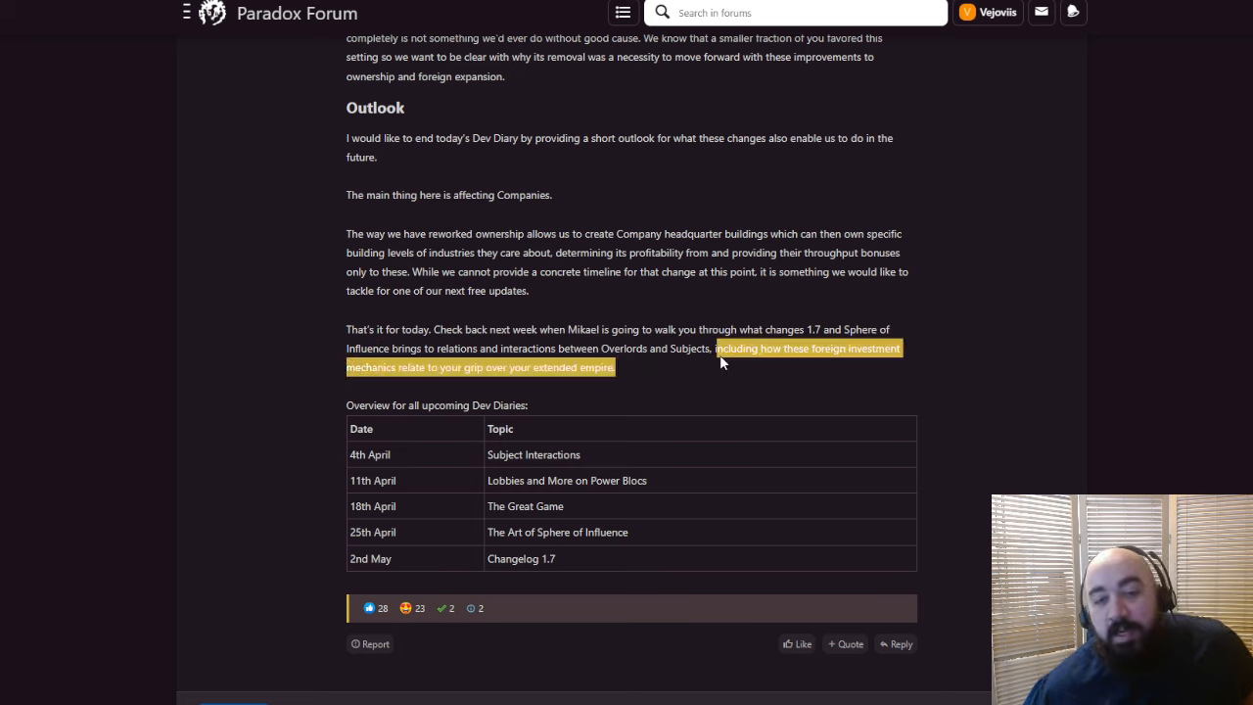
scroll("up", 3)
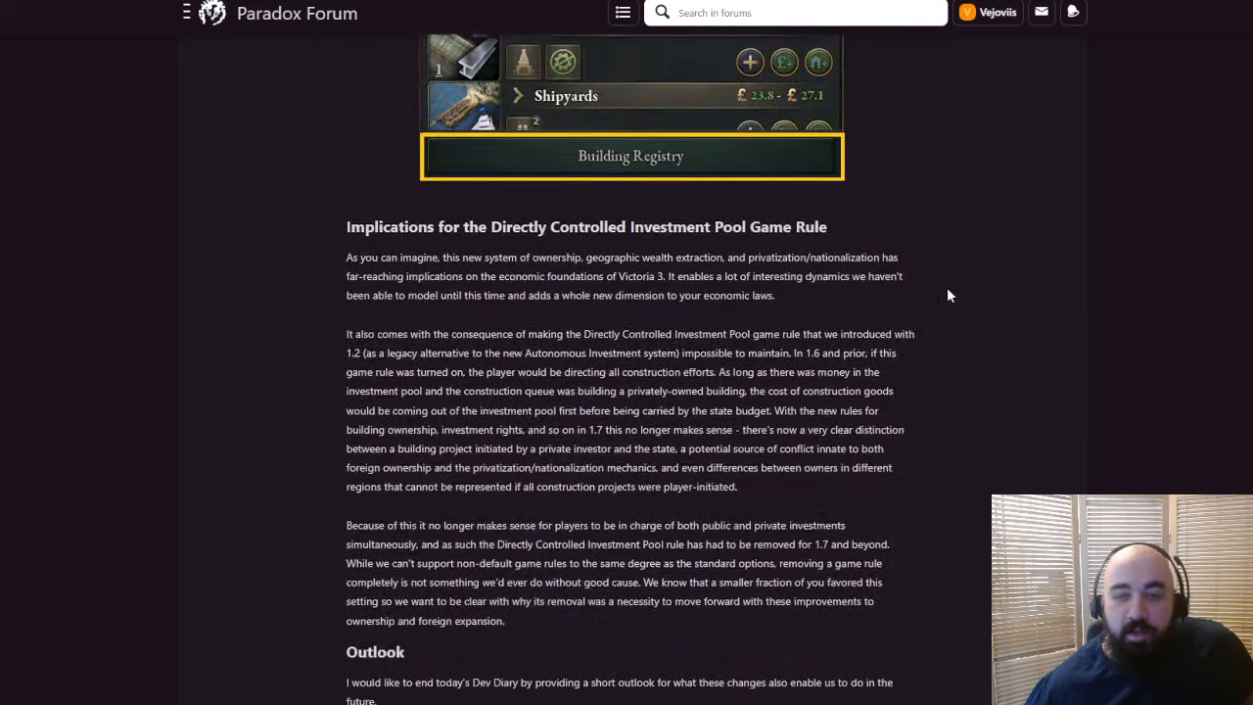
scroll("down", 3)
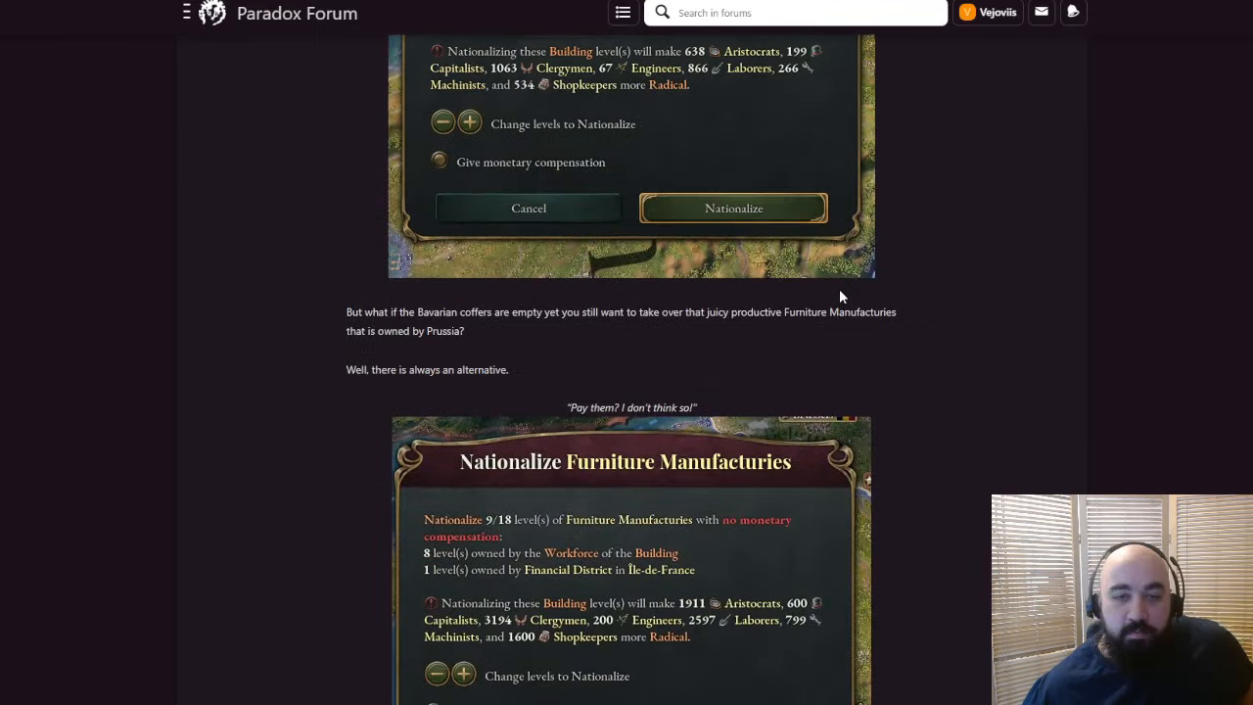